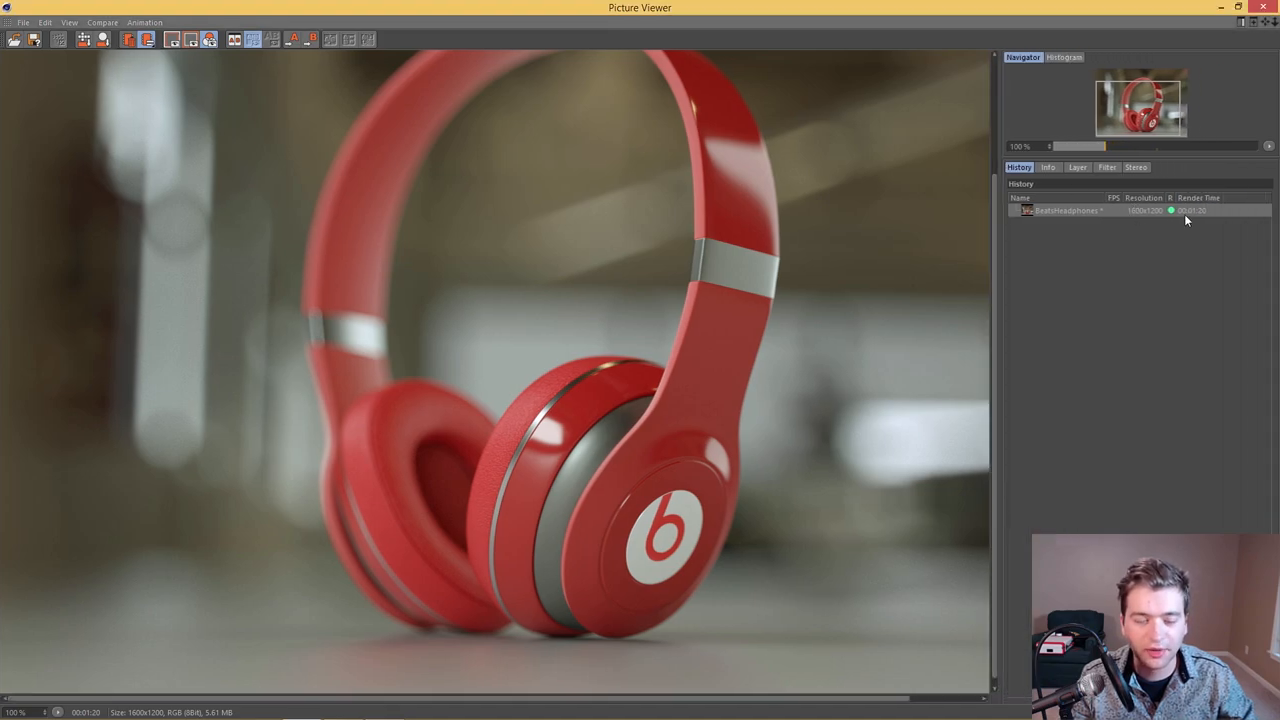
mouse_move(1222, 219)
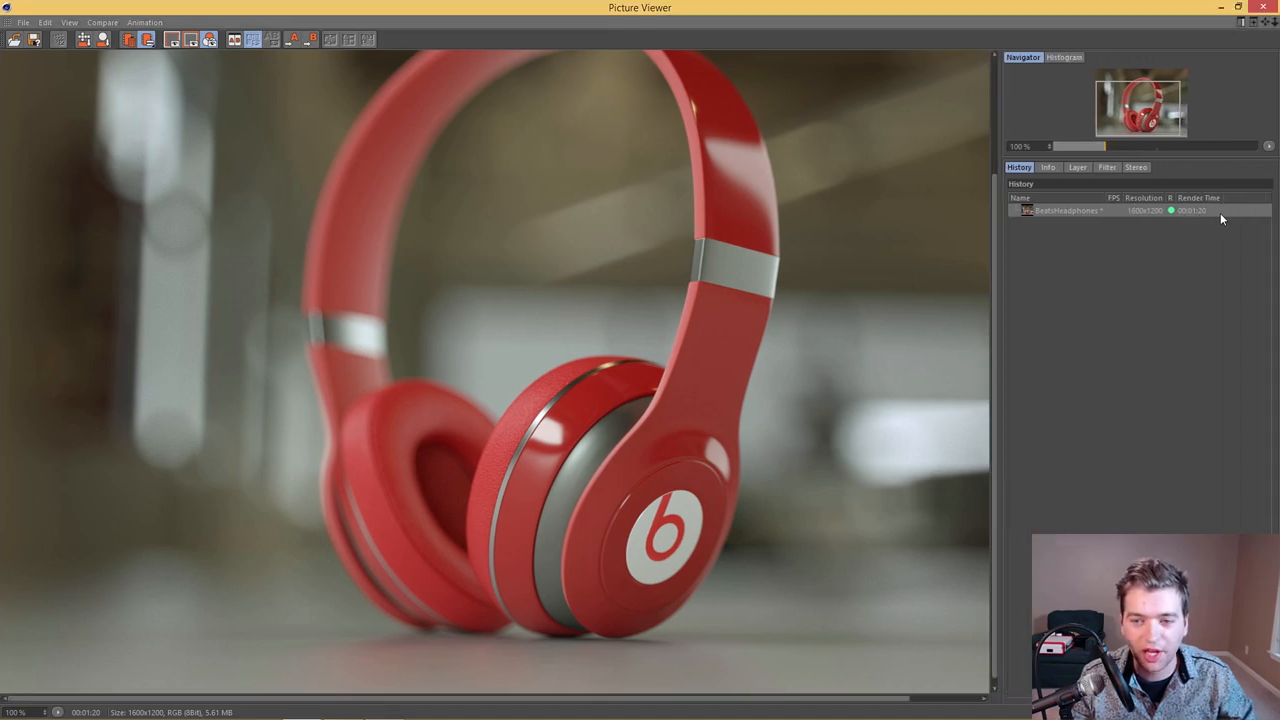
mouse_move(795, 334)
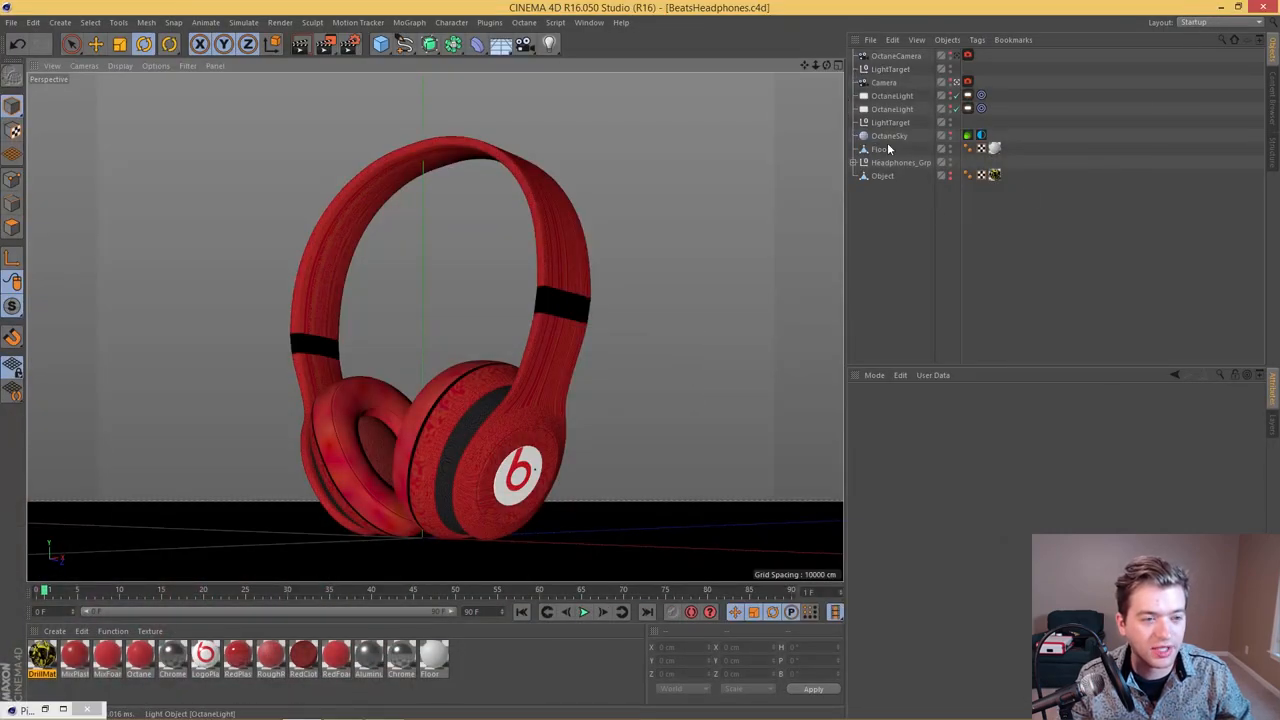
Step: Expand Headphones_Grp and select InsideCloth_Sym to show its symmetry settings
left_click(856, 162)
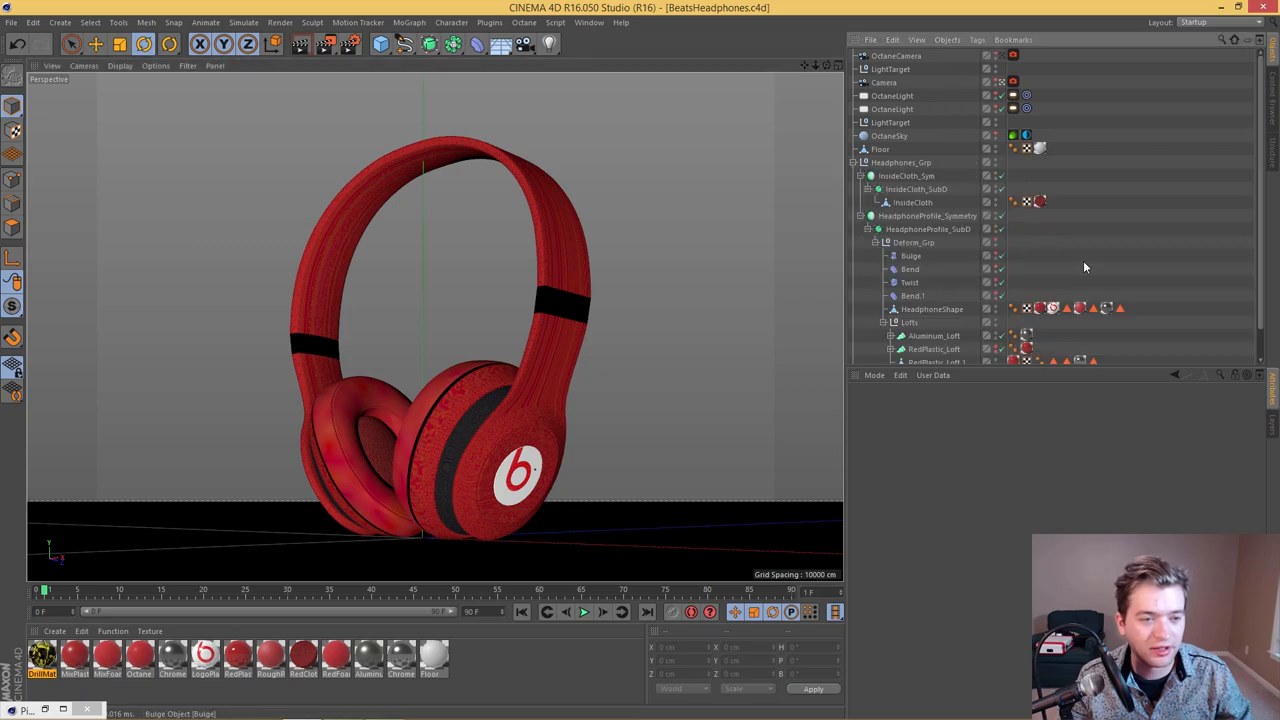
scroll("down", 3)
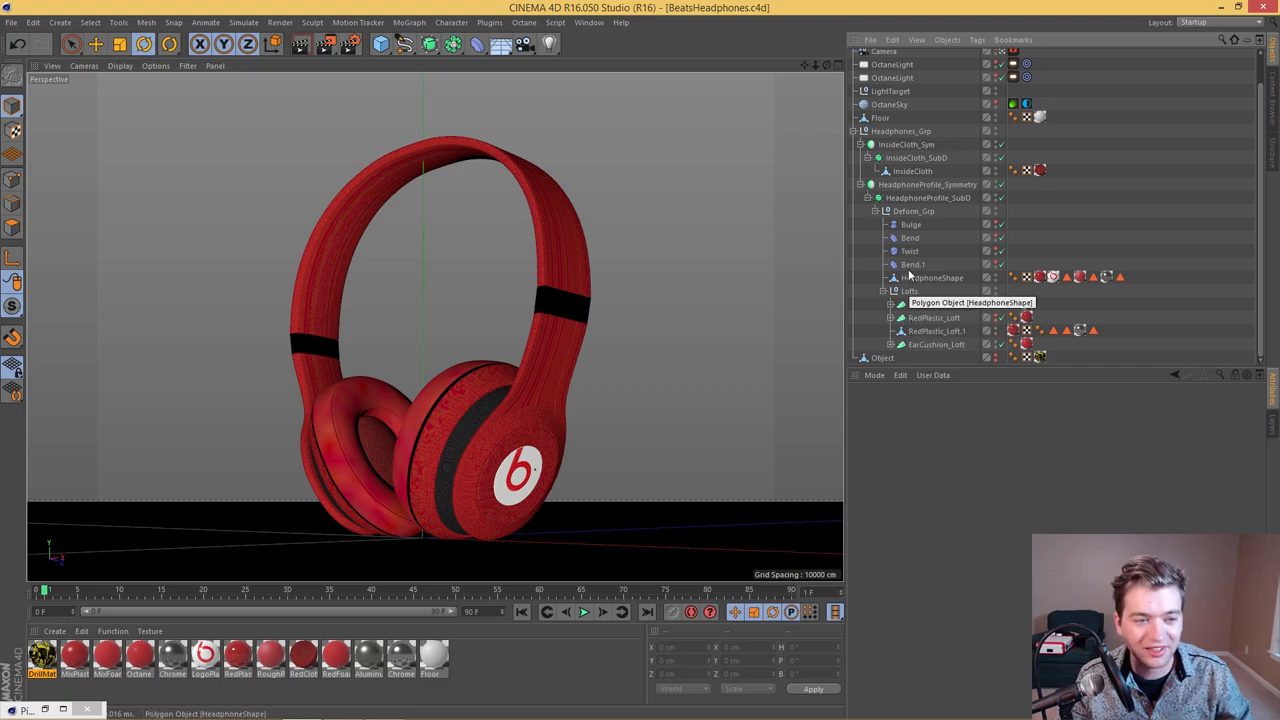
mouse_move(961, 230)
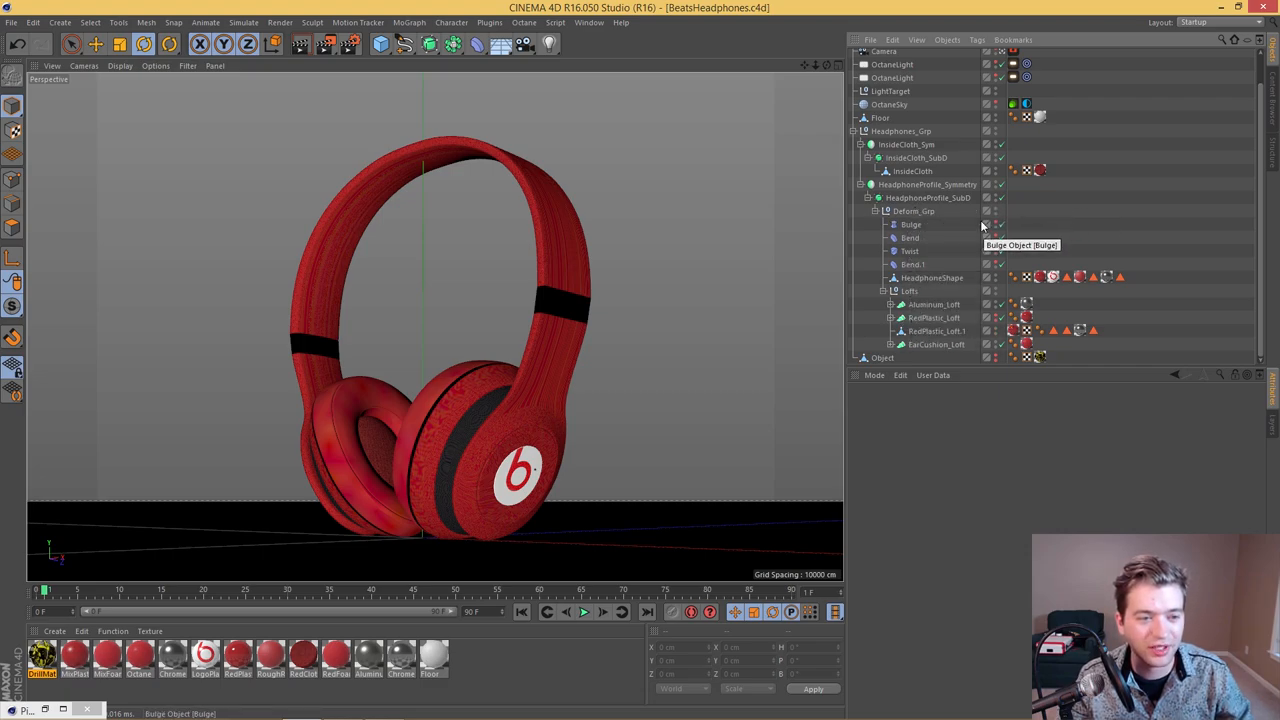
mouse_move(1003, 160)
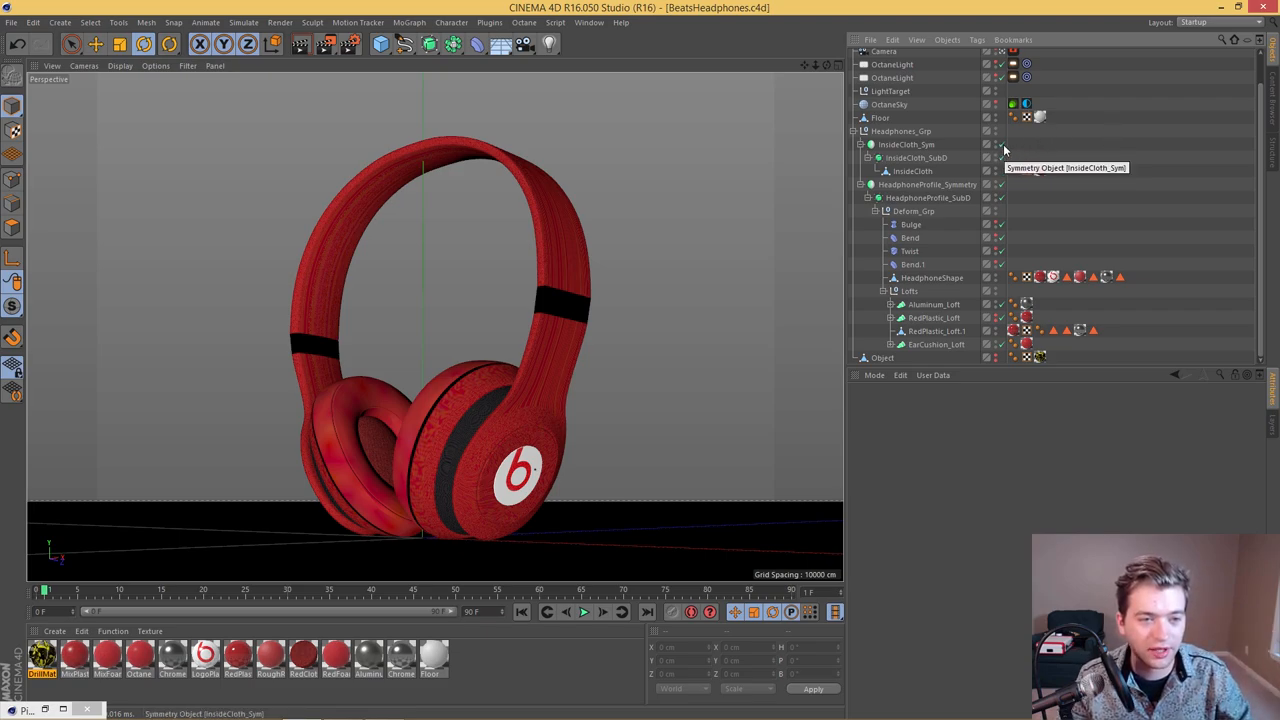
left_click(902, 144)
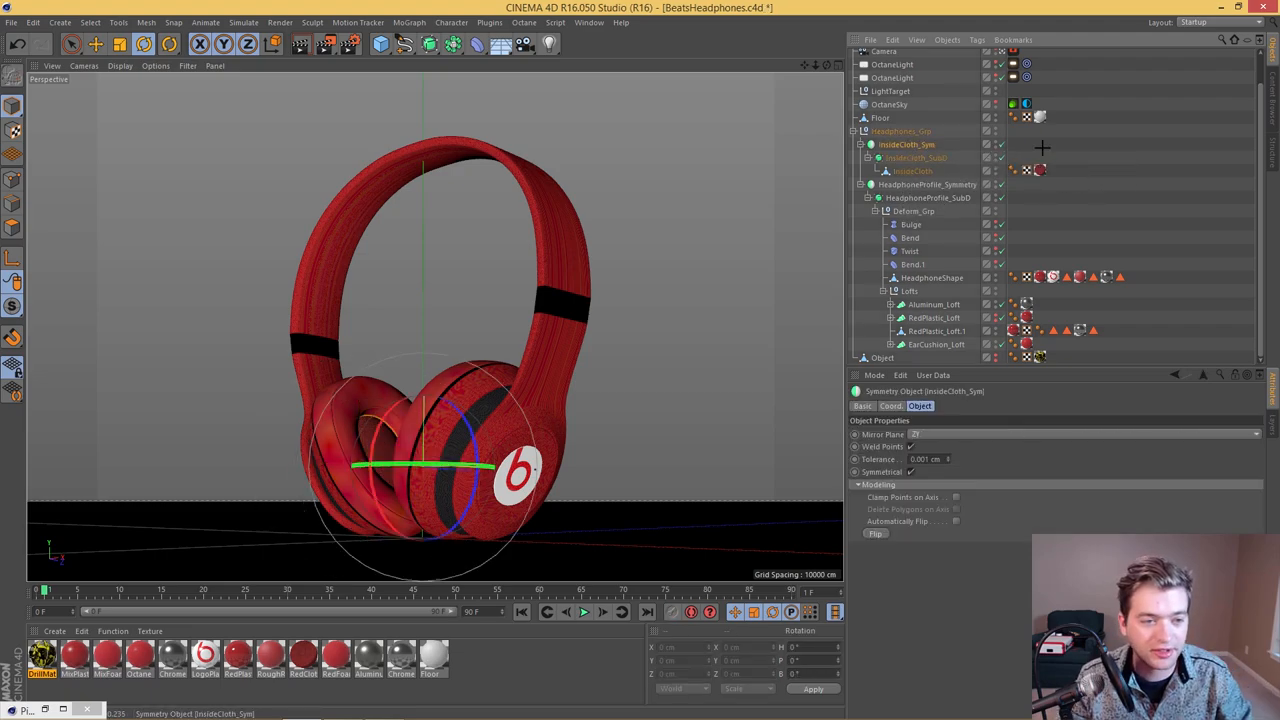
Step: Select HeadphoneProfile_Symmetry, then HeadphoneProfile_SubD, to view their attributes
left_click(920, 184)
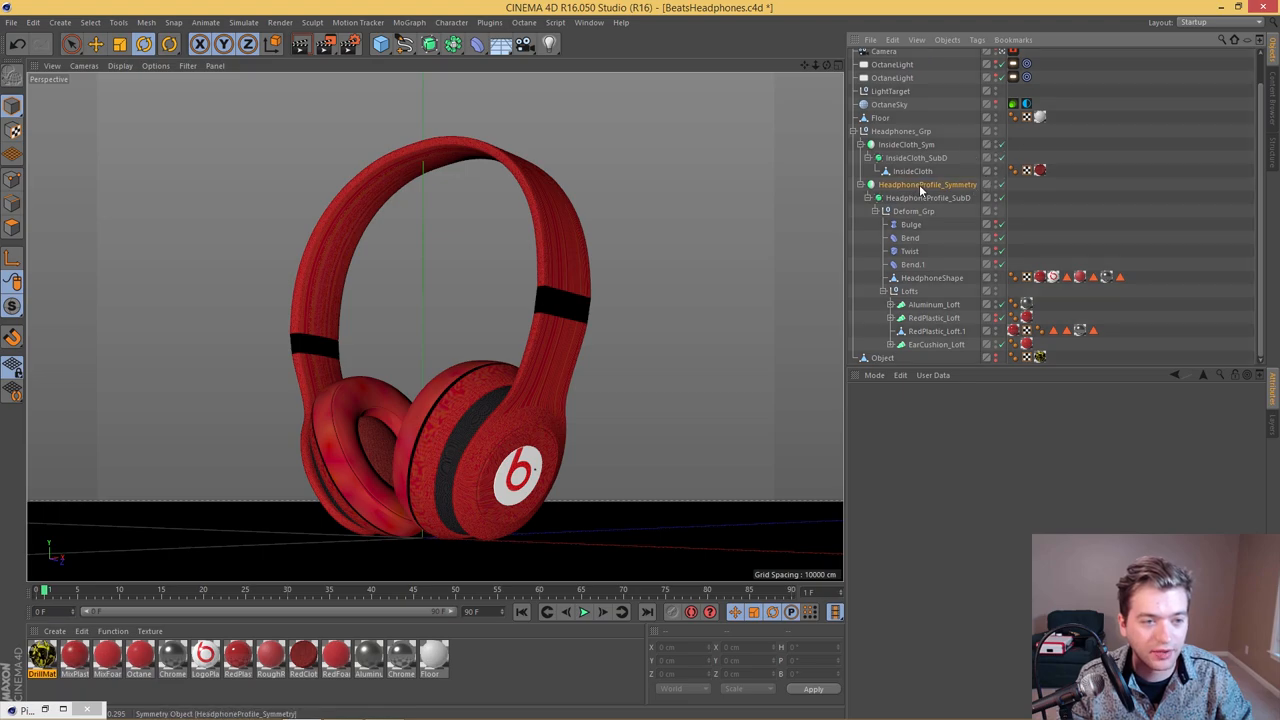
left_click(925, 184)
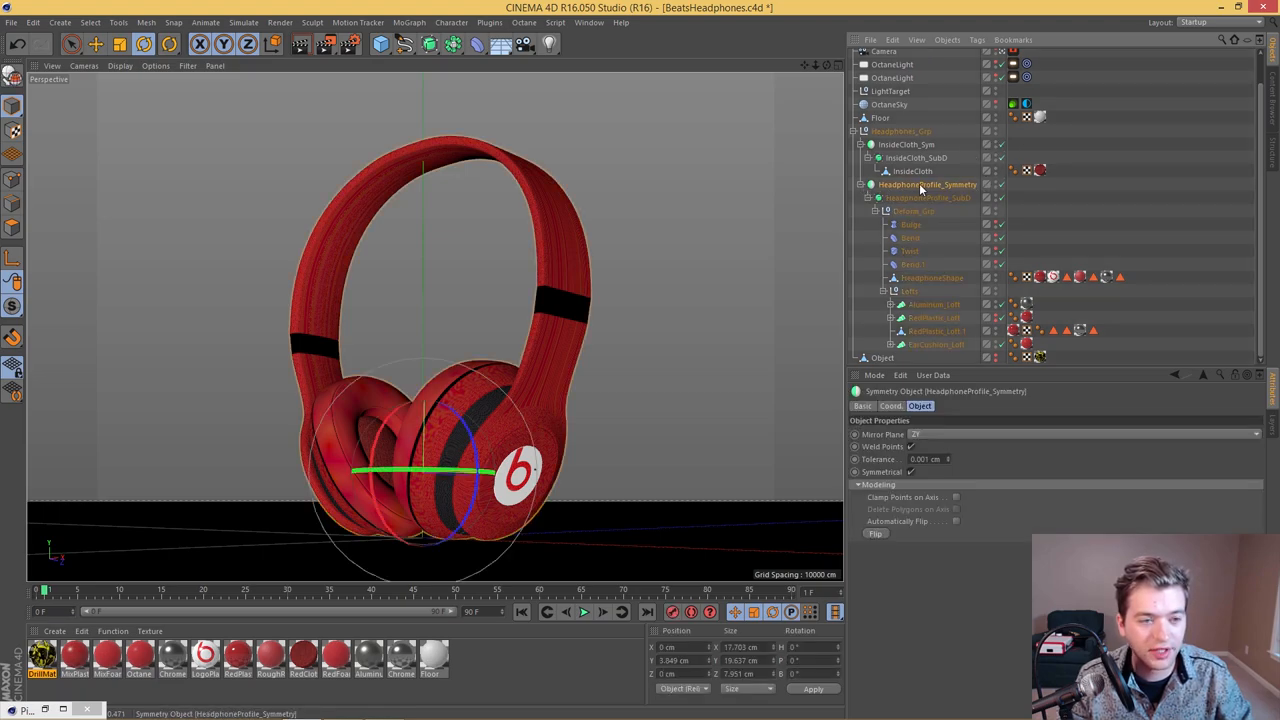
mouse_move(921, 187)
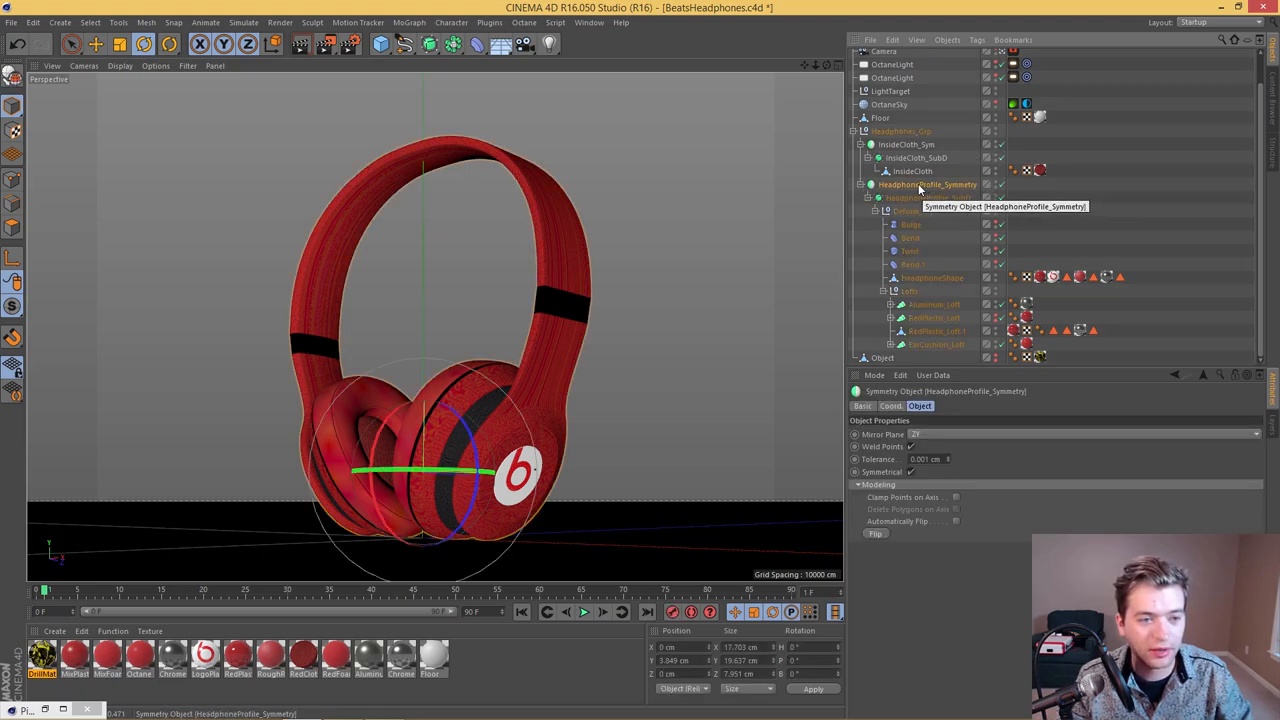
left_click(450, 43)
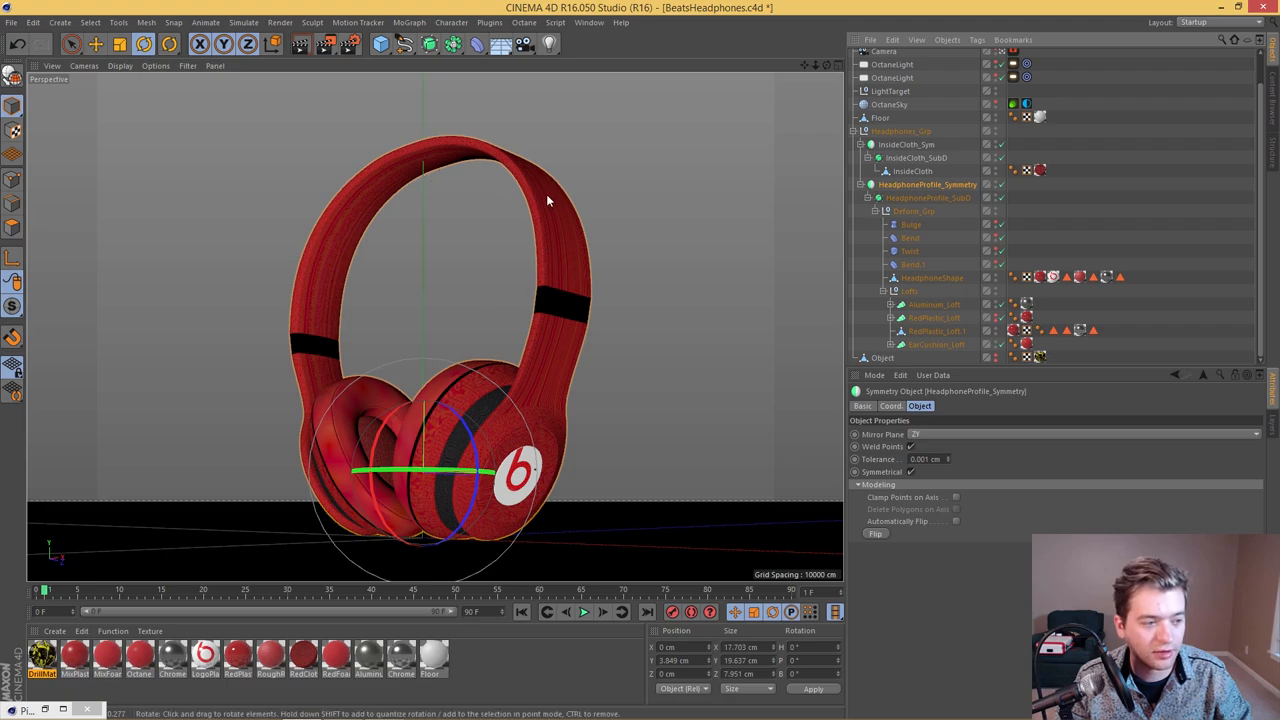
mouse_move(810, 227)
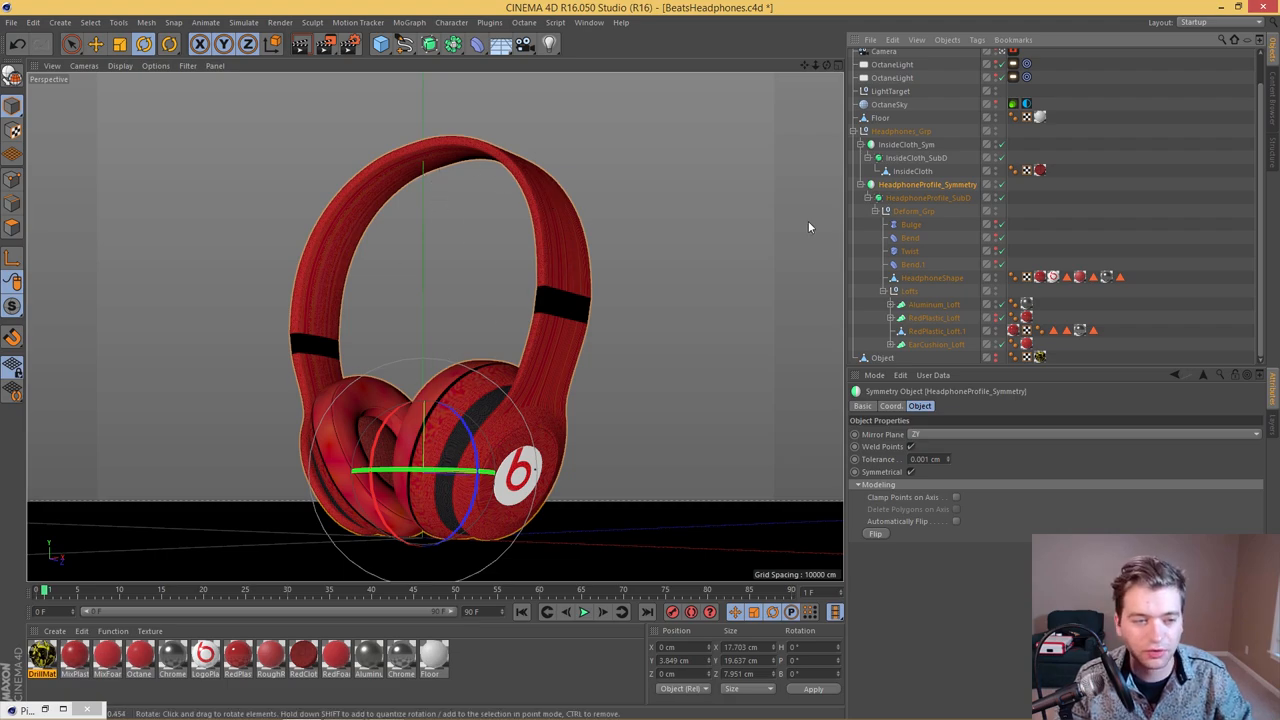
left_click(924, 197)
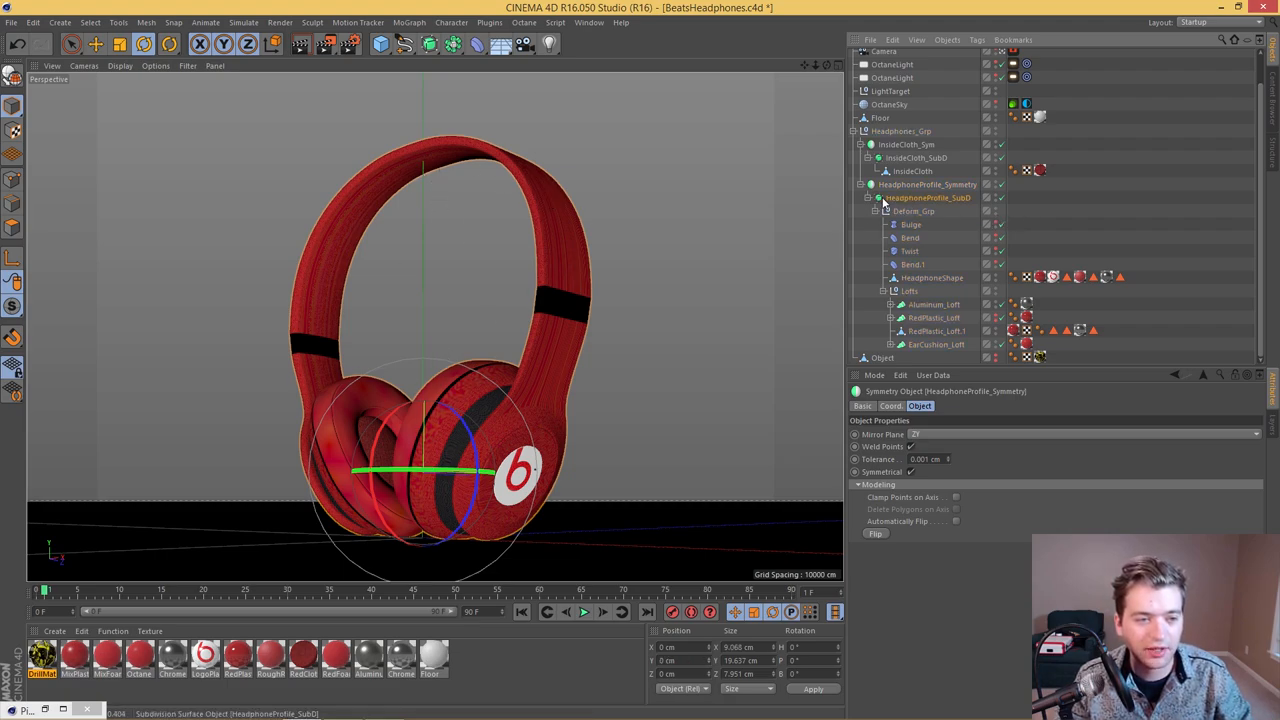
left_click(923, 197)
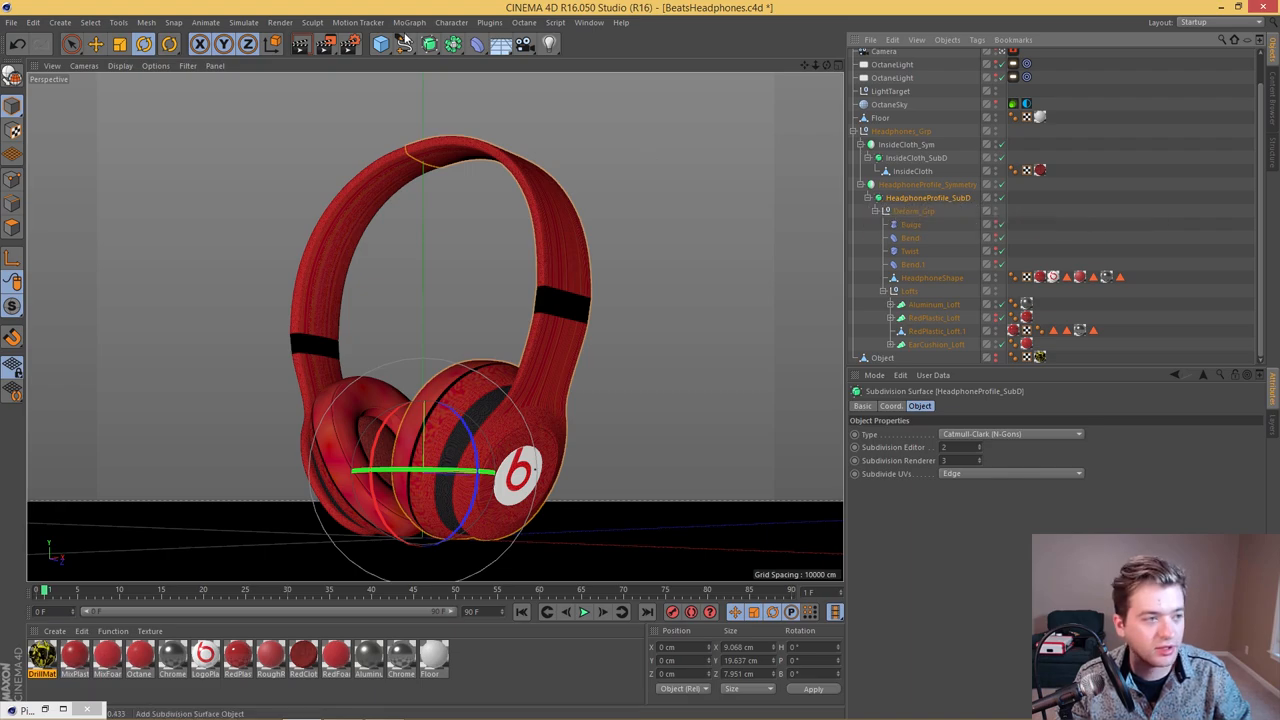
left_click(427, 44)
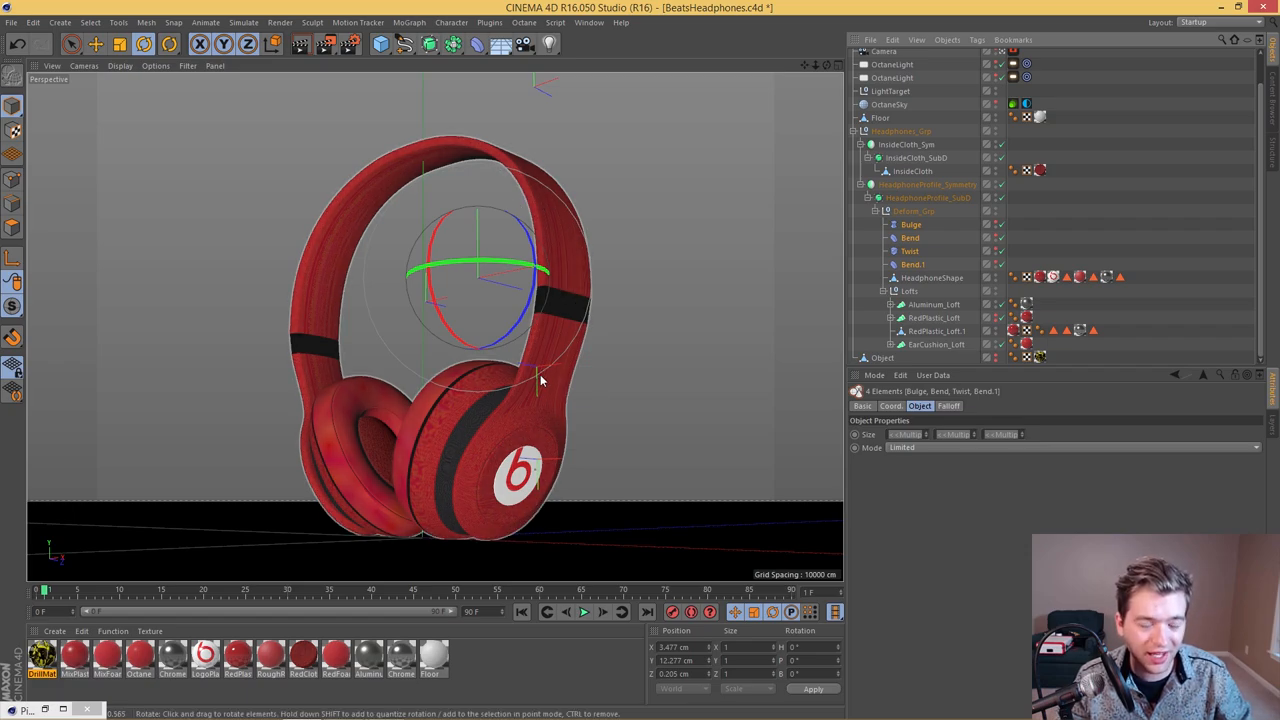
mouse_move(544, 378)
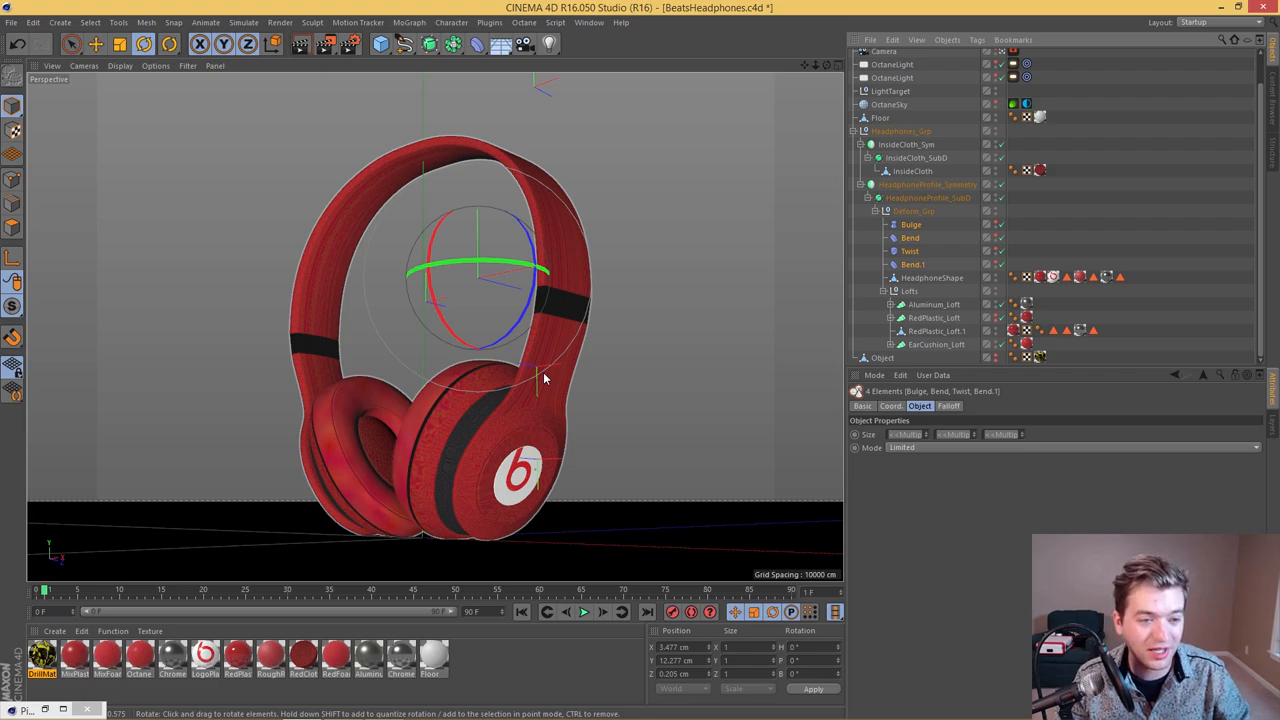
Step: Clear the Bulge, Bend, Twist and Bend.1 deformer selection
left_click(498, 43)
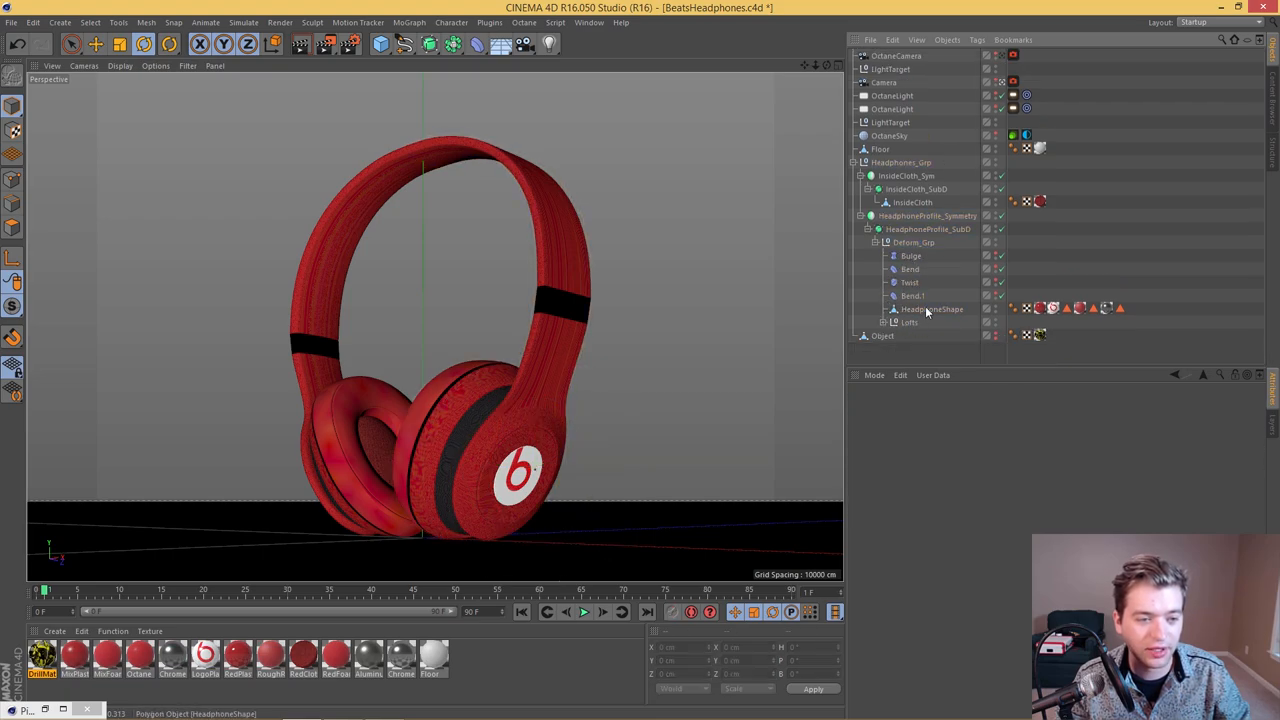
Step: Select HeadphoneShape, expand the Lofts group, and select RedPlastic_Loft.1
left_click(932, 309)
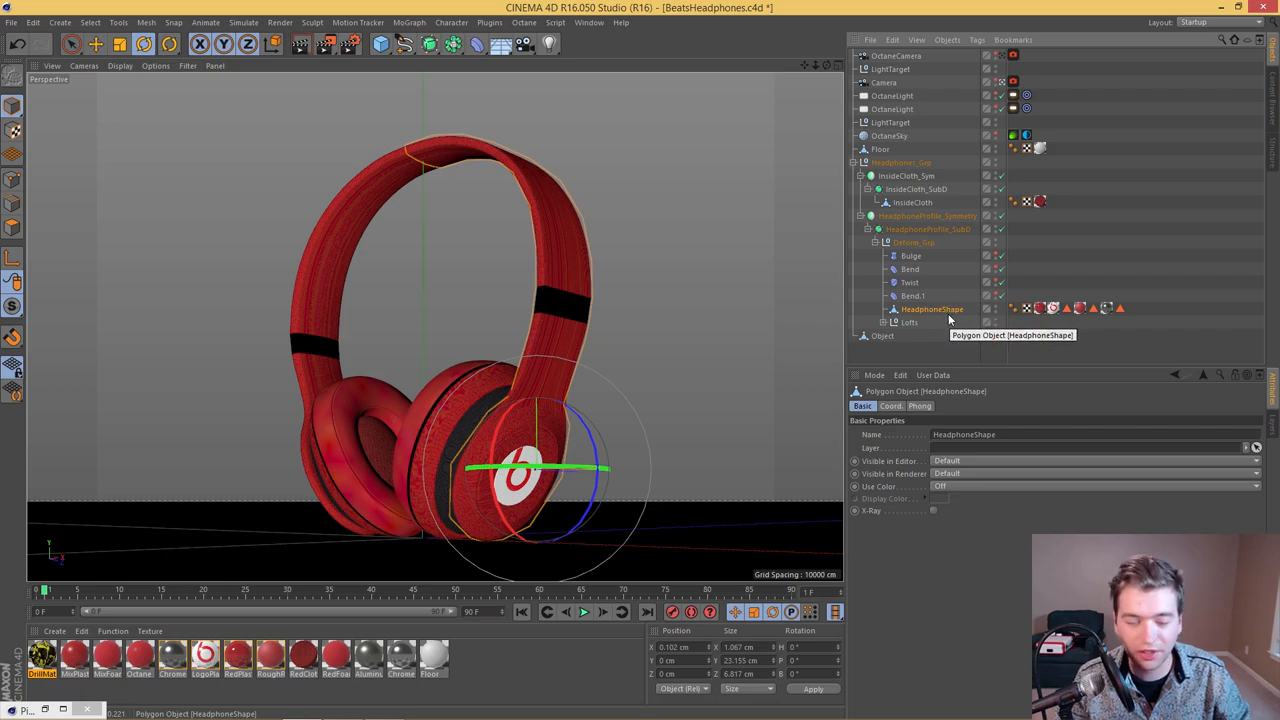
mouse_move(910, 322)
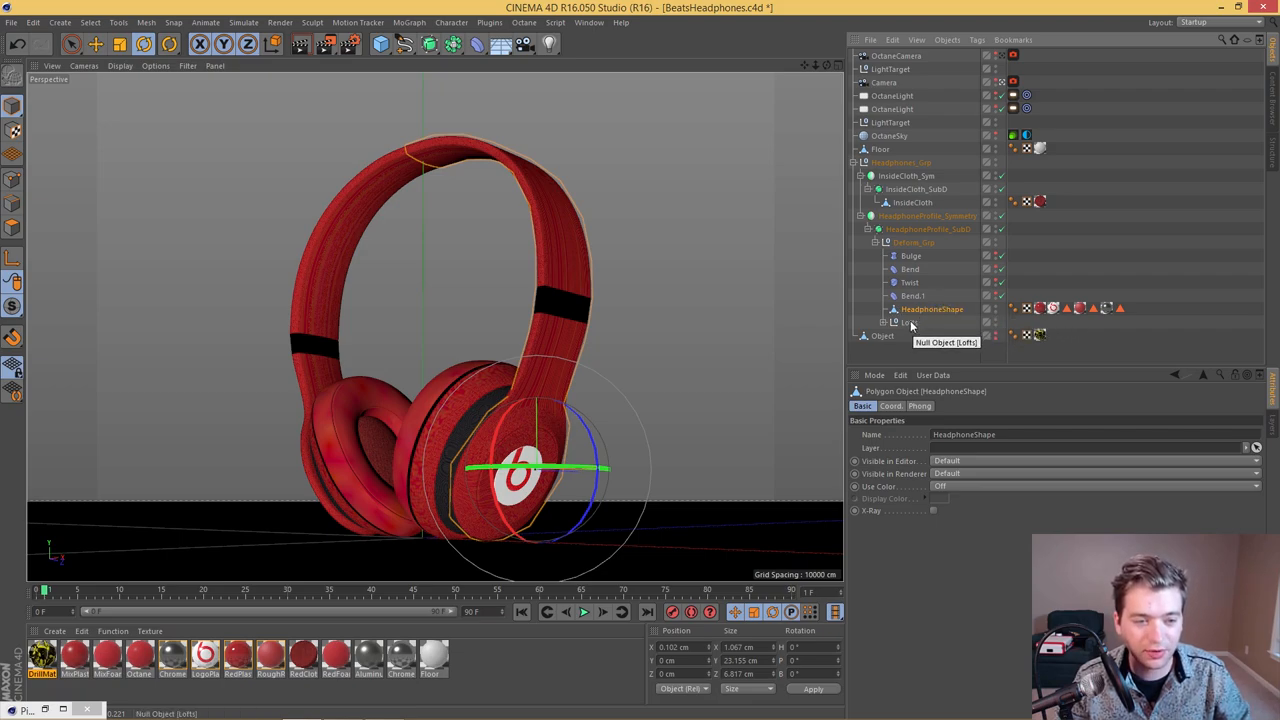
mouse_move(801, 264)
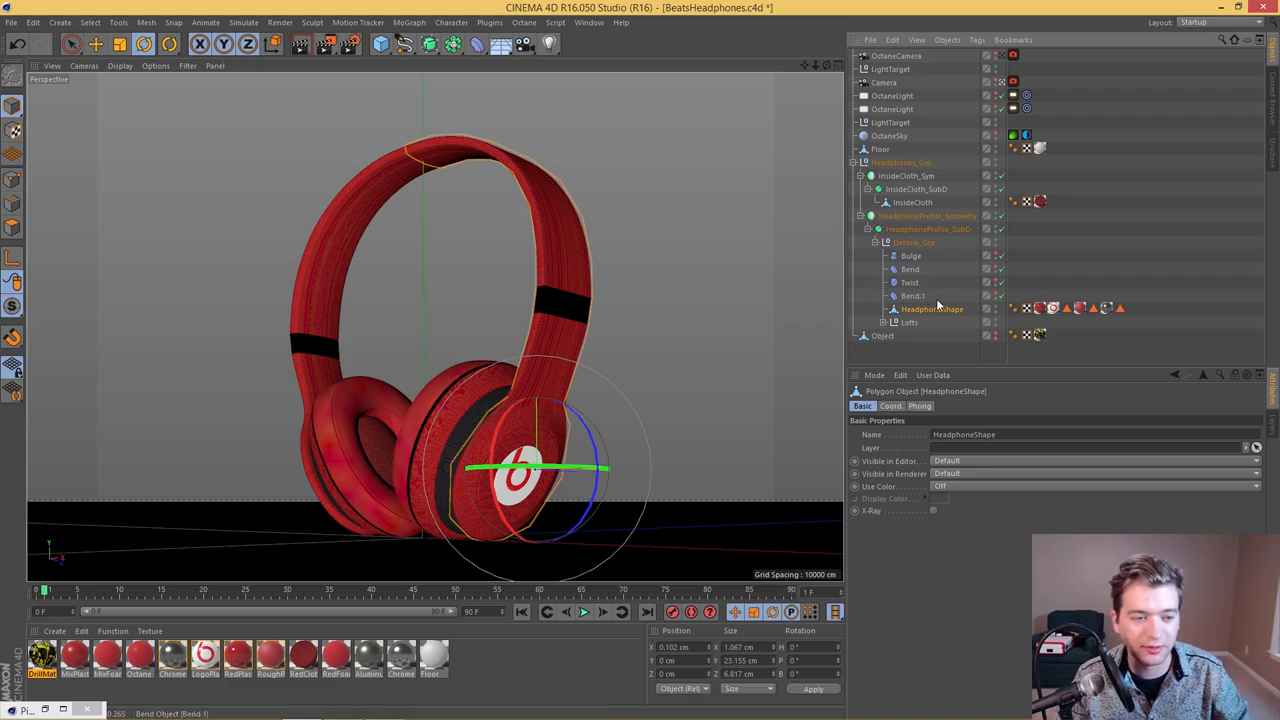
mouse_move(895, 322)
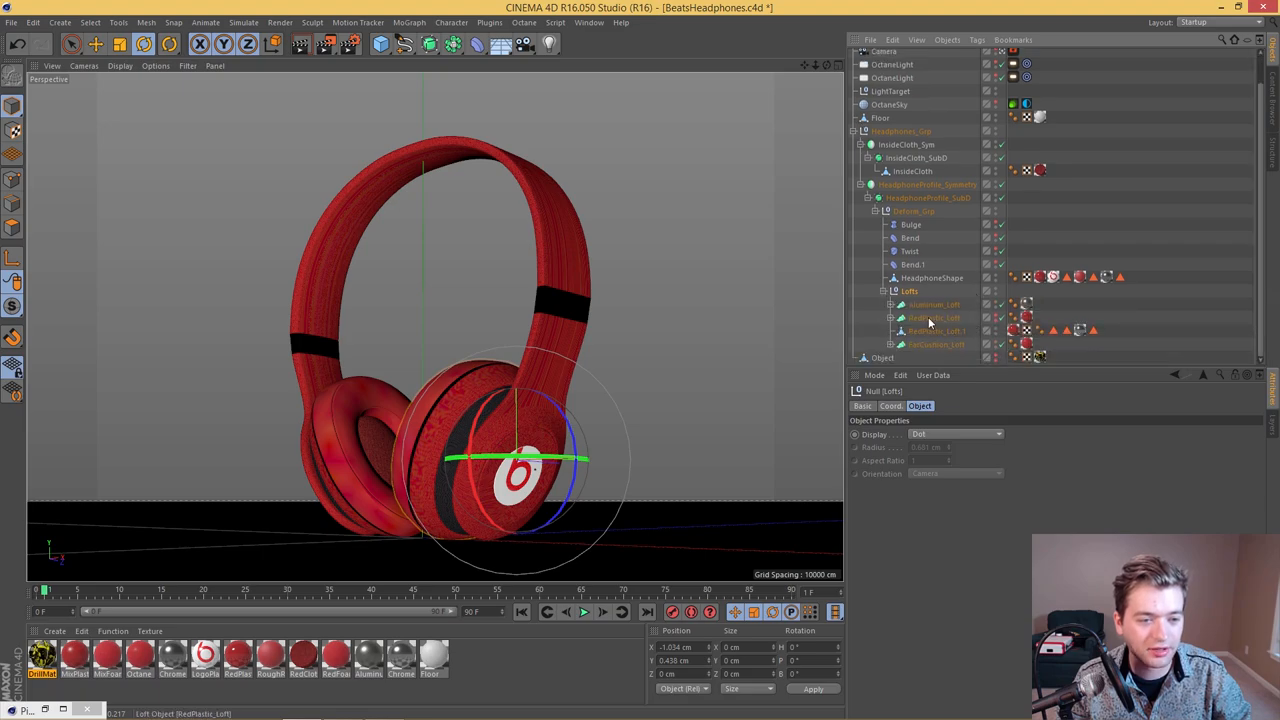
left_click(934, 317)
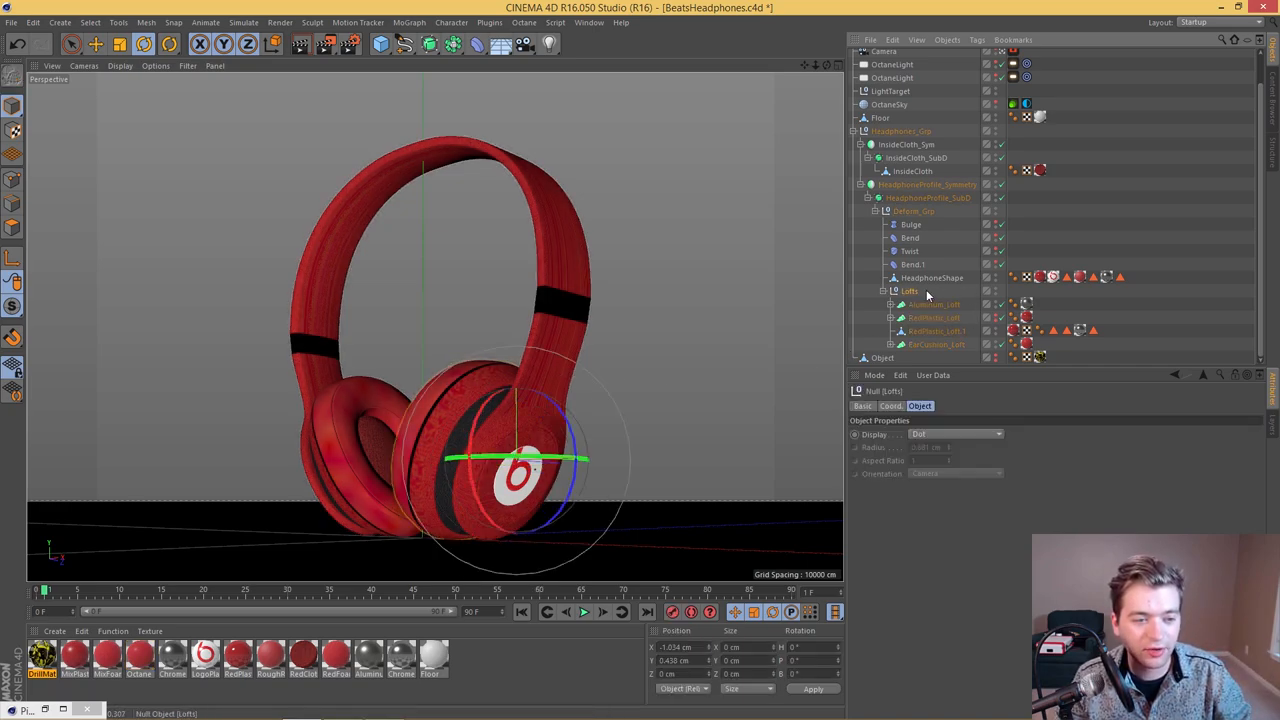
left_click(935, 331)
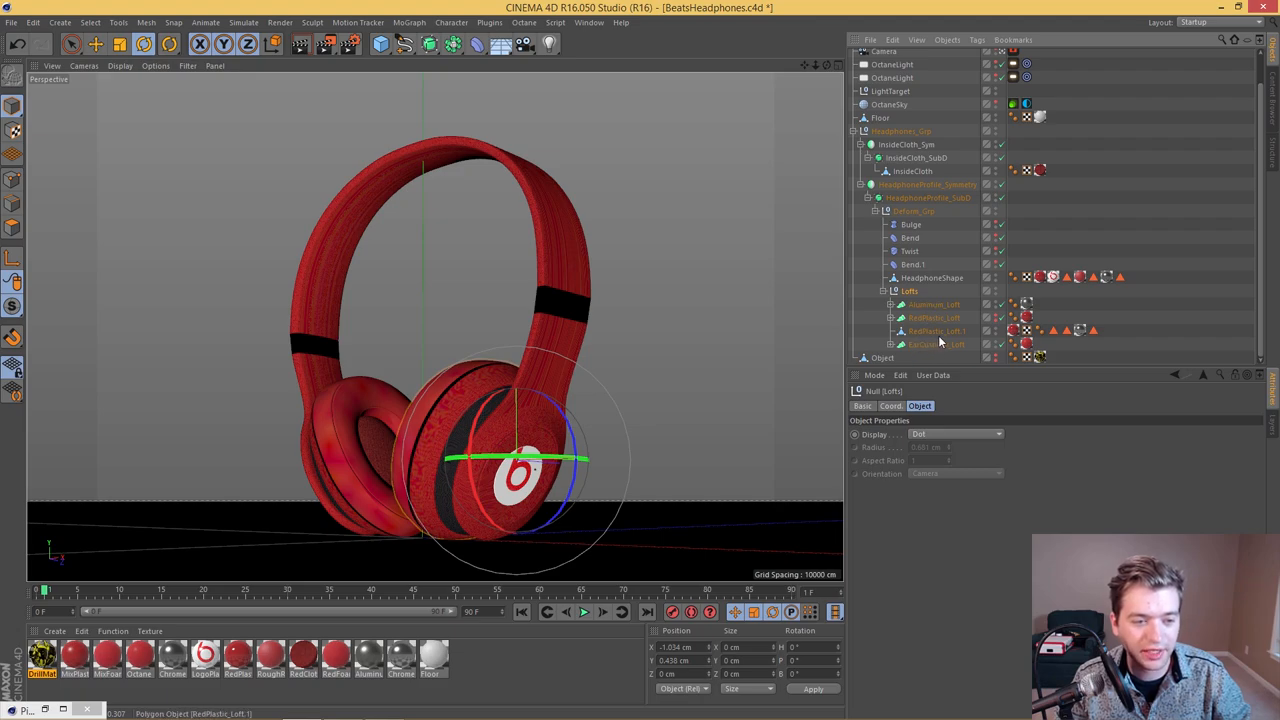
left_click(937, 331)
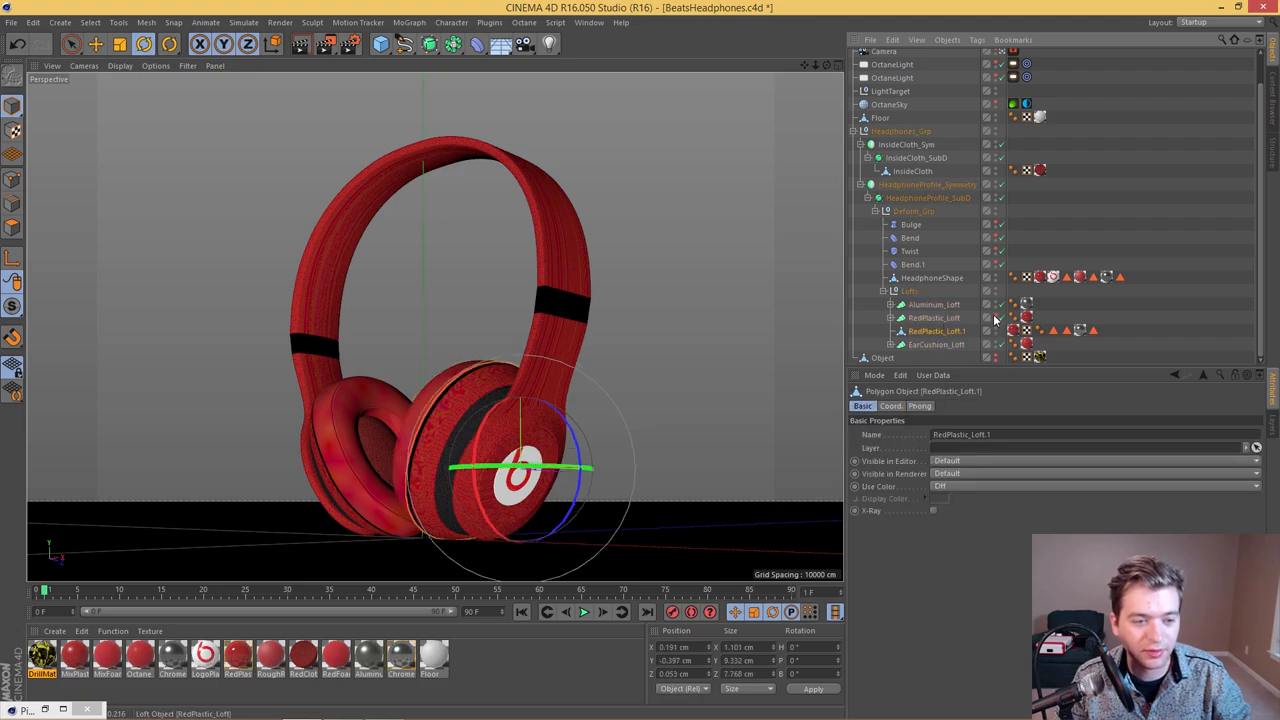
mouse_move(957, 330)
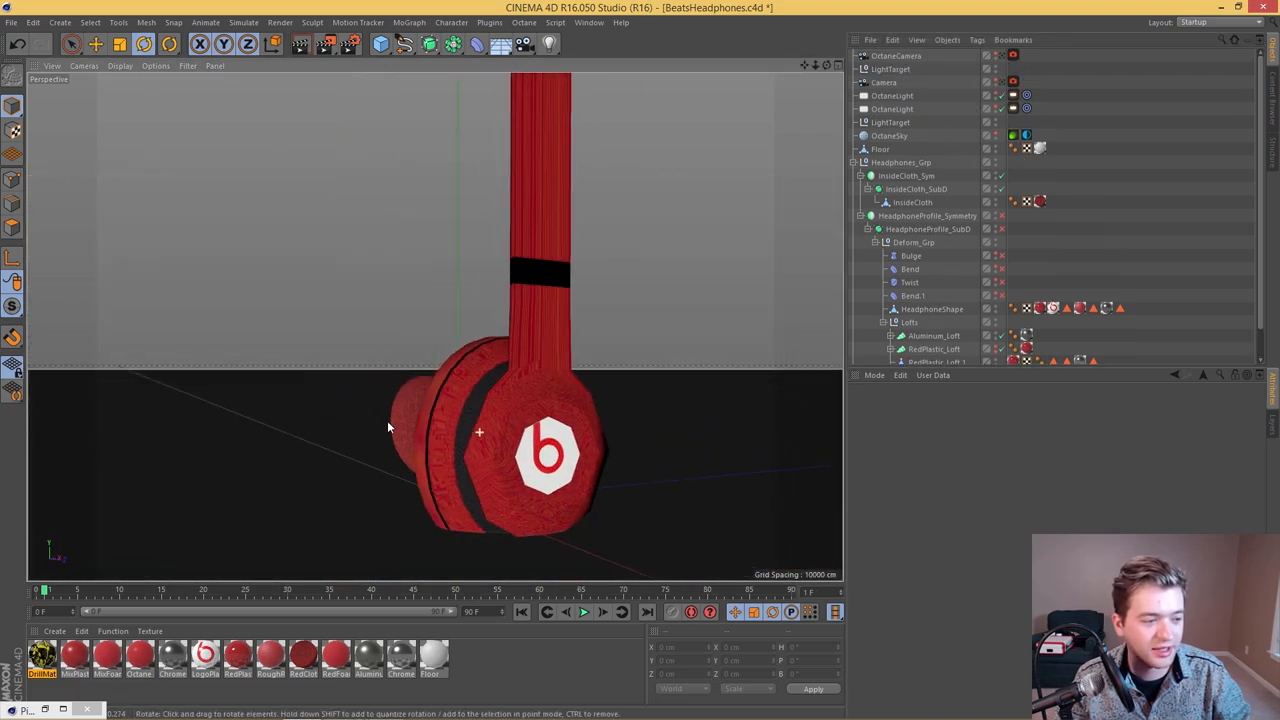
Step: Zoom in on the ear cup logo, then pull back to see the whole half-model
left_click_drag(390, 430, 537, 432)
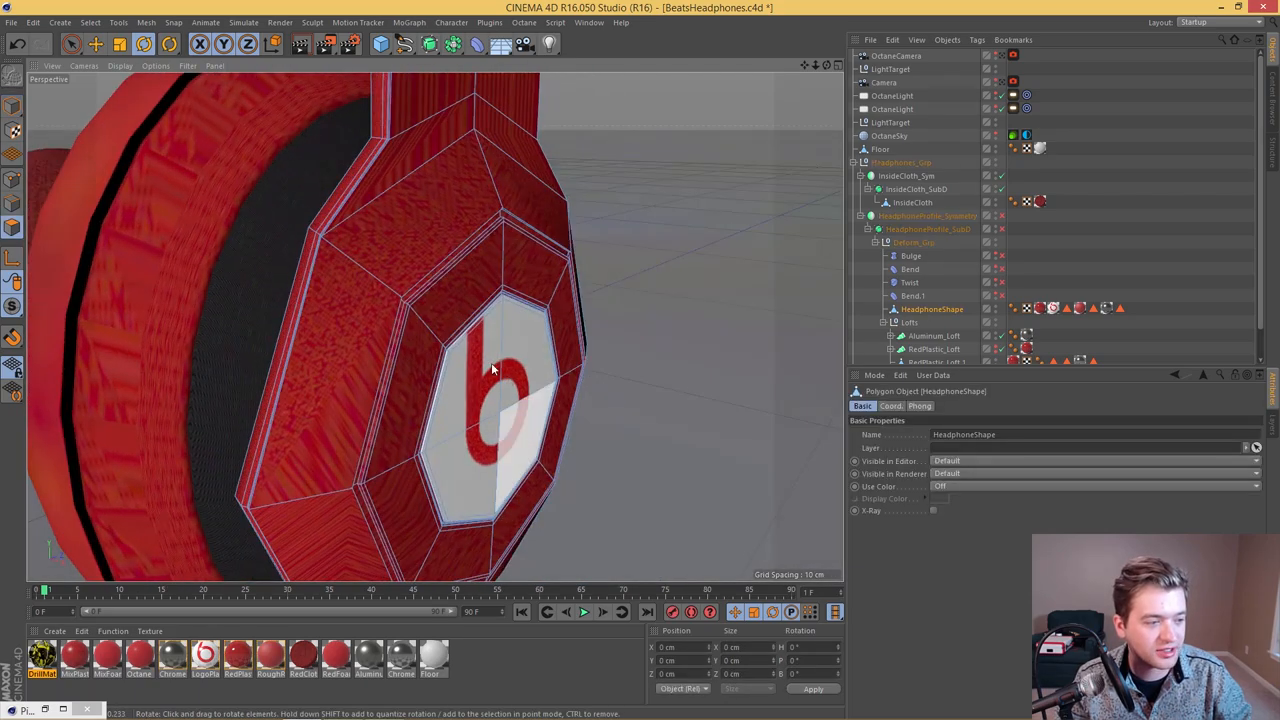
left_click_drag(490, 370, 475, 330)
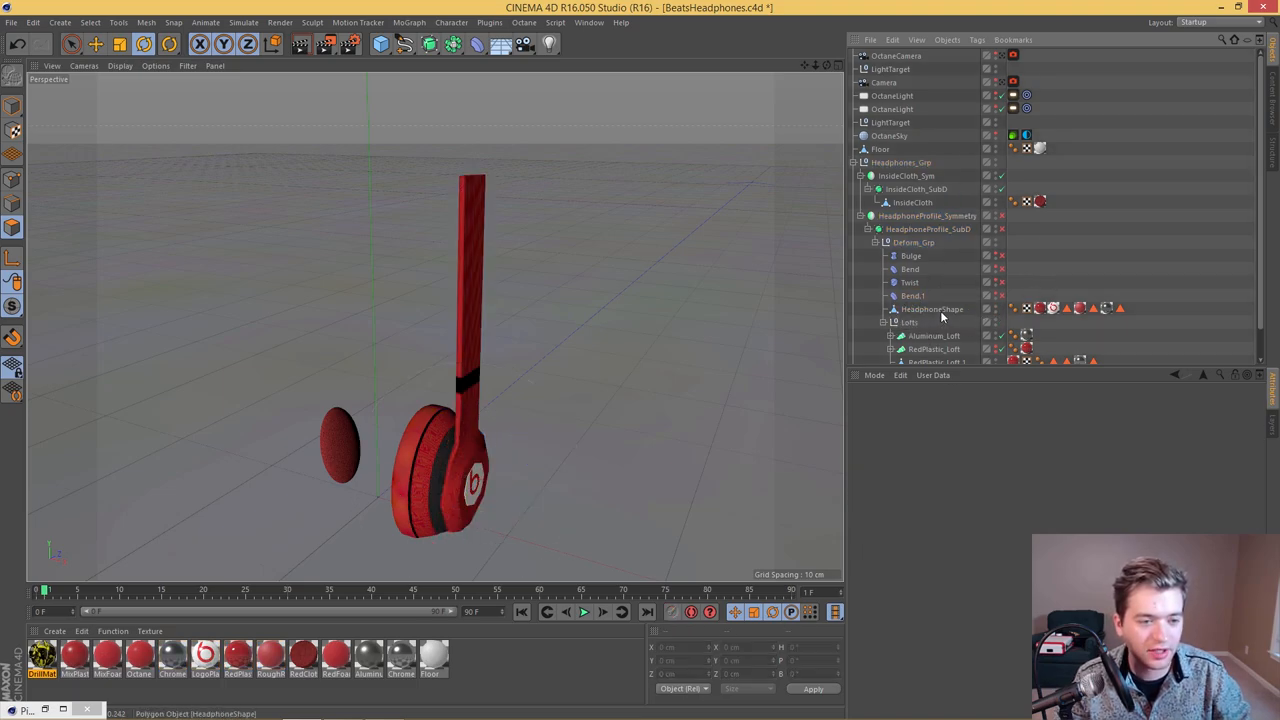
left_click(932, 308)
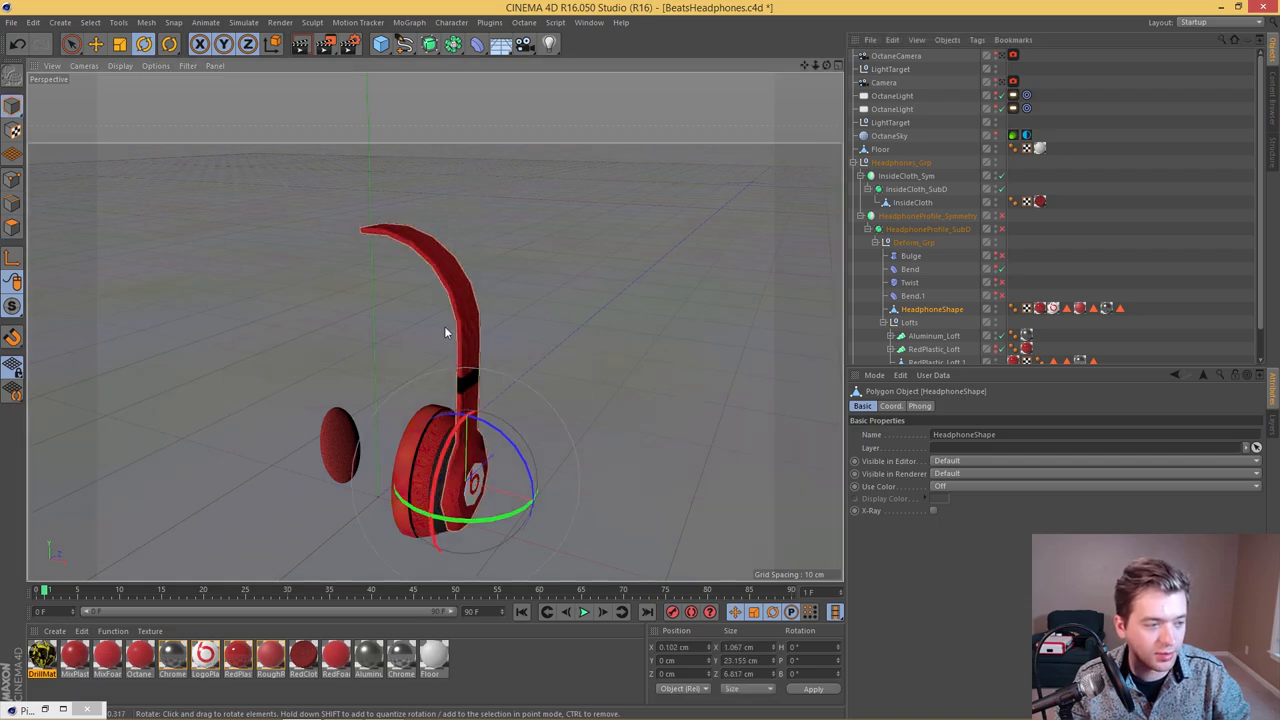
left_click_drag(445, 330, 520, 300)
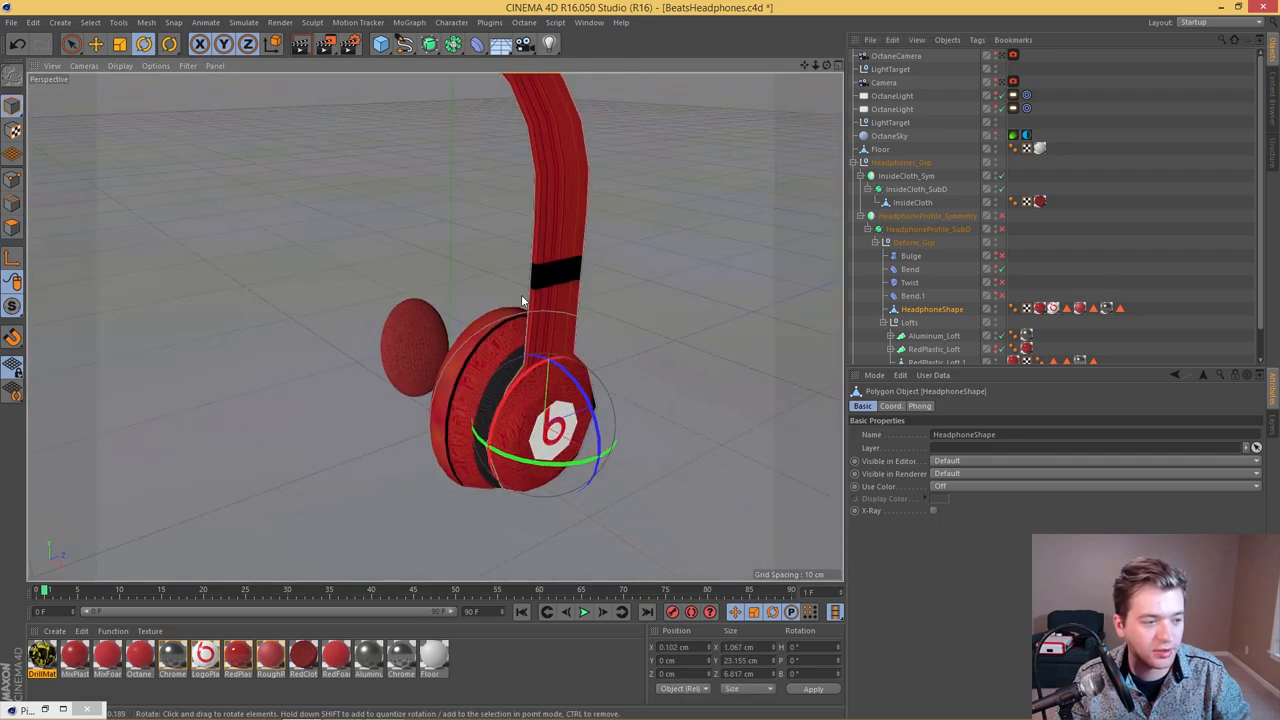
left_click_drag(520, 300, 353, 113)
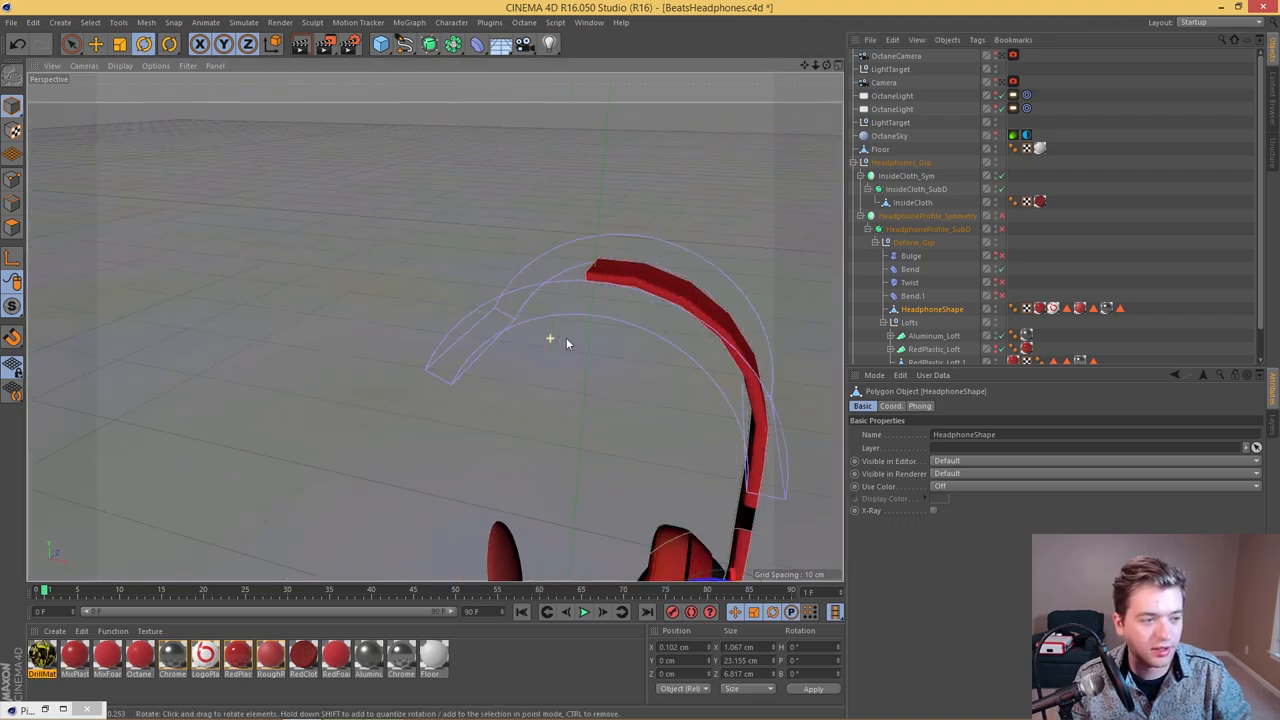
left_click_drag(568, 344, 535, 262)
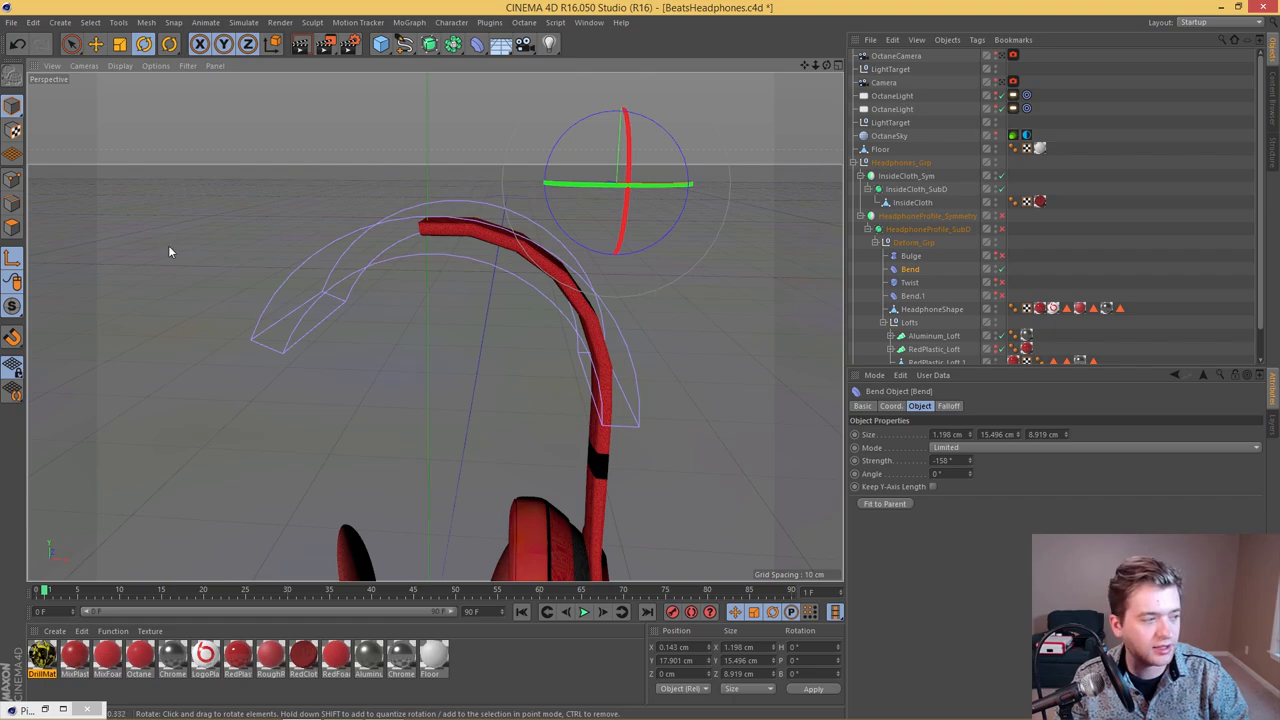
mouse_move(13, 260)
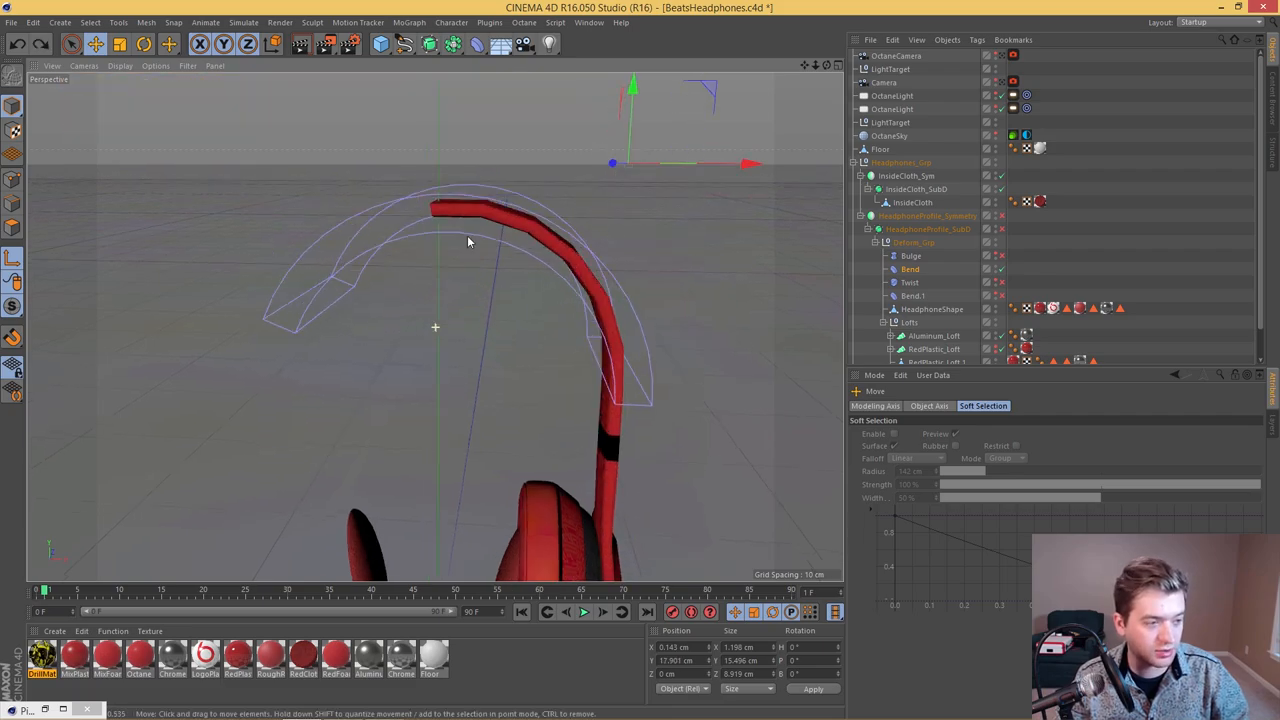
left_click_drag(468, 242, 458, 177)
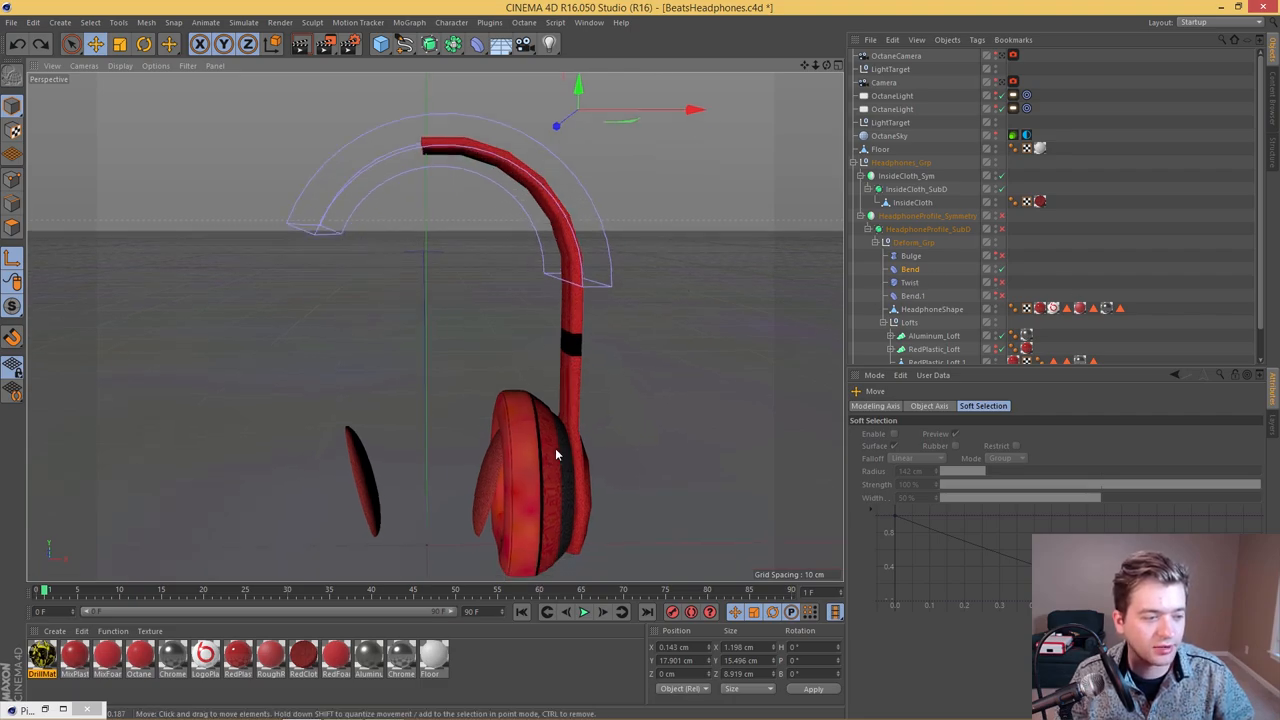
left_click_drag(557, 454, 576, 299)
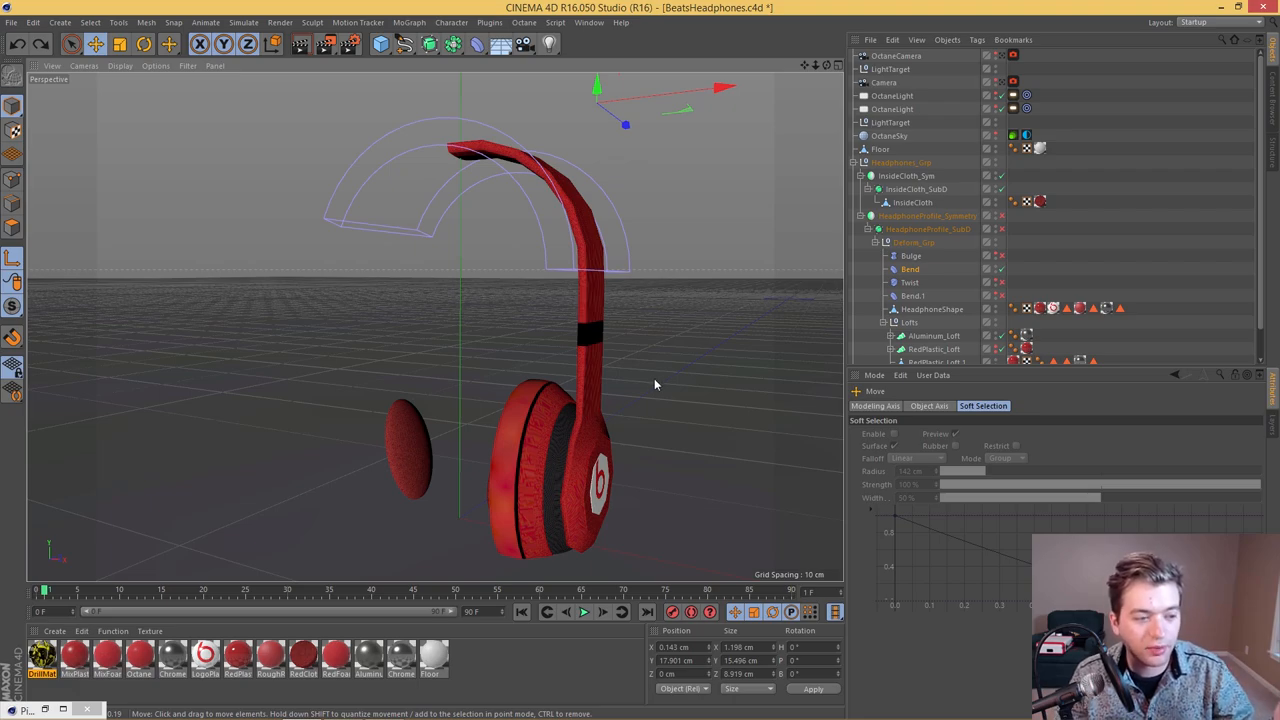
mouse_move(997, 307)
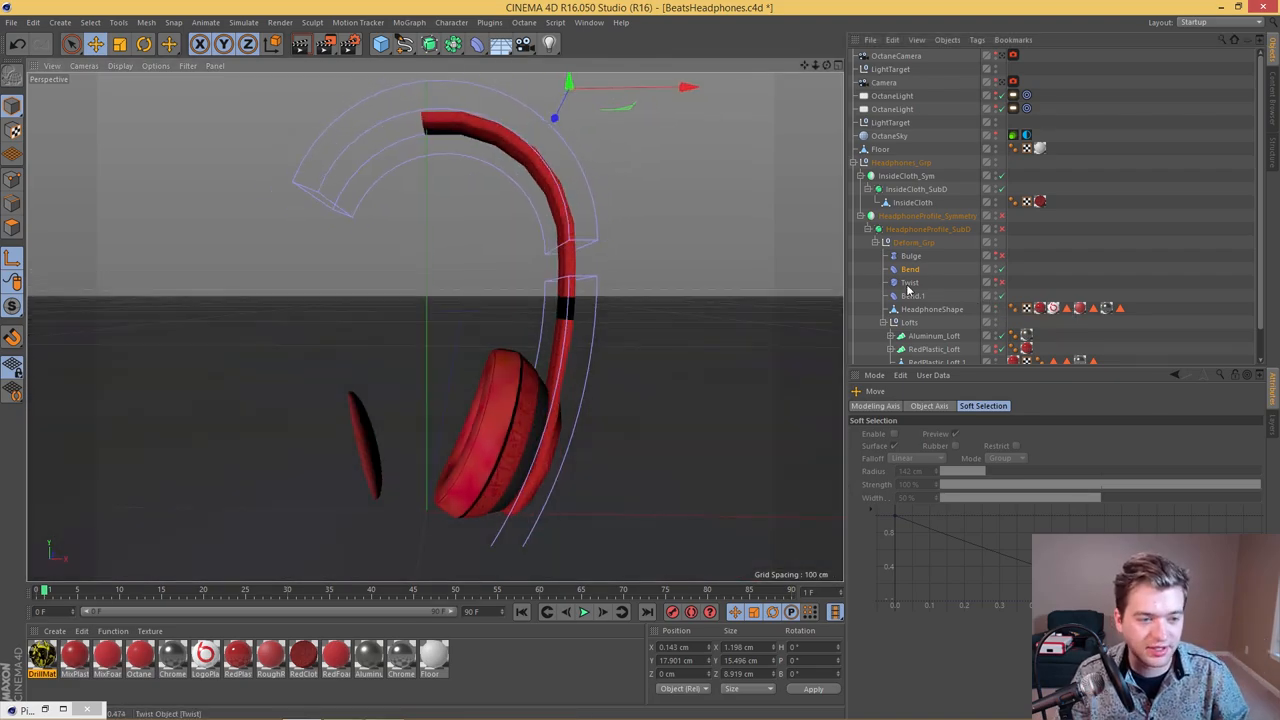
Step: Select Bend.1 to check its limited −41° bend strength
left_click(911, 295)
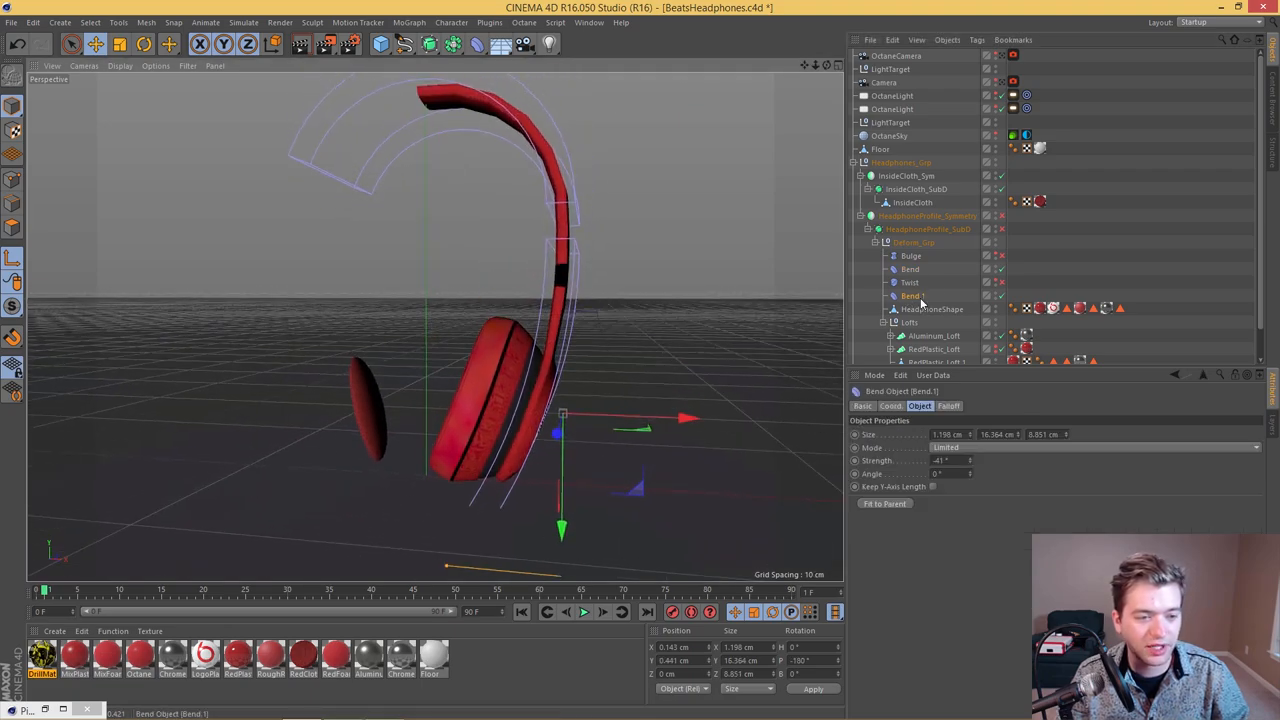
mouse_move(907, 295)
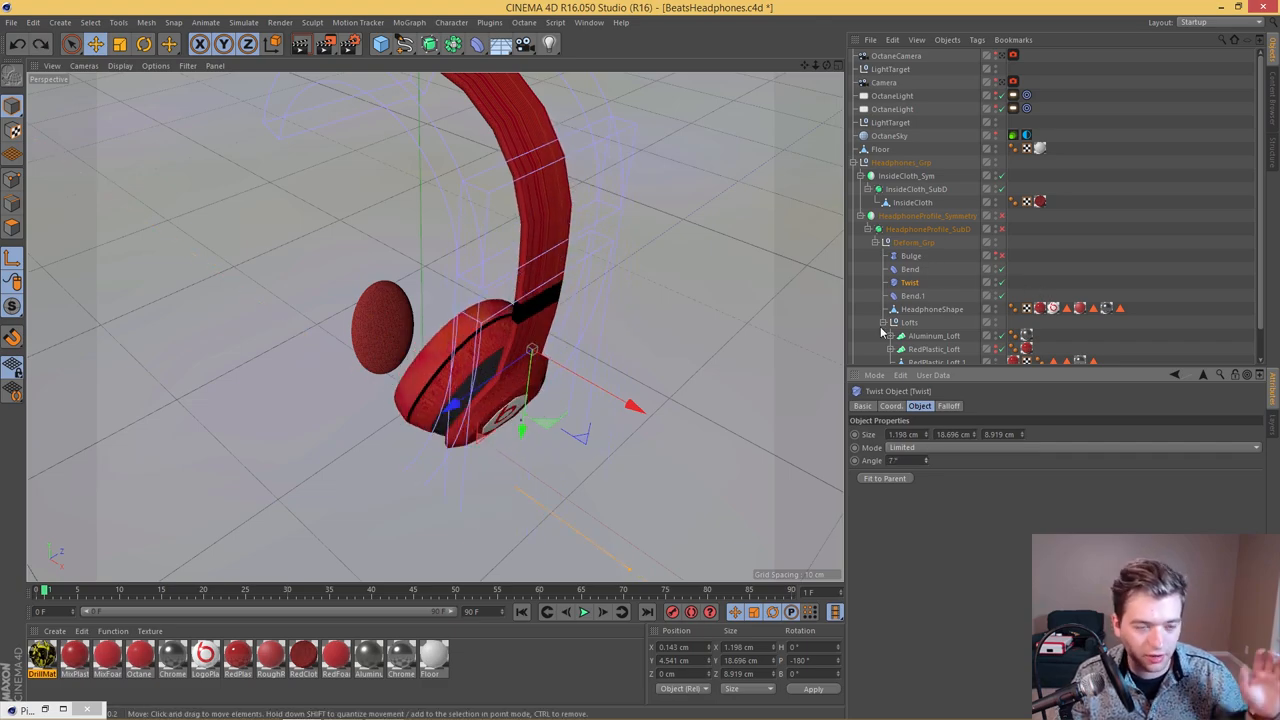
Step: Check Bulge, re-enable the headphone profile smoothing, and zoom in on the finished headphones
left_click(910, 255)
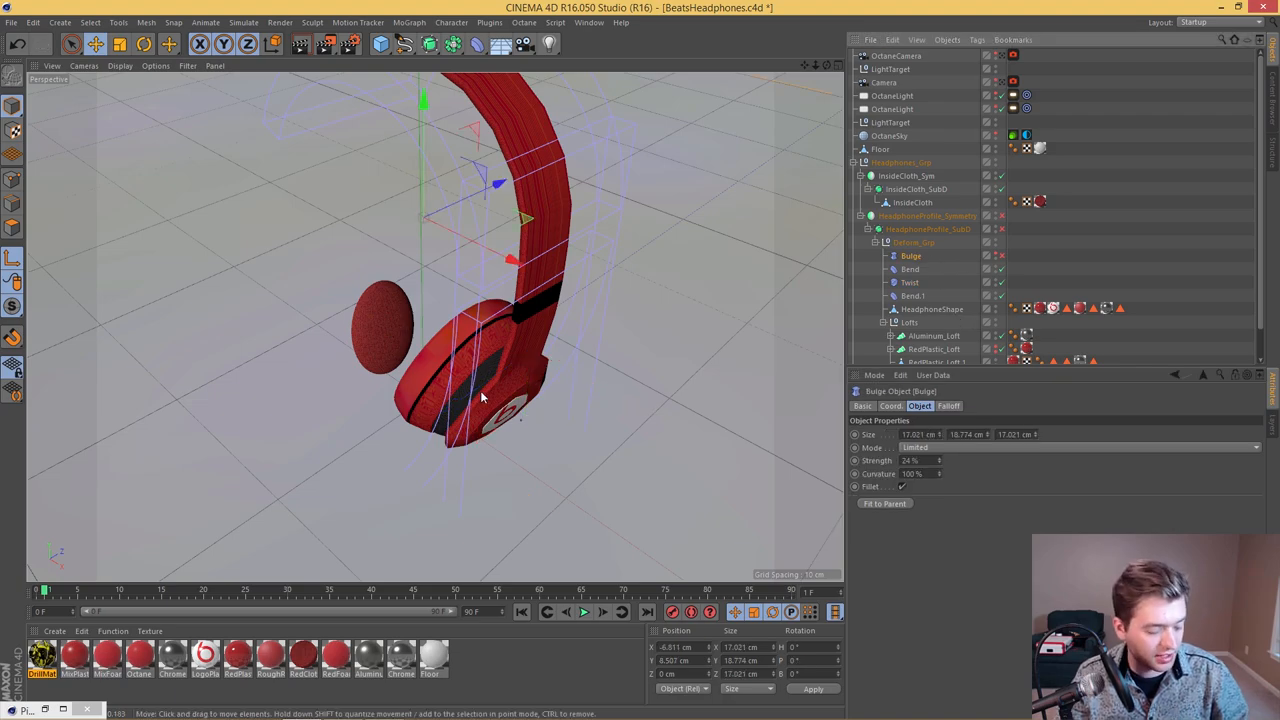
left_click_drag(480, 397, 575, 298)
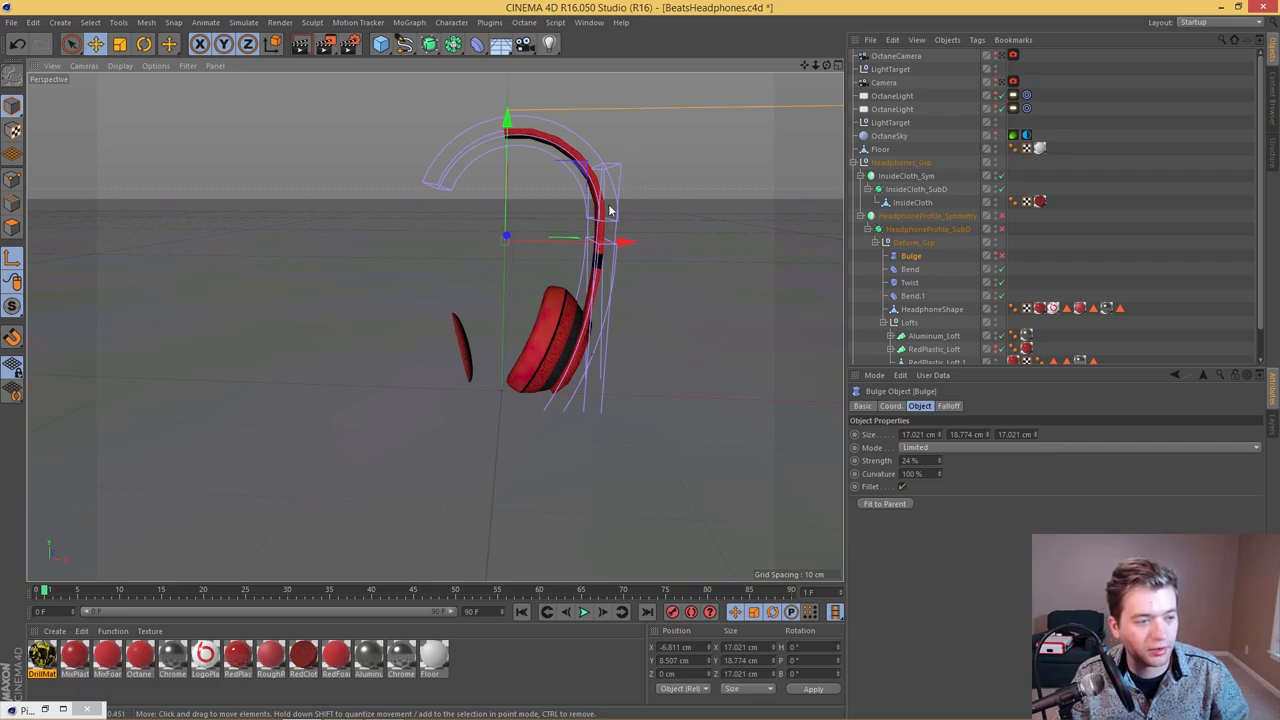
mouse_move(657, 257)
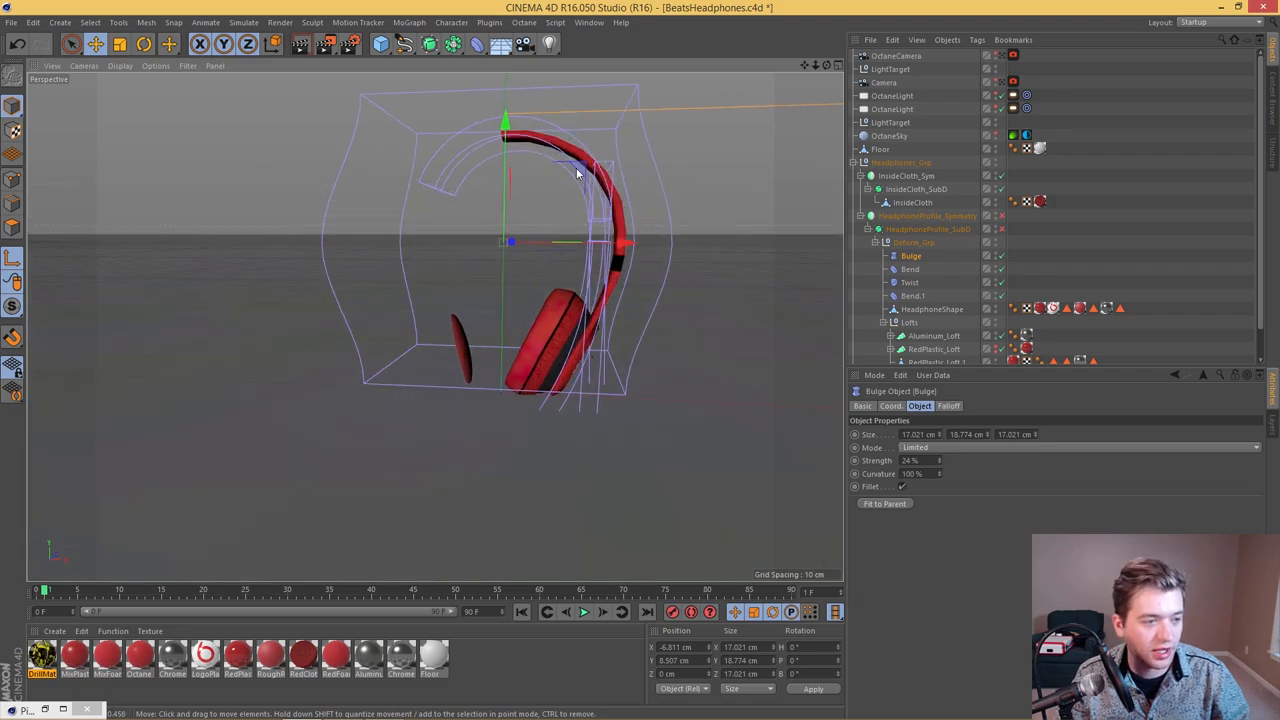
mouse_move(580, 280)
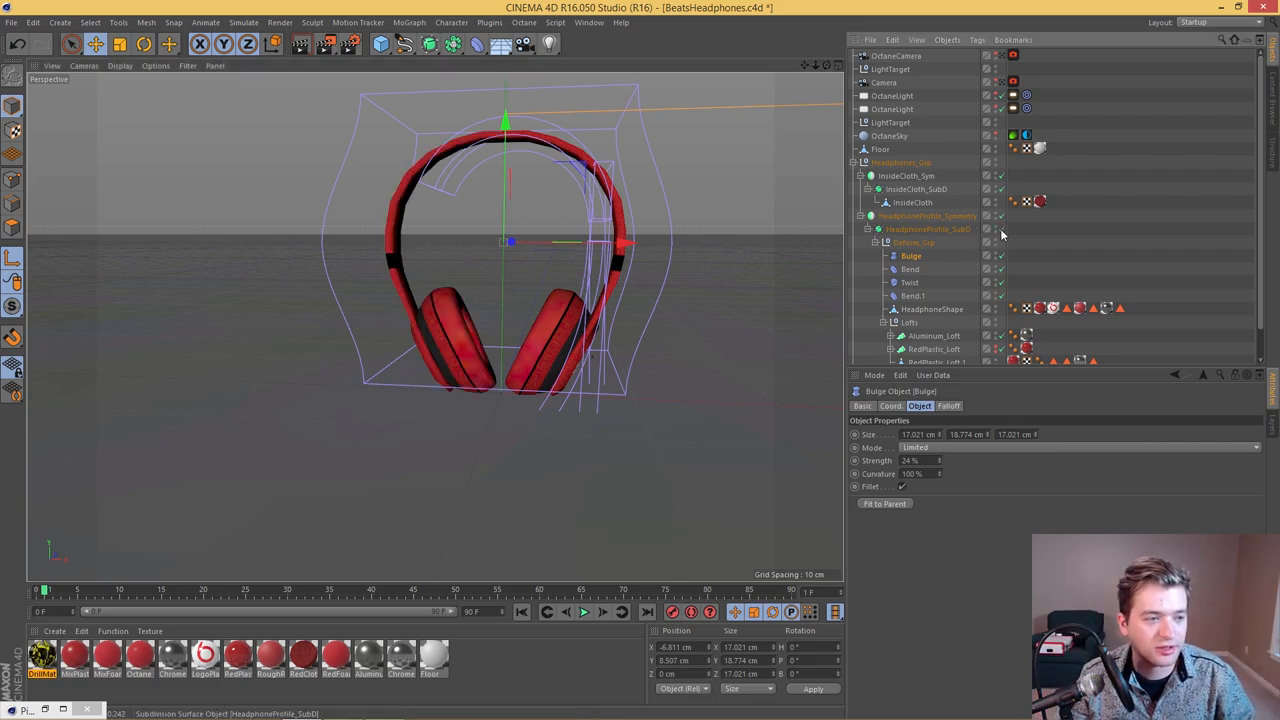
left_click(922, 229)
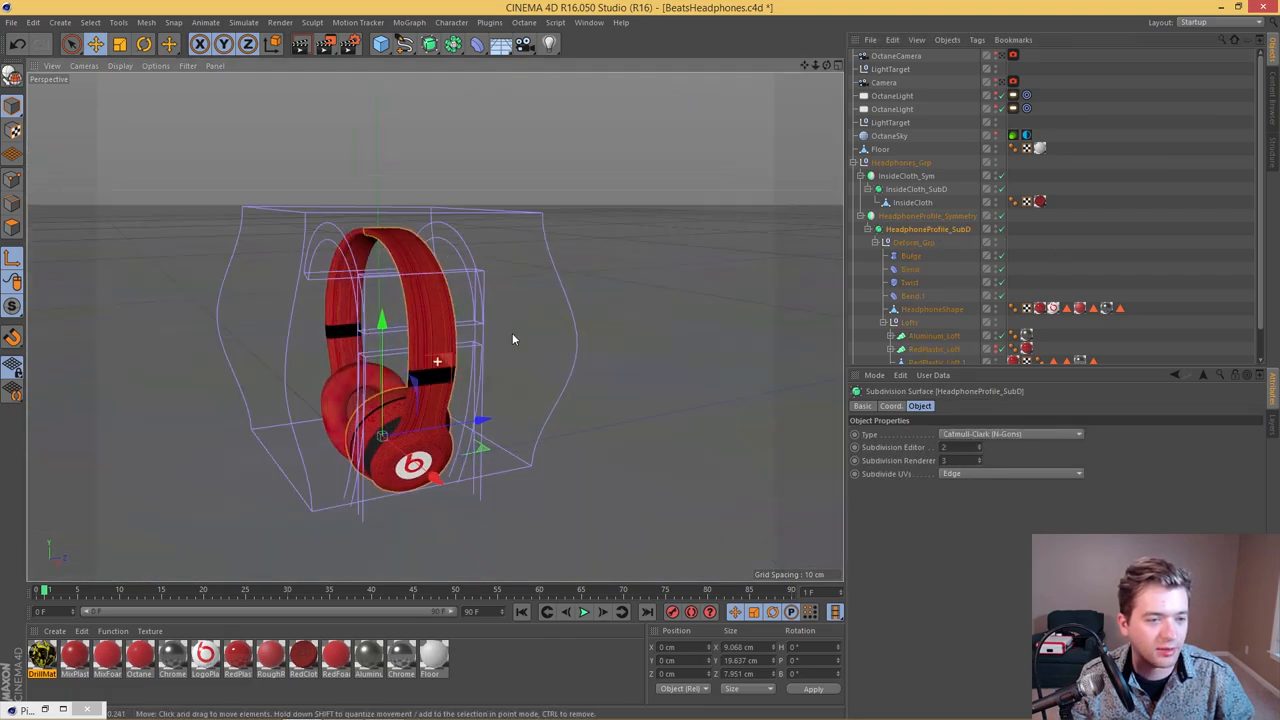
left_click_drag(510, 340, 675, 405)
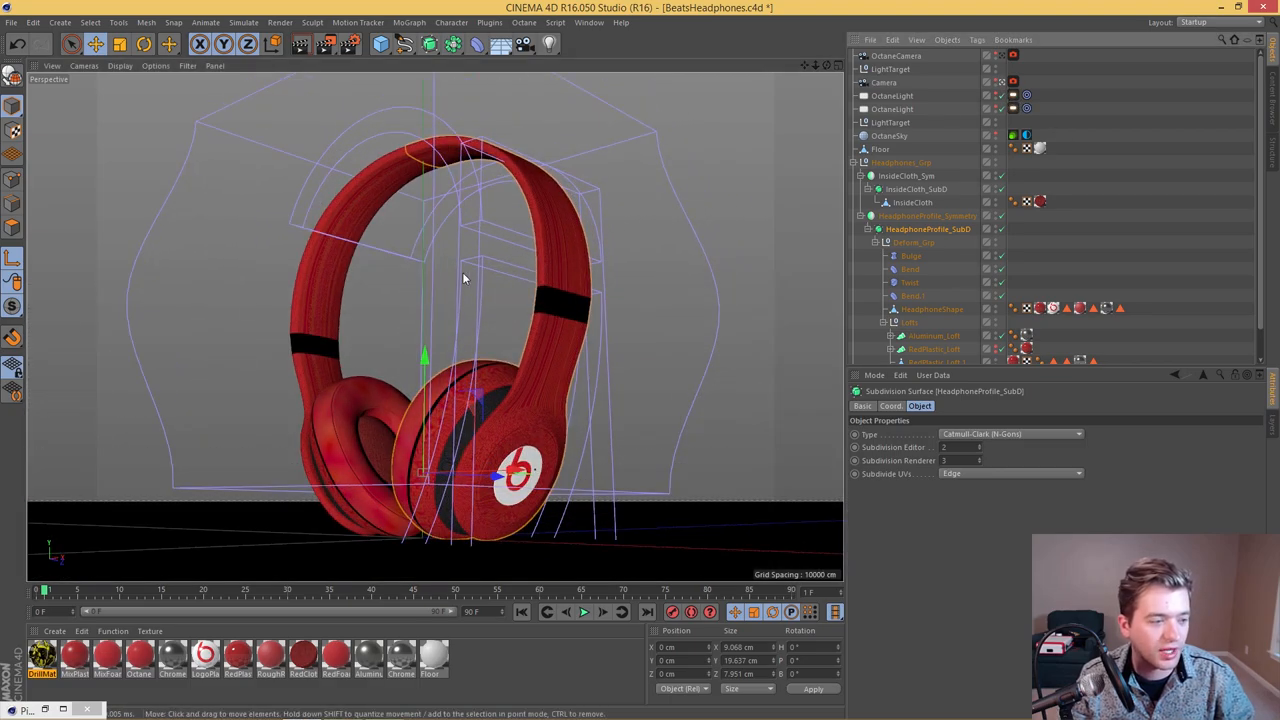
mouse_move(473, 326)
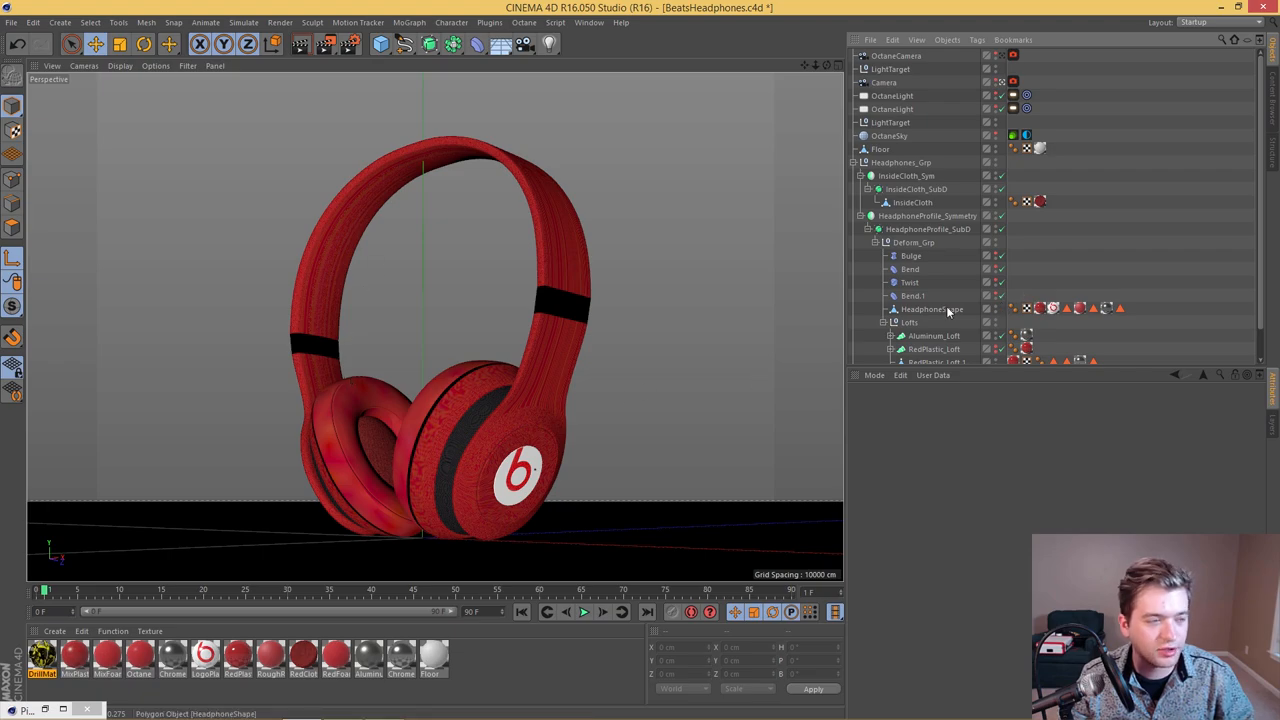
Step: Start a new project and set the cylinder's orientation to stand the disk sideways
left_click(9, 21)
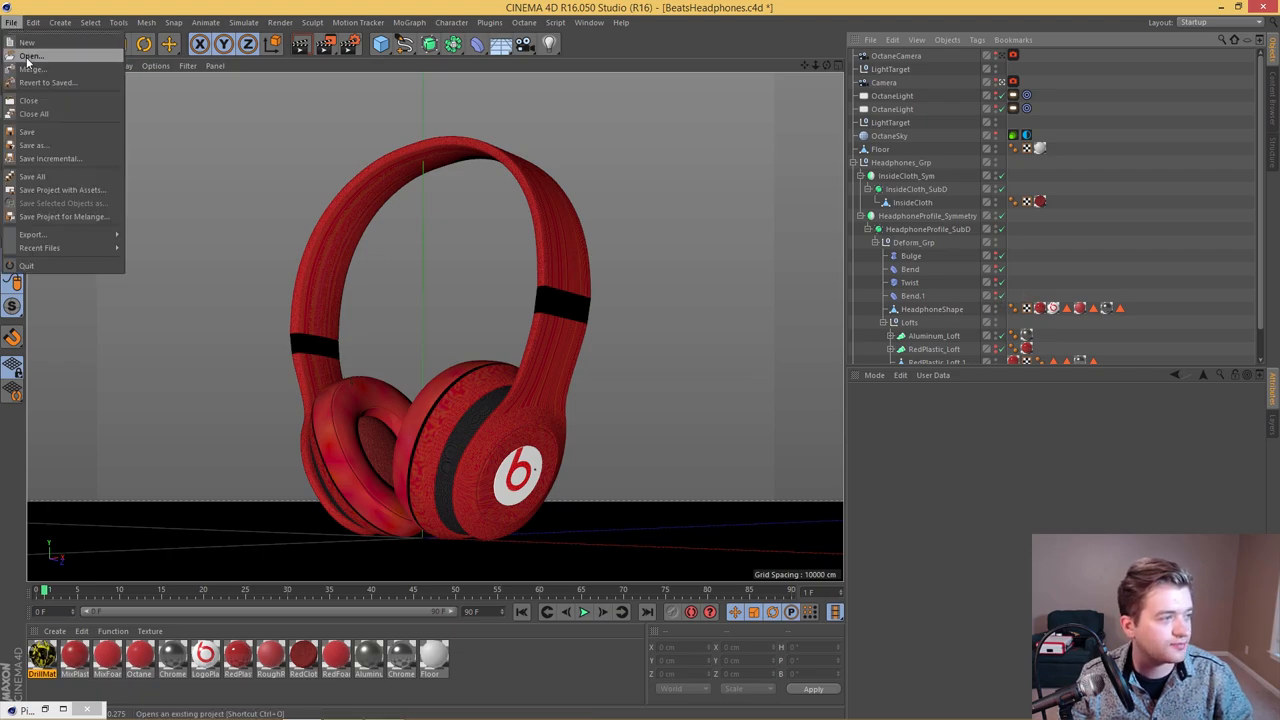
left_click(30, 40)
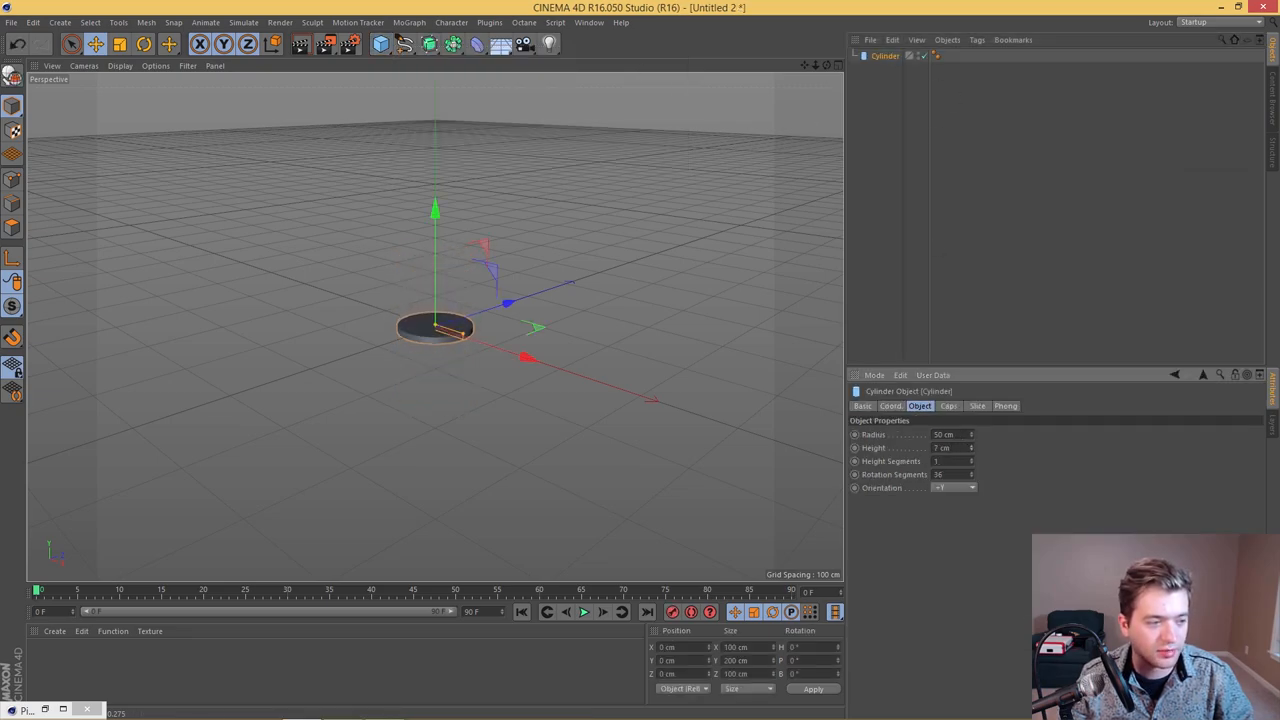
left_click(953, 487)
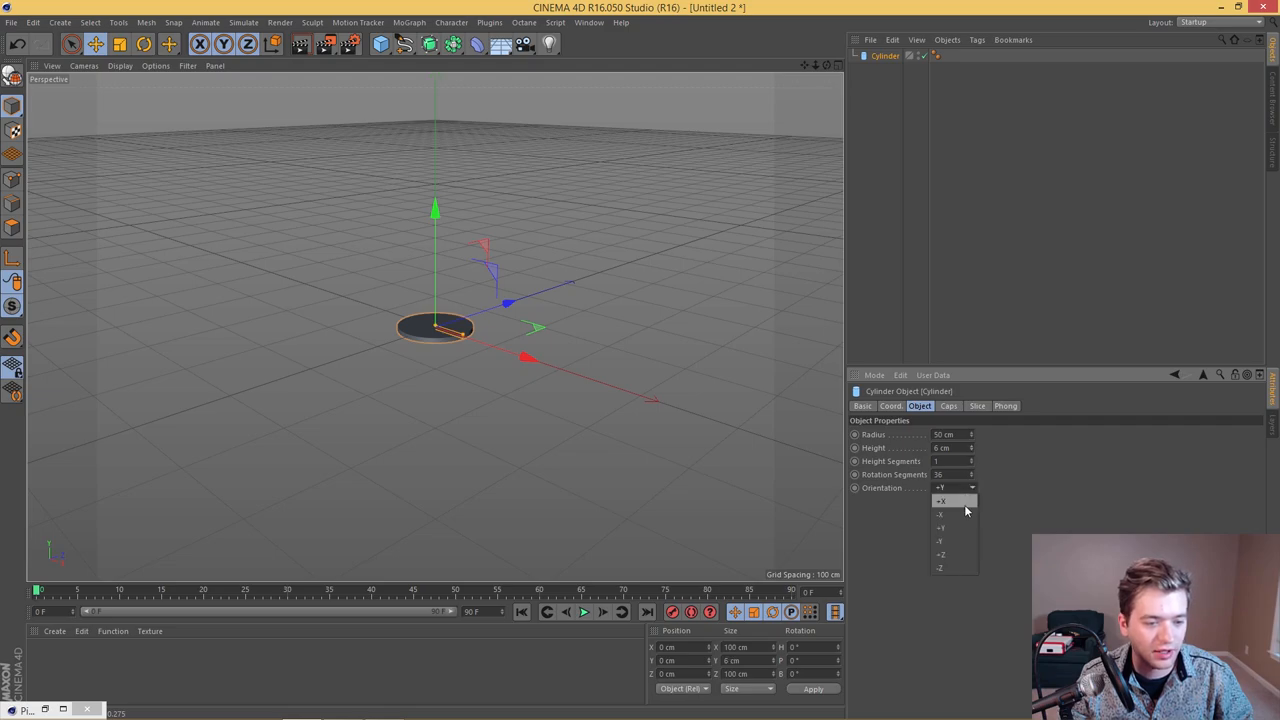
left_click(942, 500)
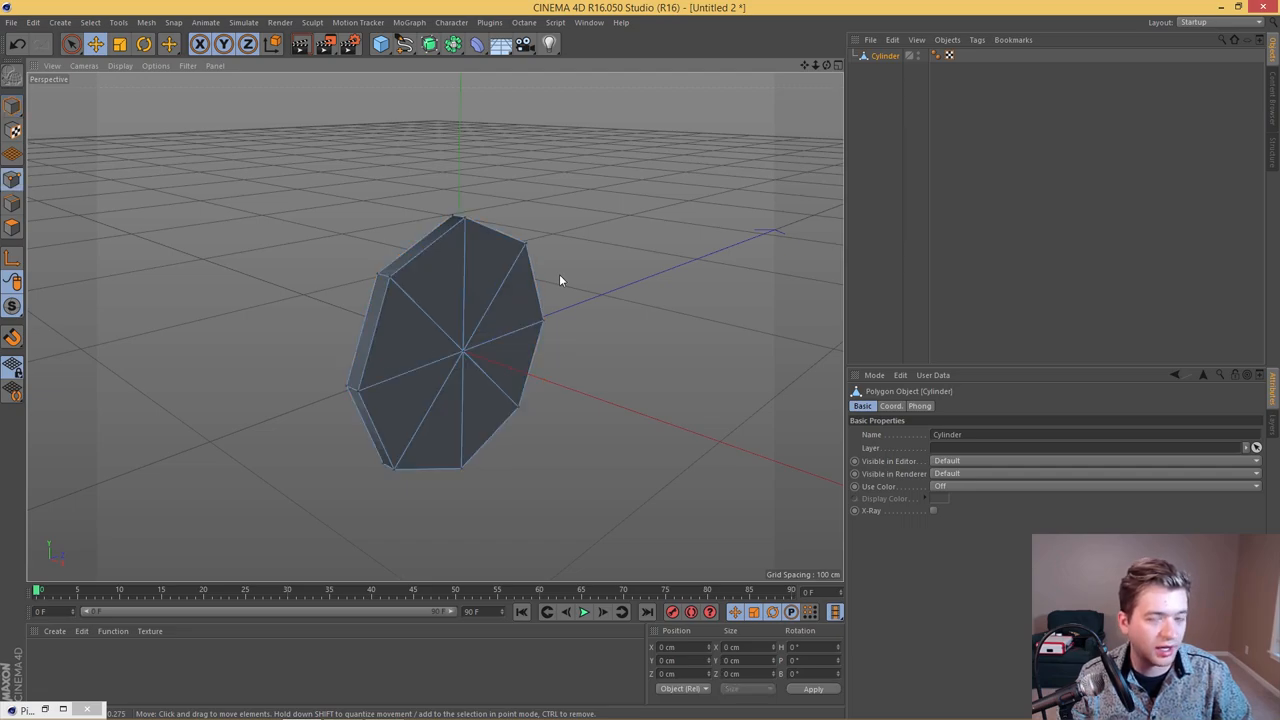
mouse_move(83, 257)
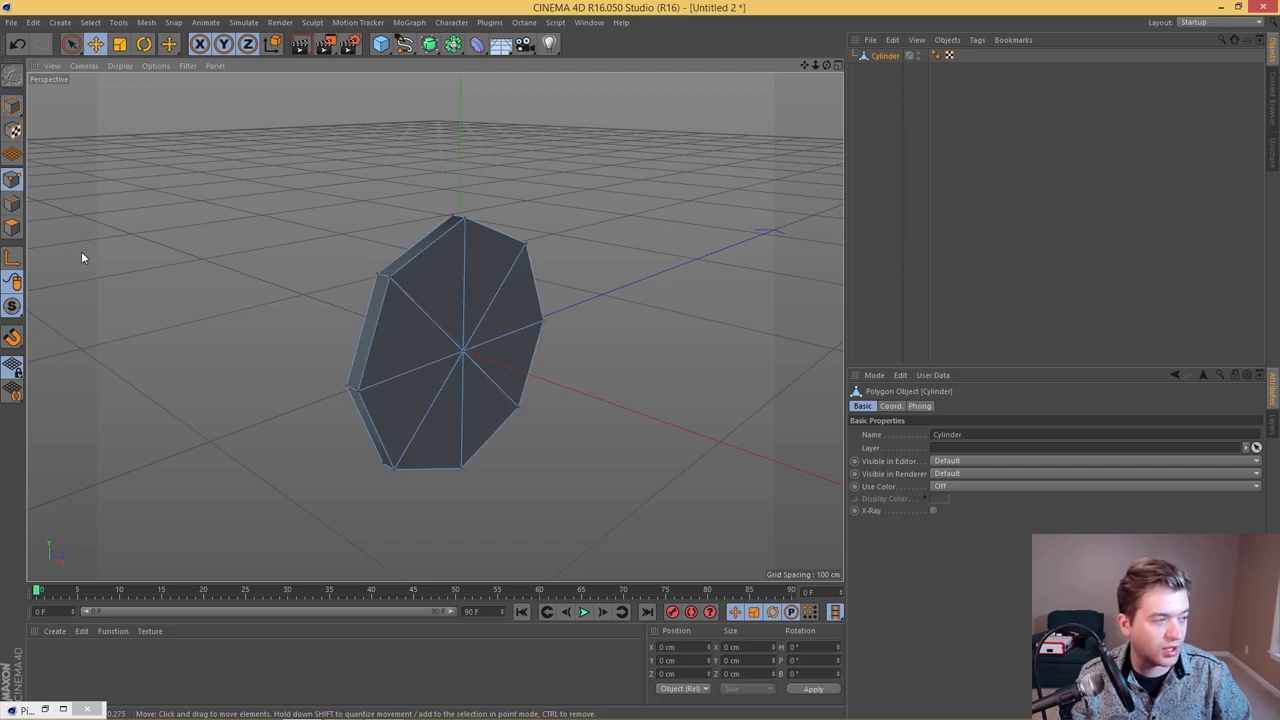
mouse_move(562, 270)
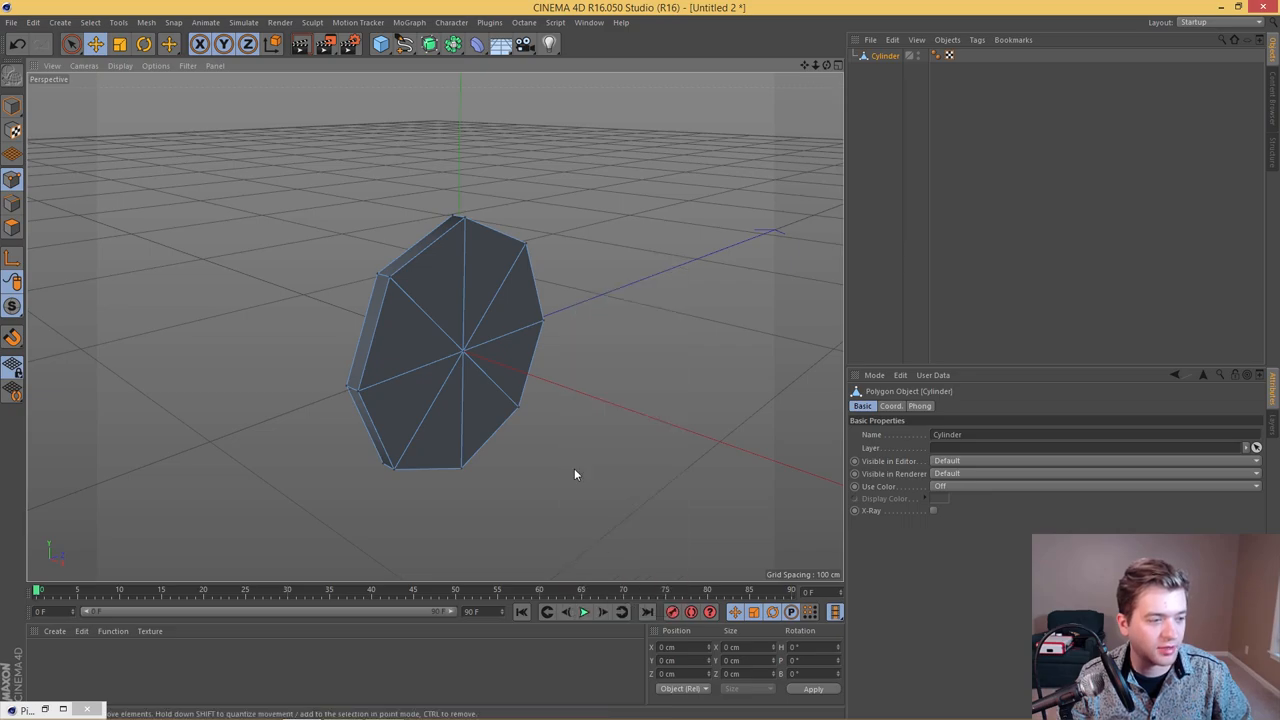
Step: In Edge mode, extrude the disk's top edges upward and taper them narrower
left_click(431, 340)
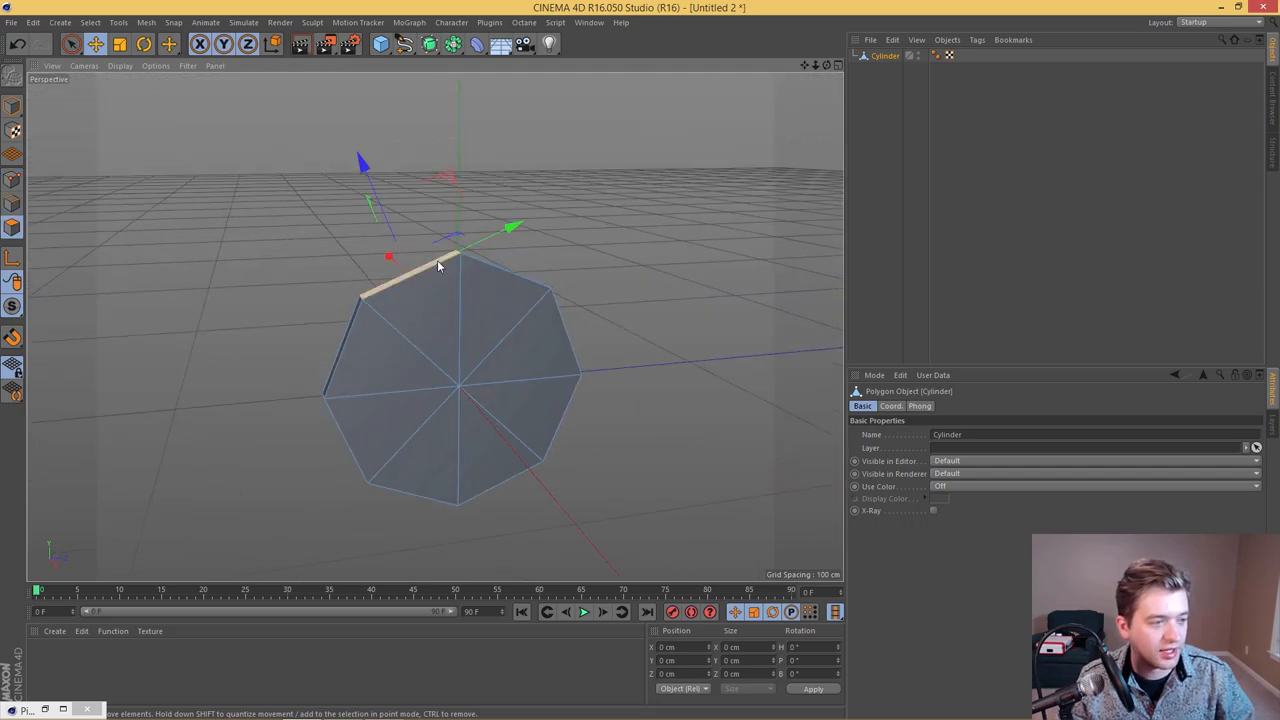
left_click_drag(437, 266, 490, 272)
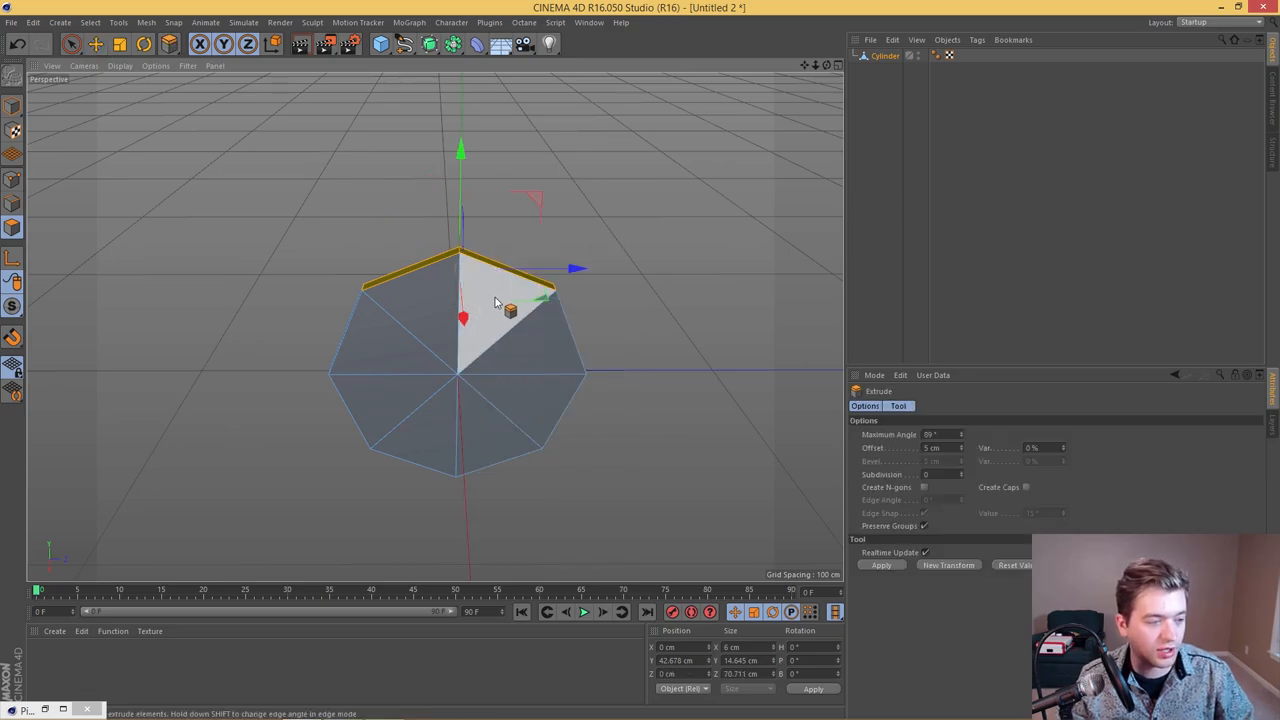
right_click(497, 302)
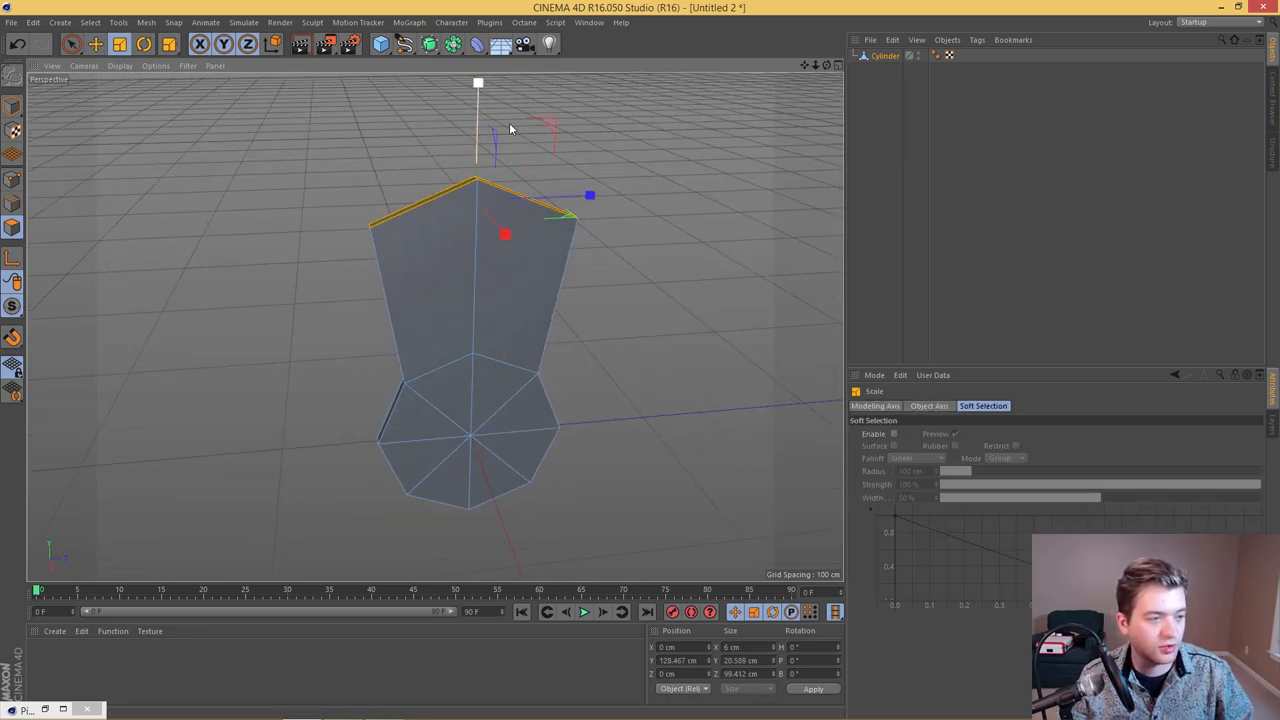
left_click_drag(478, 83, 478, 152)
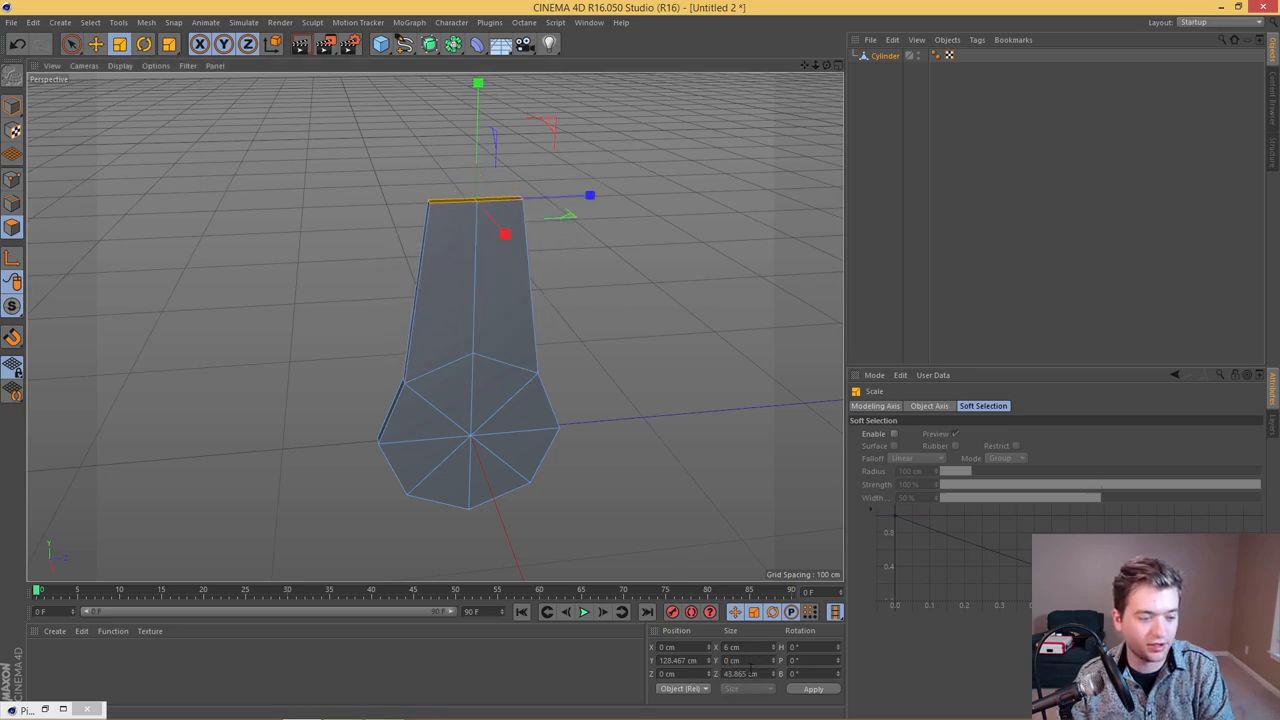
left_click(94, 46)
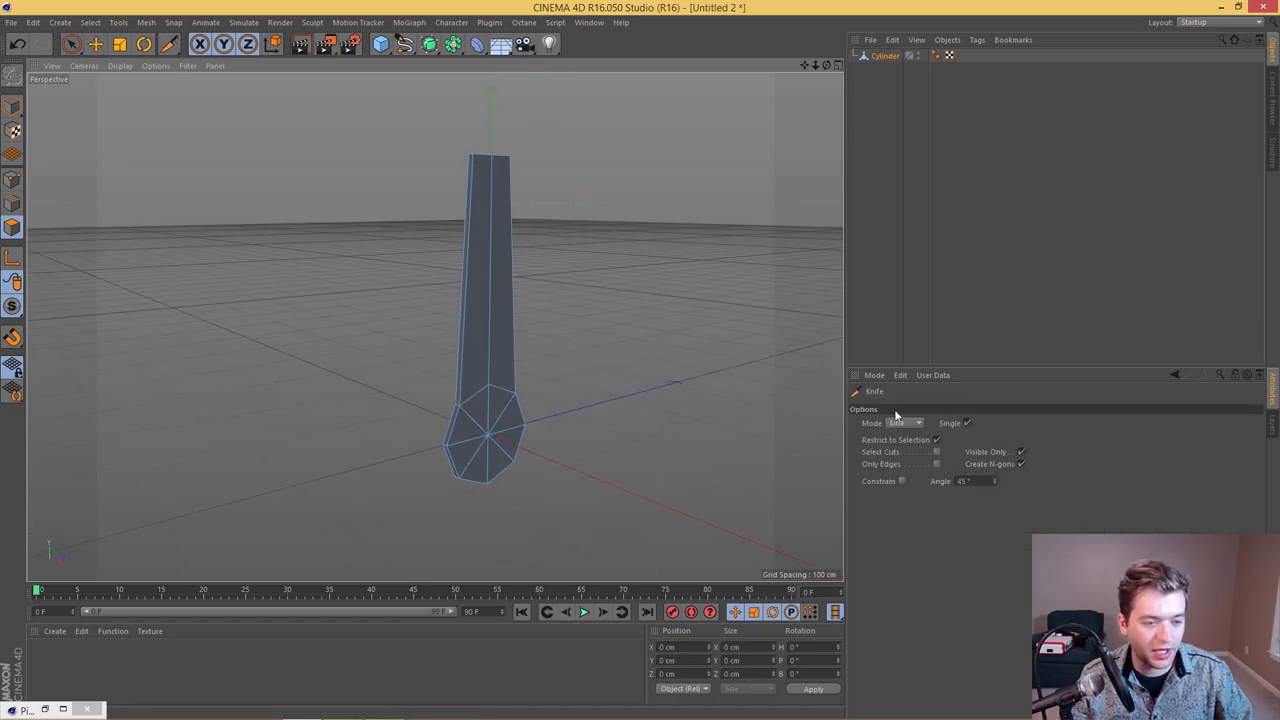
Step: Add full loop cuts along the strip and select a wedge of the disk face
left_click(905, 422)
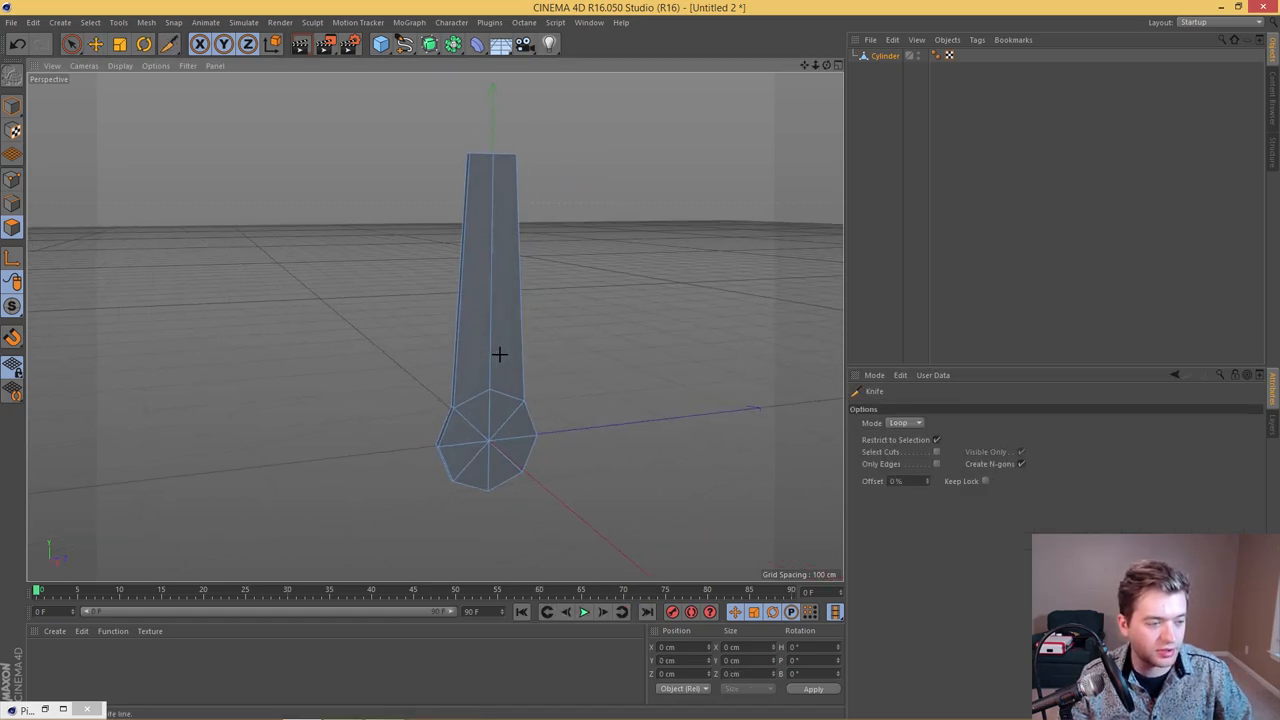
mouse_move(565, 363)
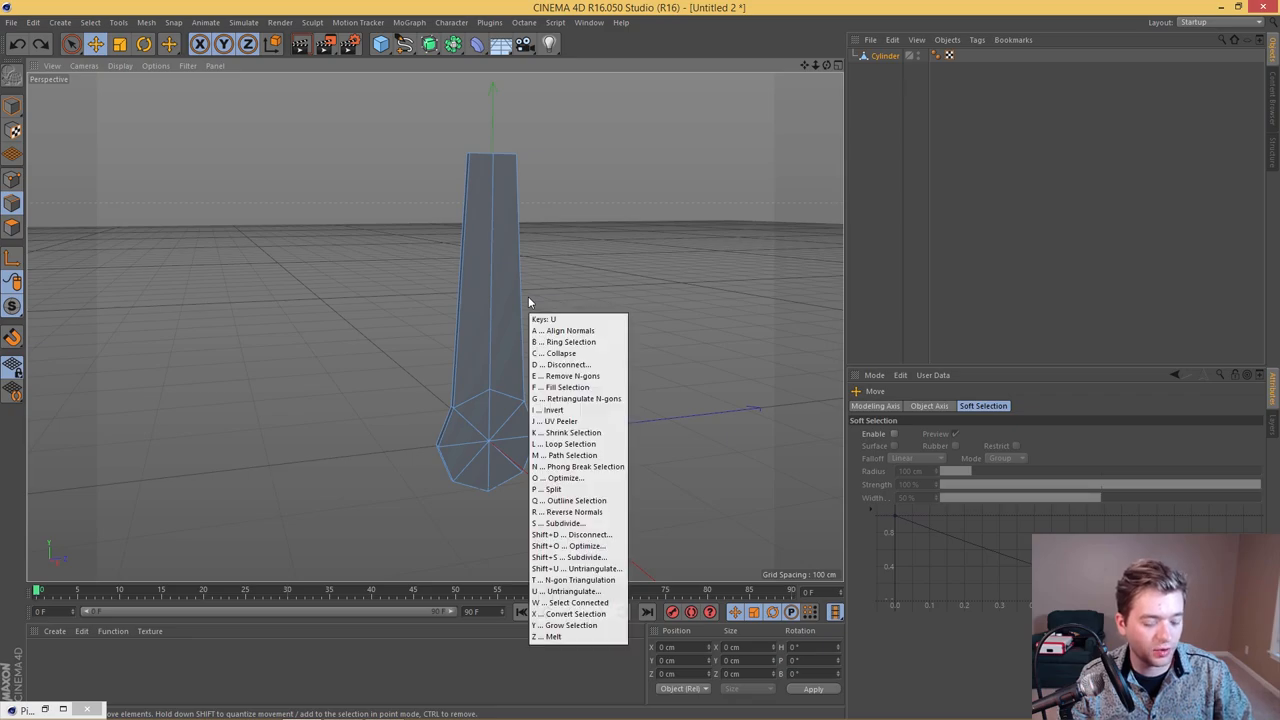
left_click(566, 342)
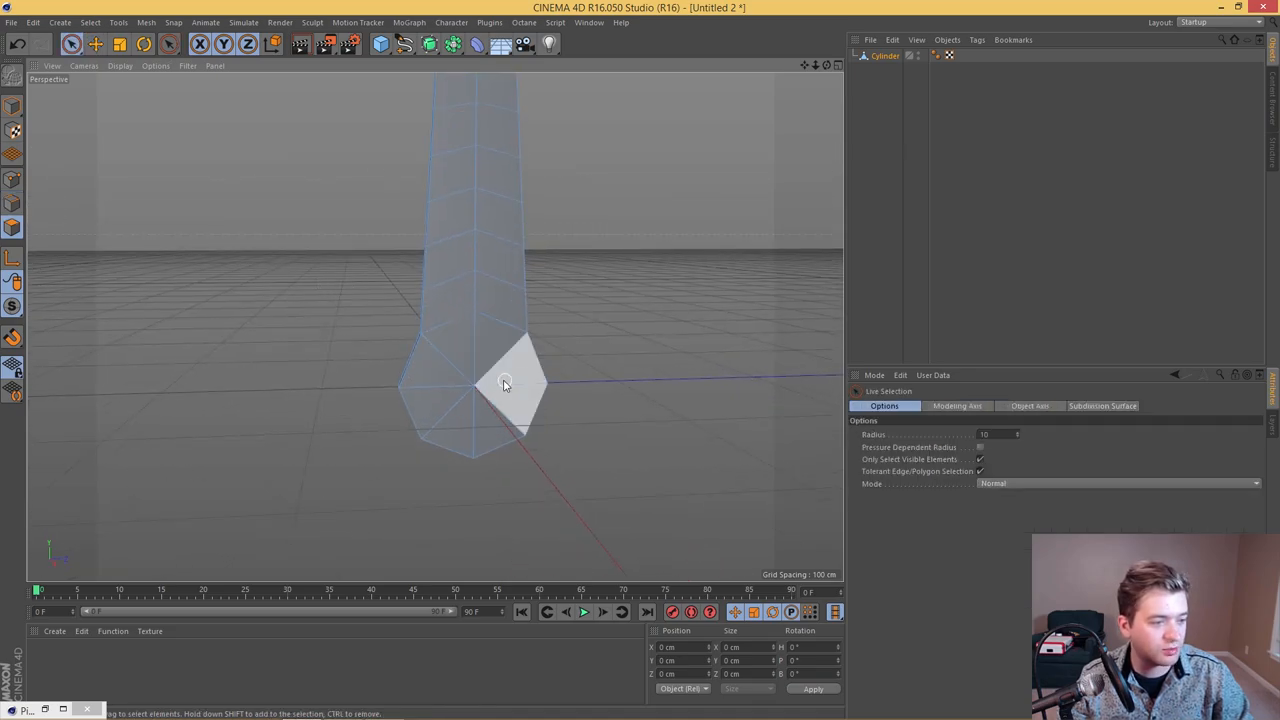
left_click(503, 383)
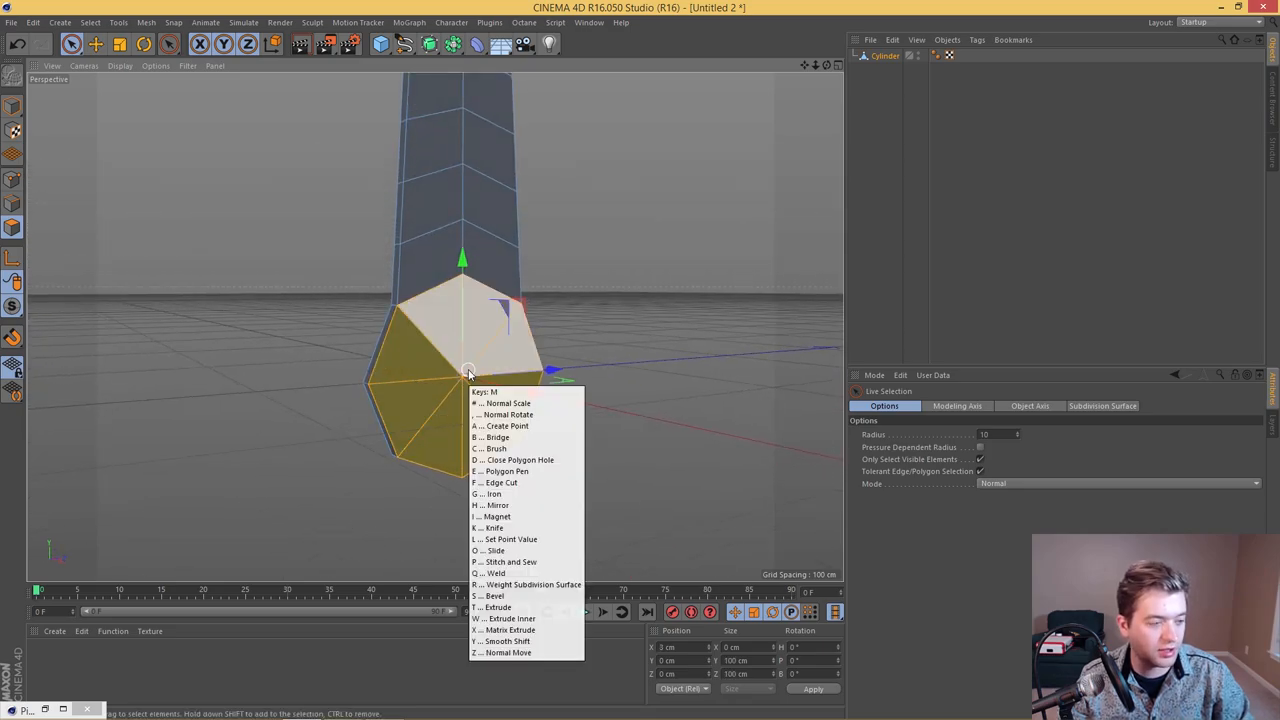
left_click(508, 616)
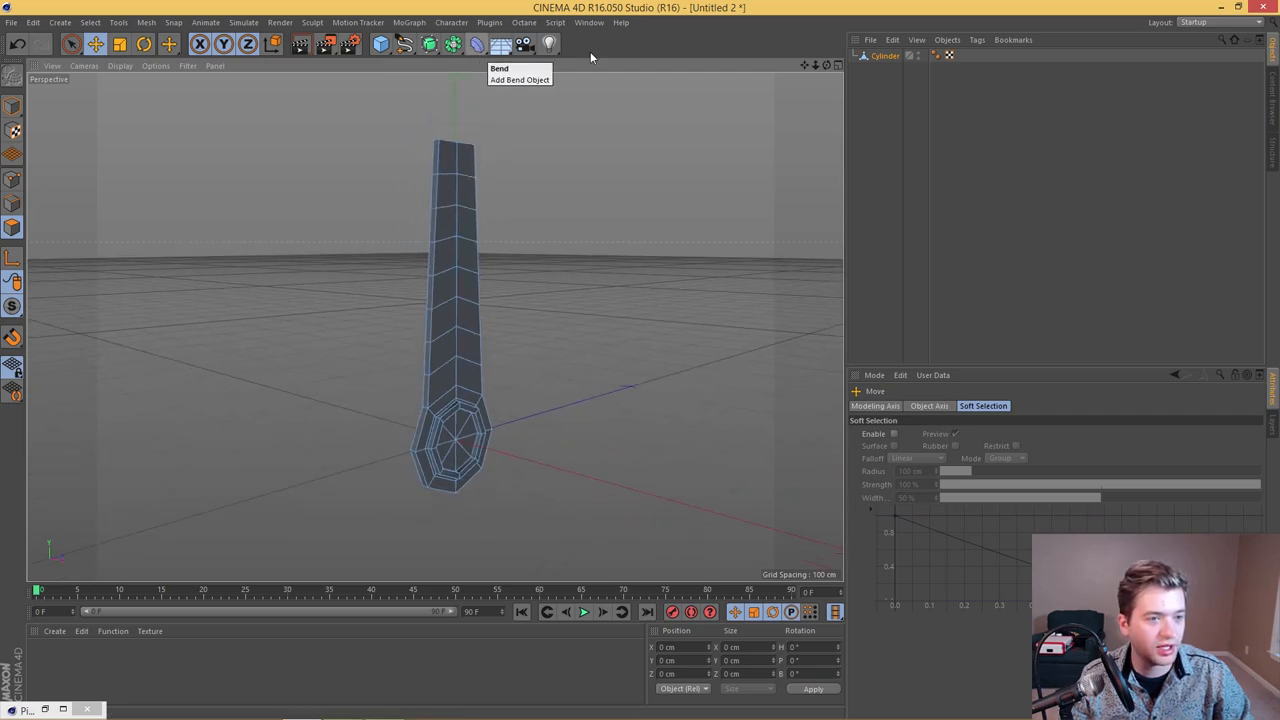
Step: Group the Cylinder under a new Null and select the group
left_click(881, 56)
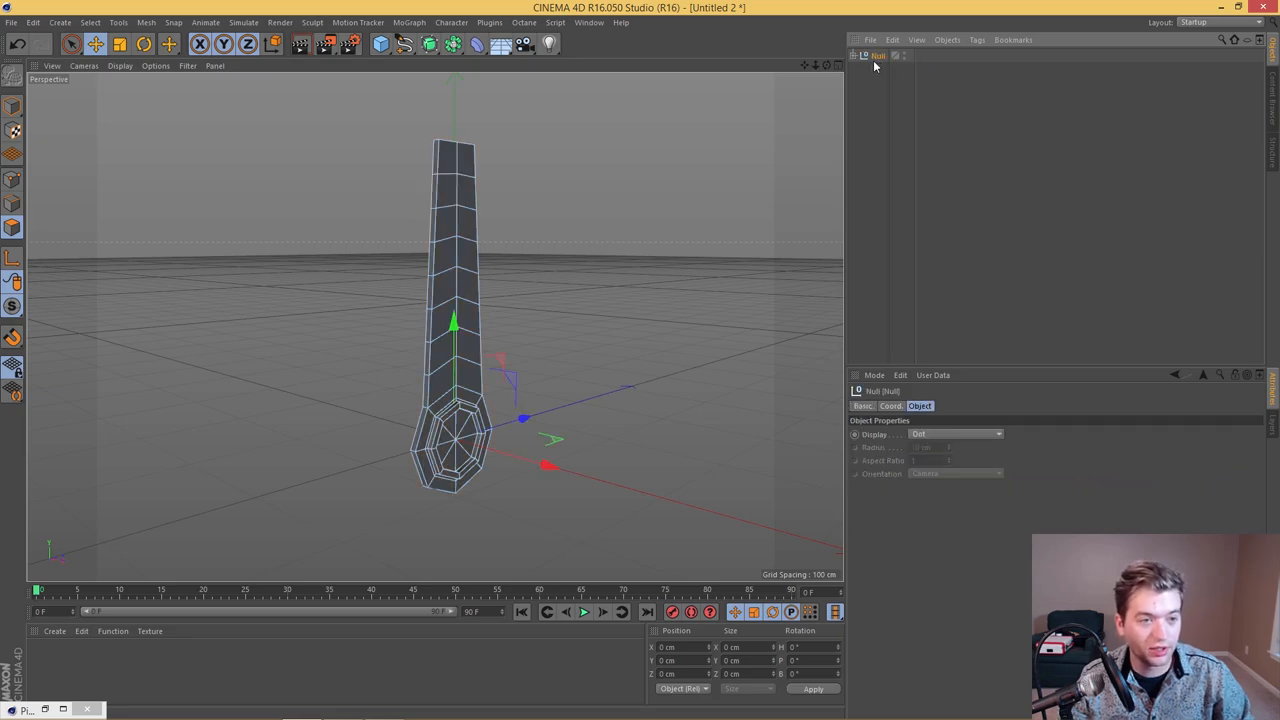
left_click(882, 68)
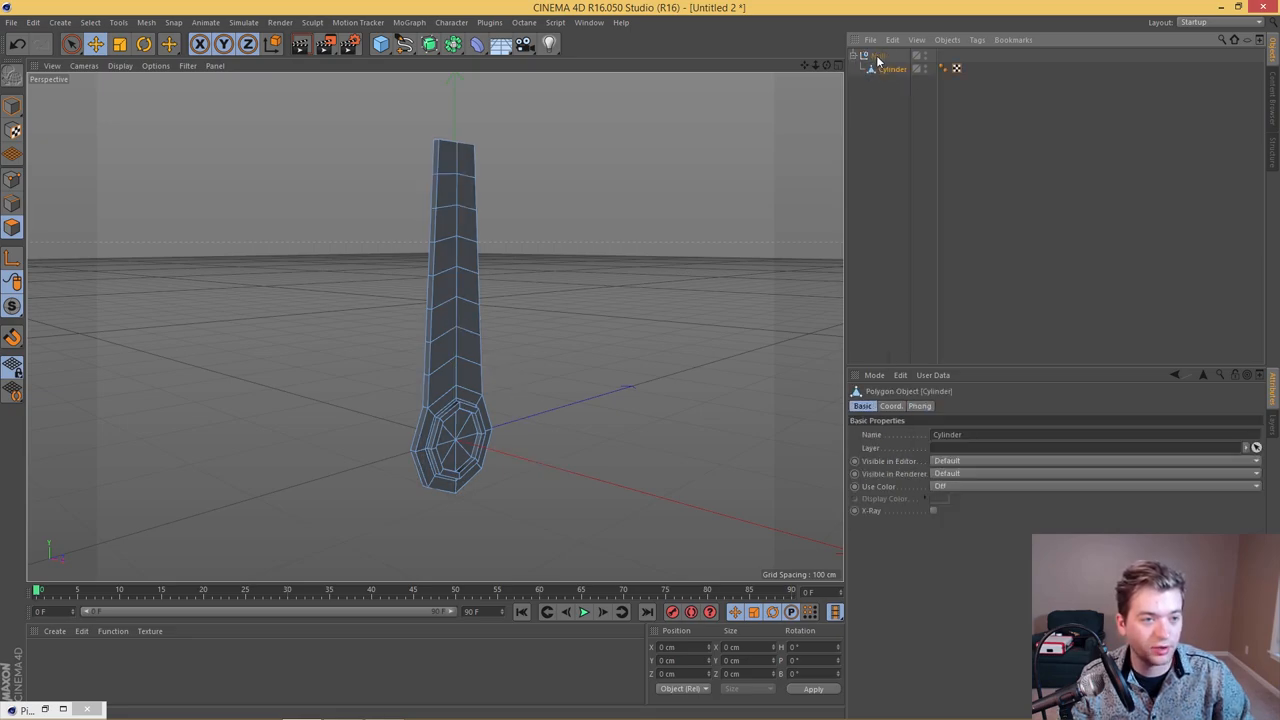
left_click(468, 47)
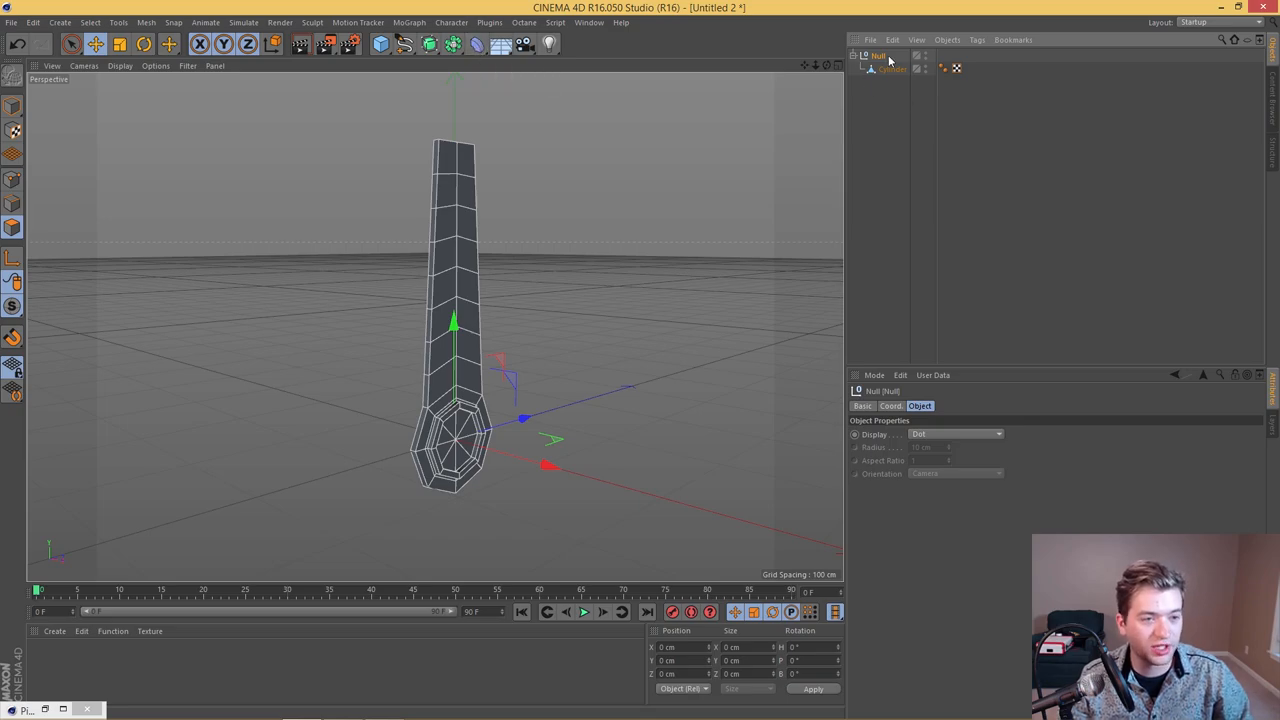
Step: Add a Bend deformer to the strip and adjust its strength to curl the top
left_click(502, 43)
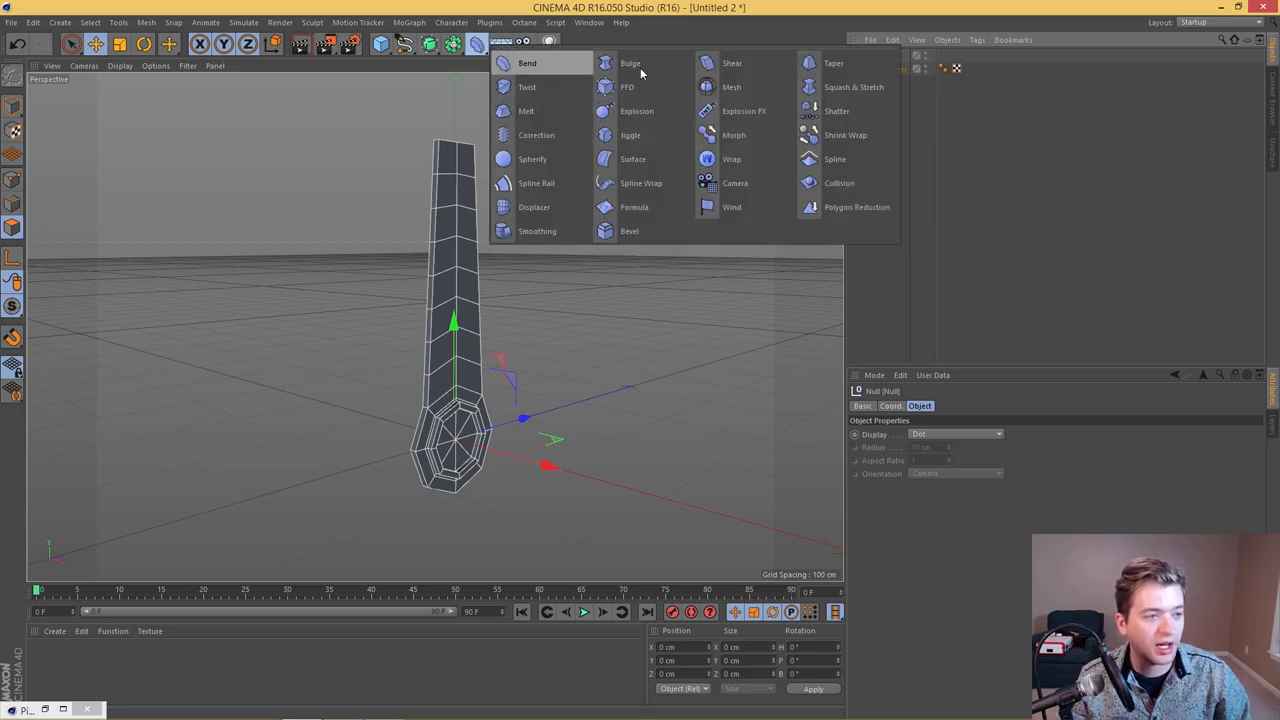
mouse_move(530, 63)
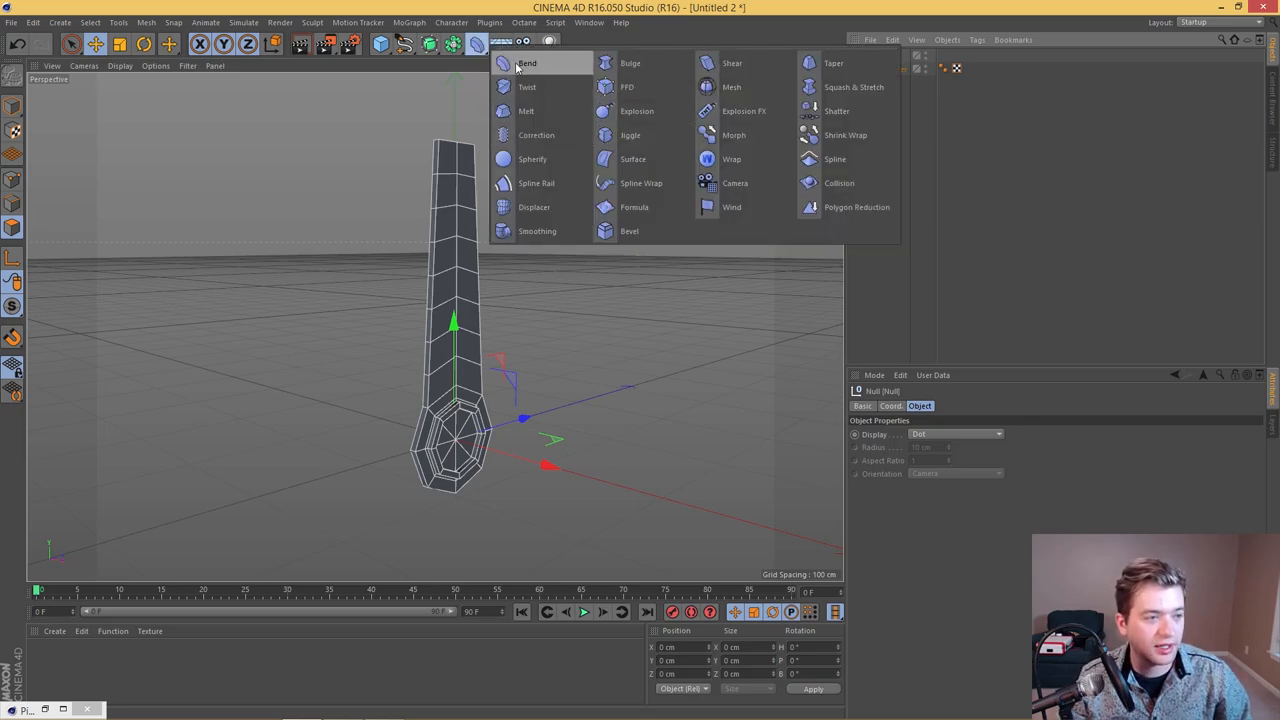
left_click(529, 63)
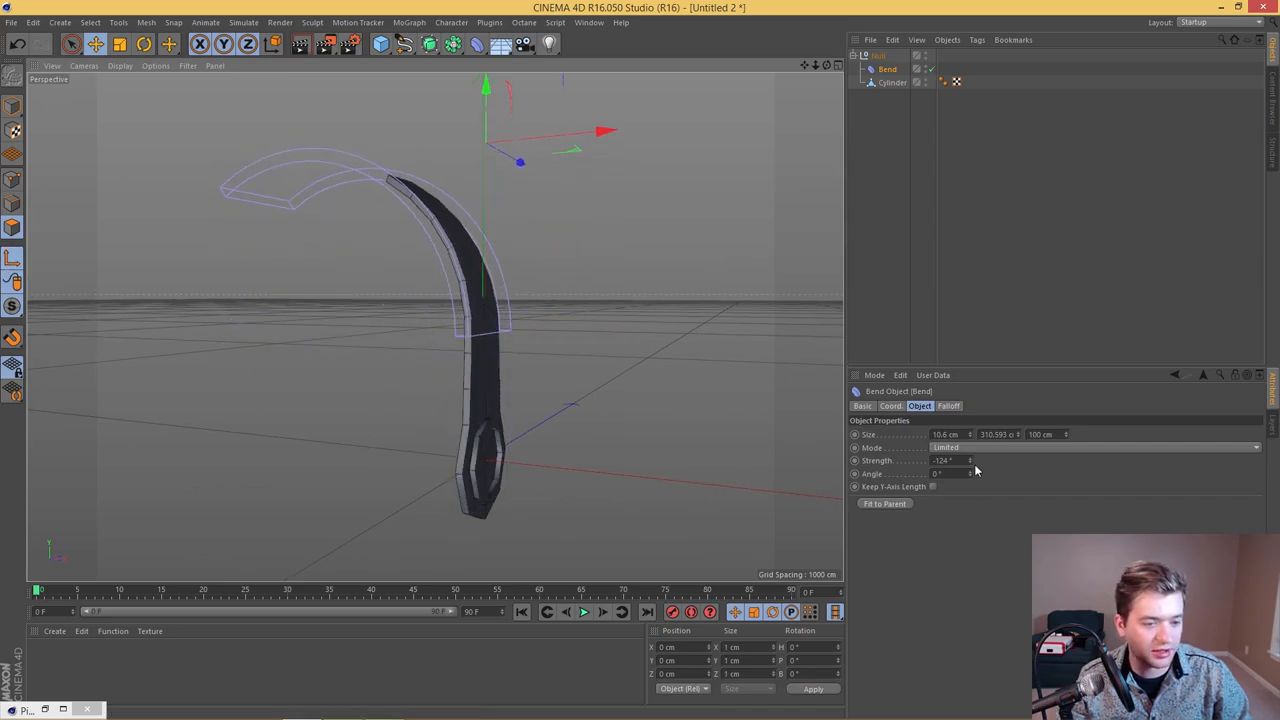
left_click_drag(970, 460, 965, 465)
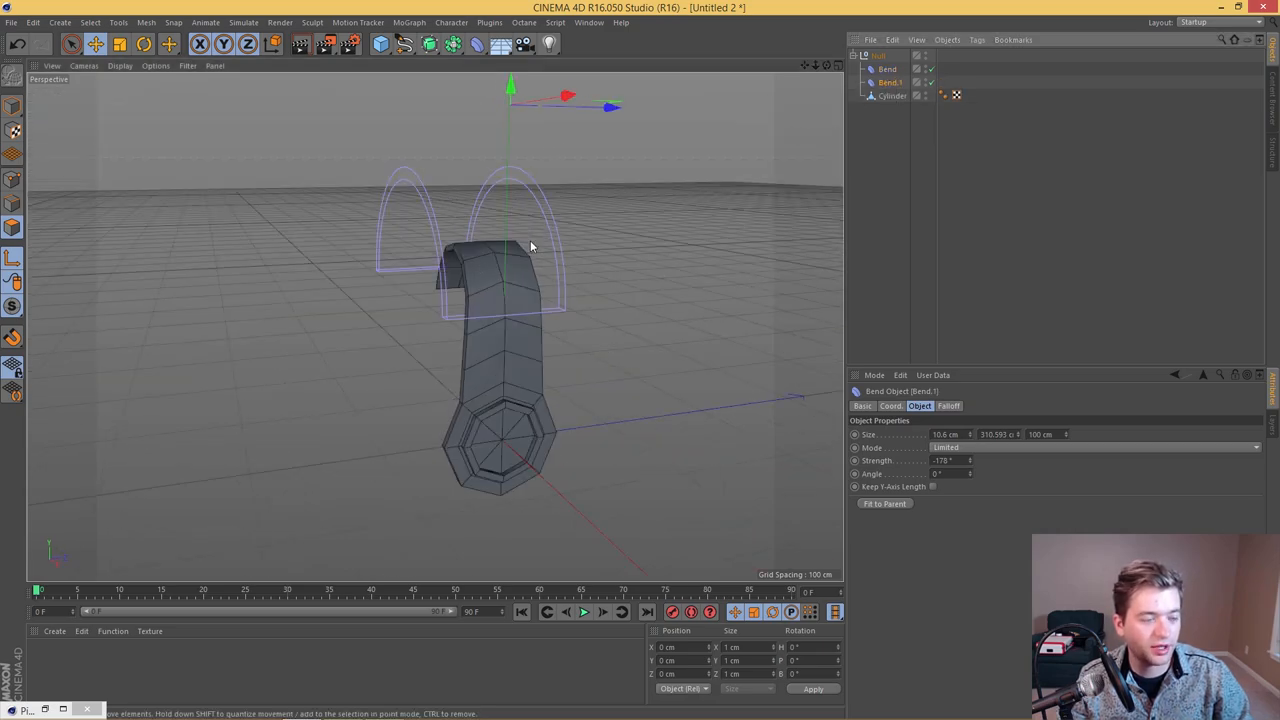
Step: Rotate Bend.1, move it below the strip, and weaken its Strength to -61°
left_click_drag(510, 108, 510, 175)
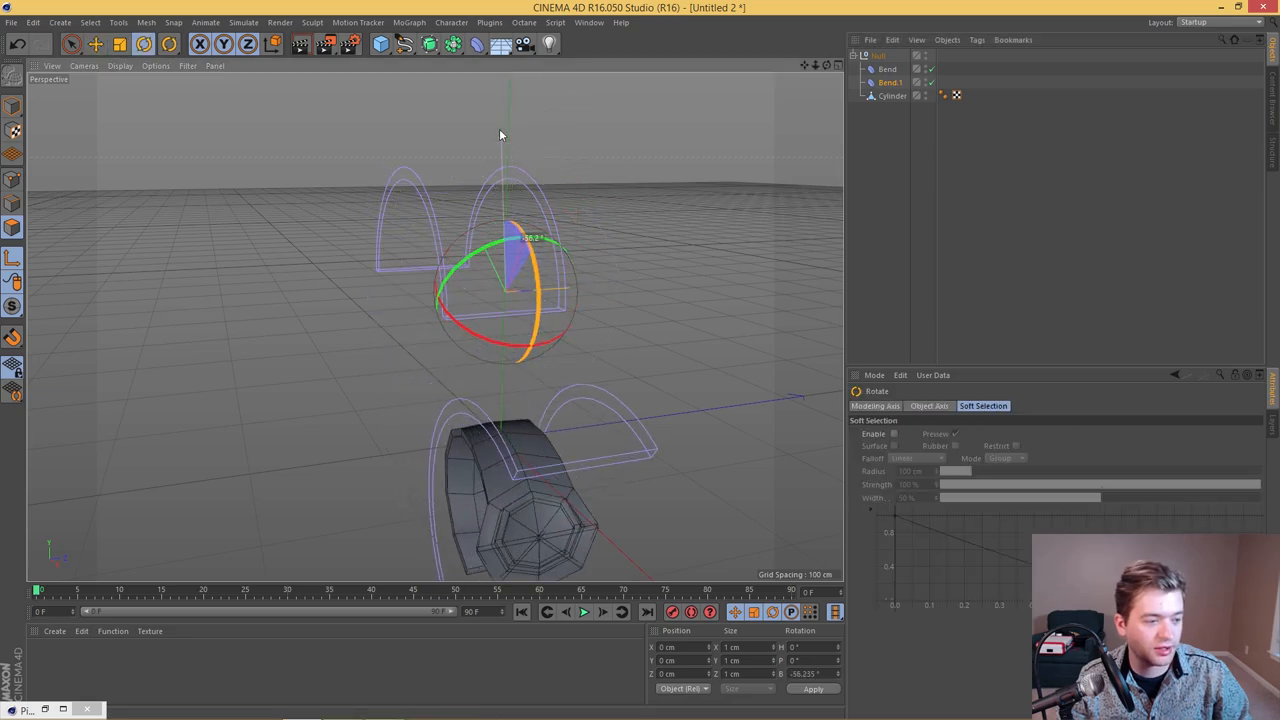
left_click_drag(515, 245, 520, 395)
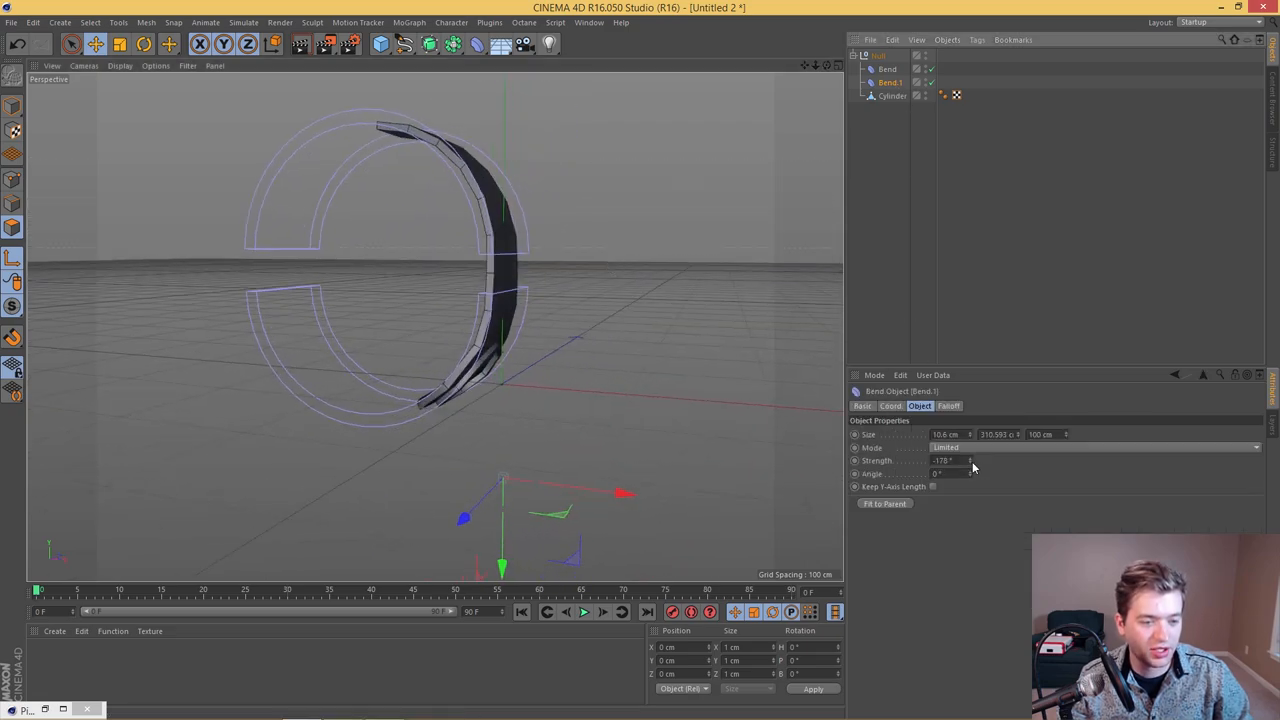
left_click_drag(973, 467, 940, 460)
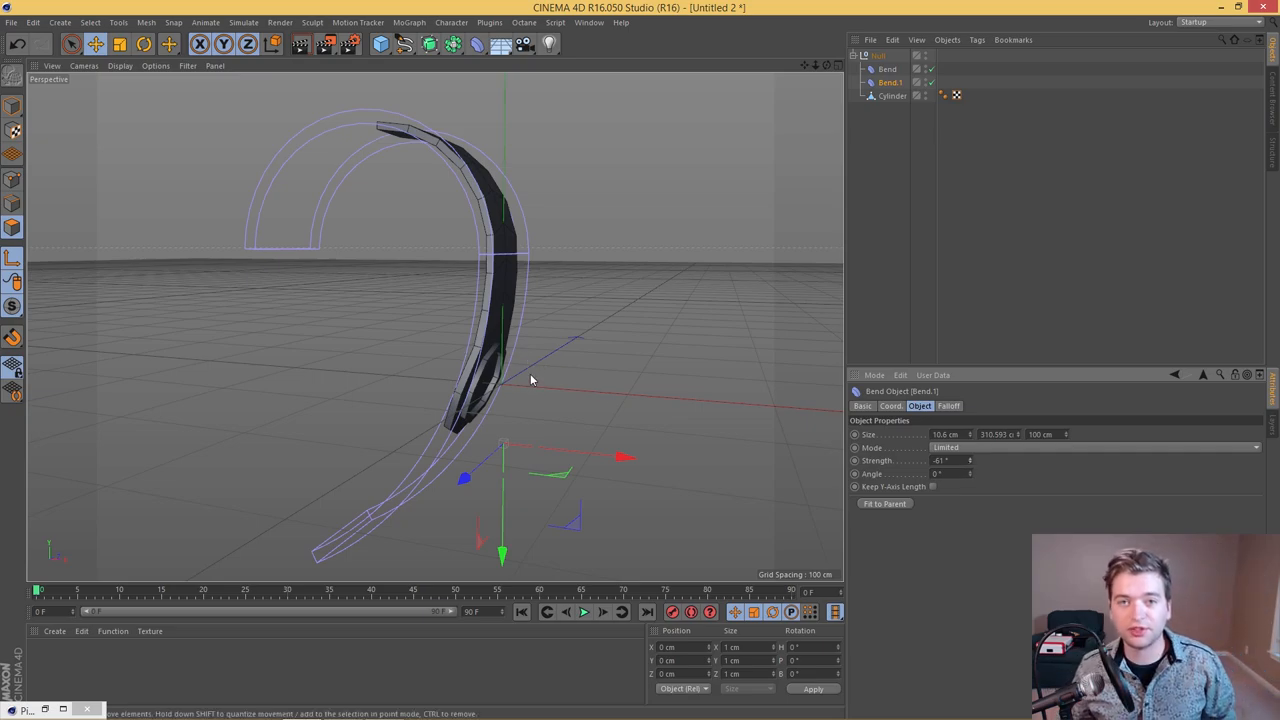
mouse_move(503, 296)
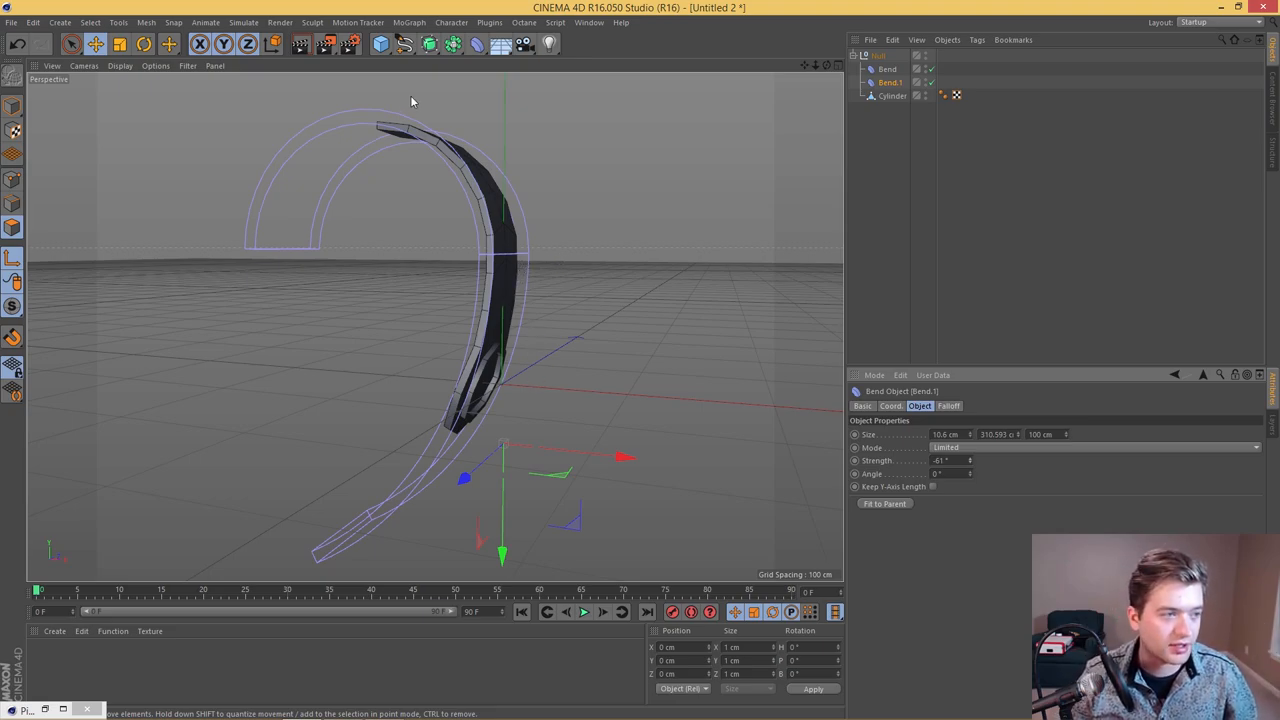
mouse_move(470, 46)
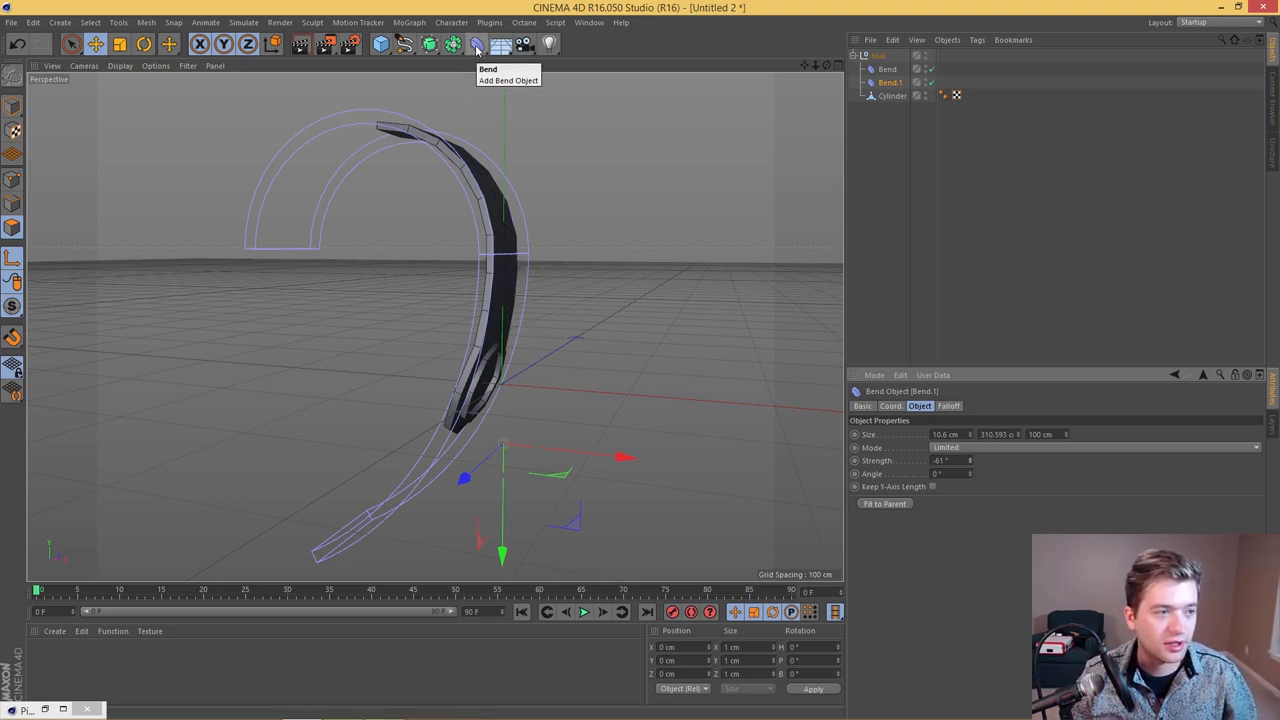
Step: Add a Twist deformer and adjust its Angle for a slight twist
left_click(477, 44)
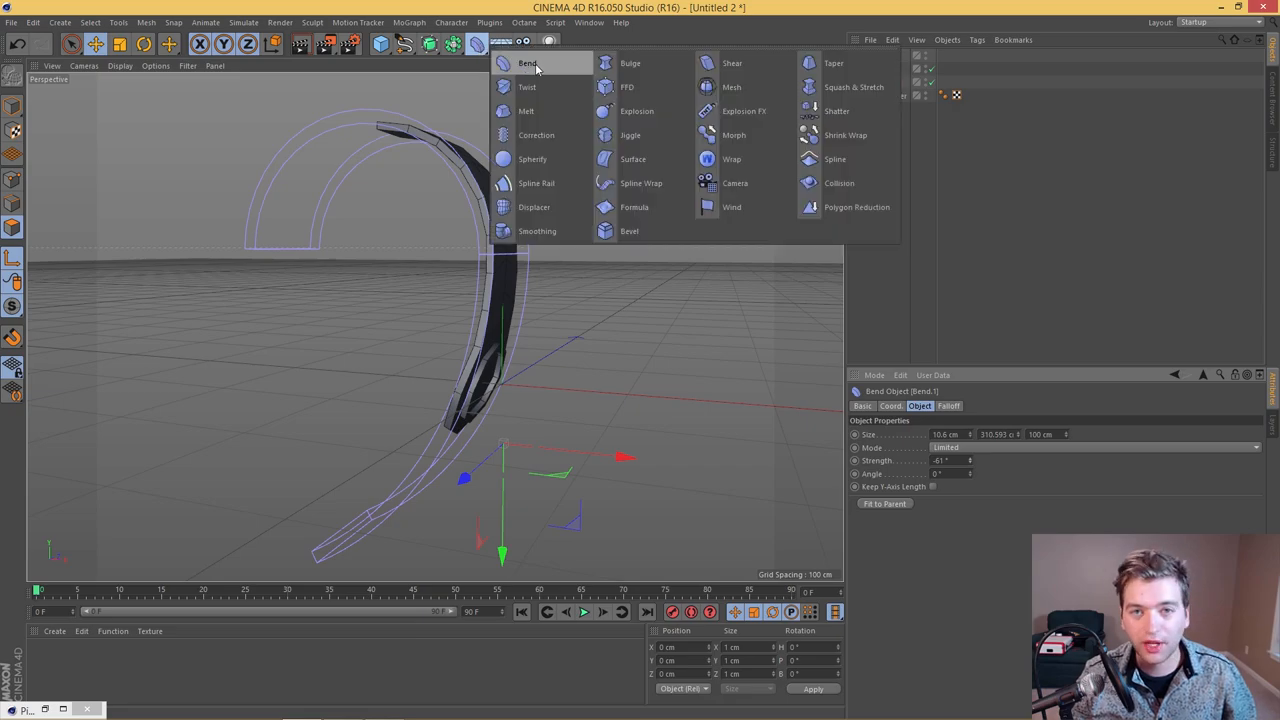
mouse_move(737, 63)
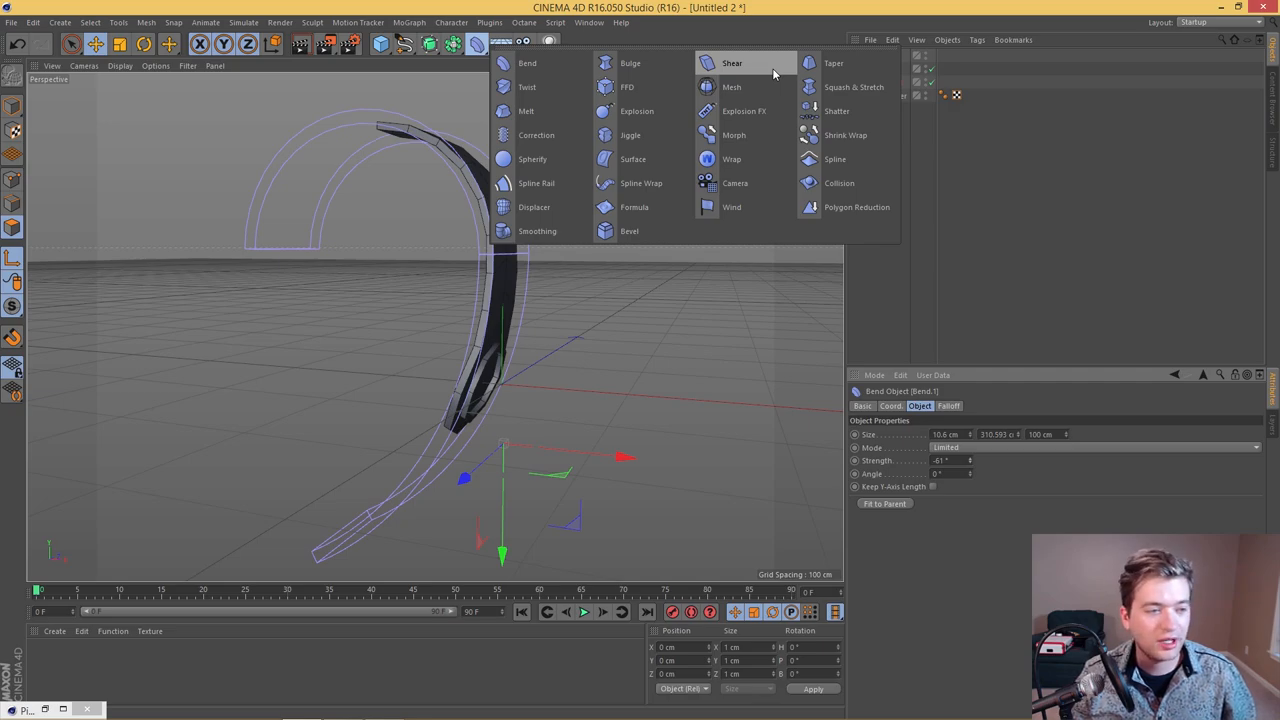
mouse_move(570, 159)
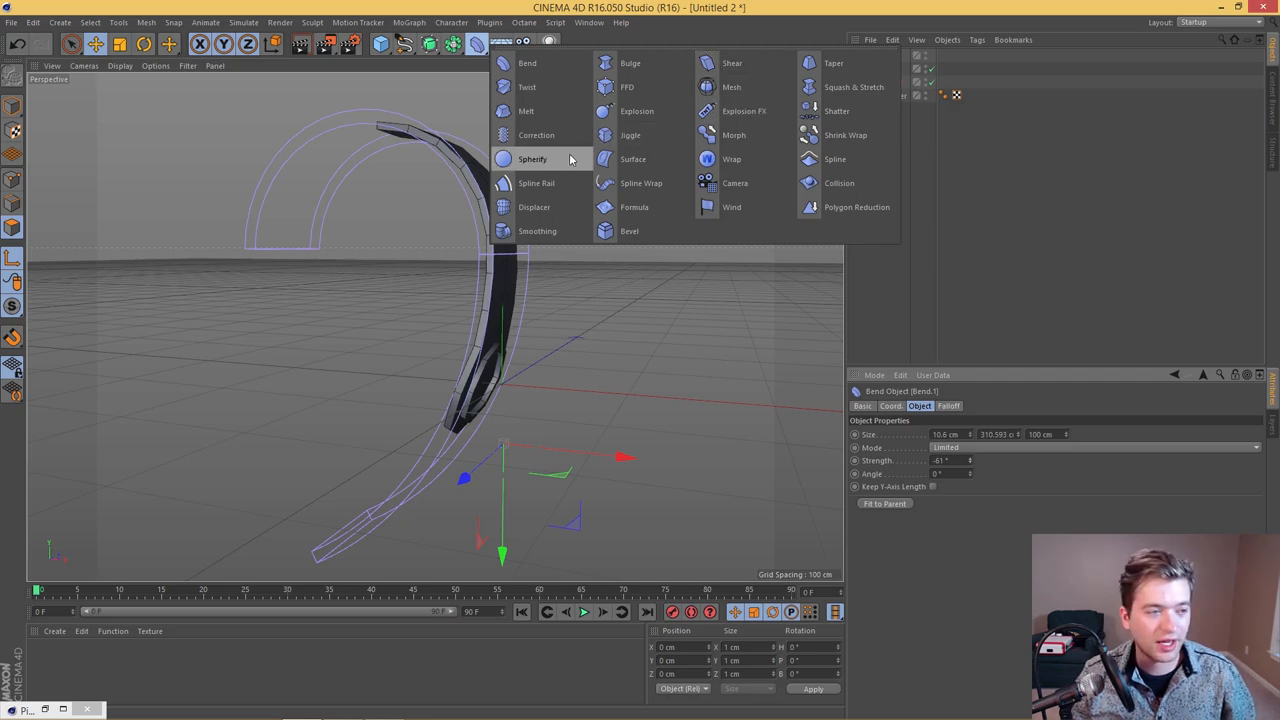
mouse_move(547, 111)
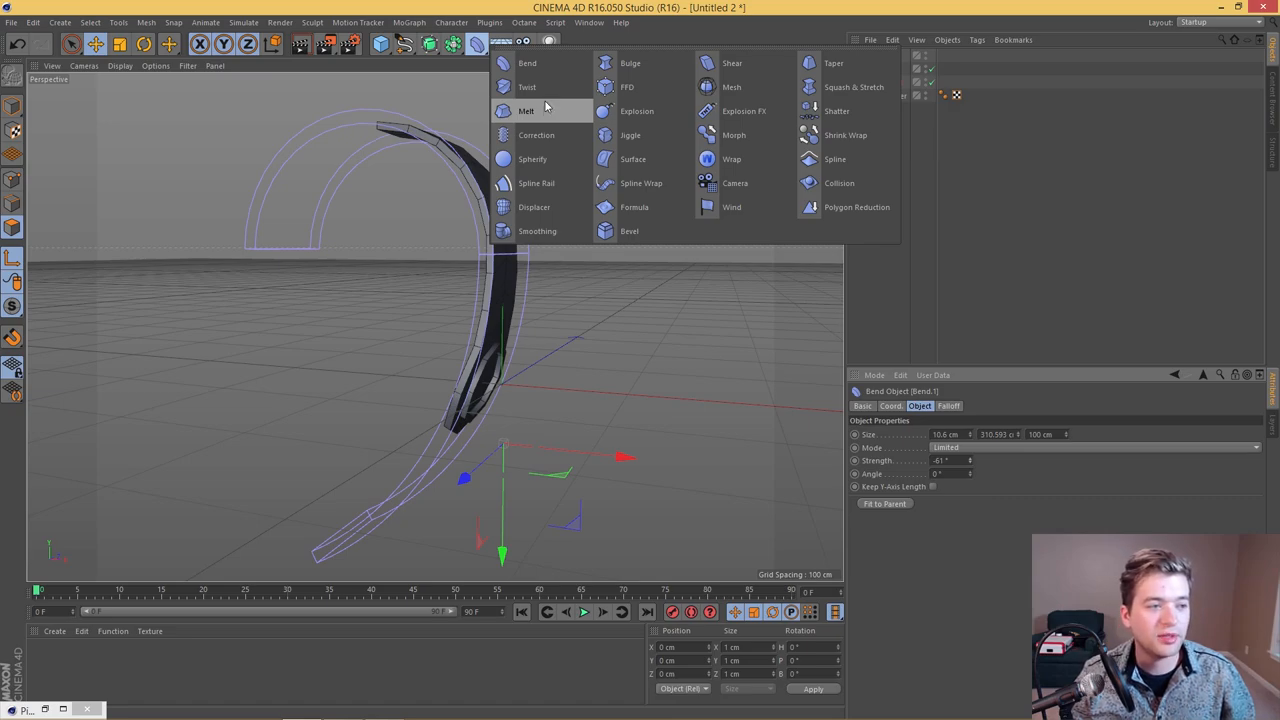
left_click(521, 86)
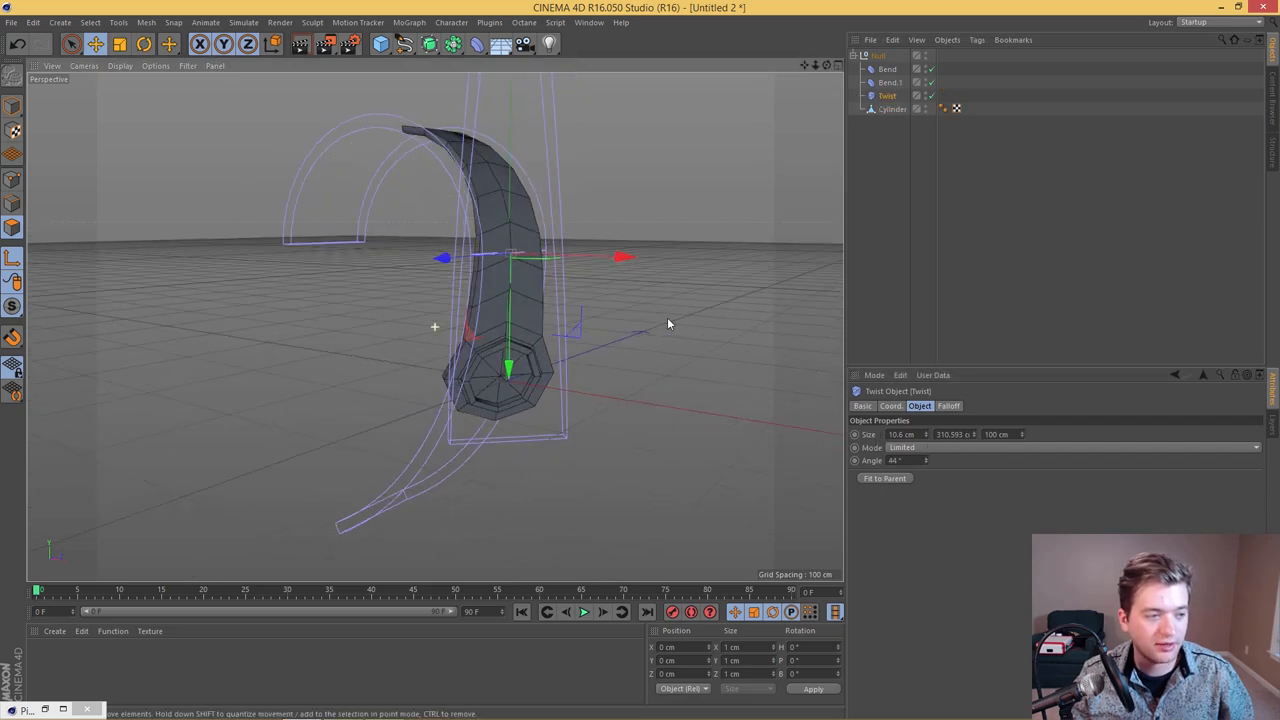
left_click_drag(508, 370, 478, 420)
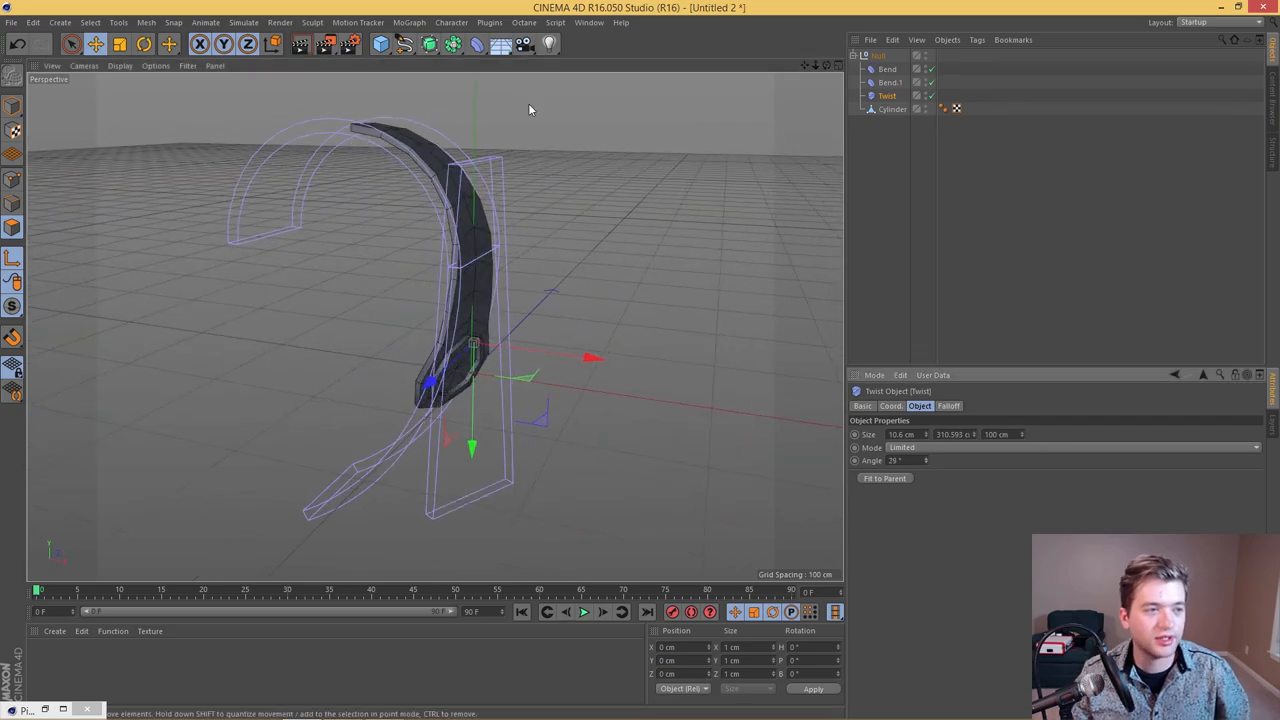
left_click(592, 22)
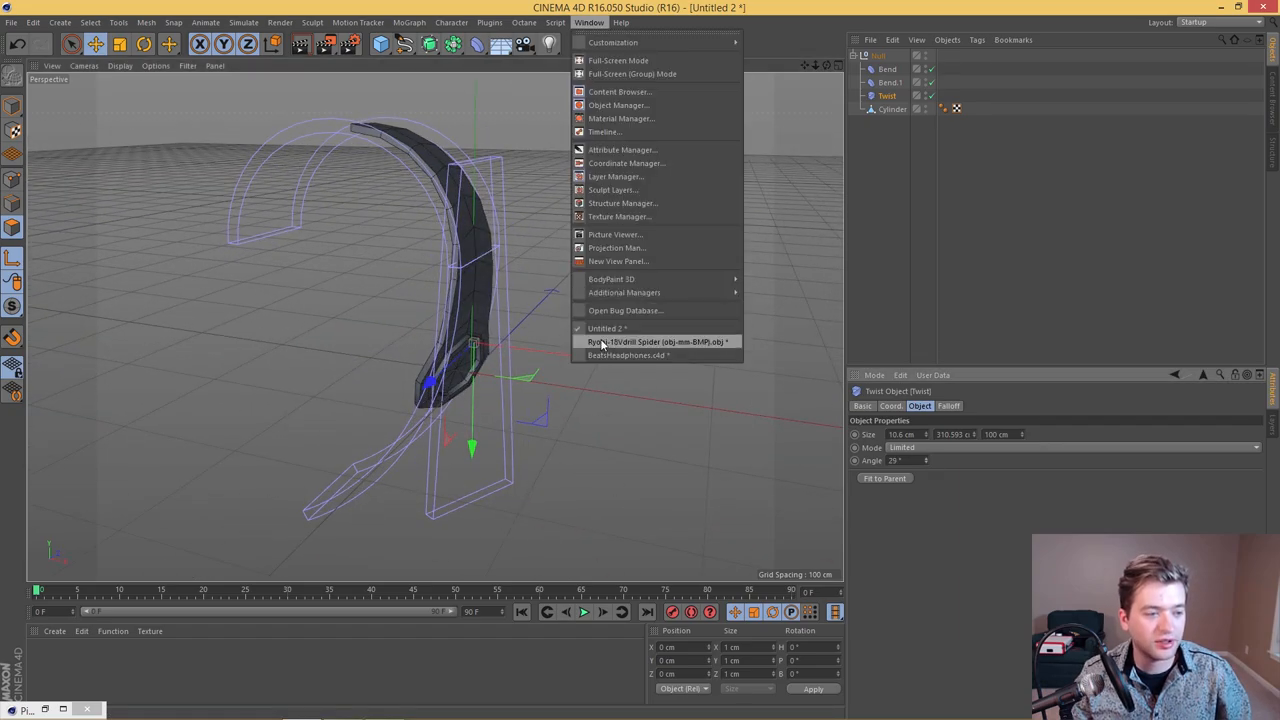
Step: Switch to BeatsHeadphones.c4d and disable its deformers to see the unbent shape
left_click(647, 356)
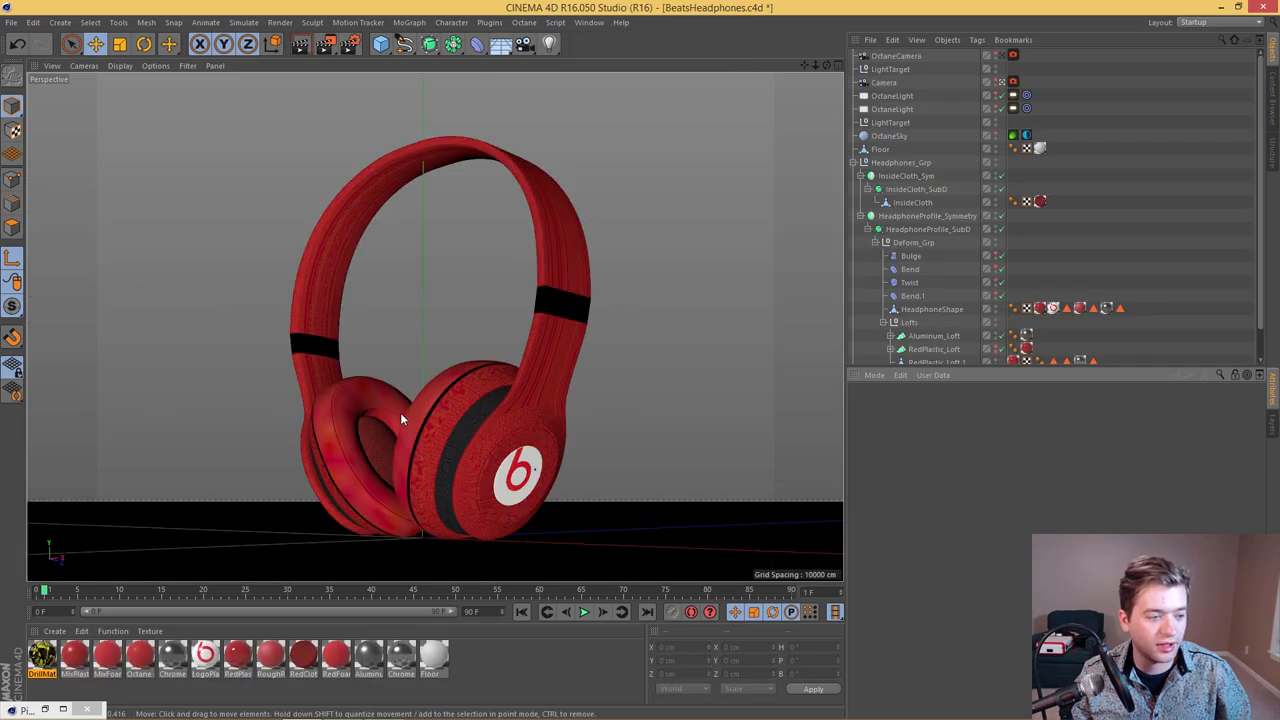
mouse_move(1044, 103)
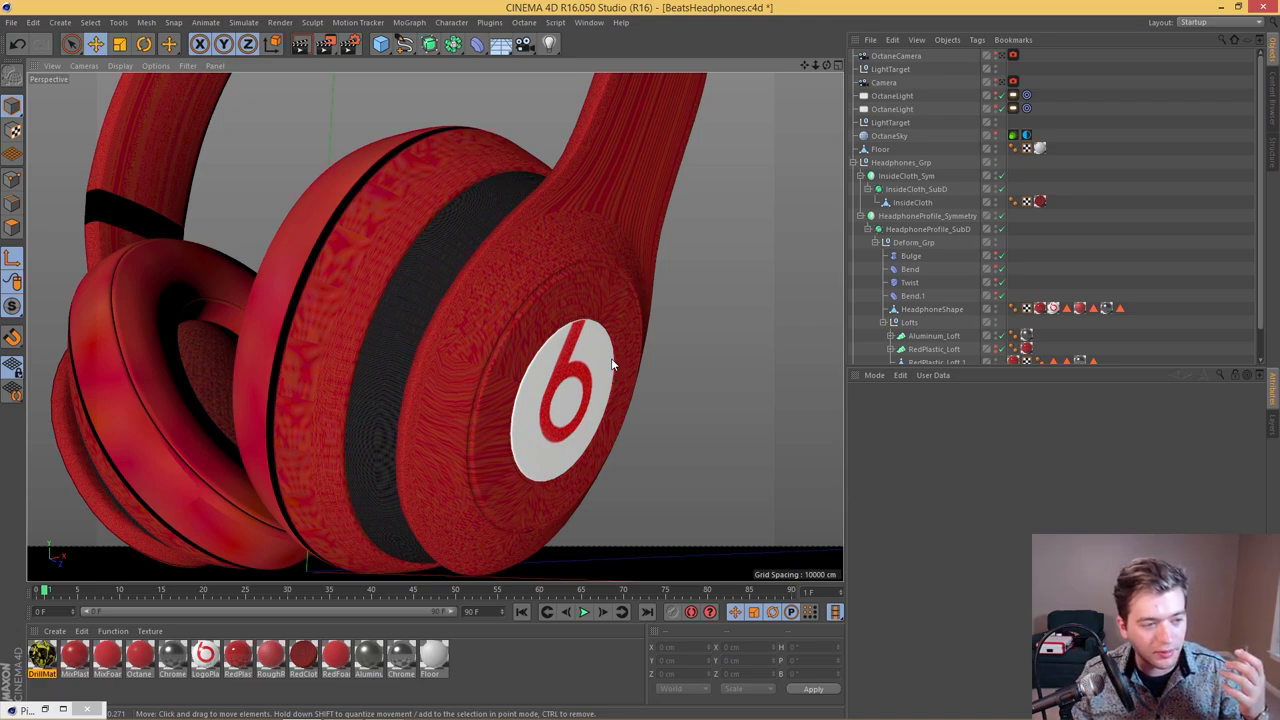
mouse_move(605, 368)
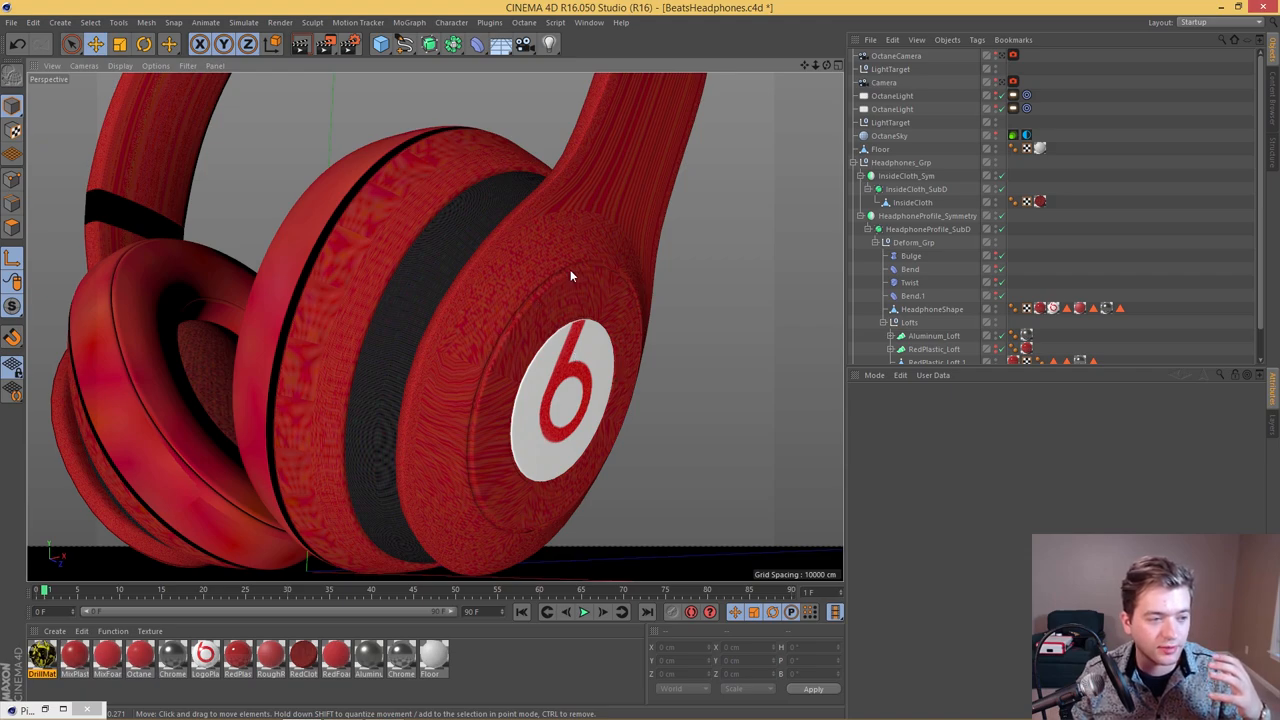
mouse_move(532, 330)
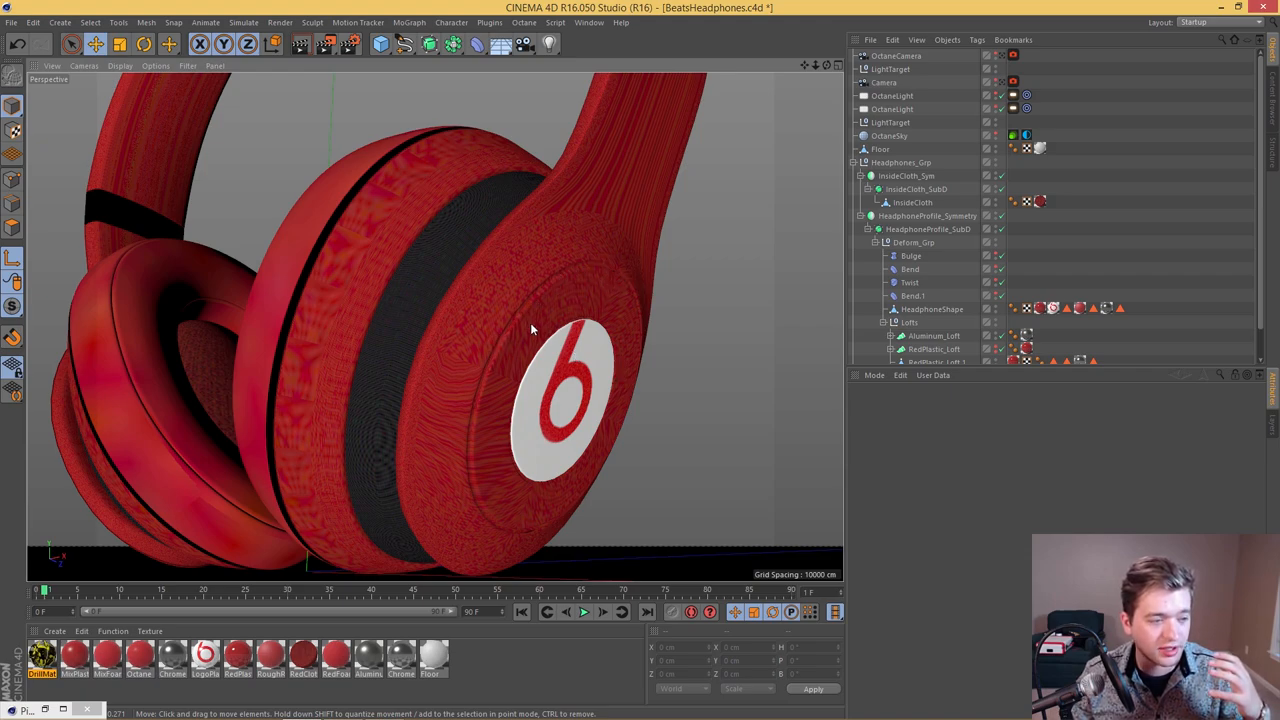
mouse_move(567, 371)
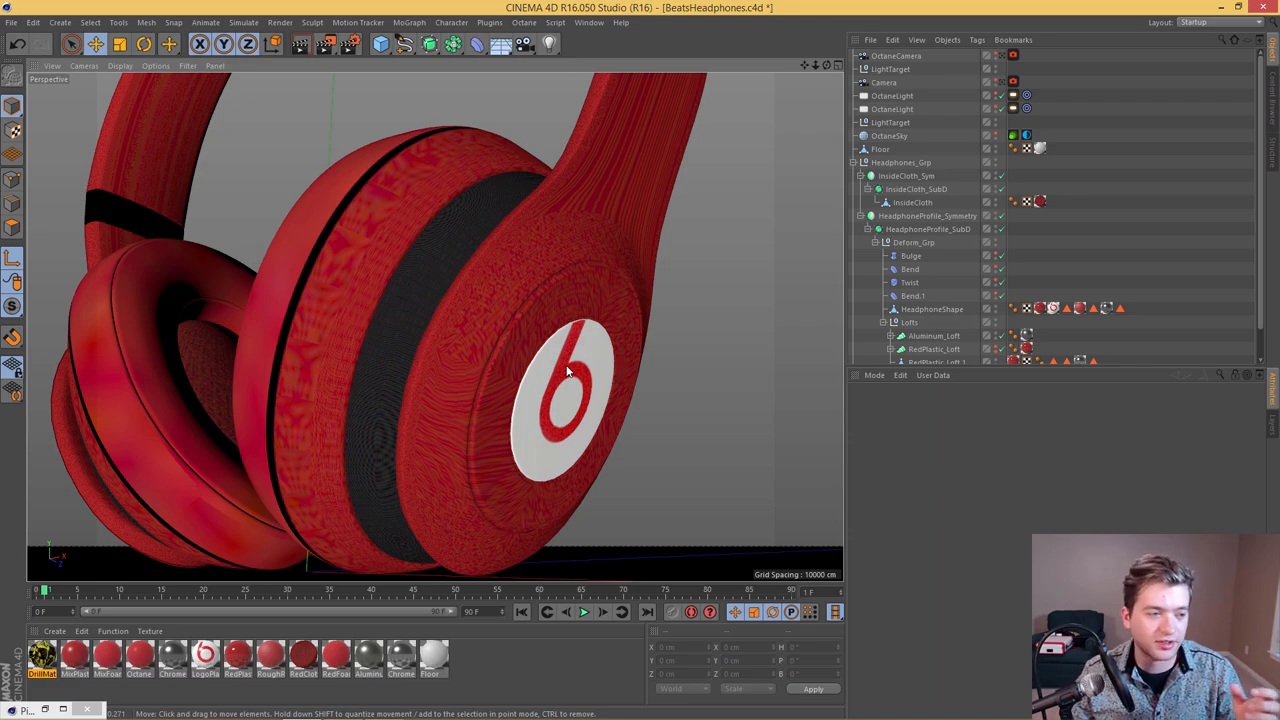
mouse_move(547, 403)
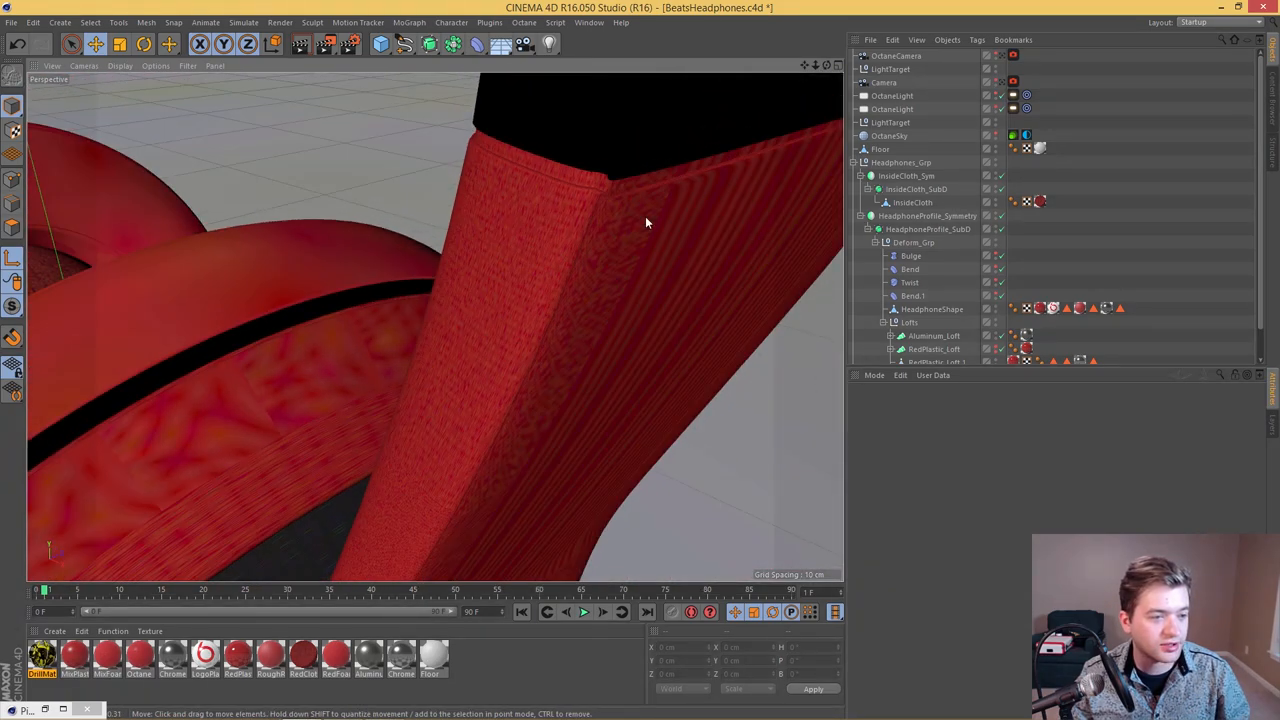
left_click(928, 228)
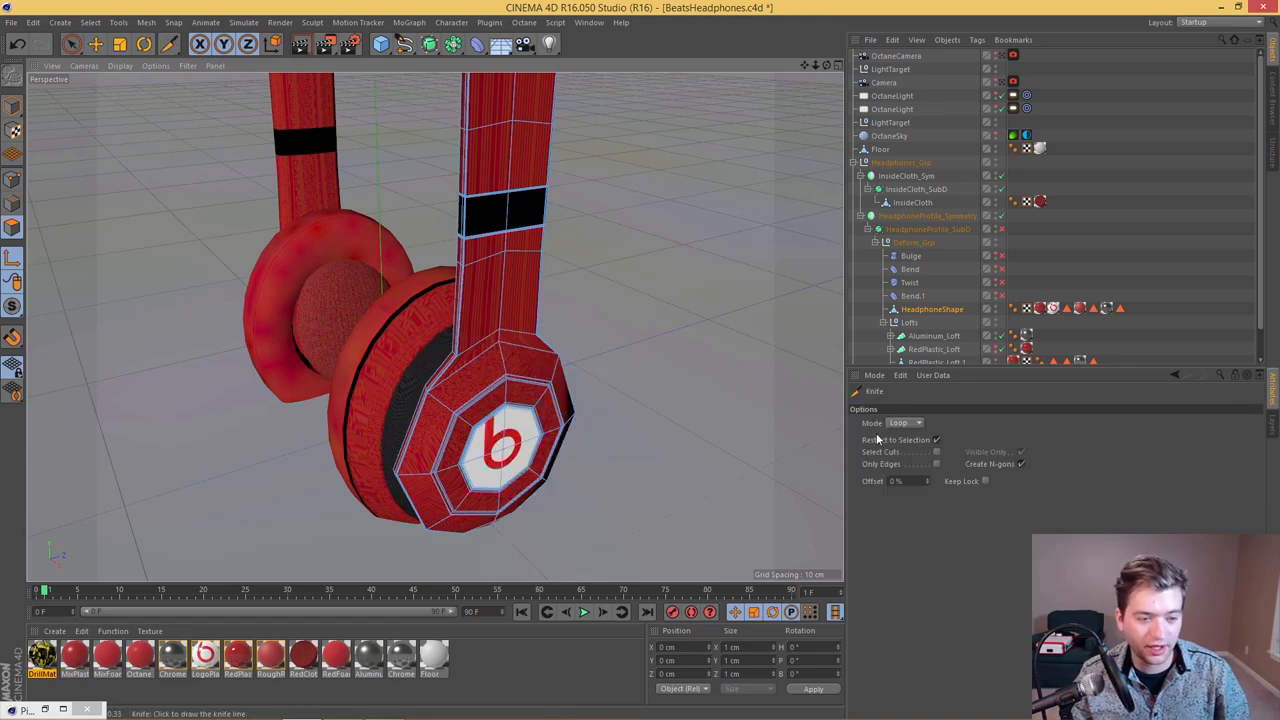
Step: Switch the Knife tool's cut Mode in the Attribute Manager
left_click(905, 422)
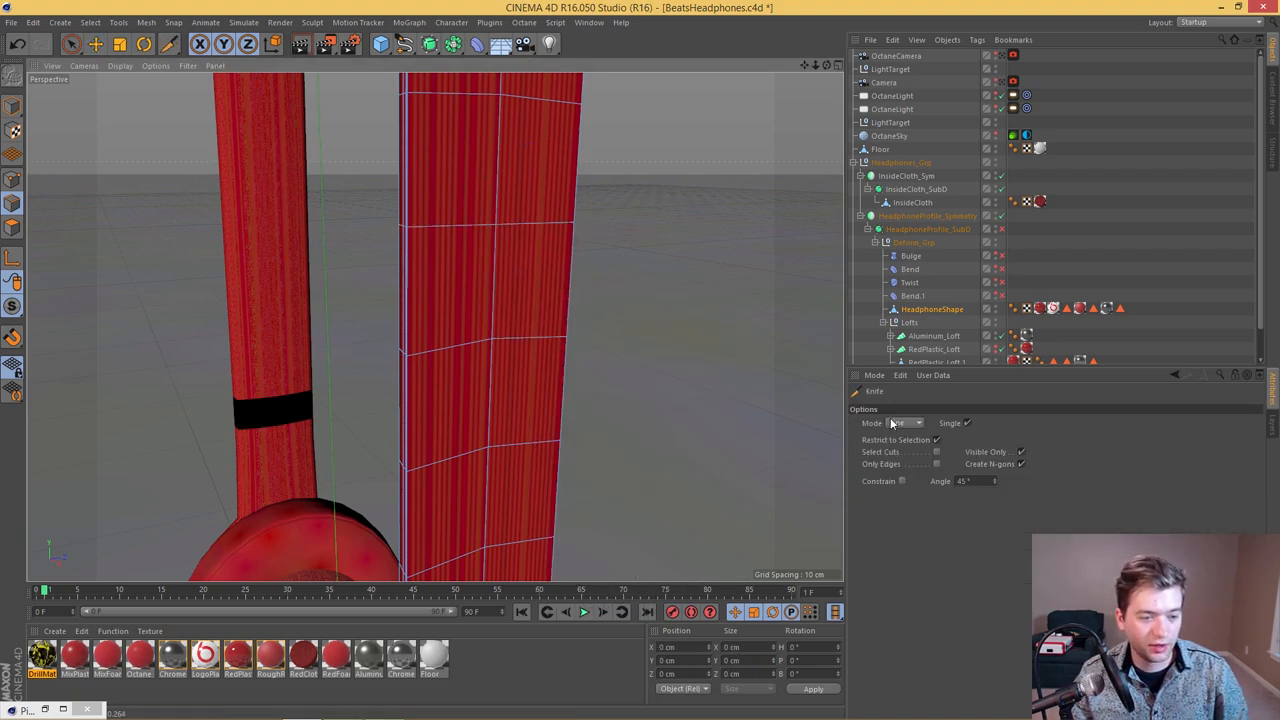
left_click(905, 423)
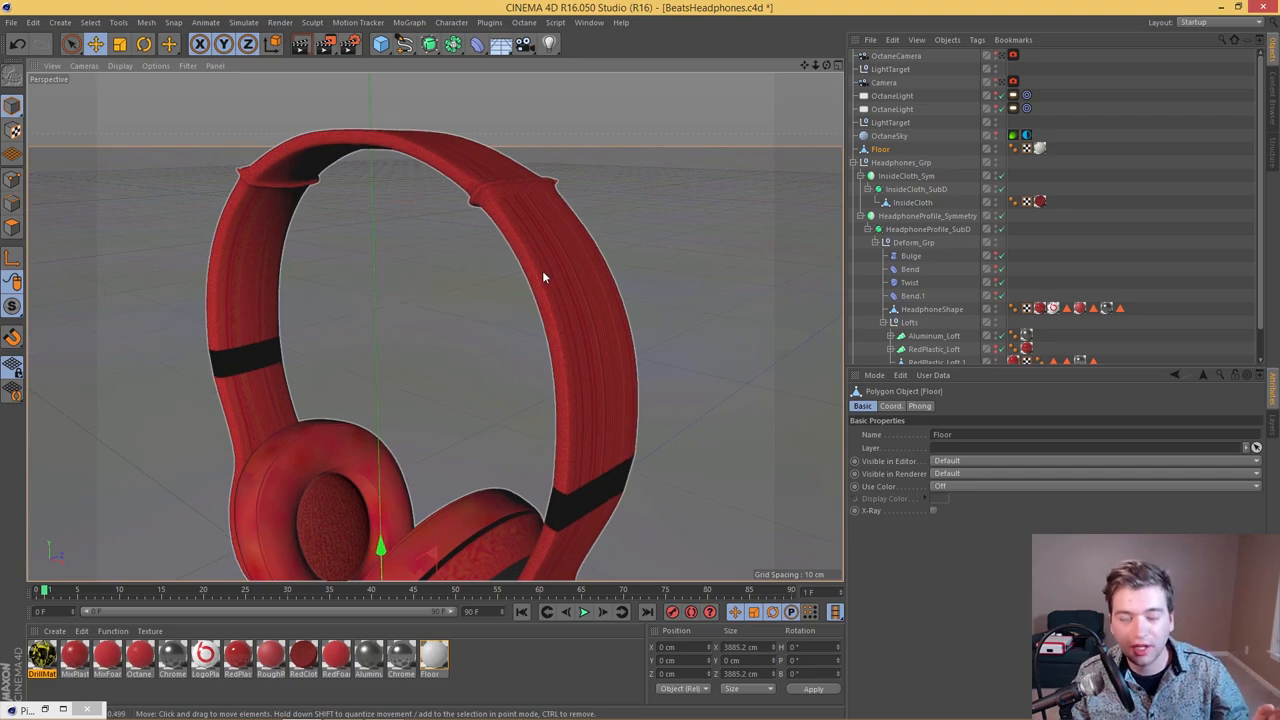
mouse_move(538, 287)
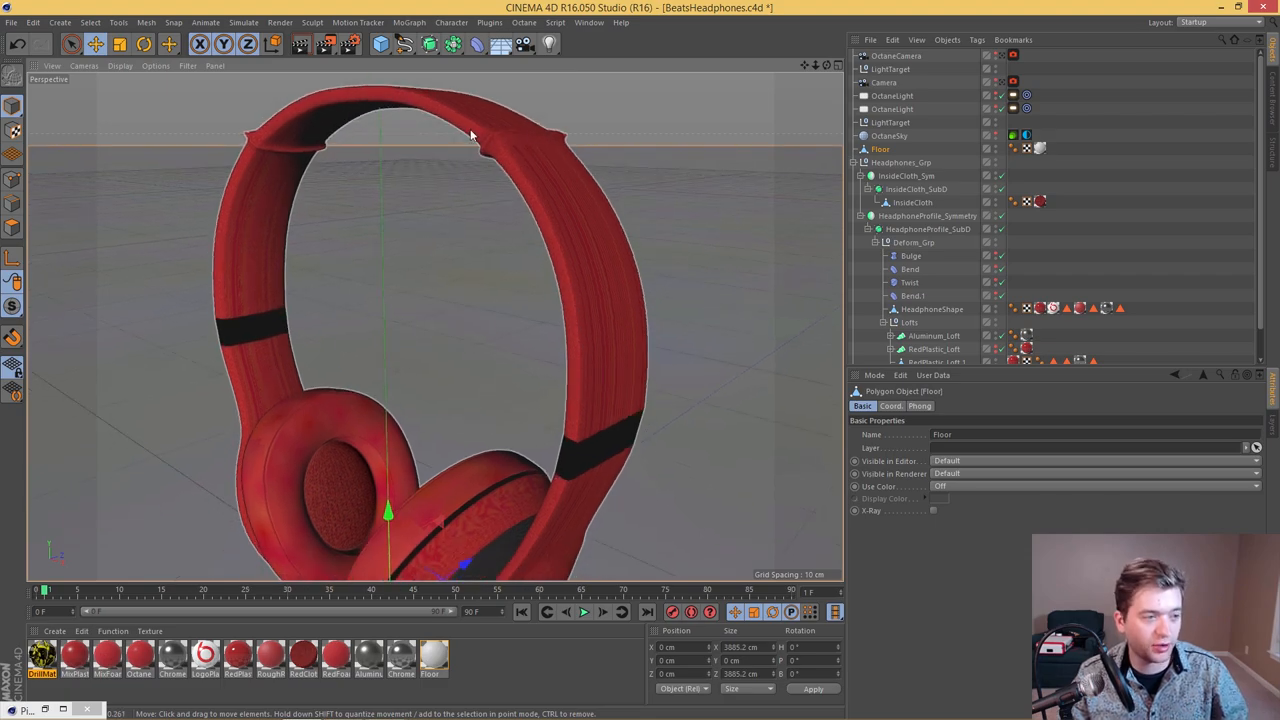
mouse_move(524, 157)
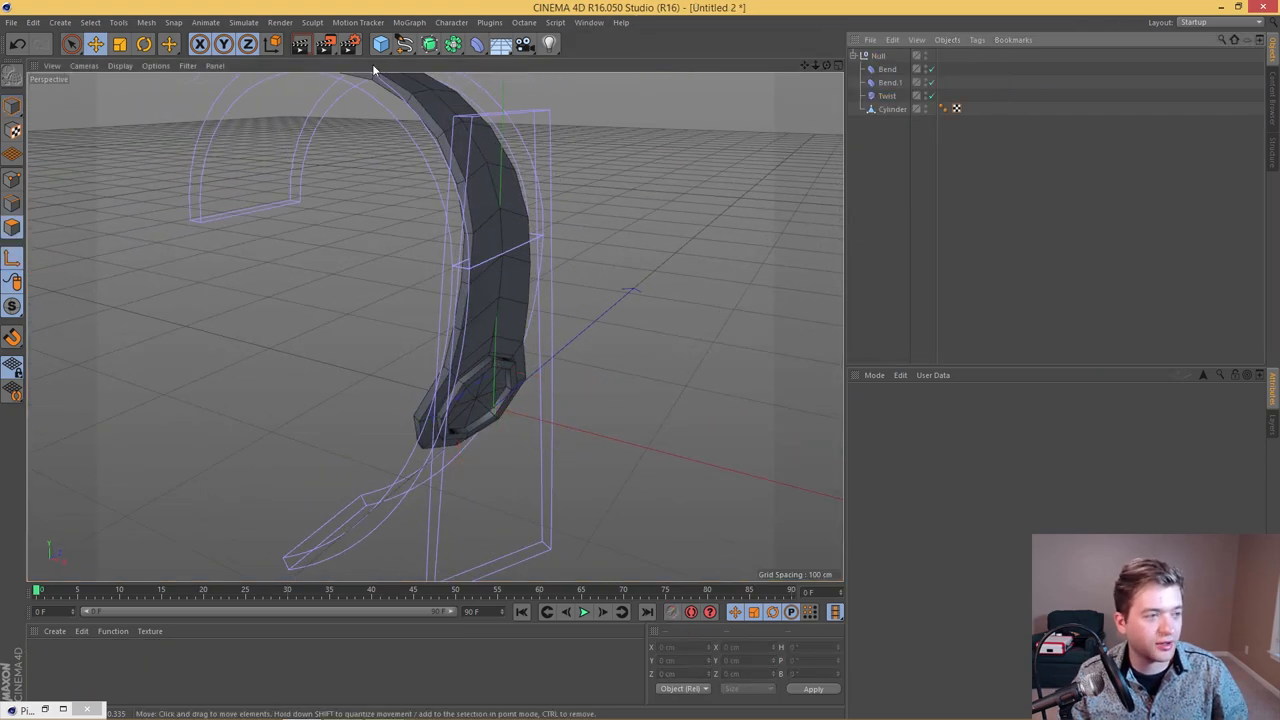
Step: Open the spline primitives list from the Spline palette
left_click(424, 46)
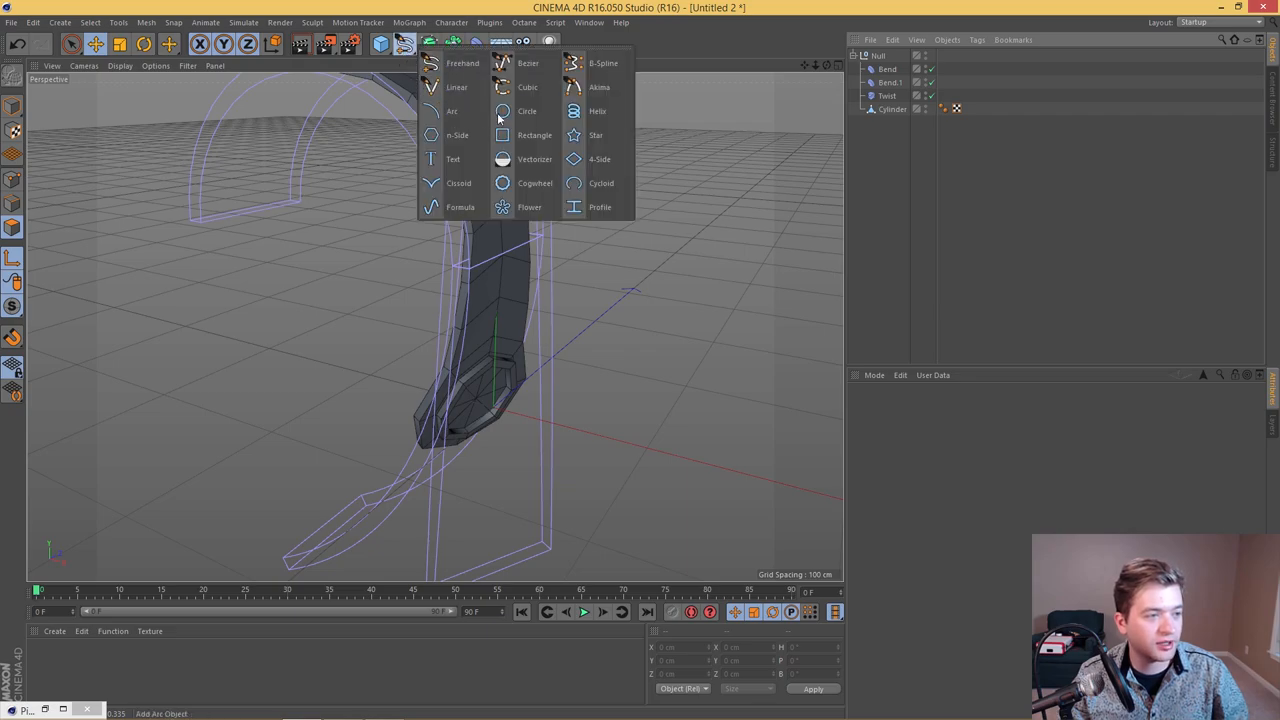
Step: Add a Circle spline and a Loft generator to hold it
left_click(502, 111)
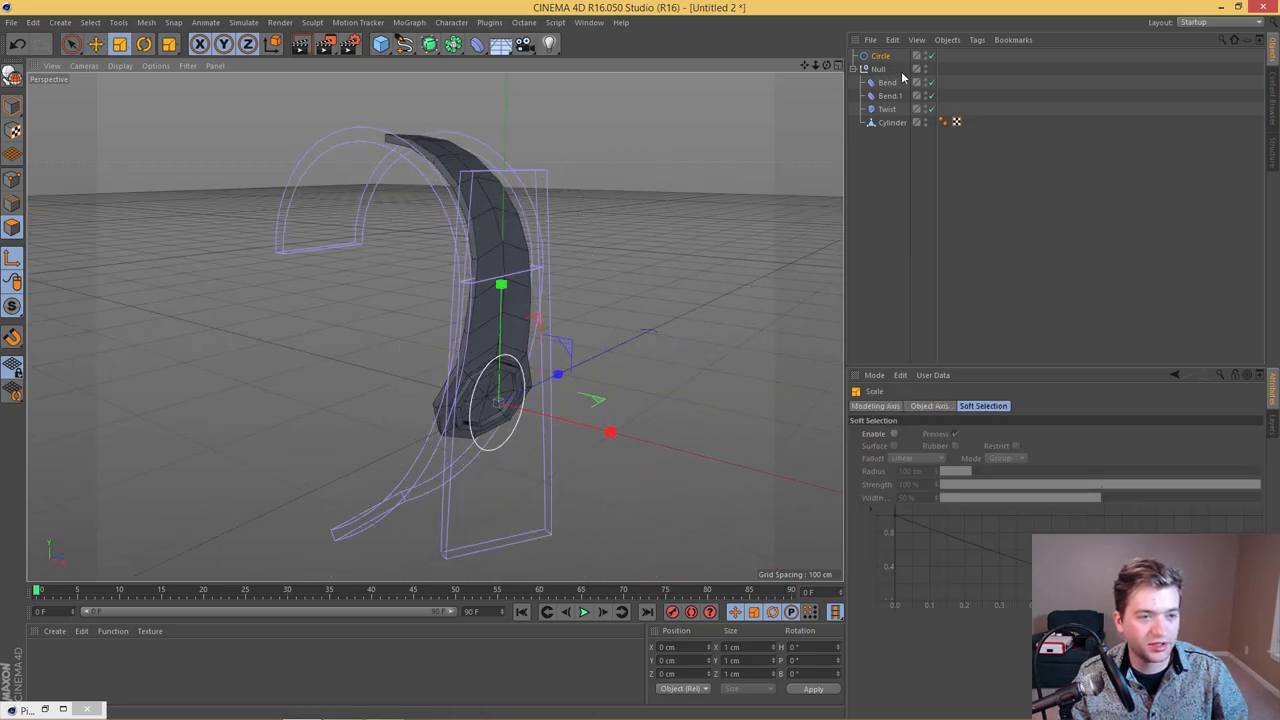
mouse_move(924, 73)
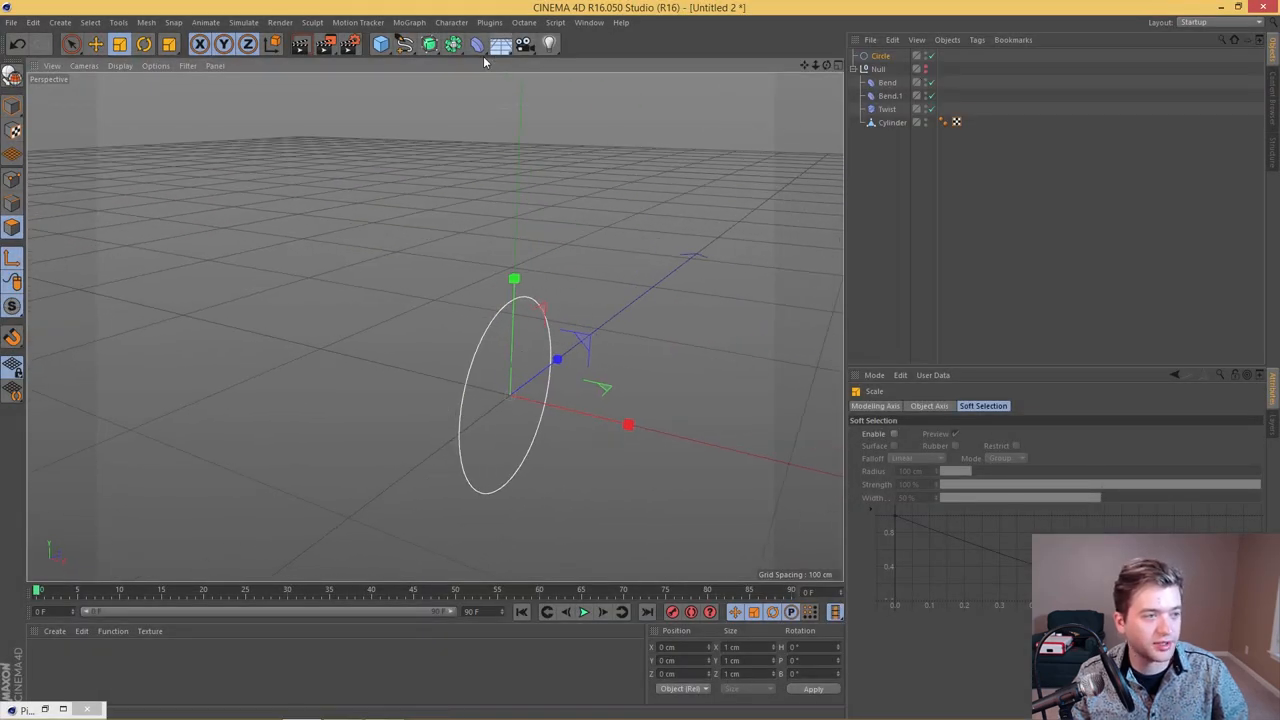
left_click(455, 44)
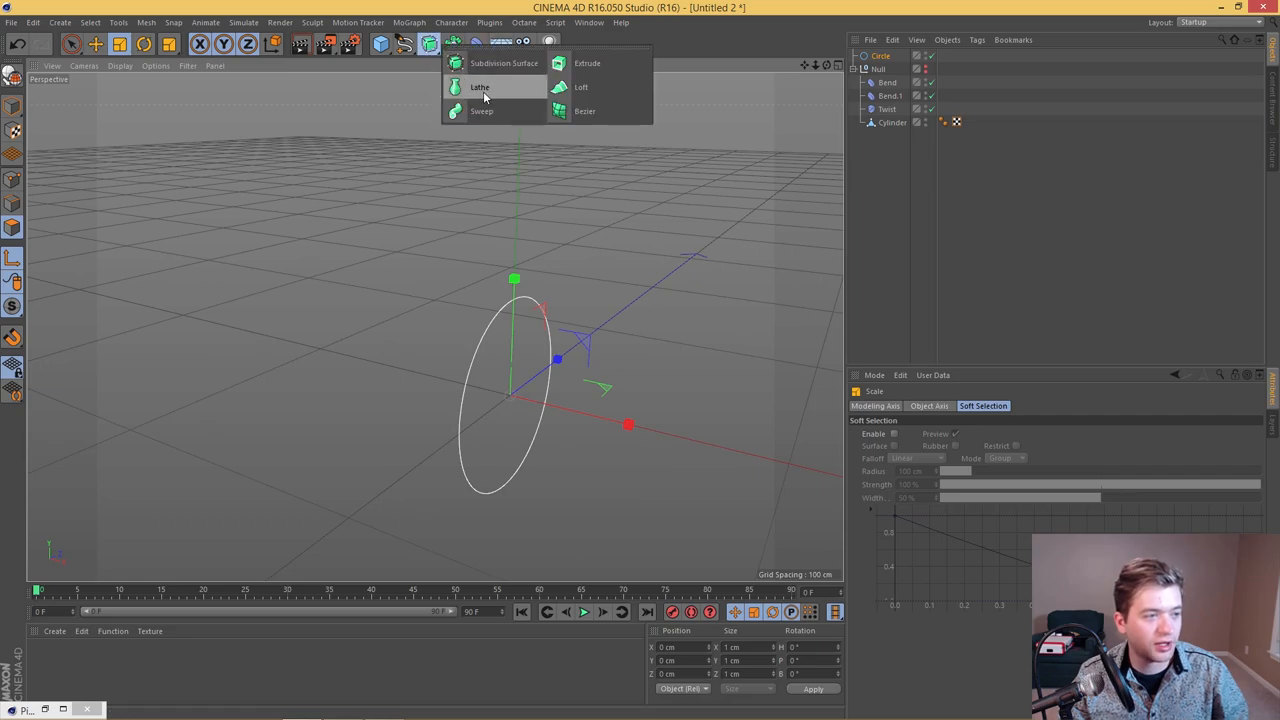
left_click(483, 87)
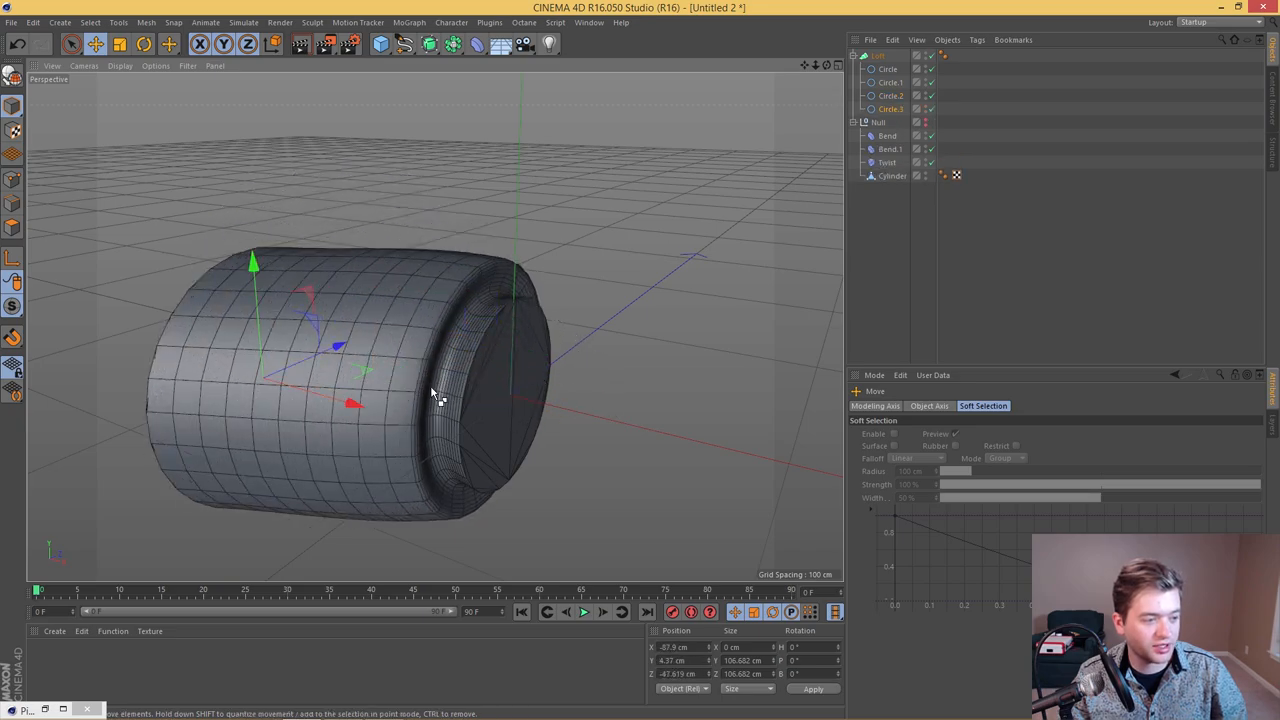
Step: Move the end circles inward to flatten the lofted ear cup
left_click_drag(355, 404, 557, 410)
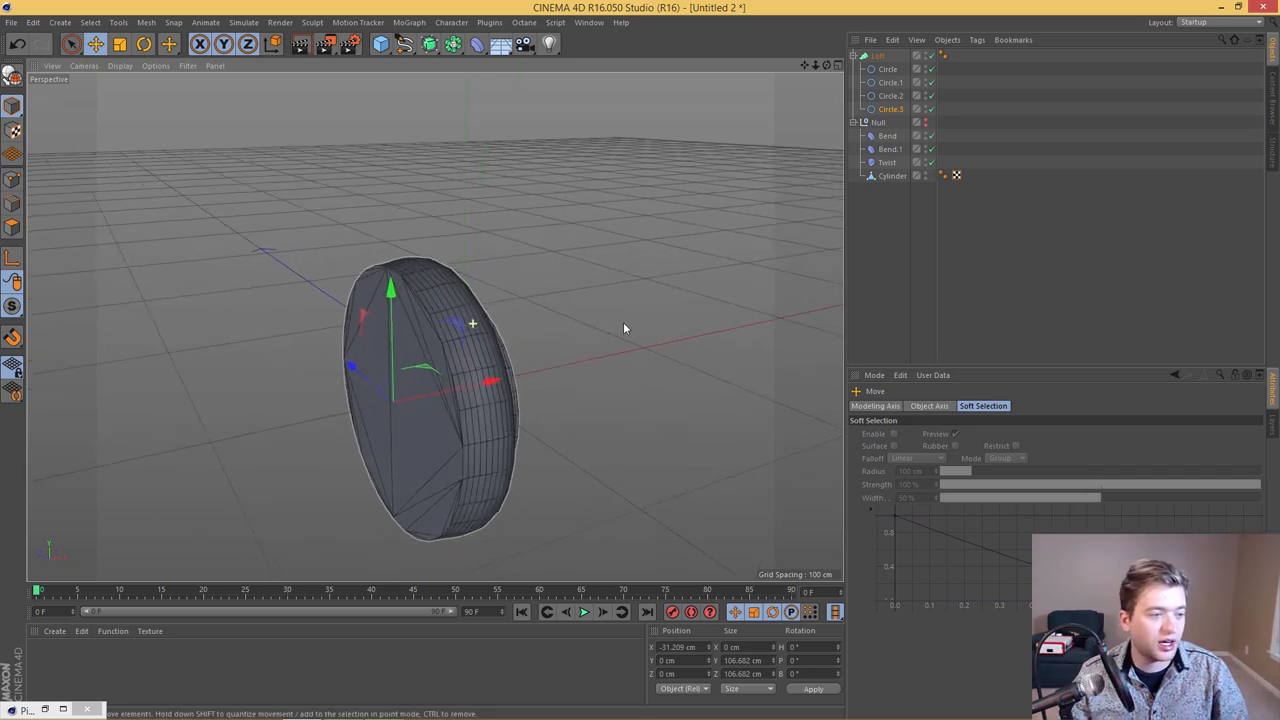
left_click_drag(625, 328, 533, 322)
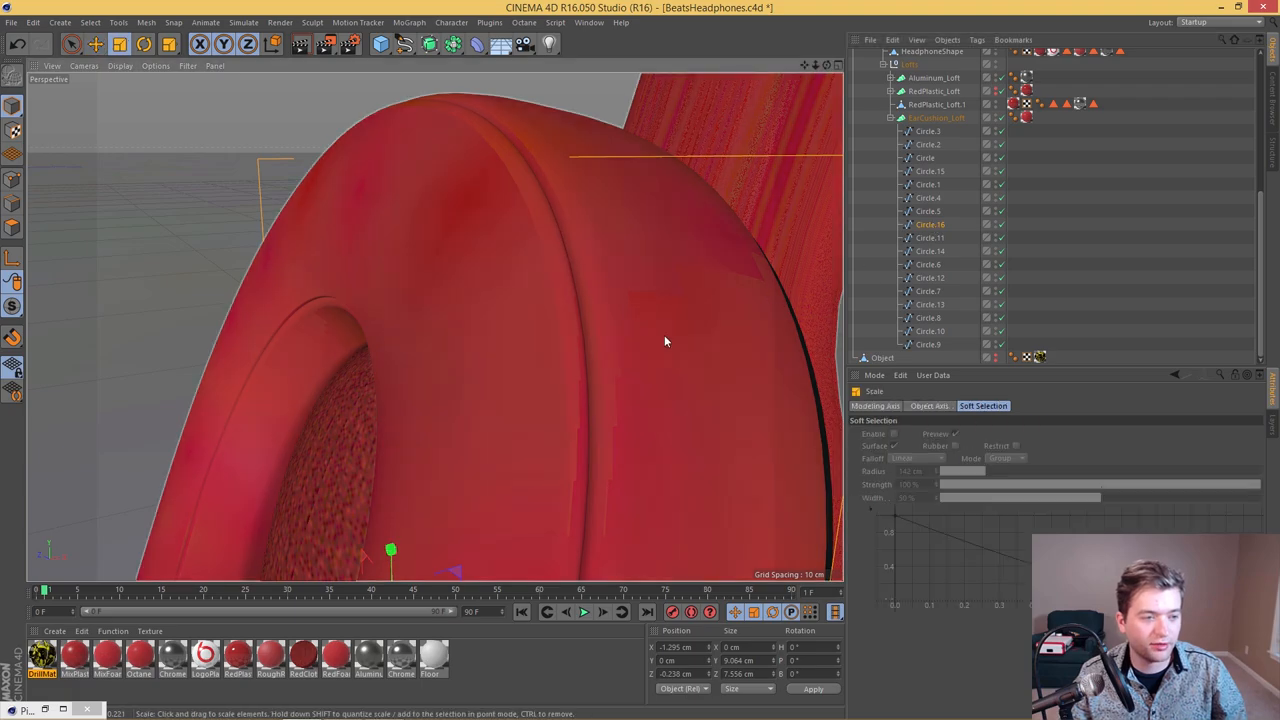
Step: Orbit around the EarCushion loft, nudge a circle spline, and pull back to both ear cups
left_click_drag(665, 341, 451, 264)
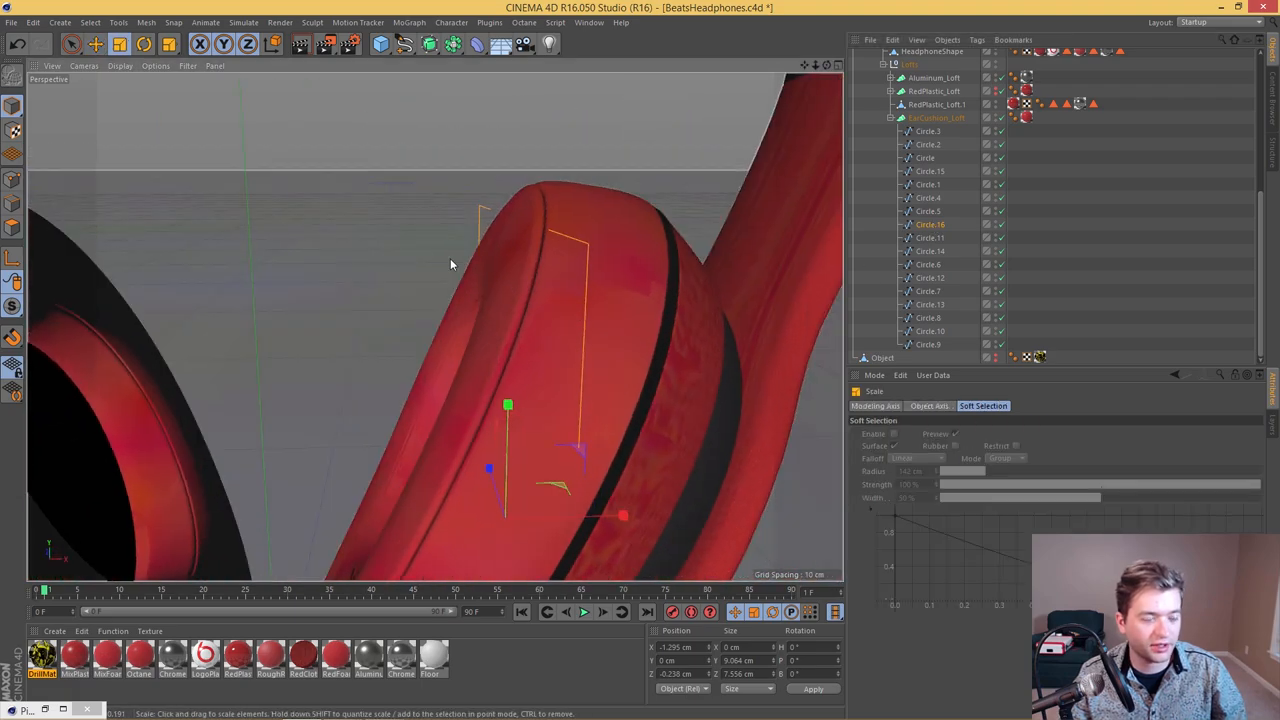
left_click_drag(623, 515, 610, 515)
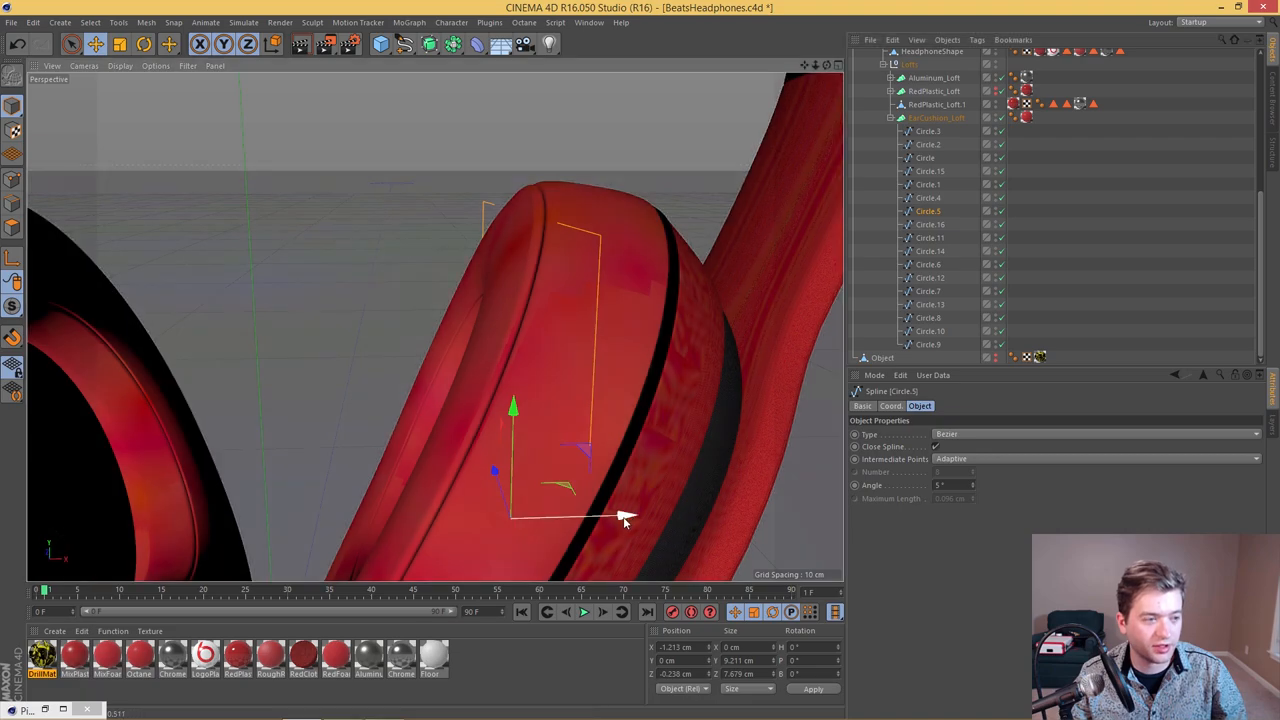
left_click_drag(625, 518, 633, 524)
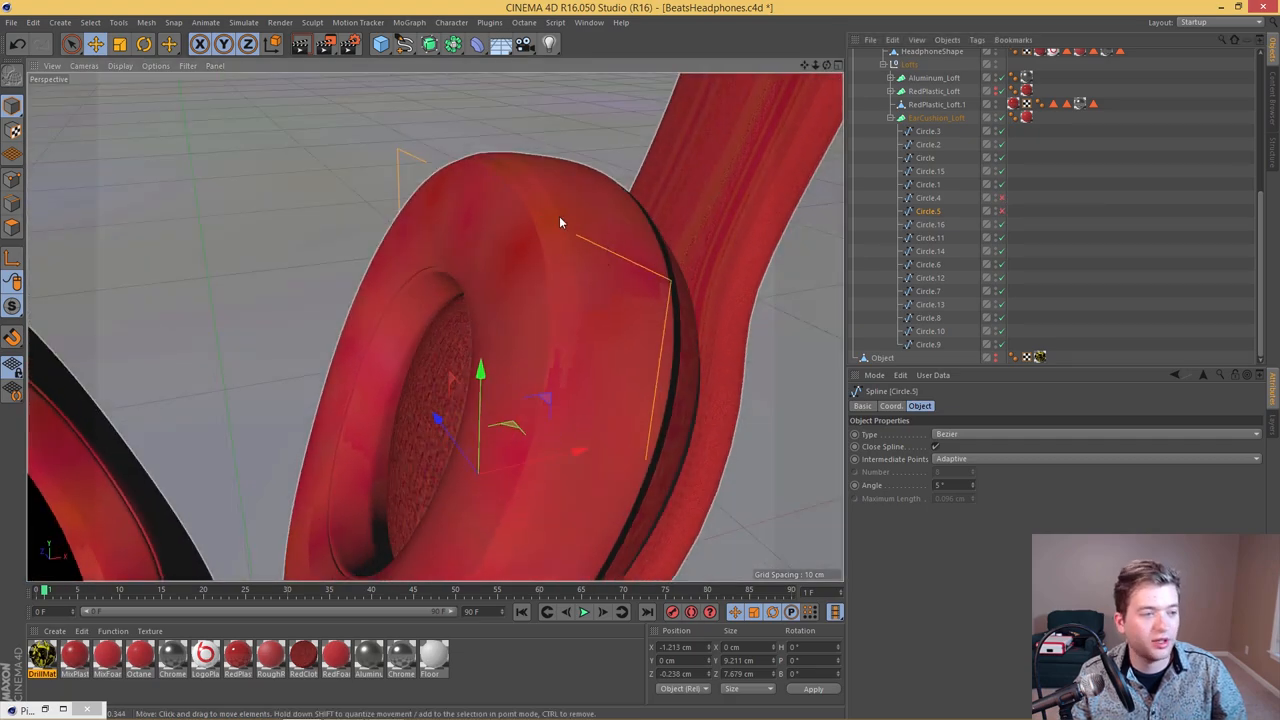
left_click_drag(560, 220, 495, 380)
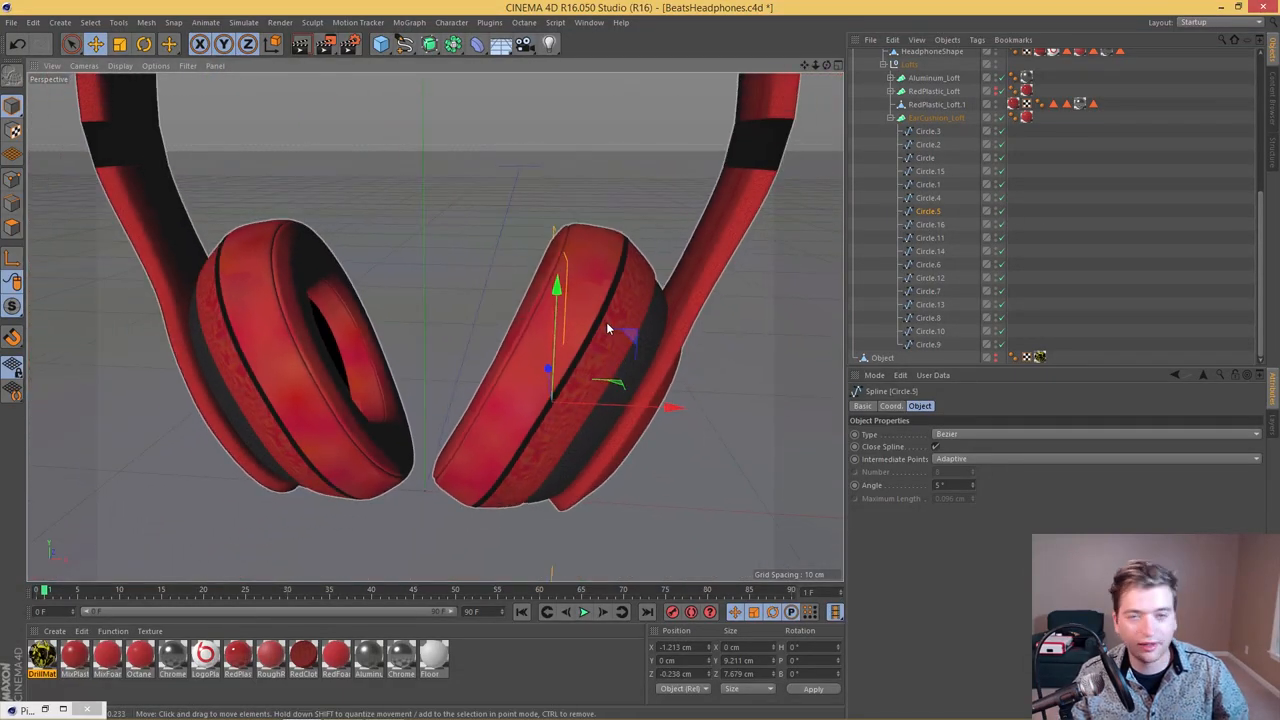
mouse_move(705, 288)
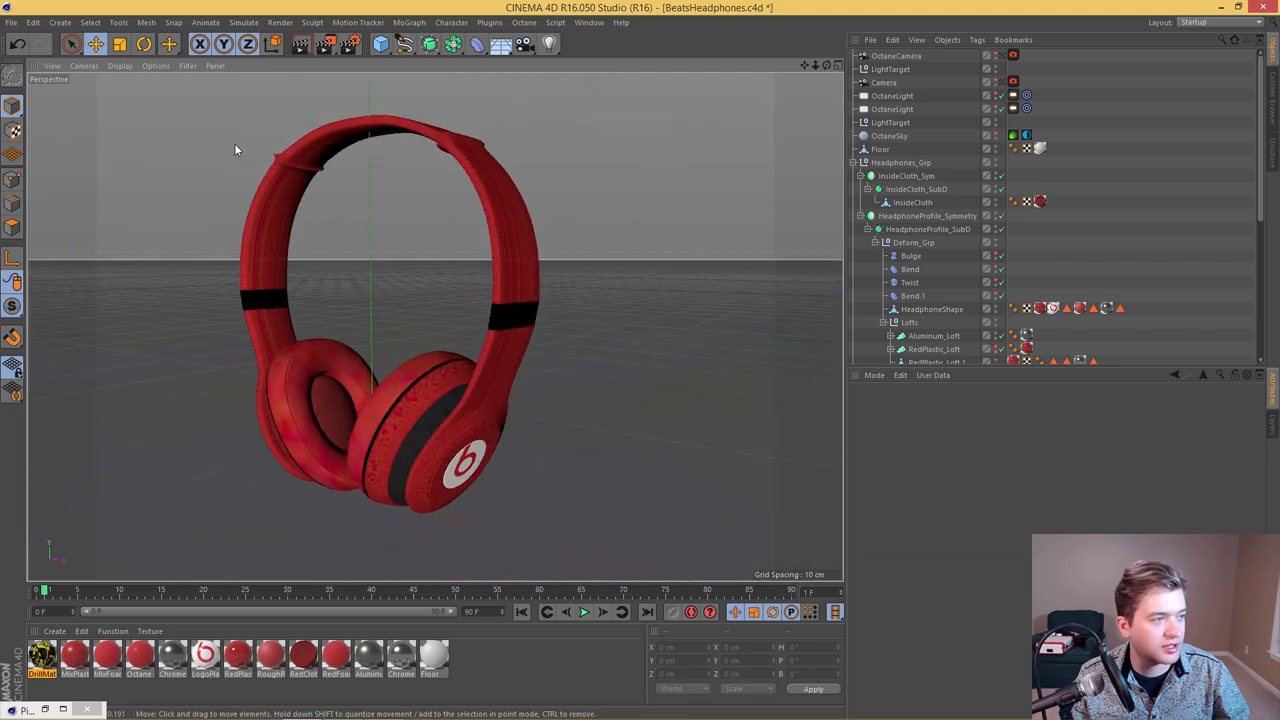
Step: Select OctaneSky in the new document and bring up the Octane menu
left_click(14, 22)
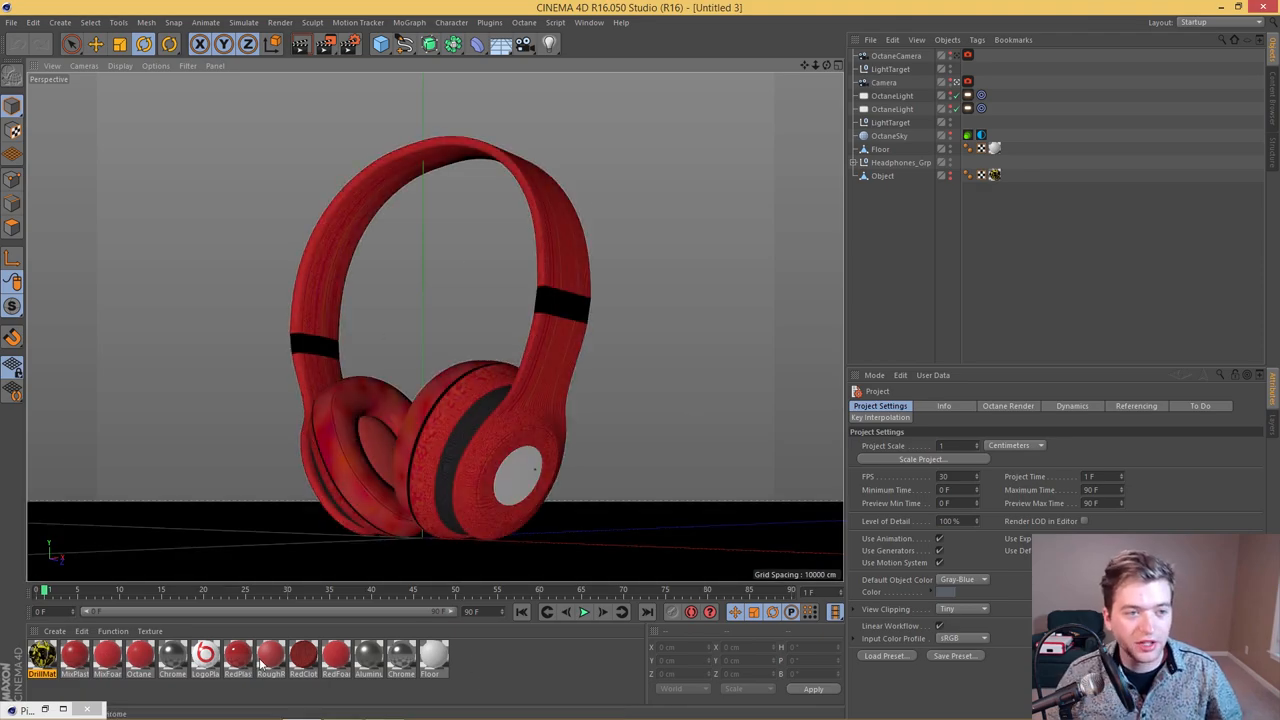
left_click(880, 149)
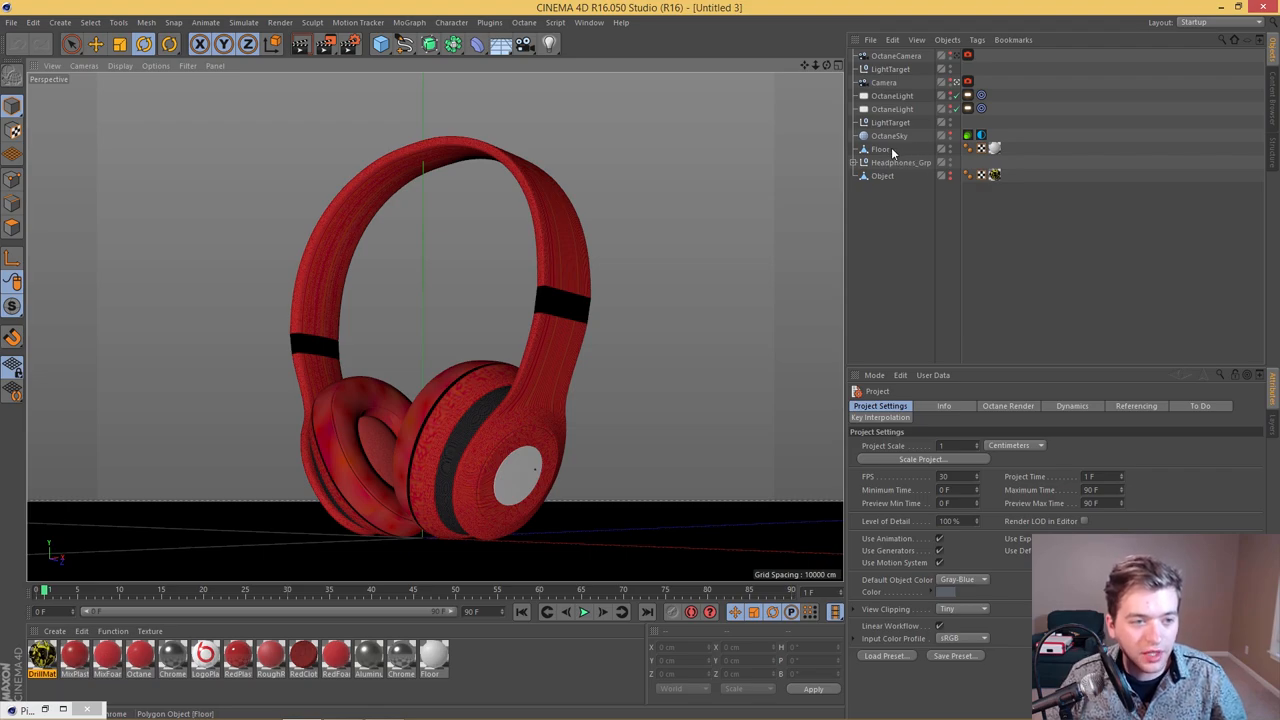
left_click(888, 135)
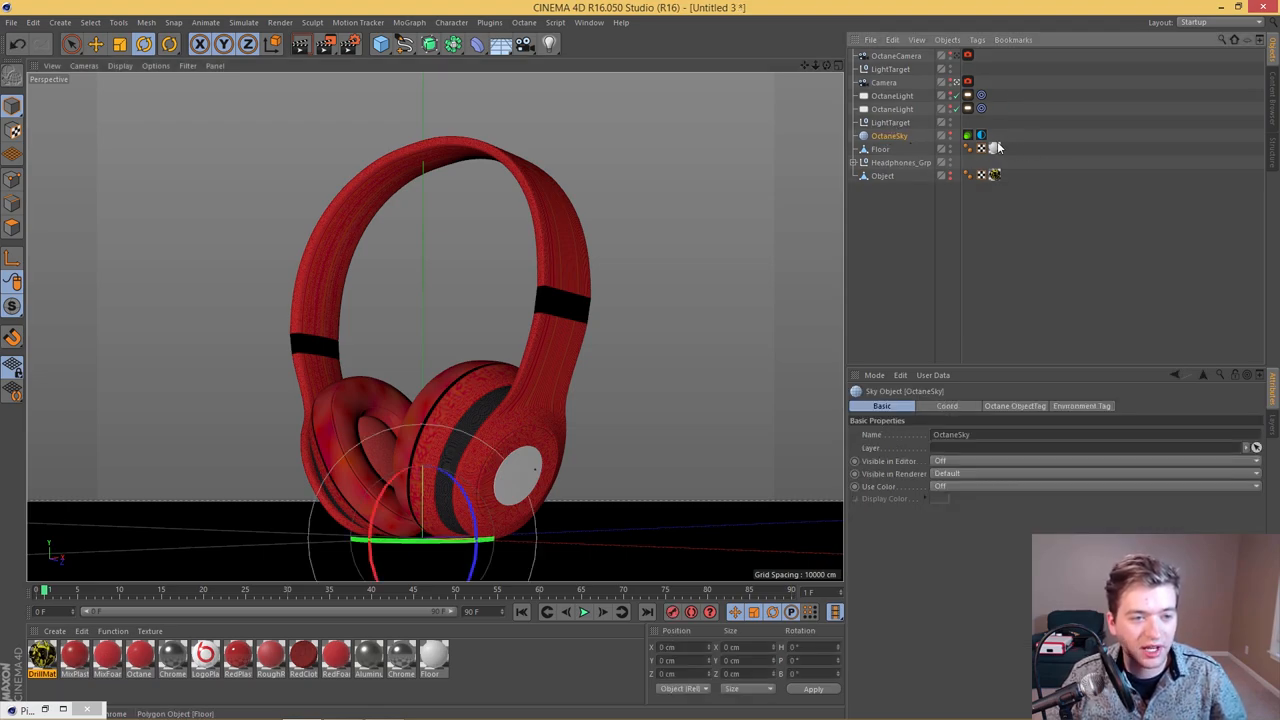
left_click(527, 22)
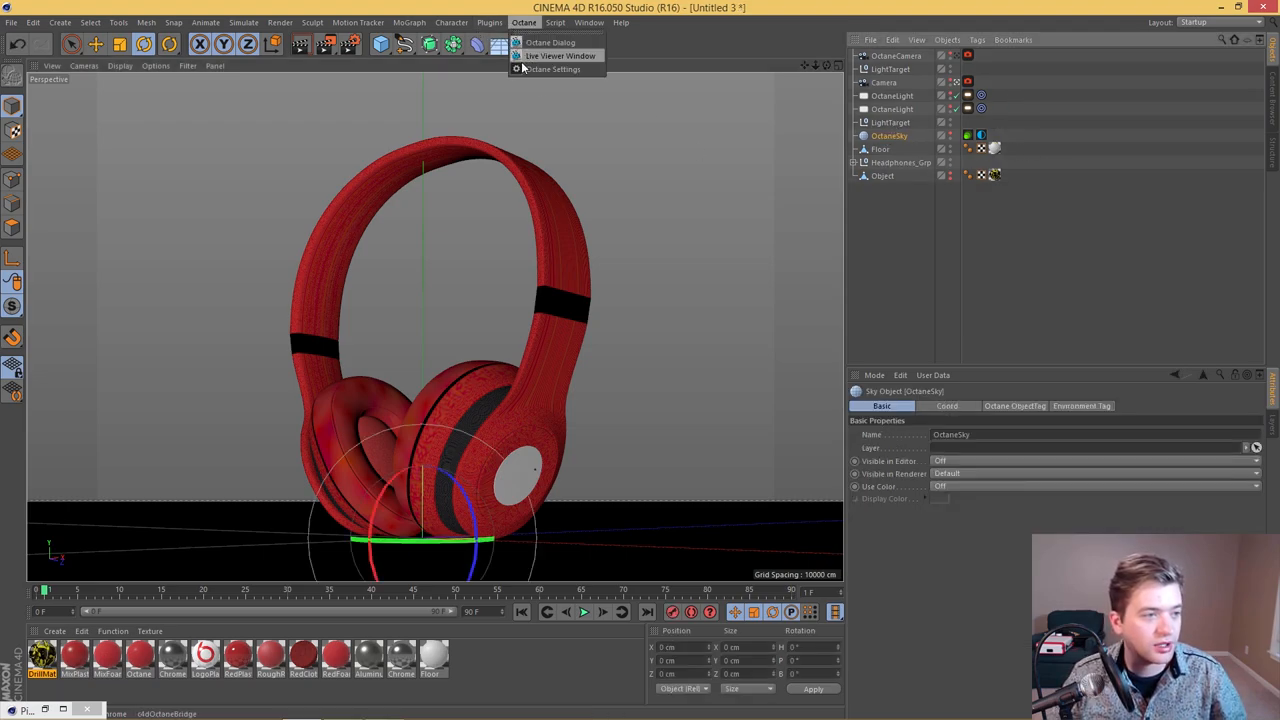
Step: Open the Octane Live Viewer, close its floating lights list, and minimize the viewer
left_click(557, 55)
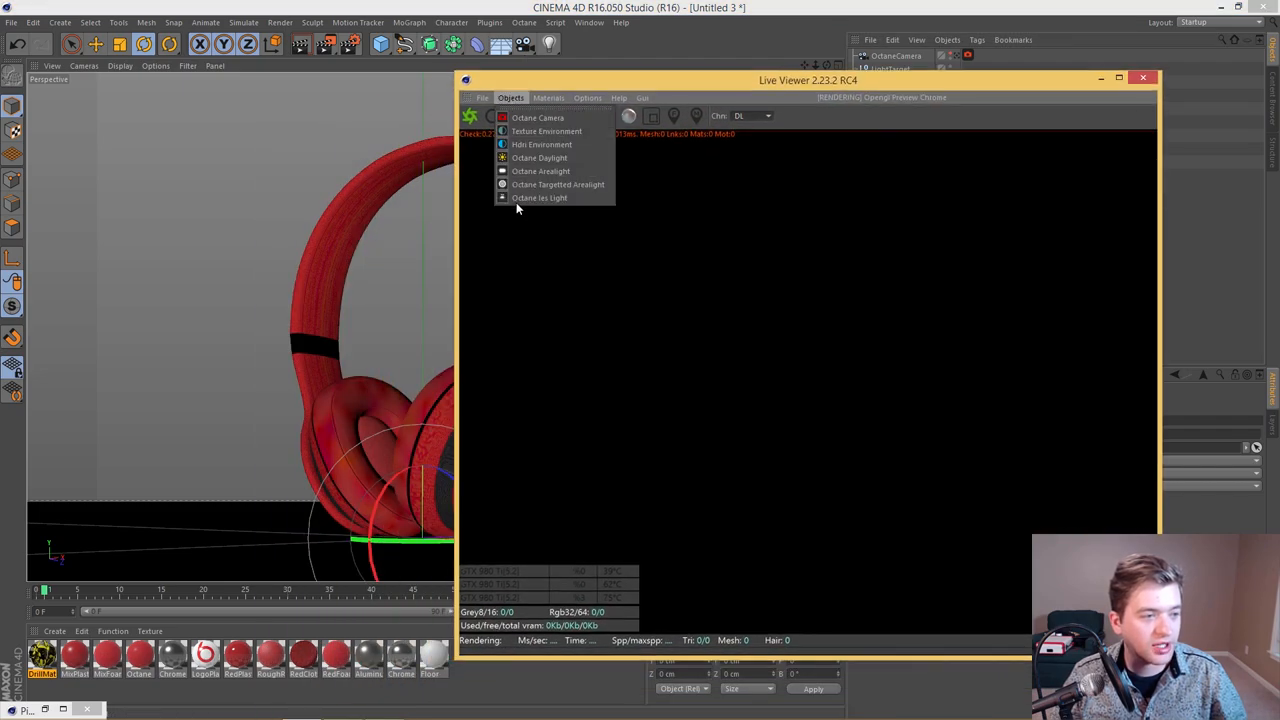
mouse_move(541, 170)
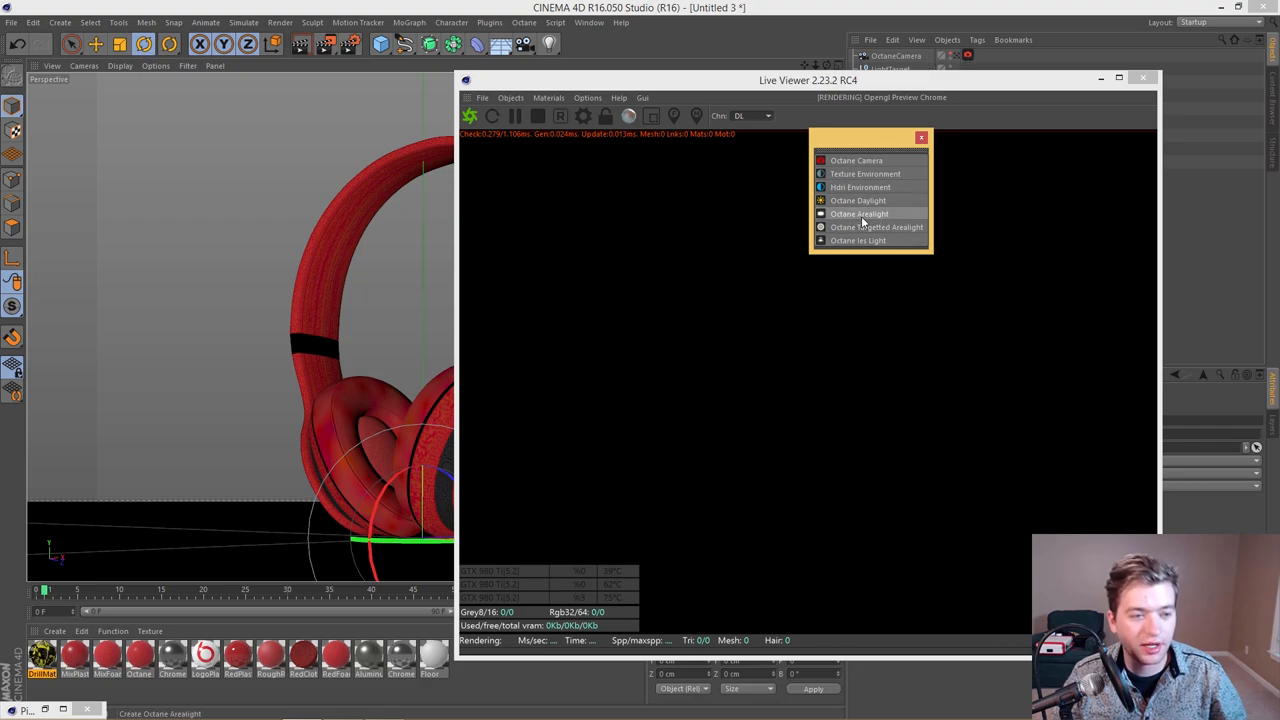
left_click(860, 213)
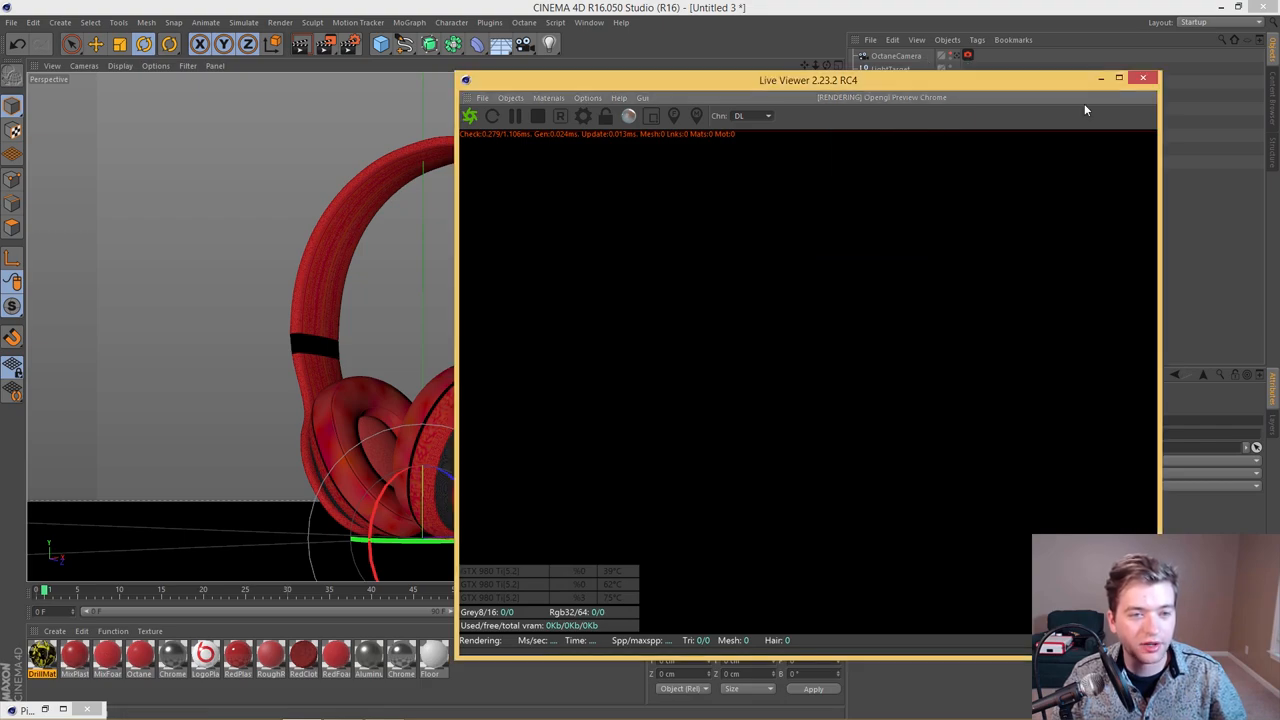
left_click(1143, 72)
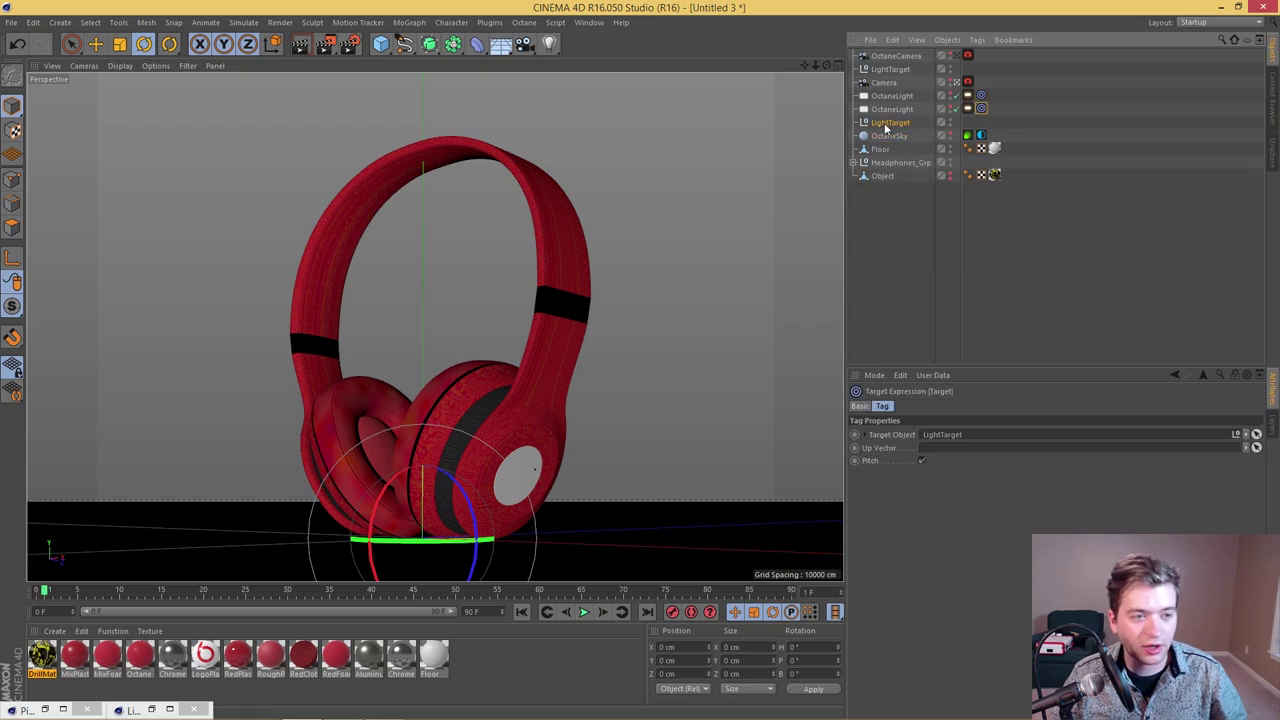
left_click(891, 122)
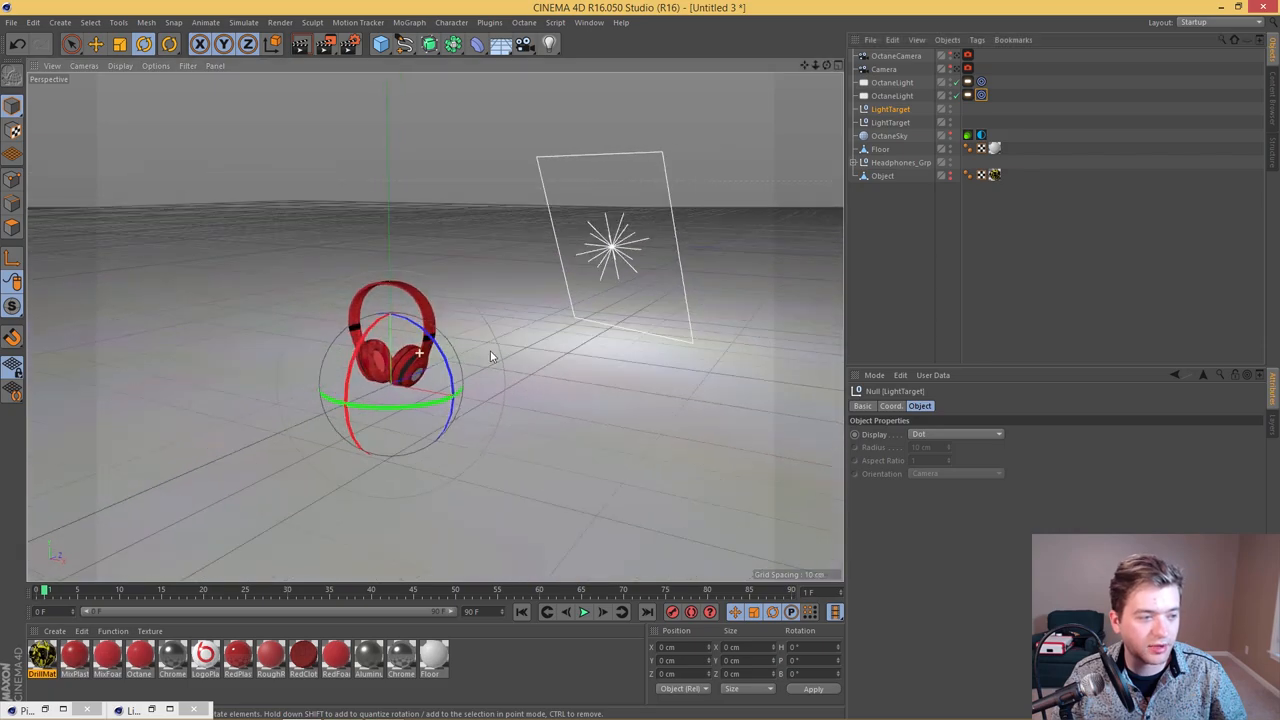
left_click(889, 95)
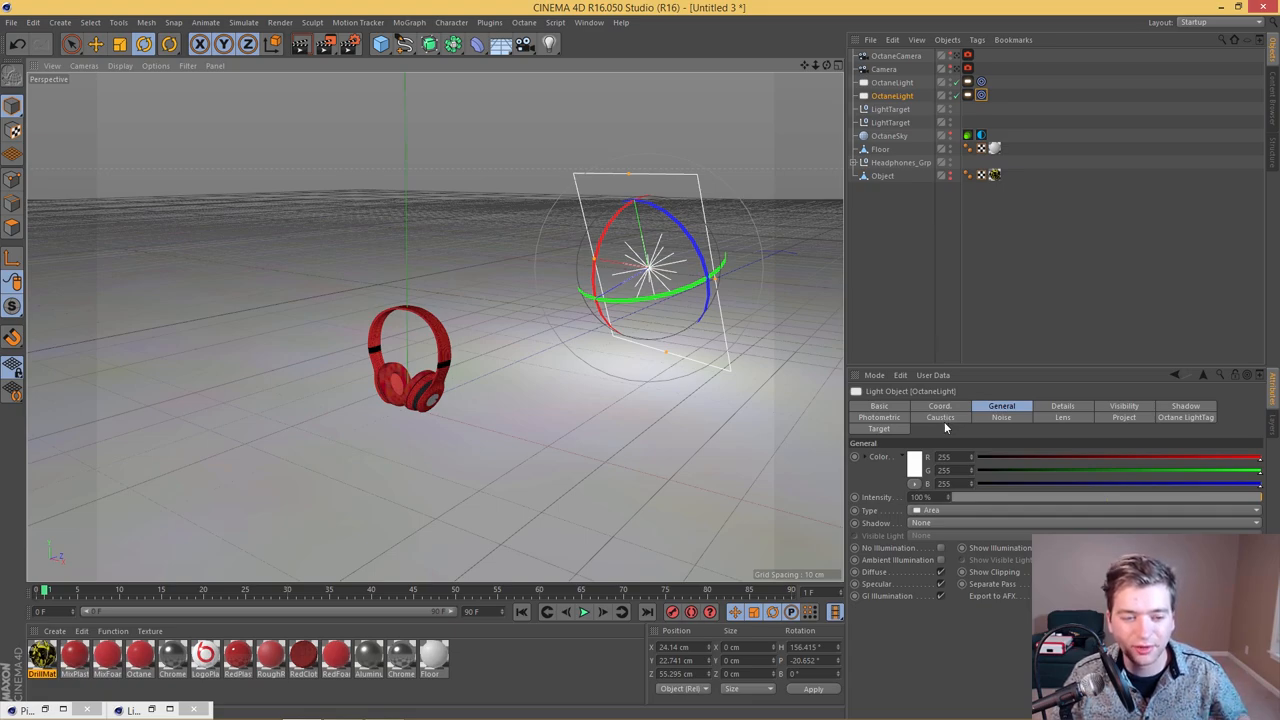
left_click(1062, 405)
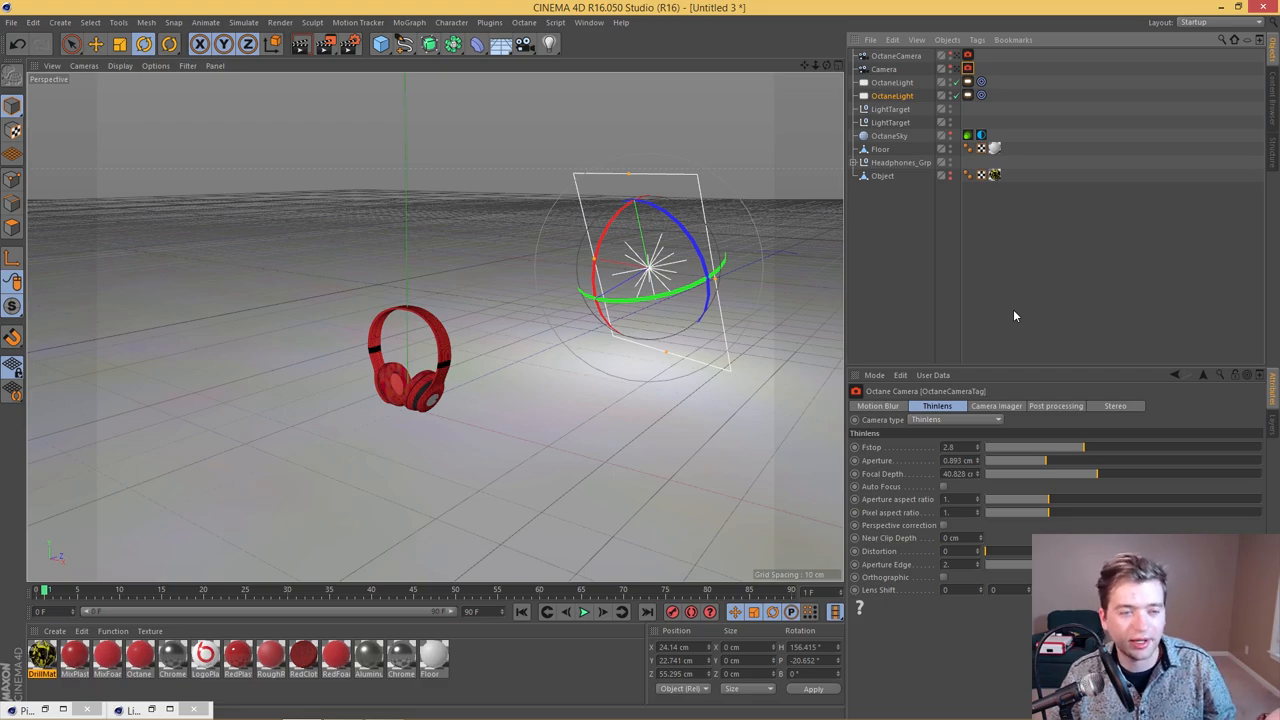
mouse_move(1013, 309)
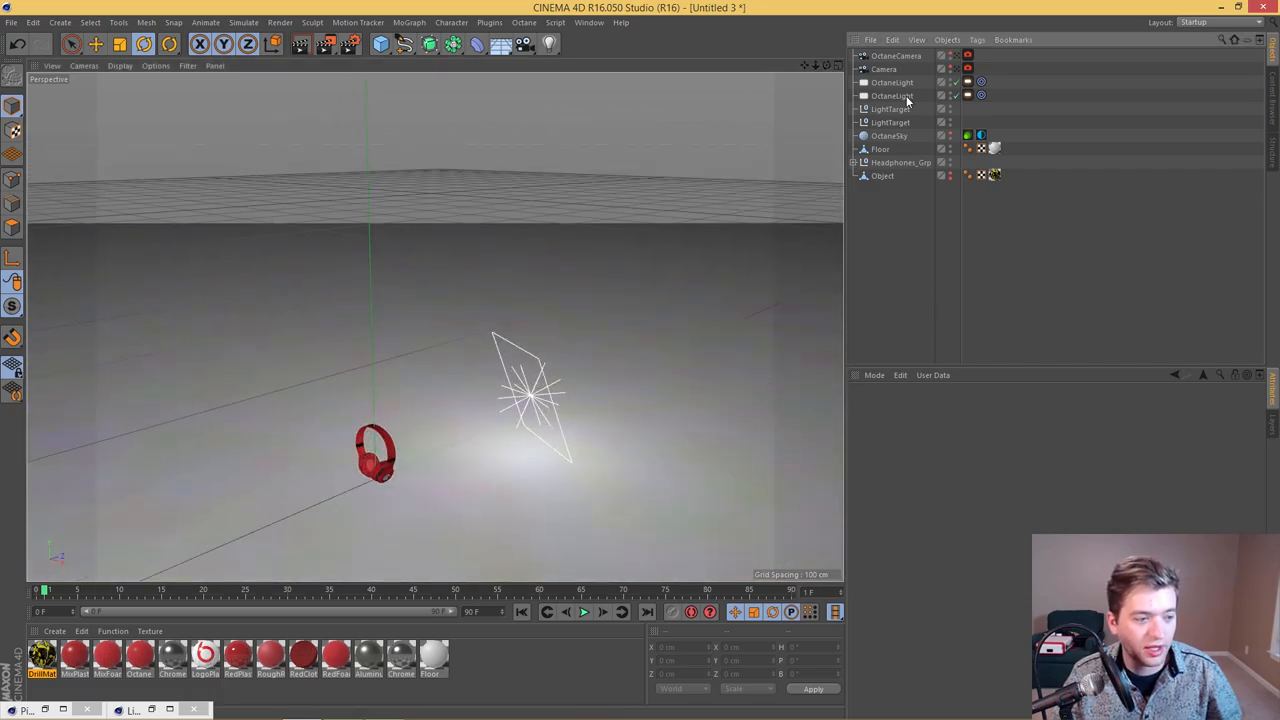
left_click(889, 95)
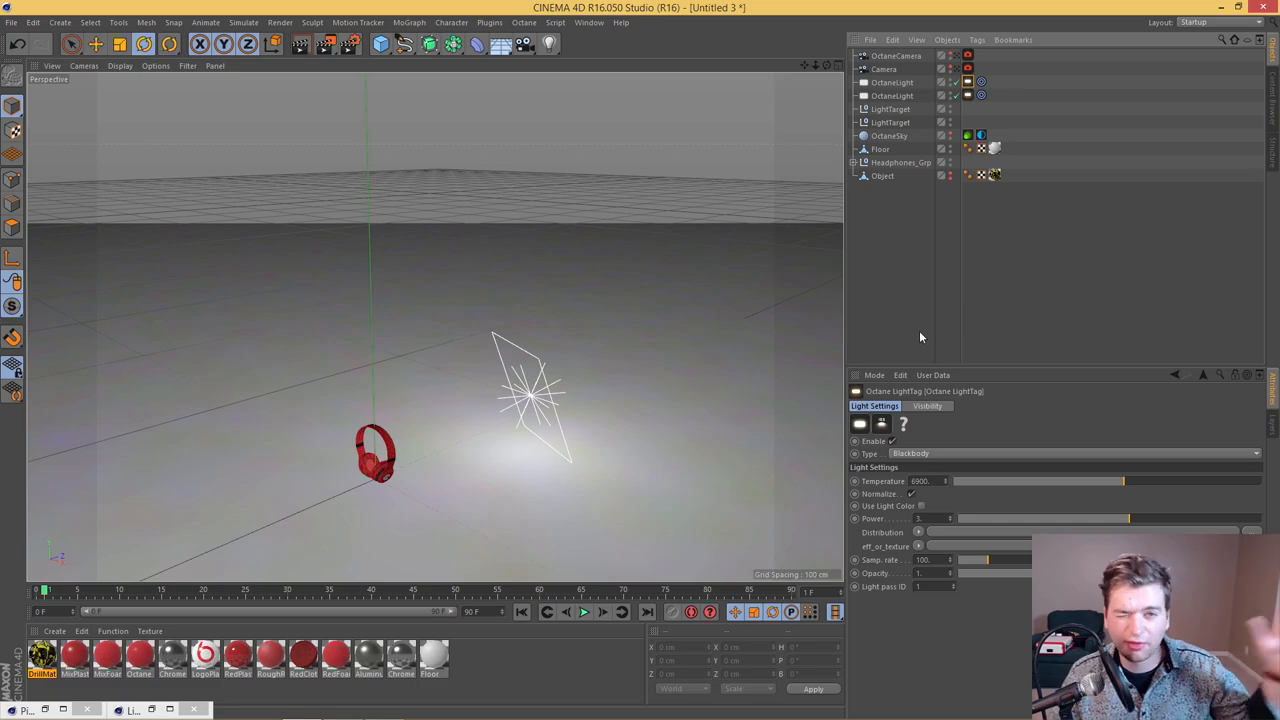
mouse_move(883, 287)
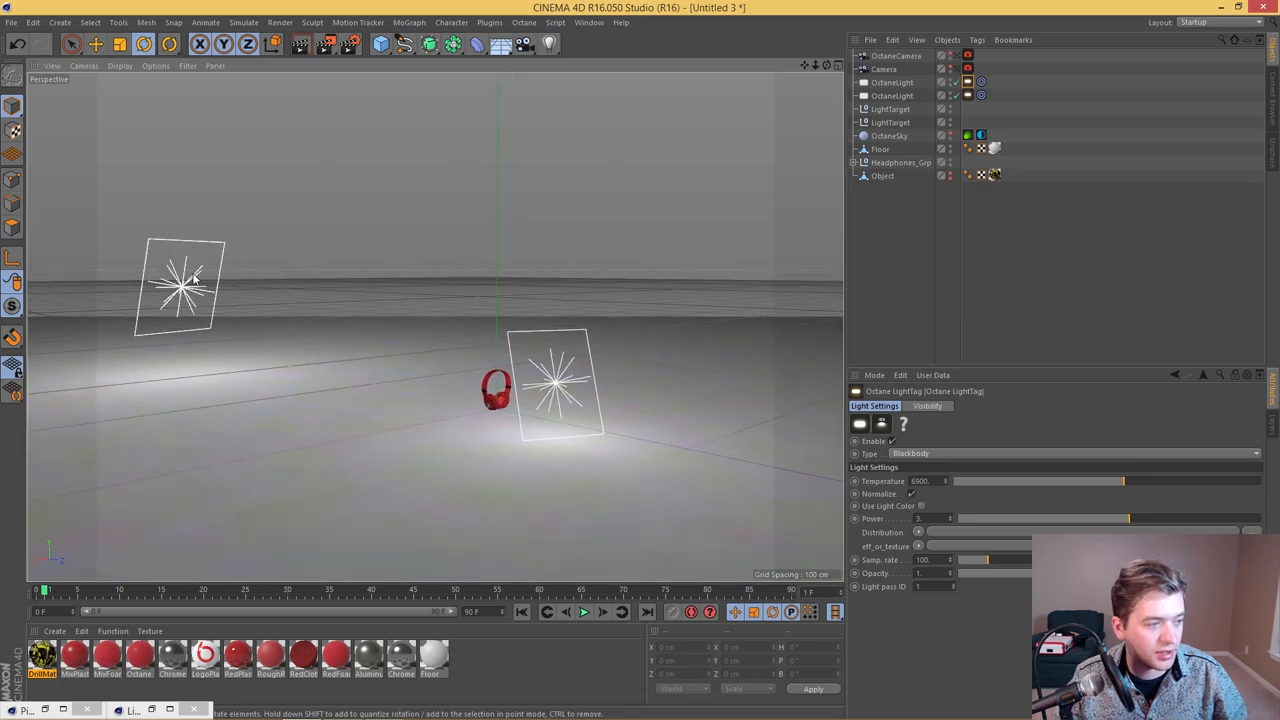
left_click(890, 95)
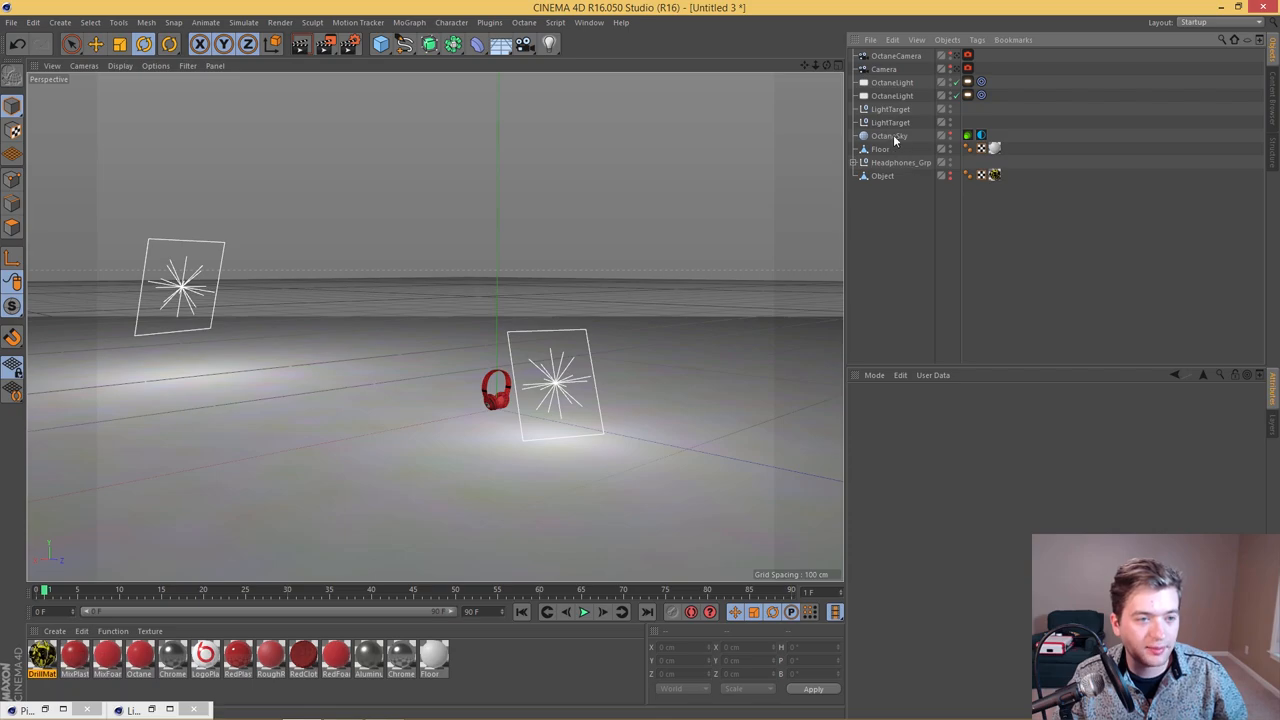
Step: Select Floor and open its Octane Glossy material to the Roughness channel (about 0.785)
left_click(880, 149)
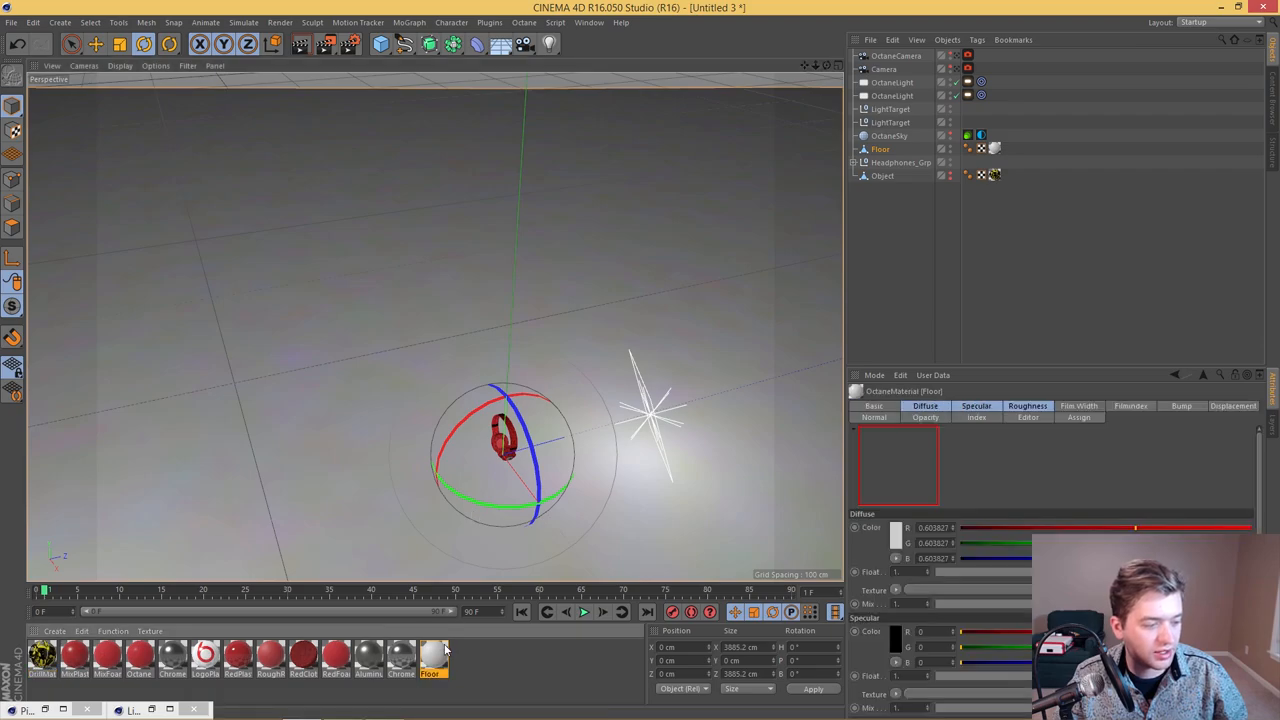
double_click(433, 672)
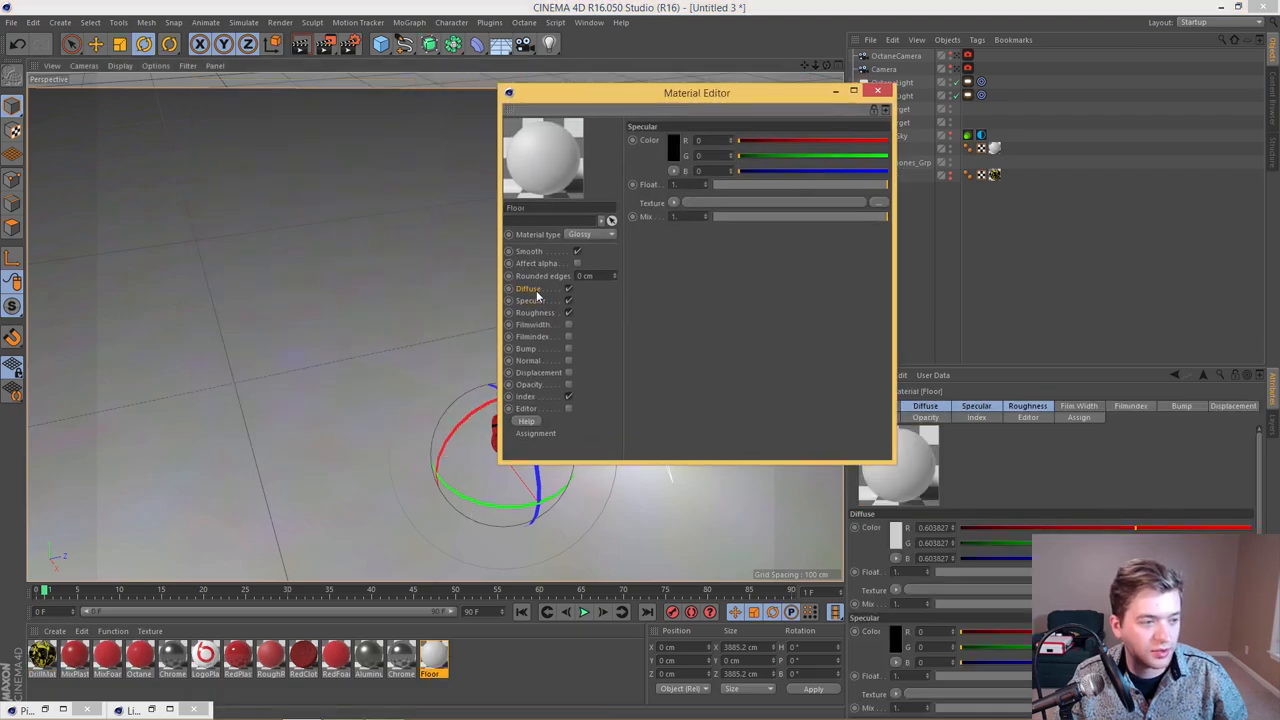
left_click(534, 312)
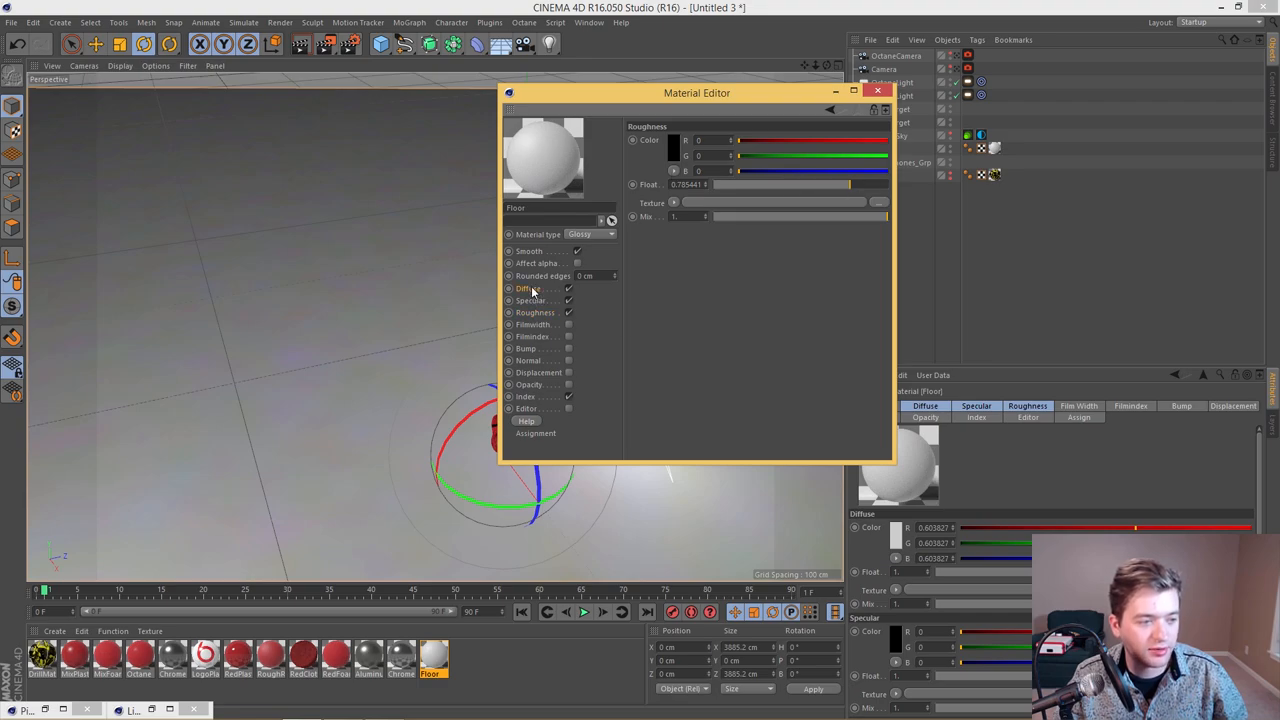
Step: Inspect the Floor material's light grey diffuse colour (about 0.60) and cancel without changes
left_click(662, 140)
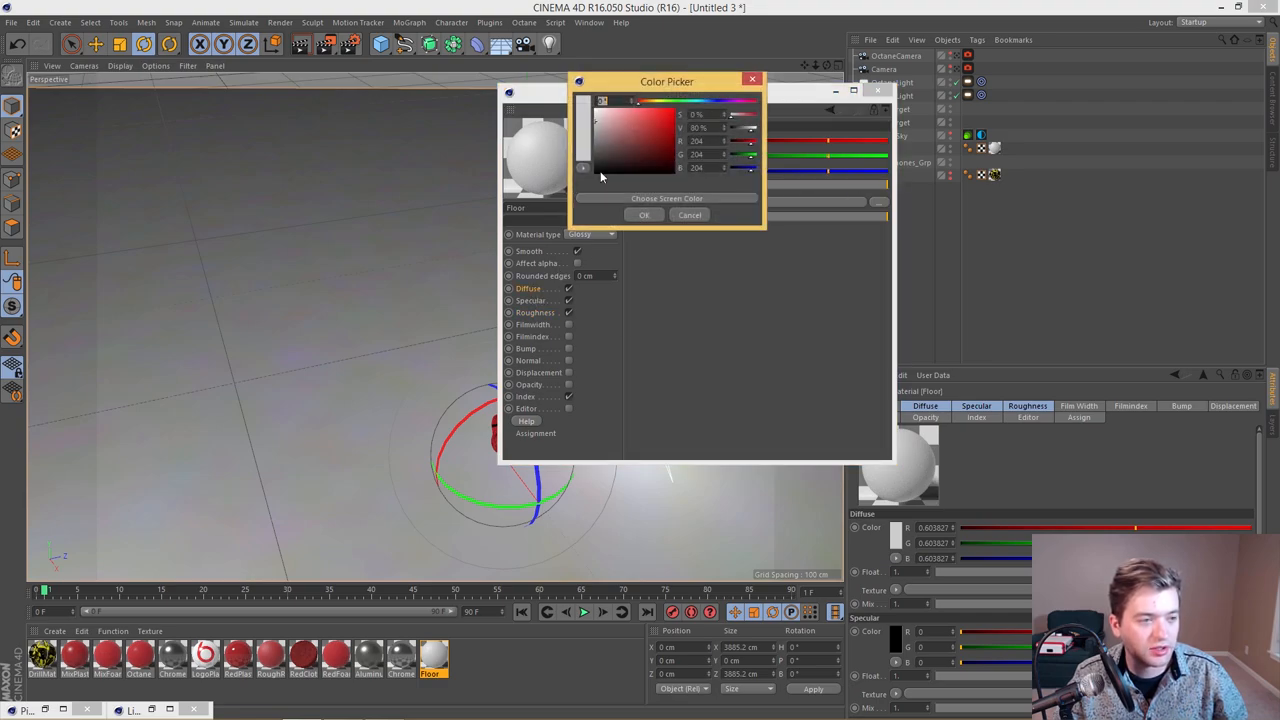
left_click(689, 214)
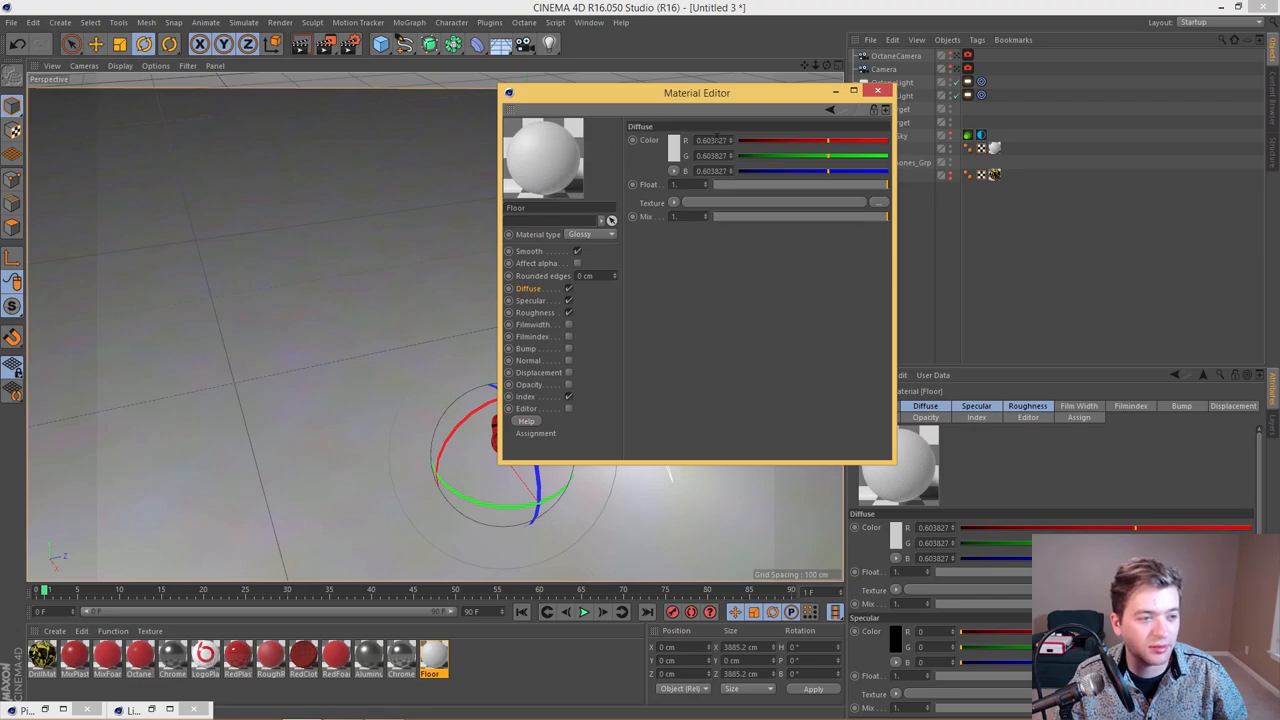
left_click(668, 140)
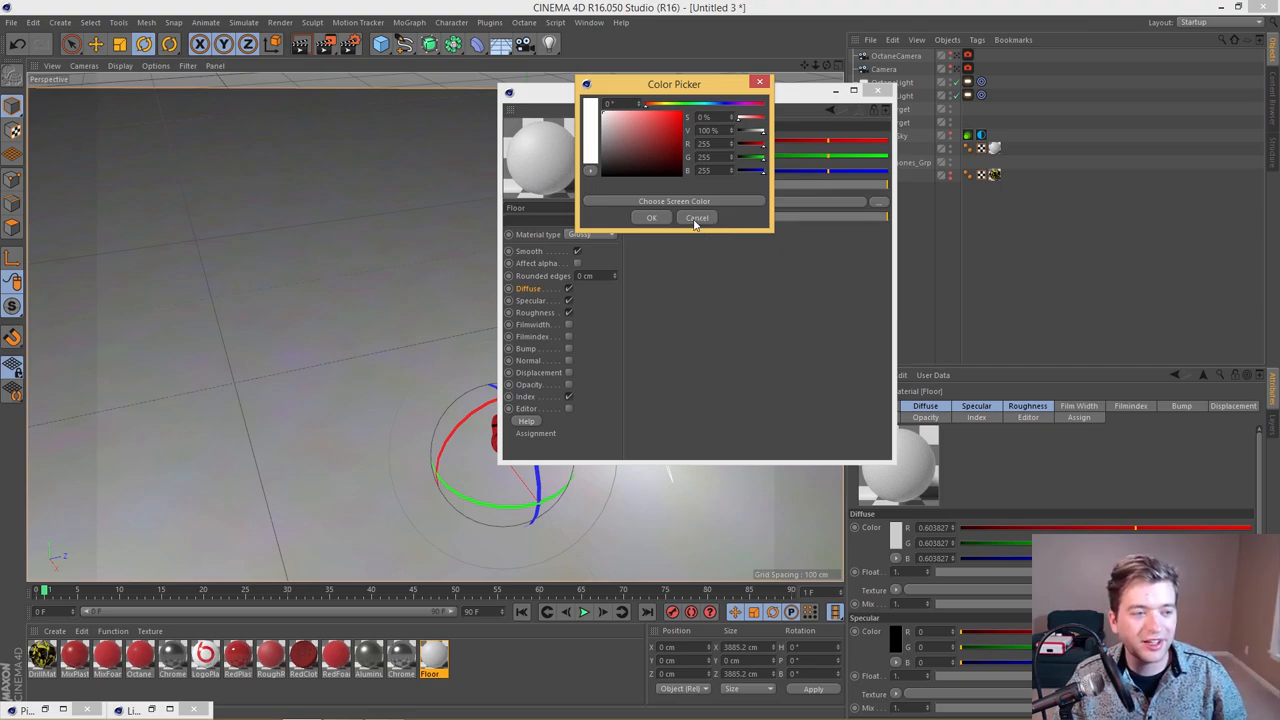
left_click(696, 218)
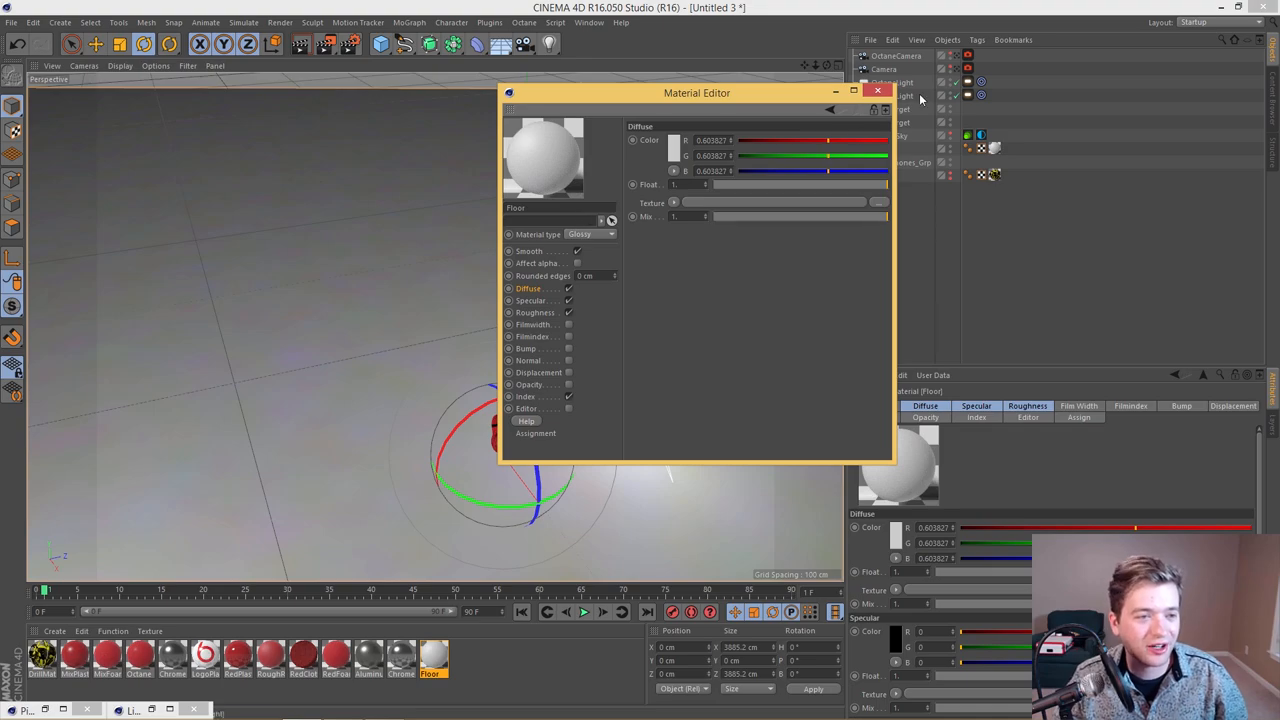
mouse_move(627, 128)
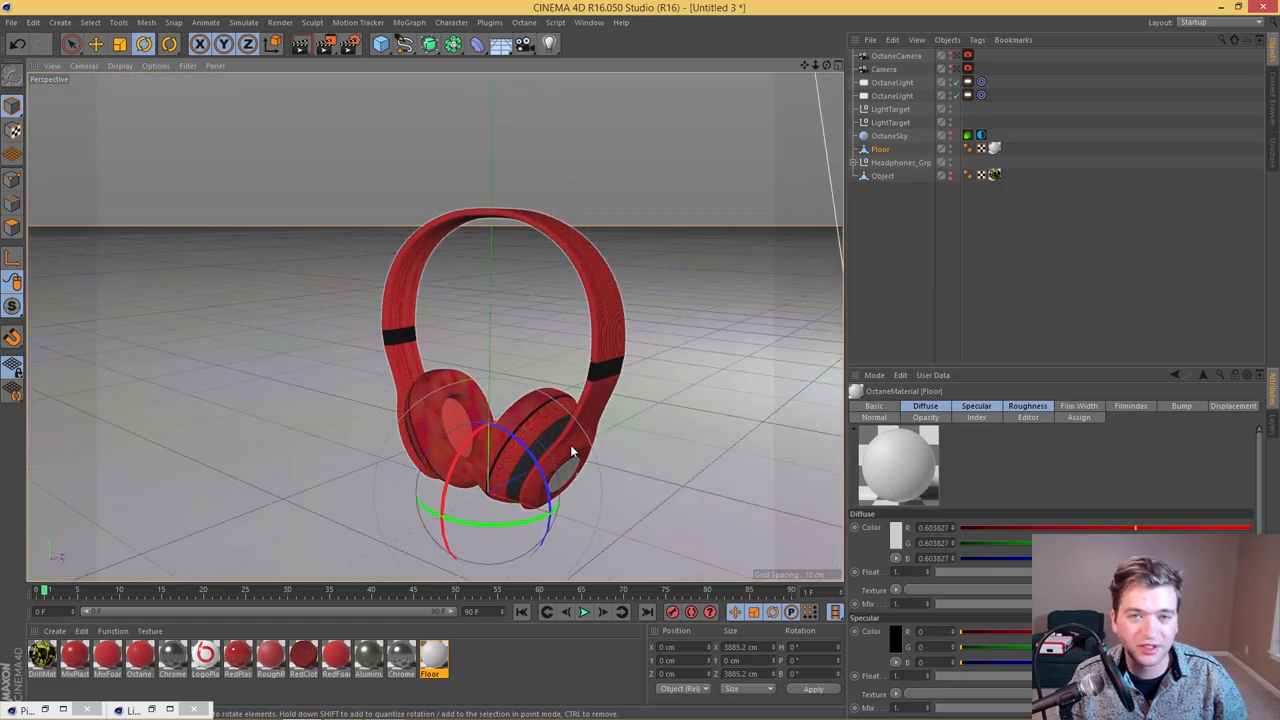
mouse_move(562, 456)
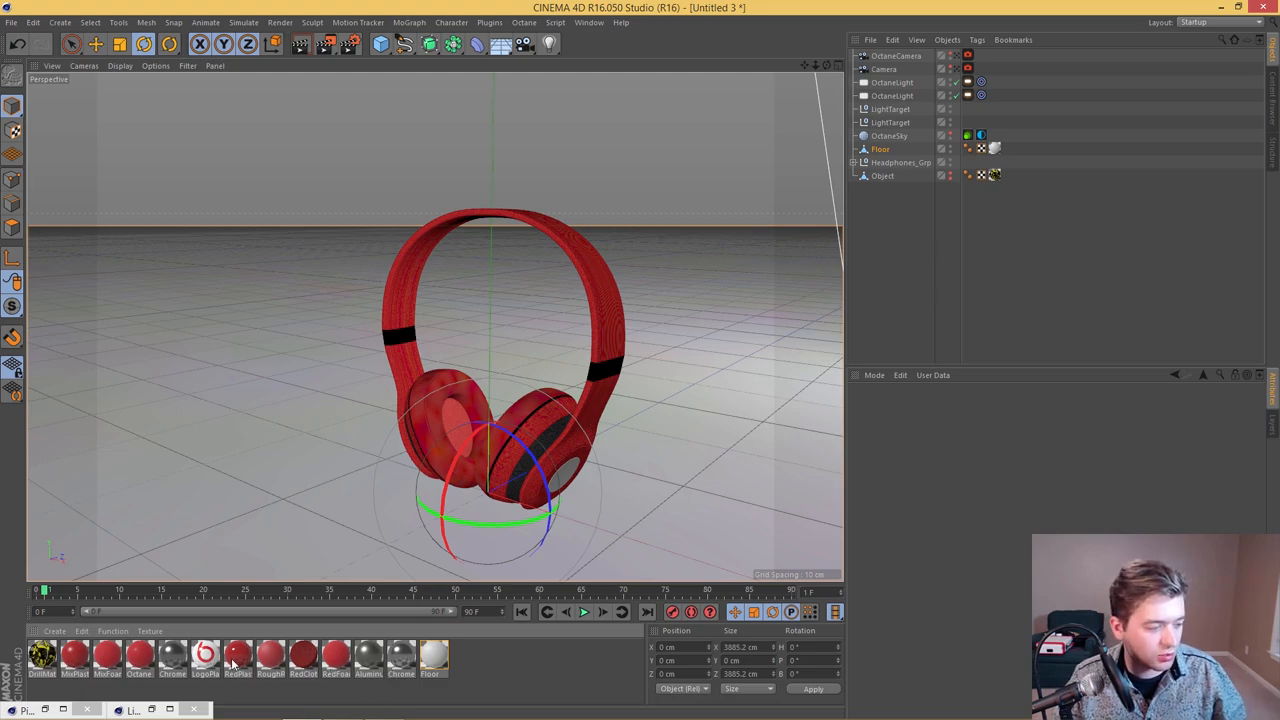
Step: Open RedPlastic and check its diffuse red (about 0.376), cancelling the Color Picker
double_click(238, 653)
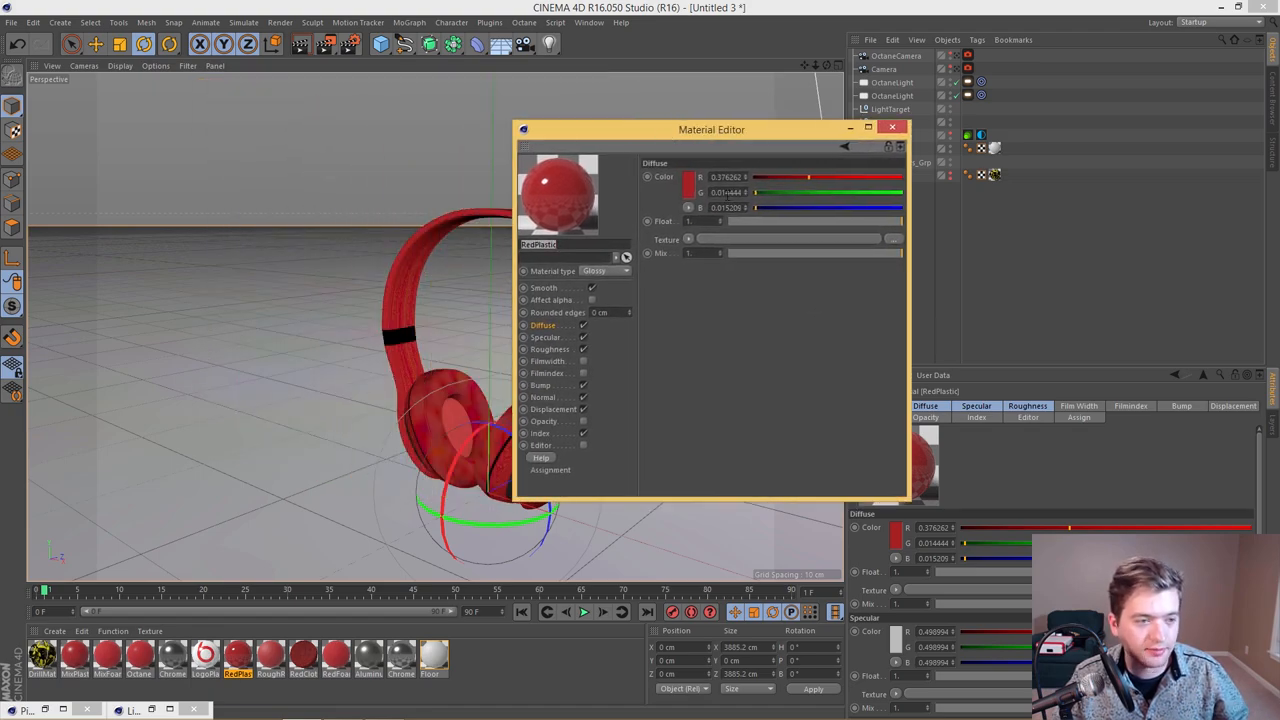
left_click(686, 177)
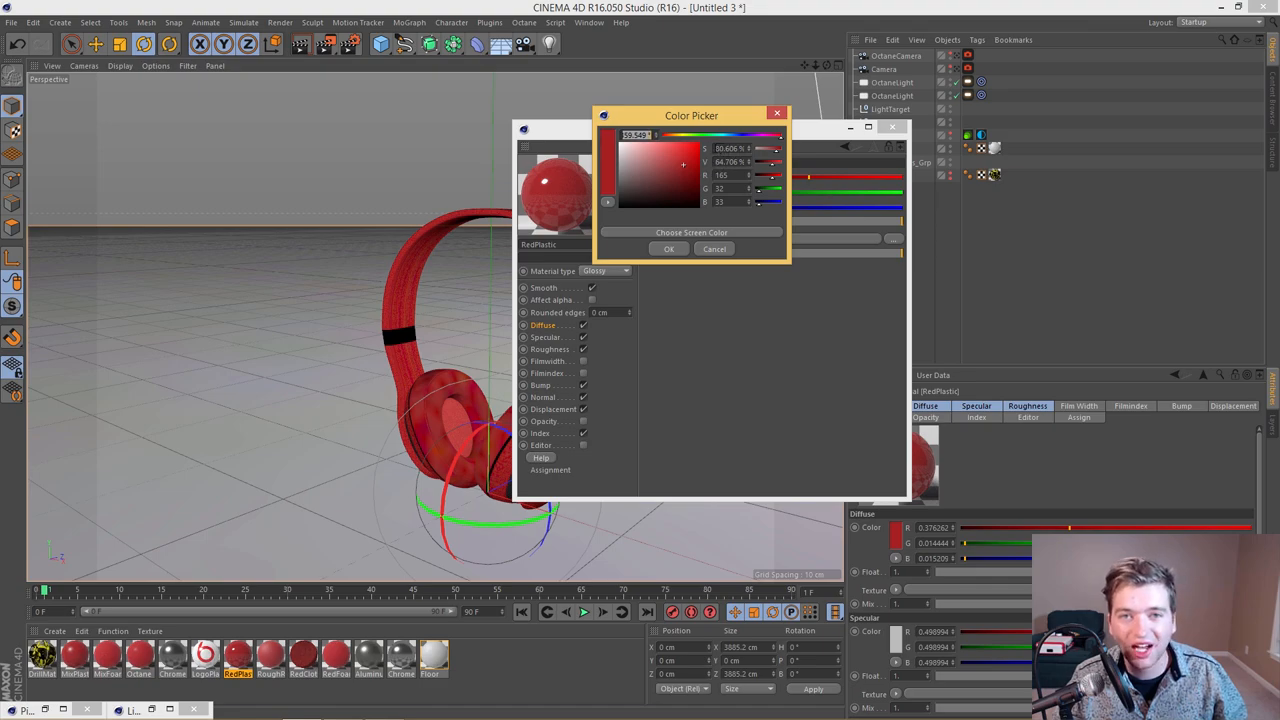
mouse_move(701, 174)
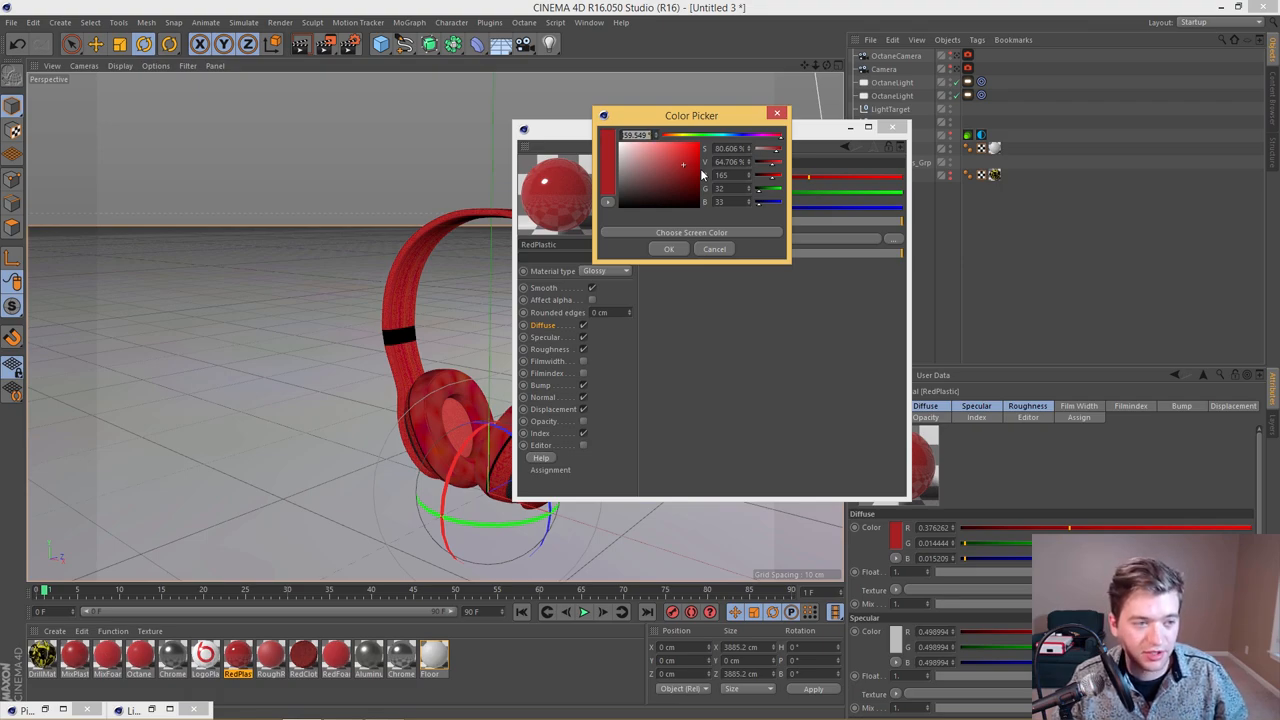
mouse_move(705, 172)
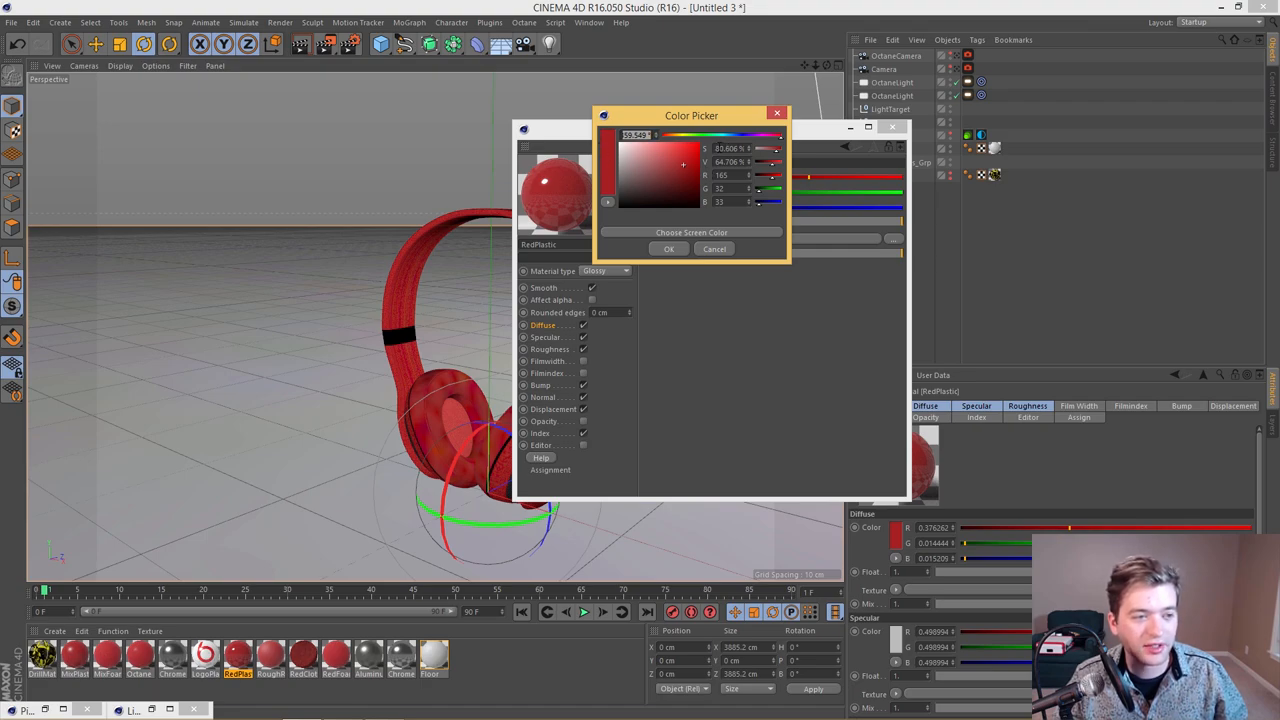
mouse_move(710, 173)
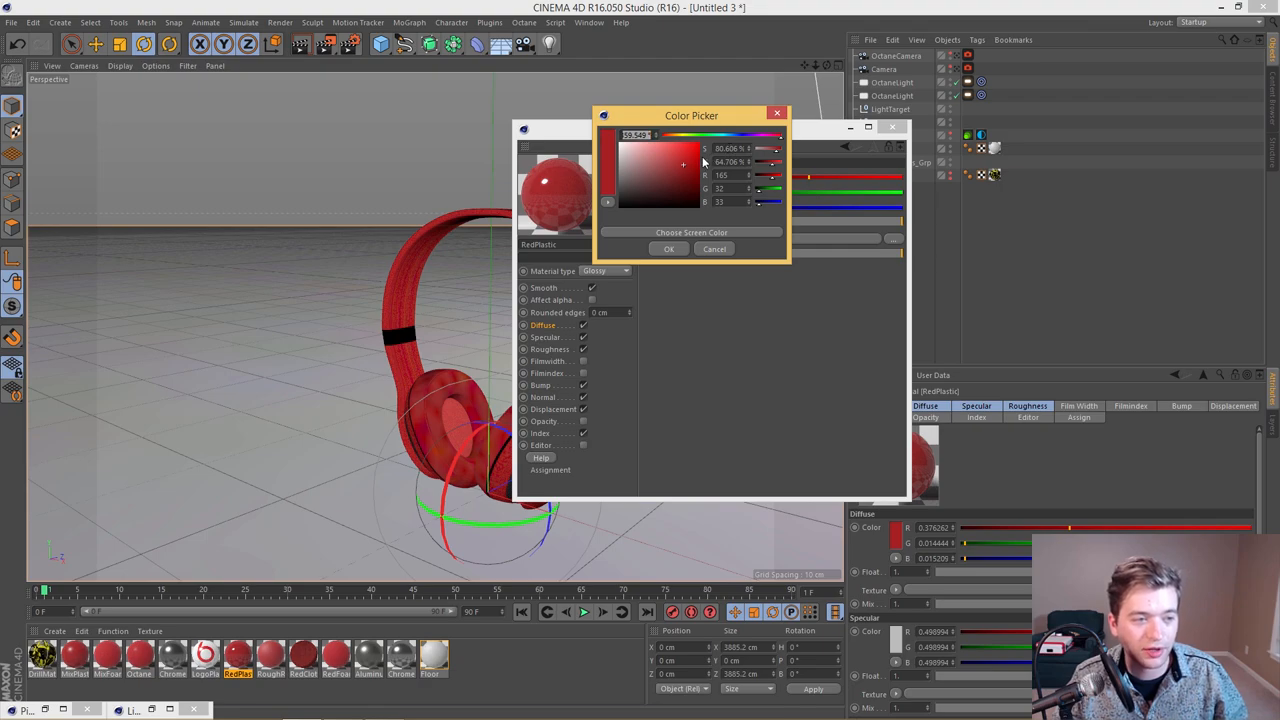
mouse_move(700, 167)
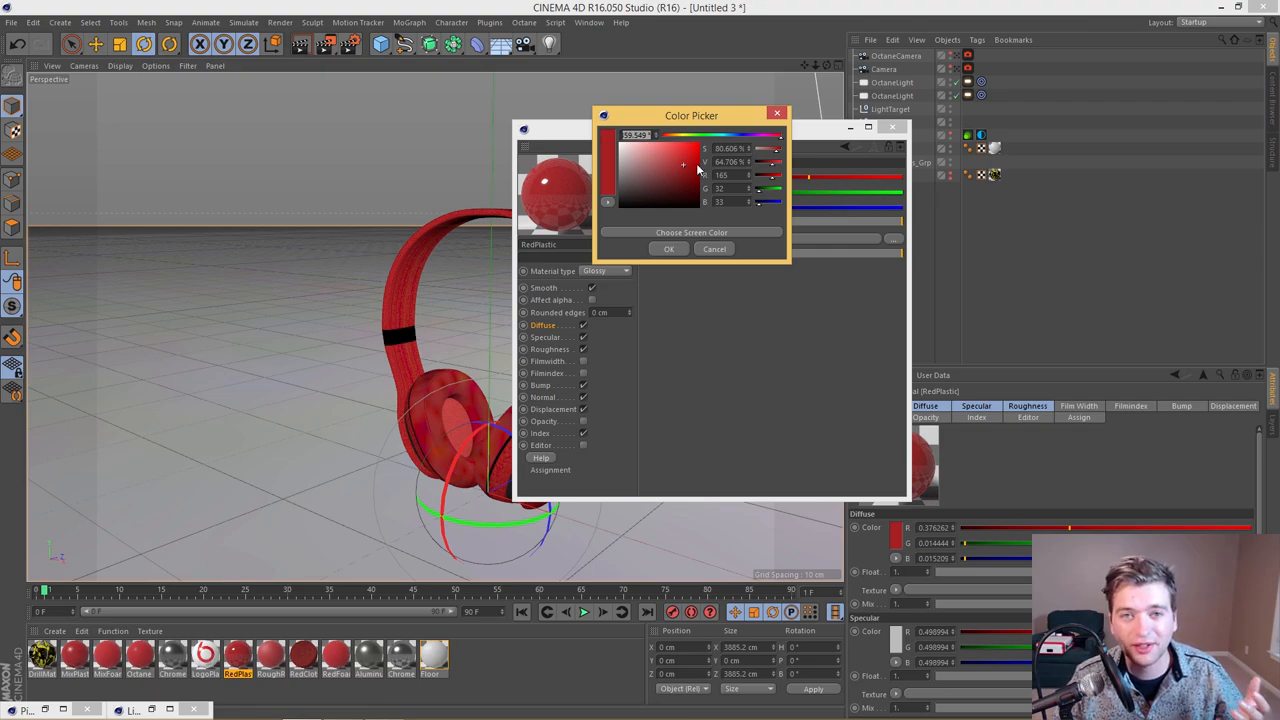
mouse_move(715, 239)
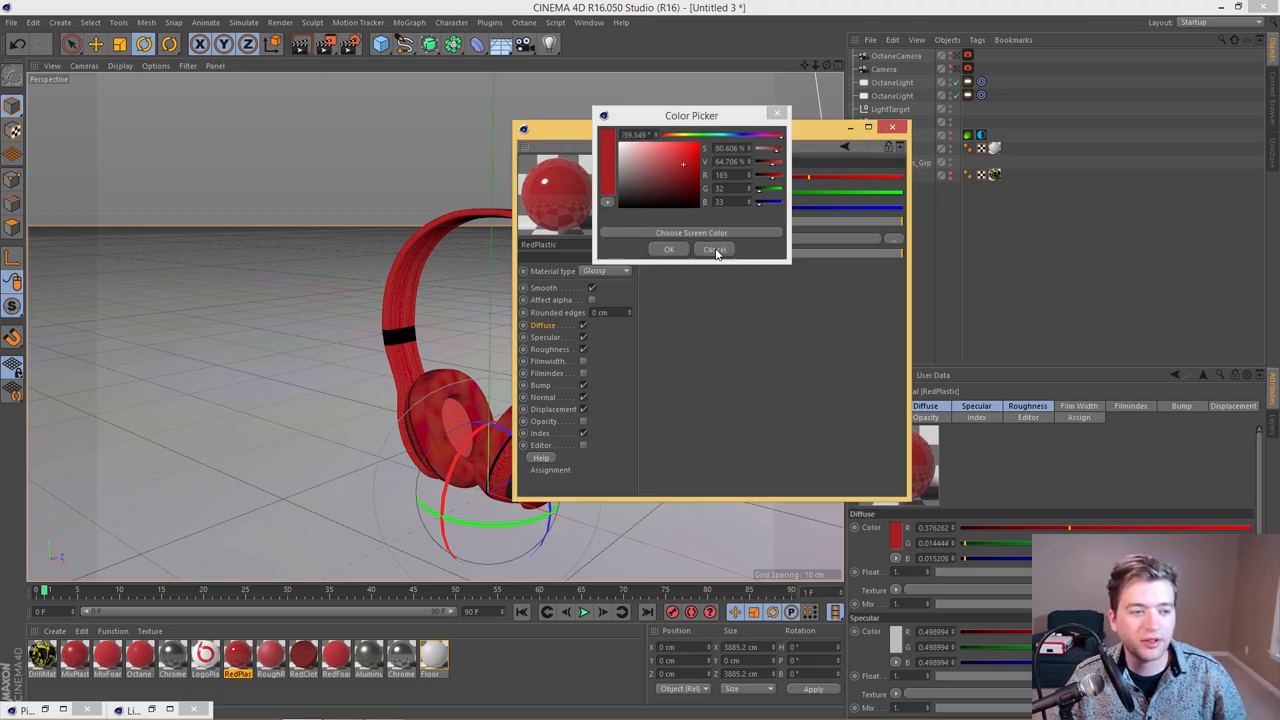
left_click(713, 249)
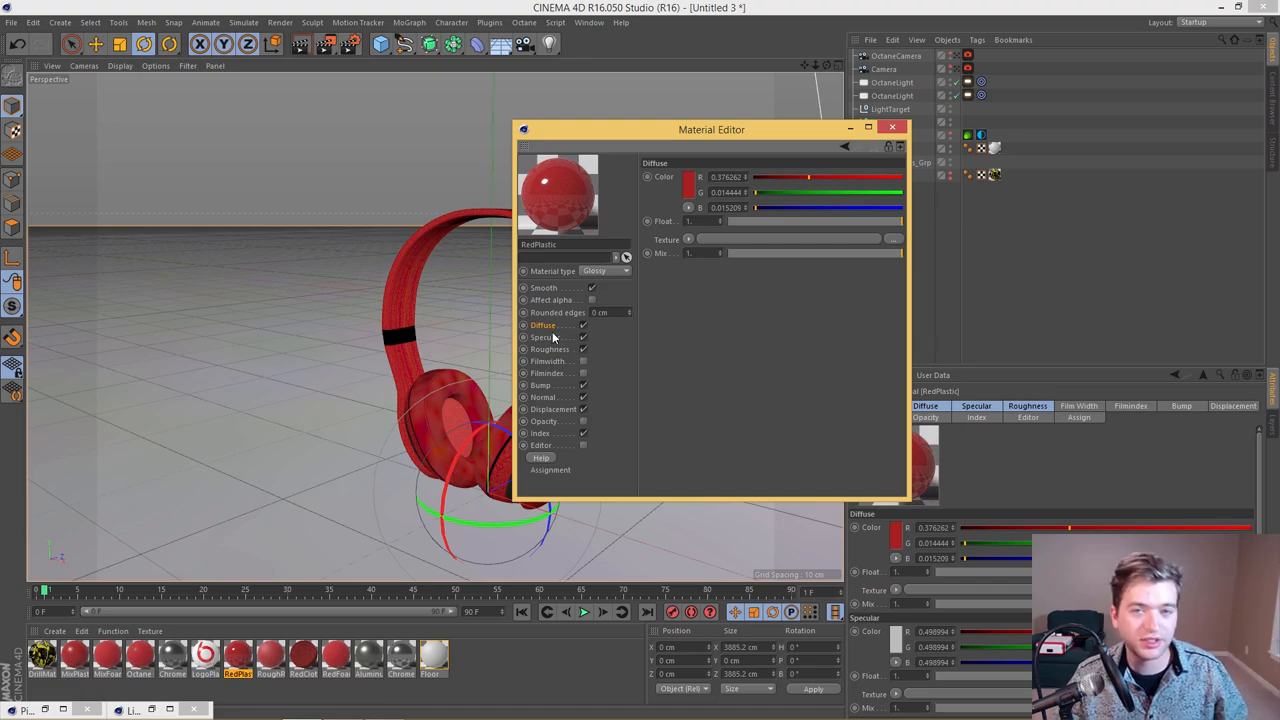
Step: Confirm RedPlastic's specular grey stays about 0.50, then display its roughness of 0.019
left_click(543, 337)
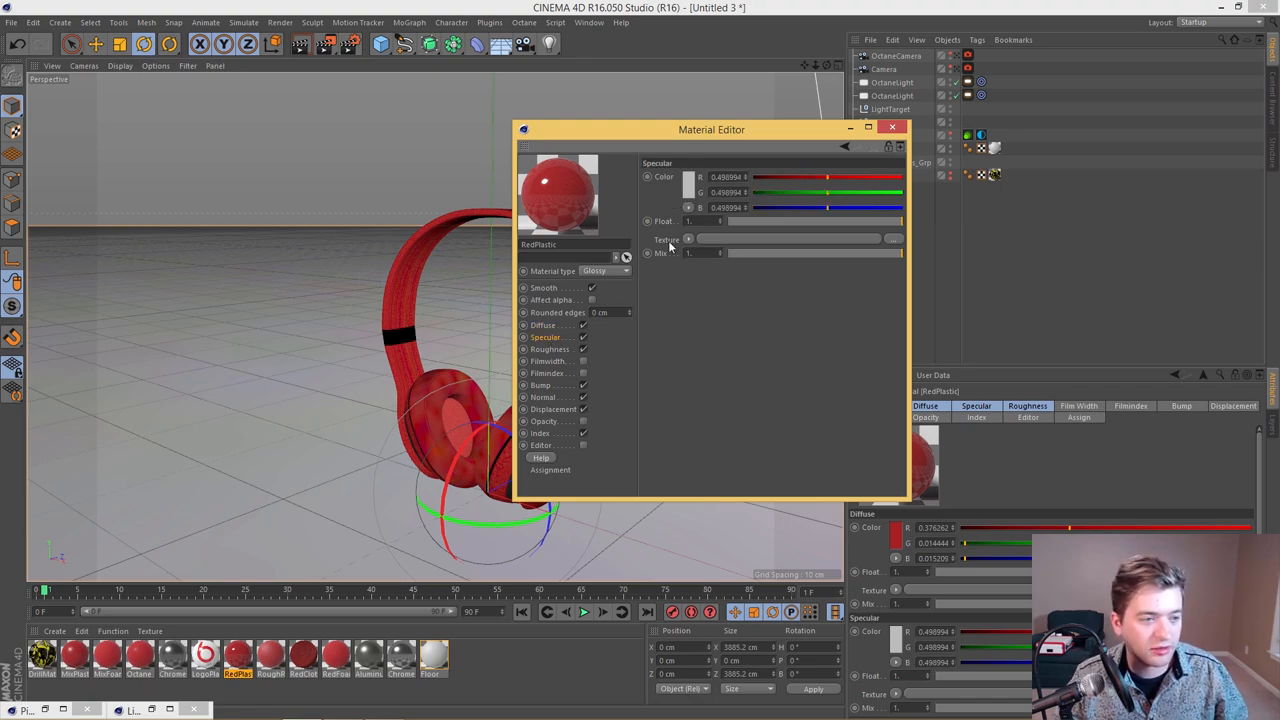
left_click(665, 177)
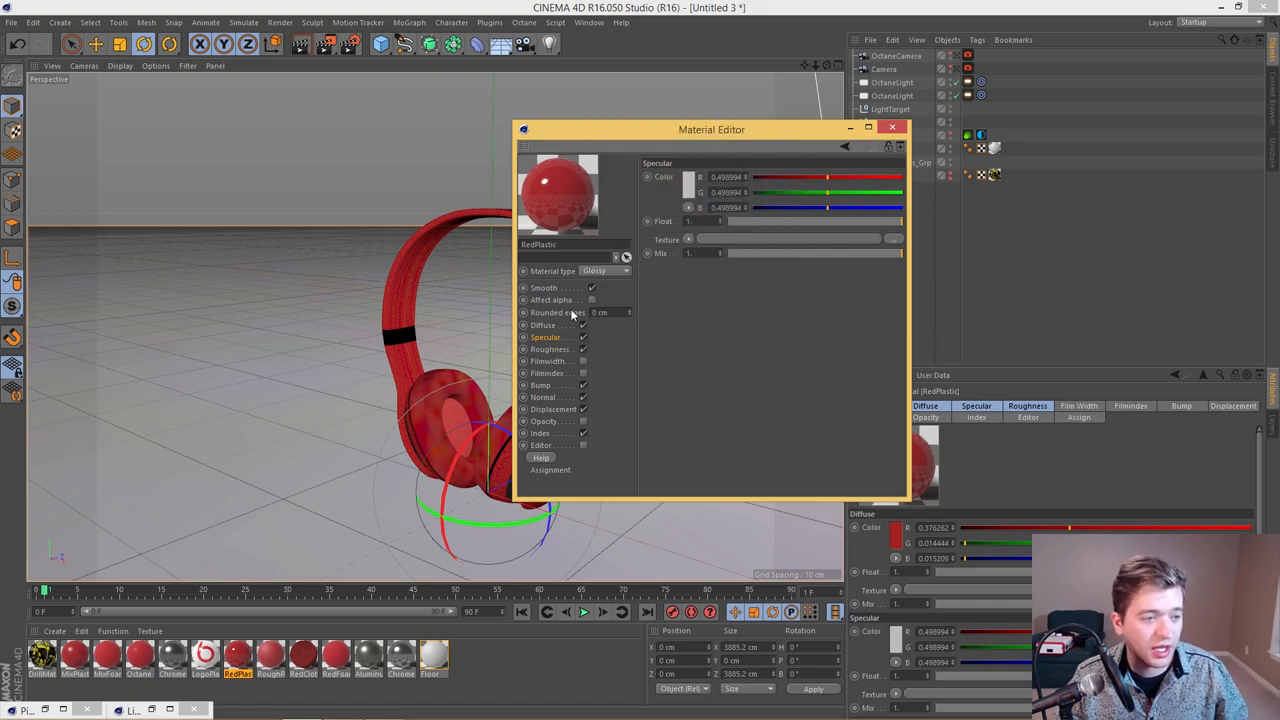
left_click(666, 176)
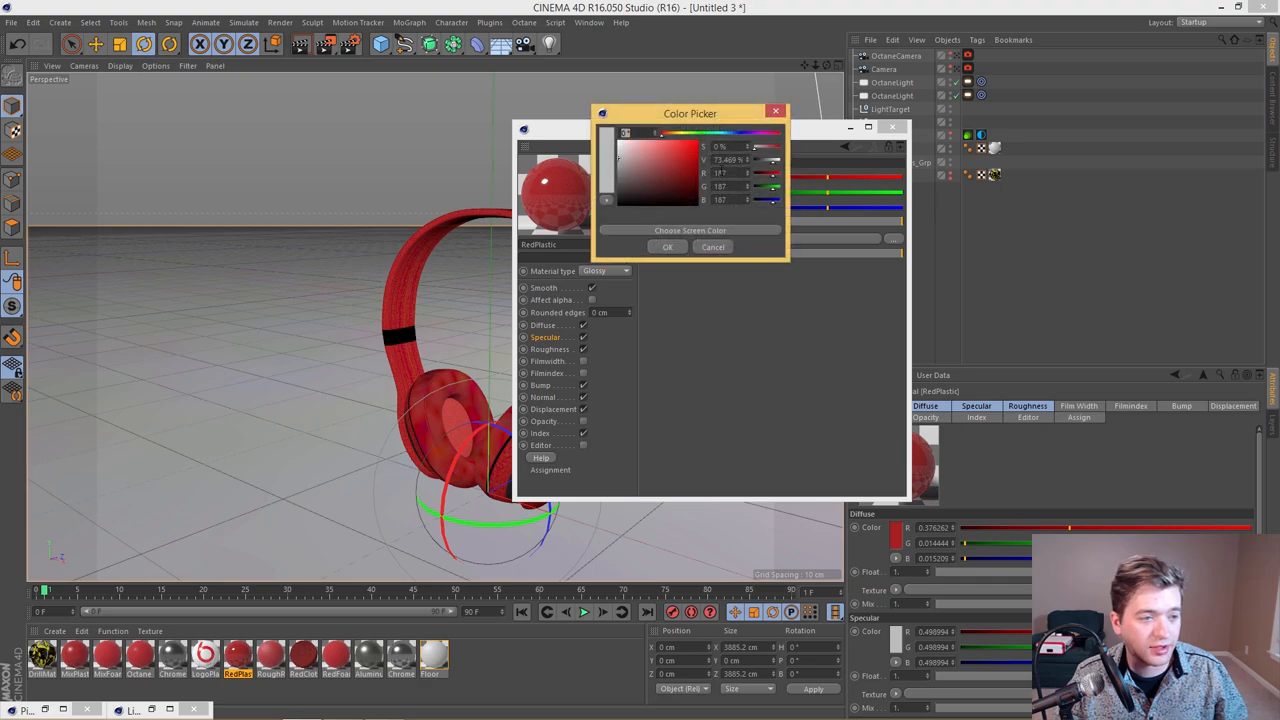
left_click(712, 247)
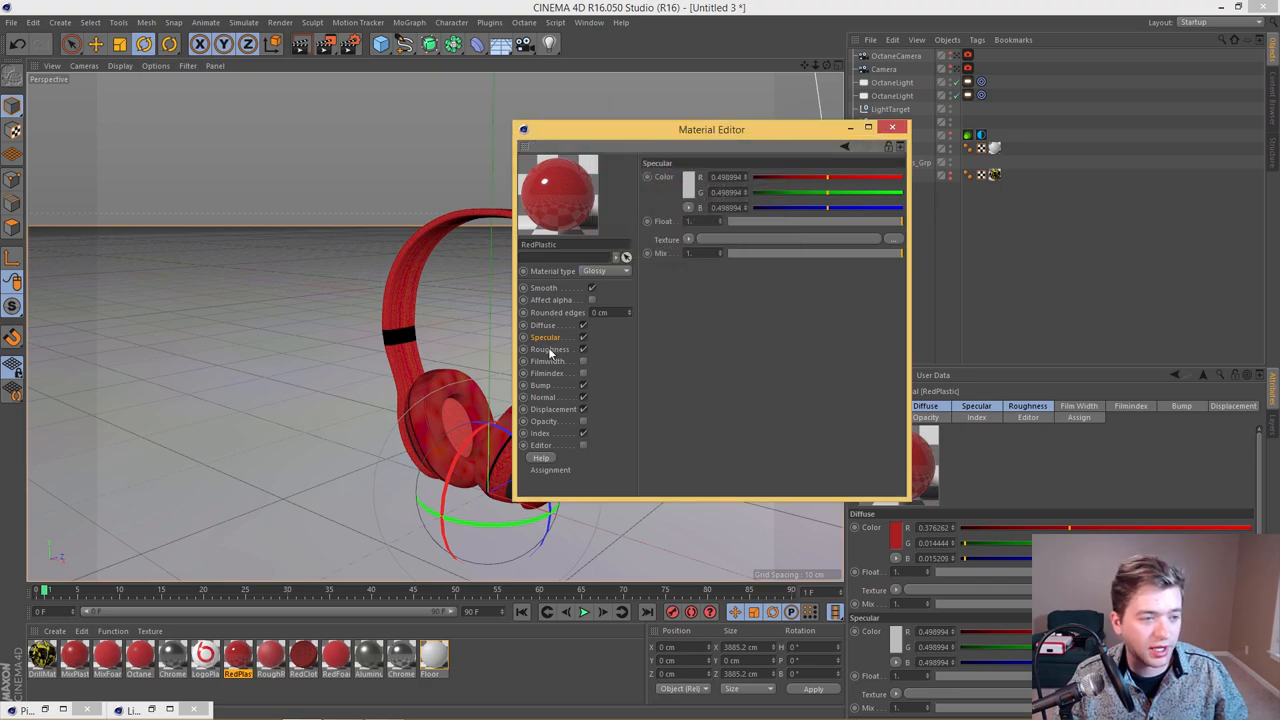
left_click(547, 349)
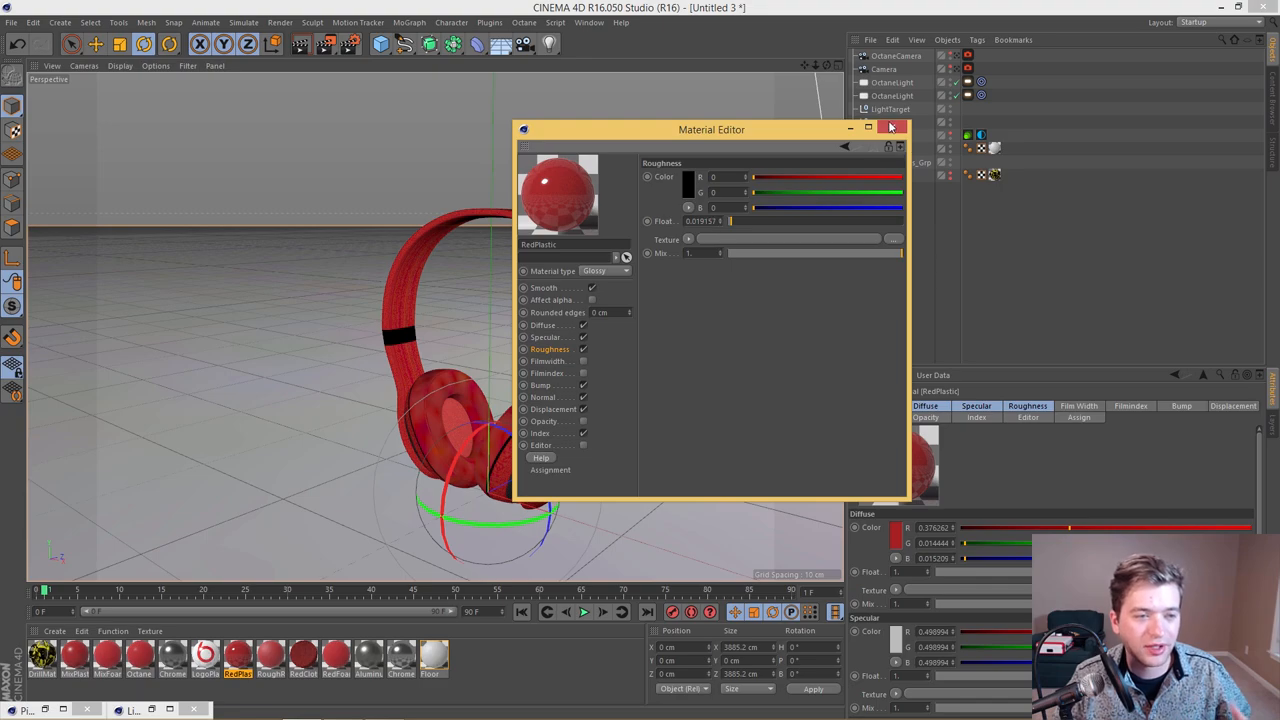
Step: Close the Material Editor, view through the scene camera, and start the Octane live render
left_click(891, 127)
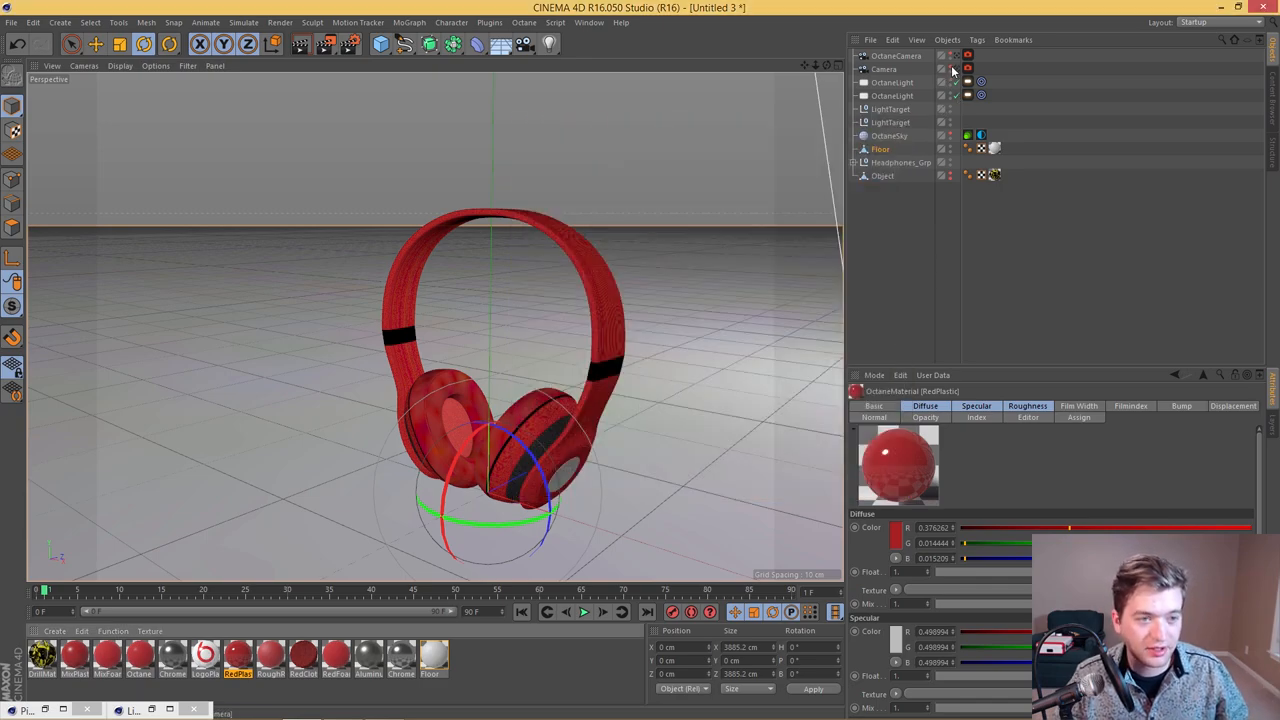
left_click(548, 22)
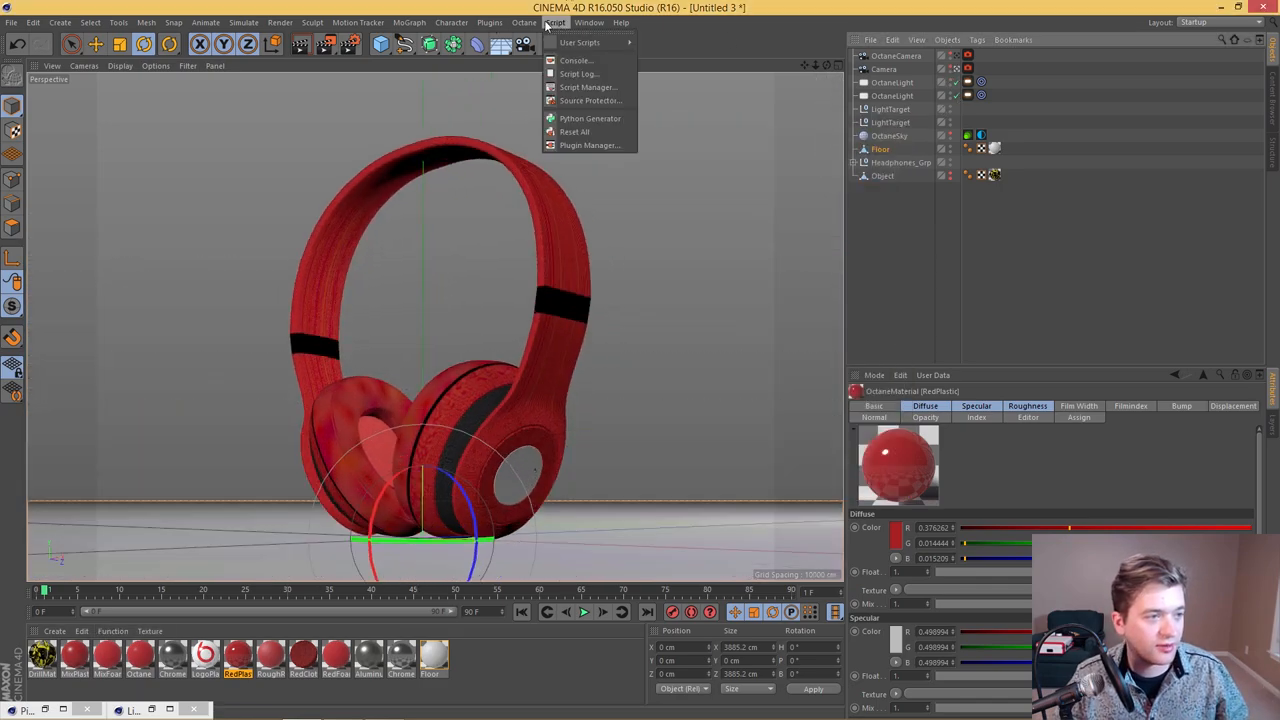
left_click(673, 111)
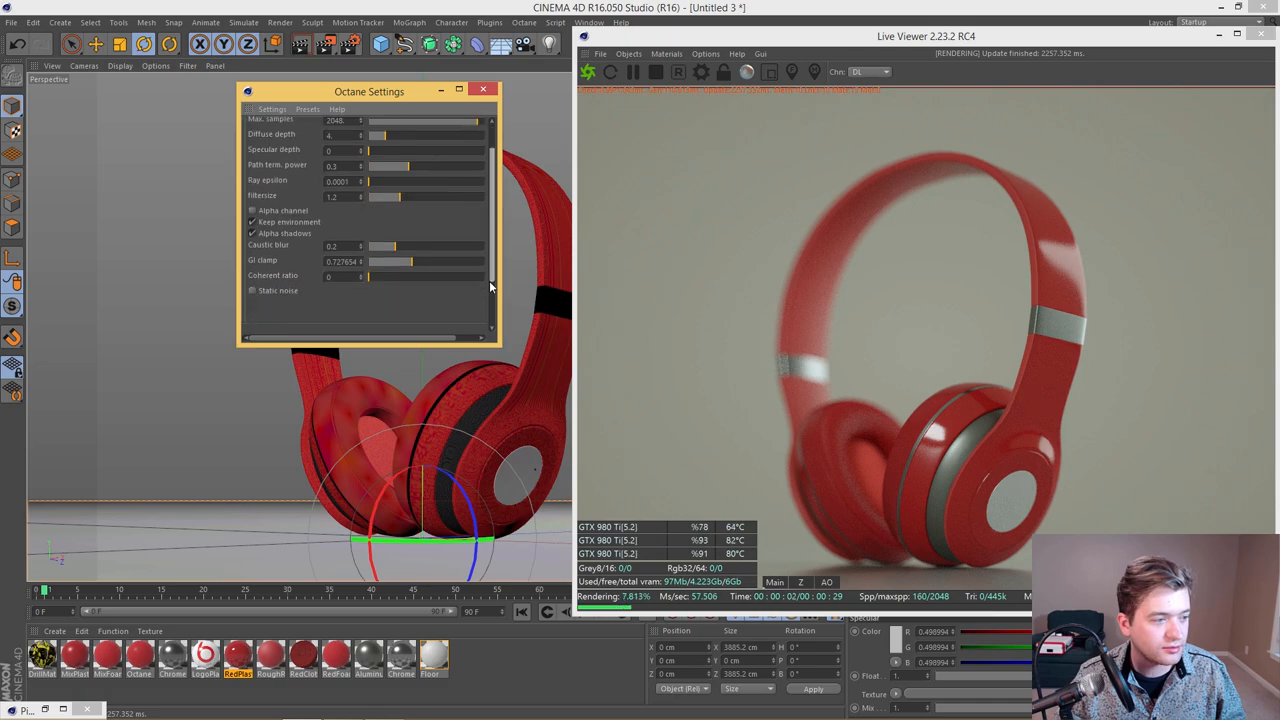
Step: Enable Use Priority for the GPUs in Octane Settings' Devices section
left_click(400, 124)
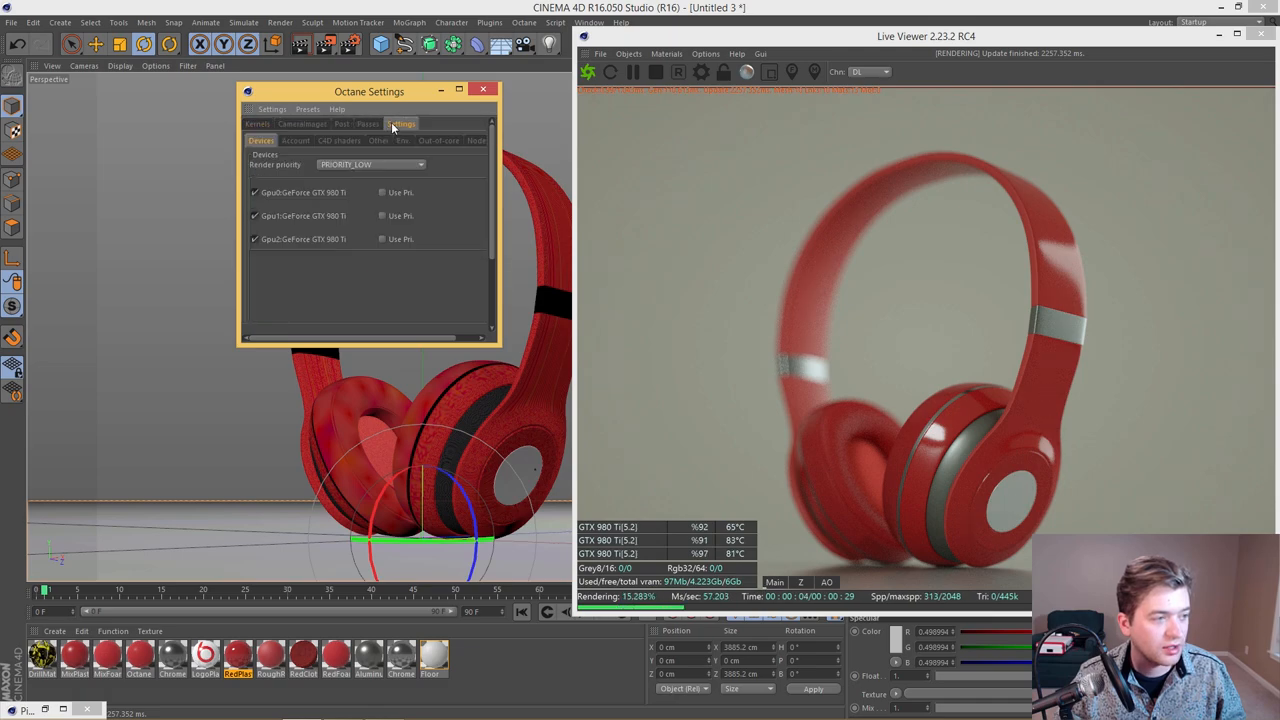
left_click(382, 216)
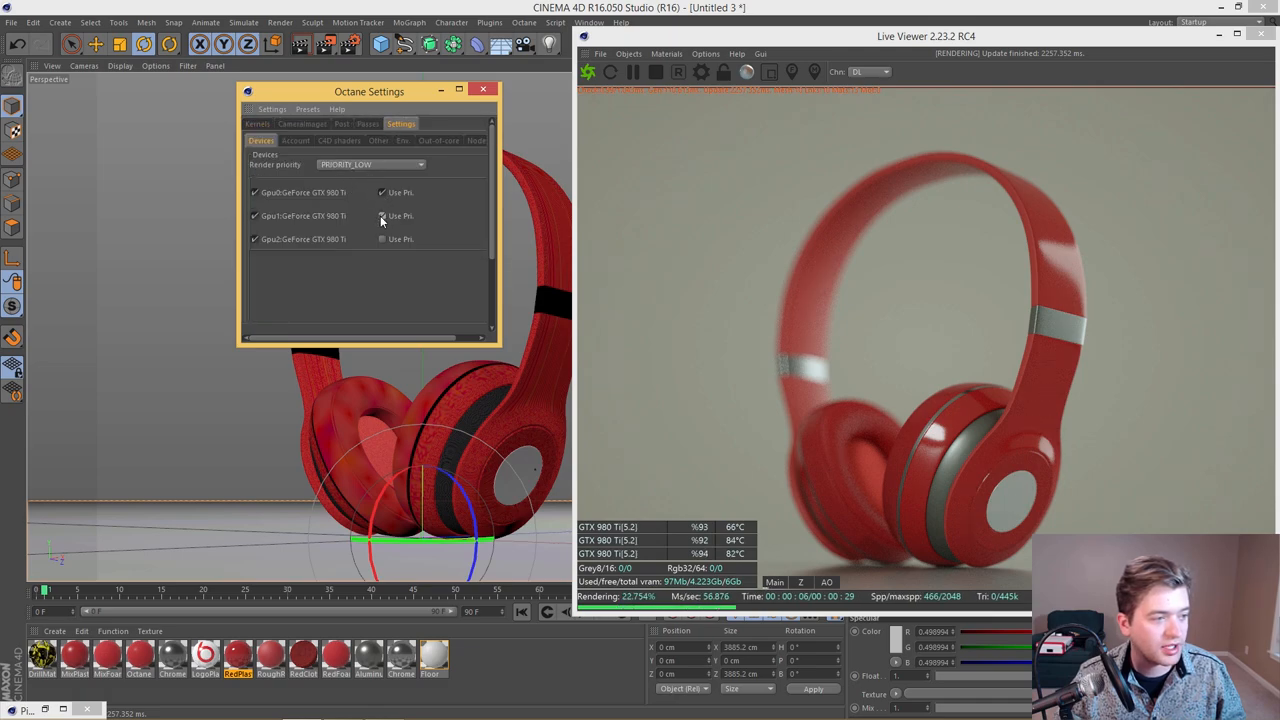
left_click(382, 239)
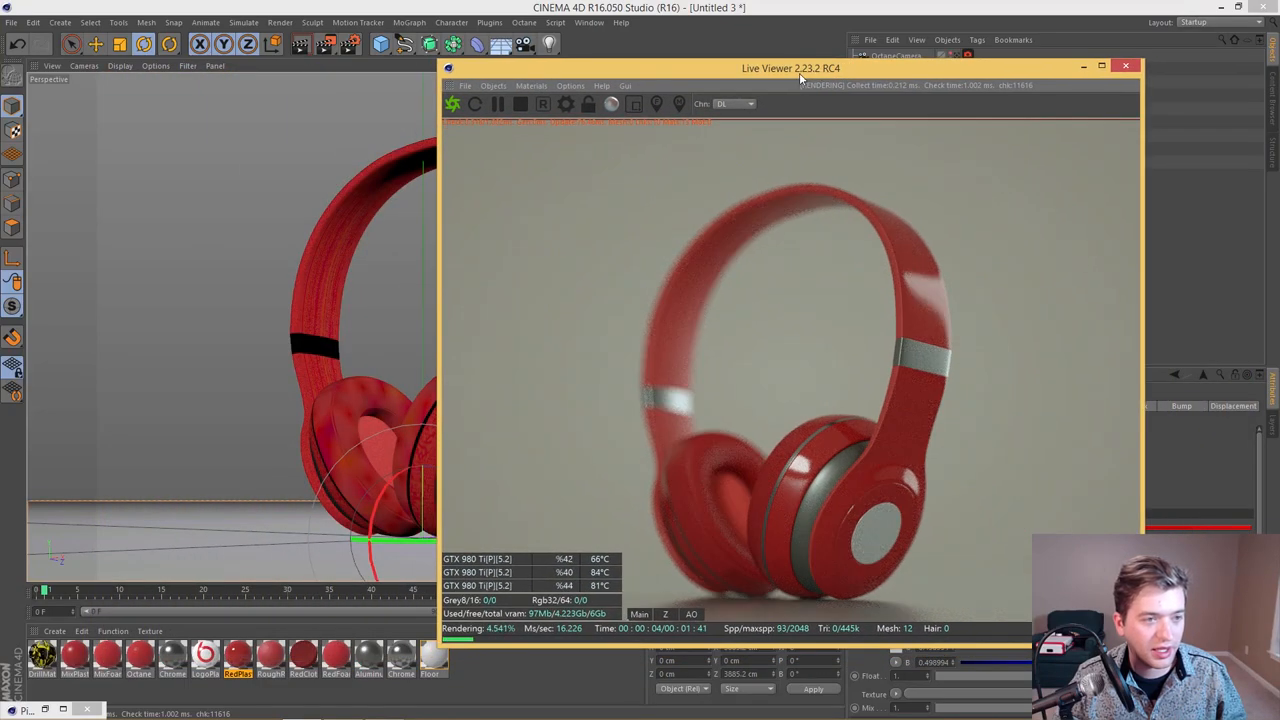
Step: Move the Live Viewer window left over the viewport and deselect Floor
left_click_drag(790, 68, 757, 67)
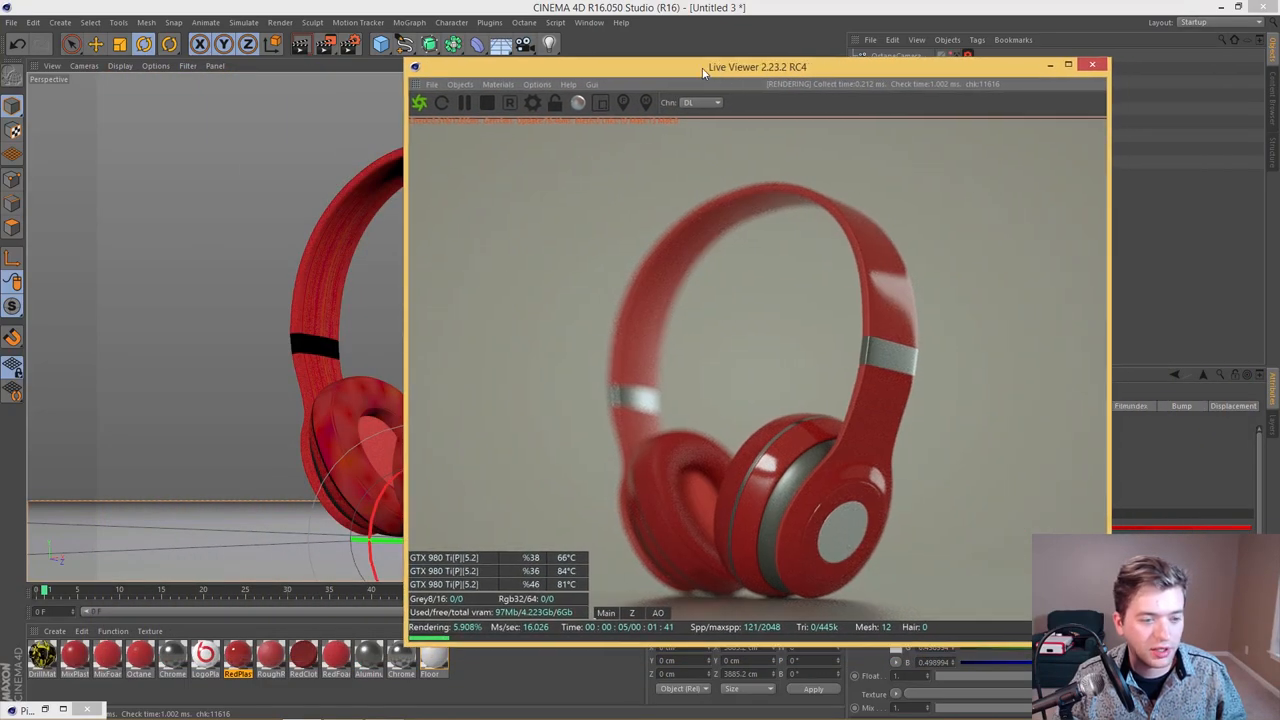
left_click_drag(757, 67, 439, 53)
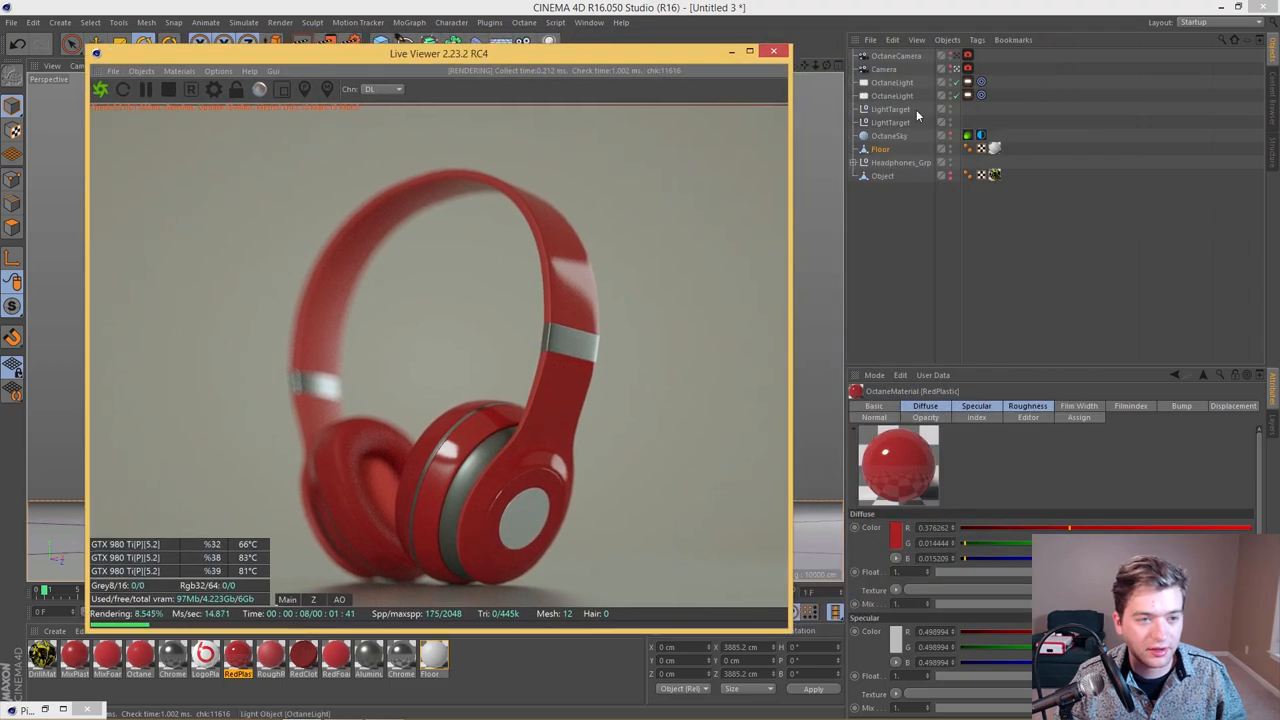
left_click(882, 175)
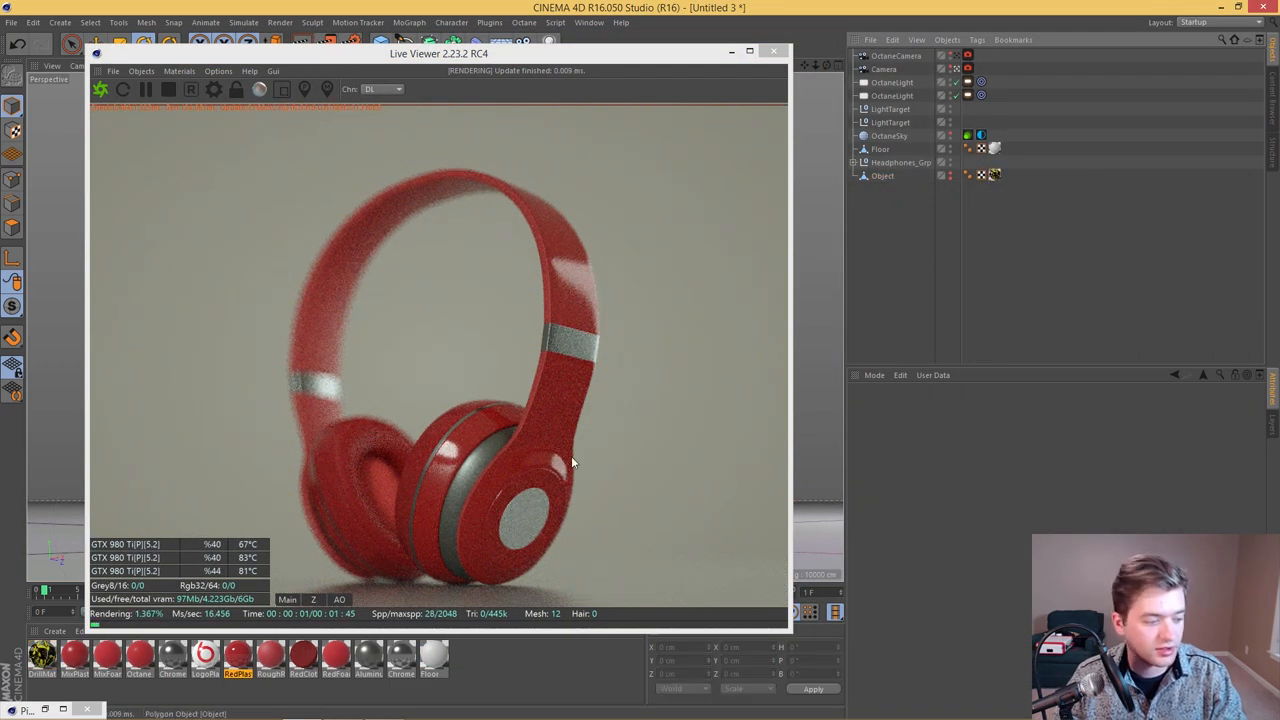
Step: Reload the b logo image on LogoPlastic and copy the PNG into the project
double_click(204, 653)
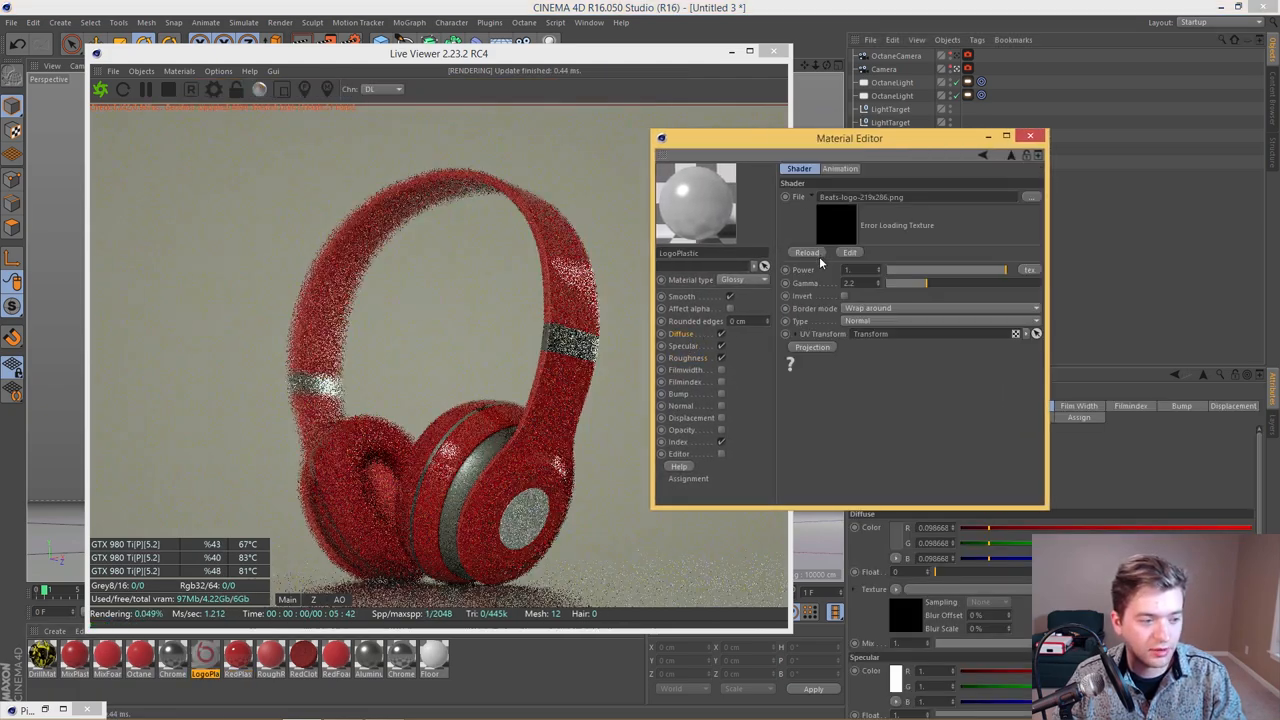
left_click(1028, 196)
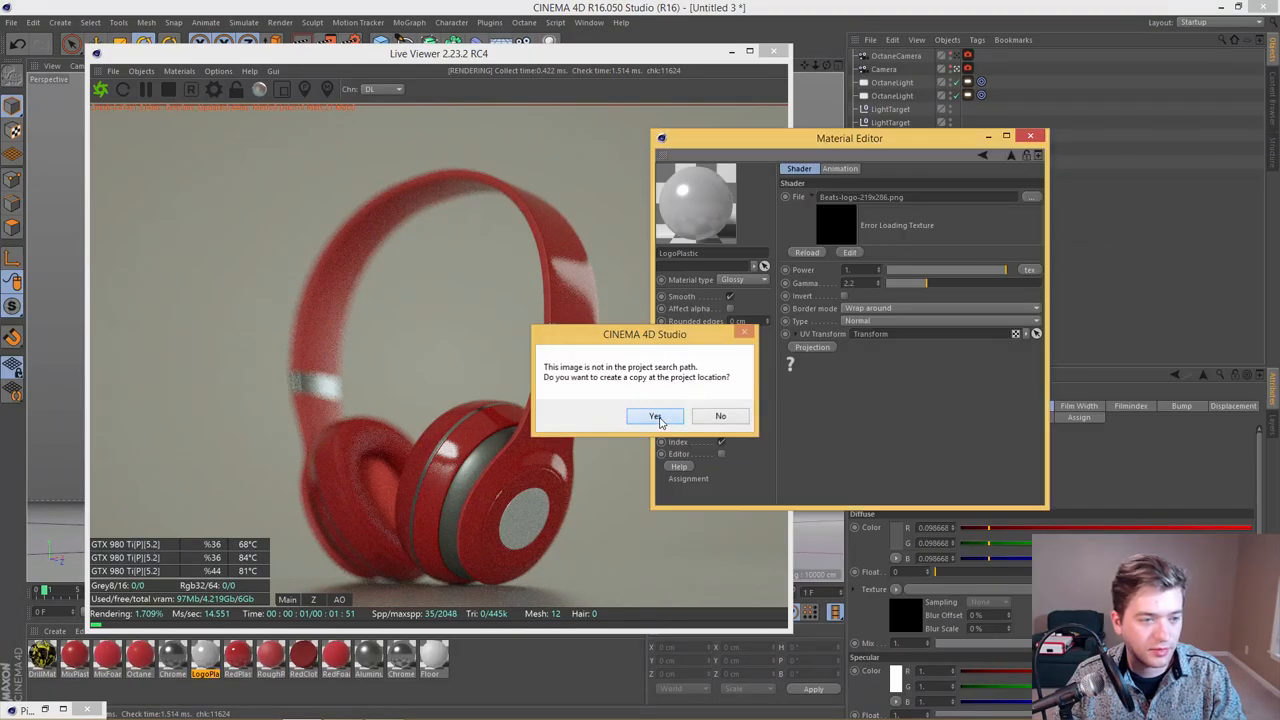
left_click(656, 416)
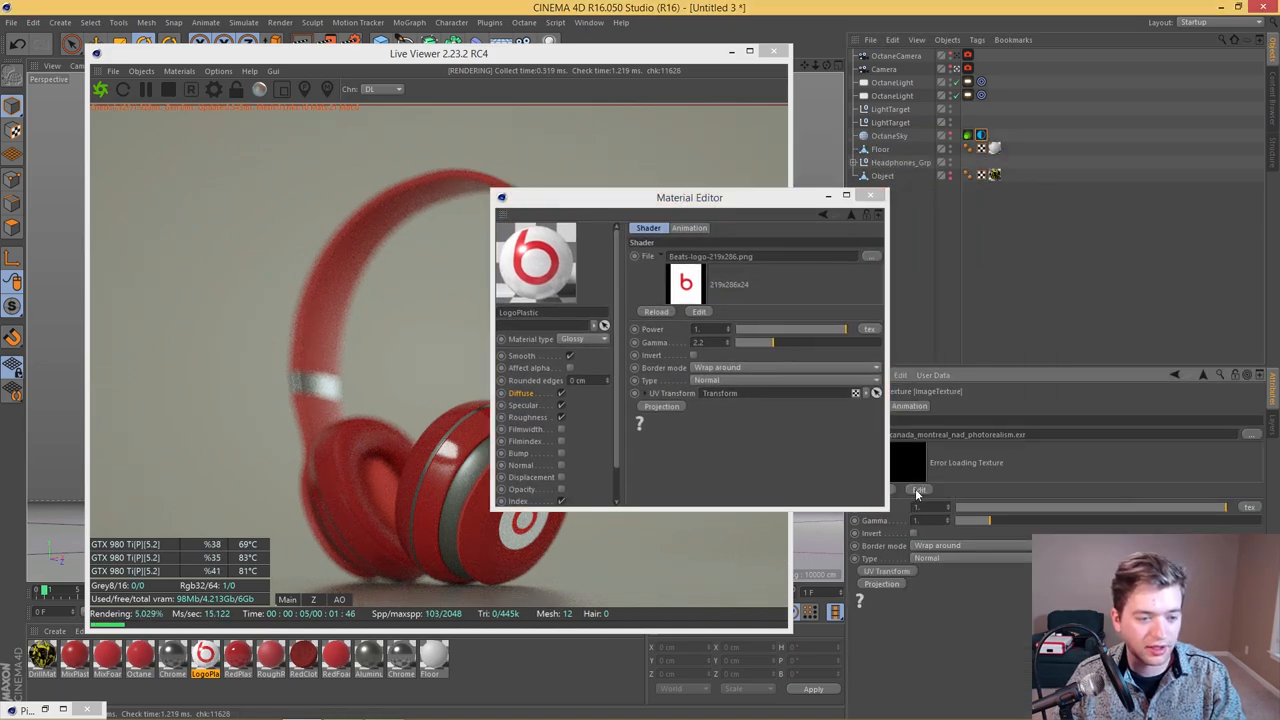
Step: Relink the sky texture to the canada_montreal_nad_photorealism-preview environment image
left_click(917, 490)
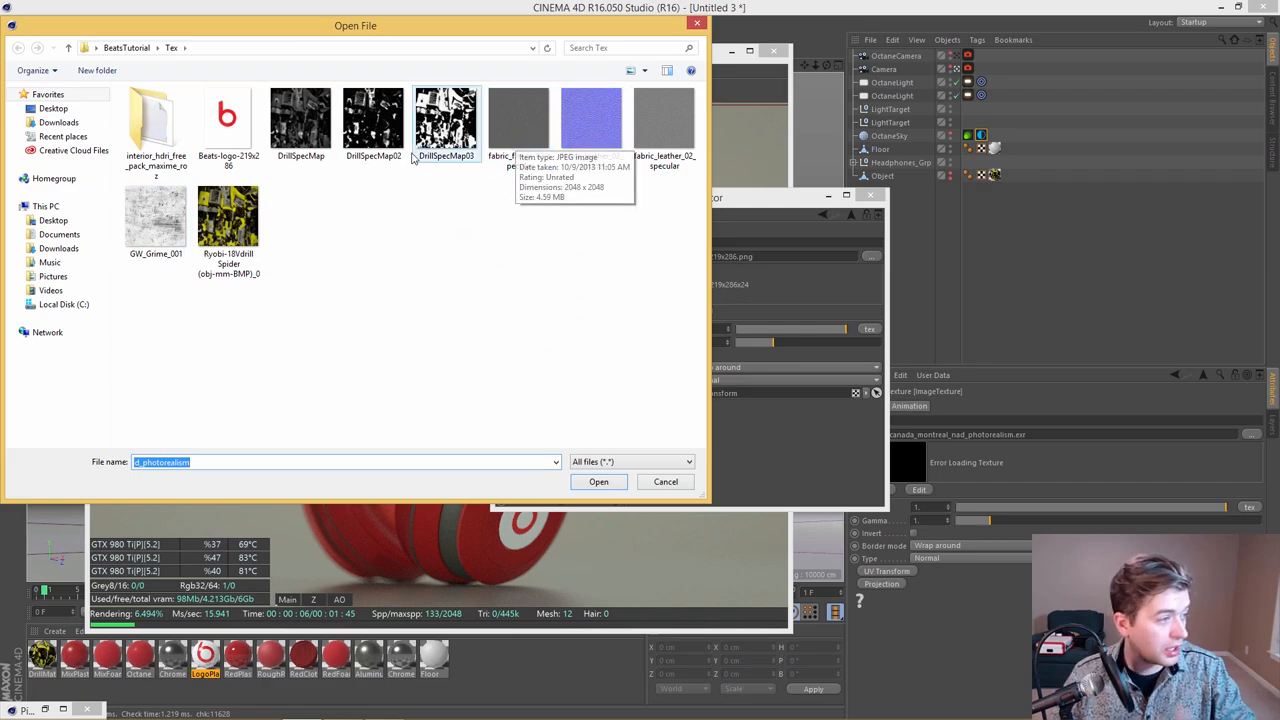
double_click(155, 125)
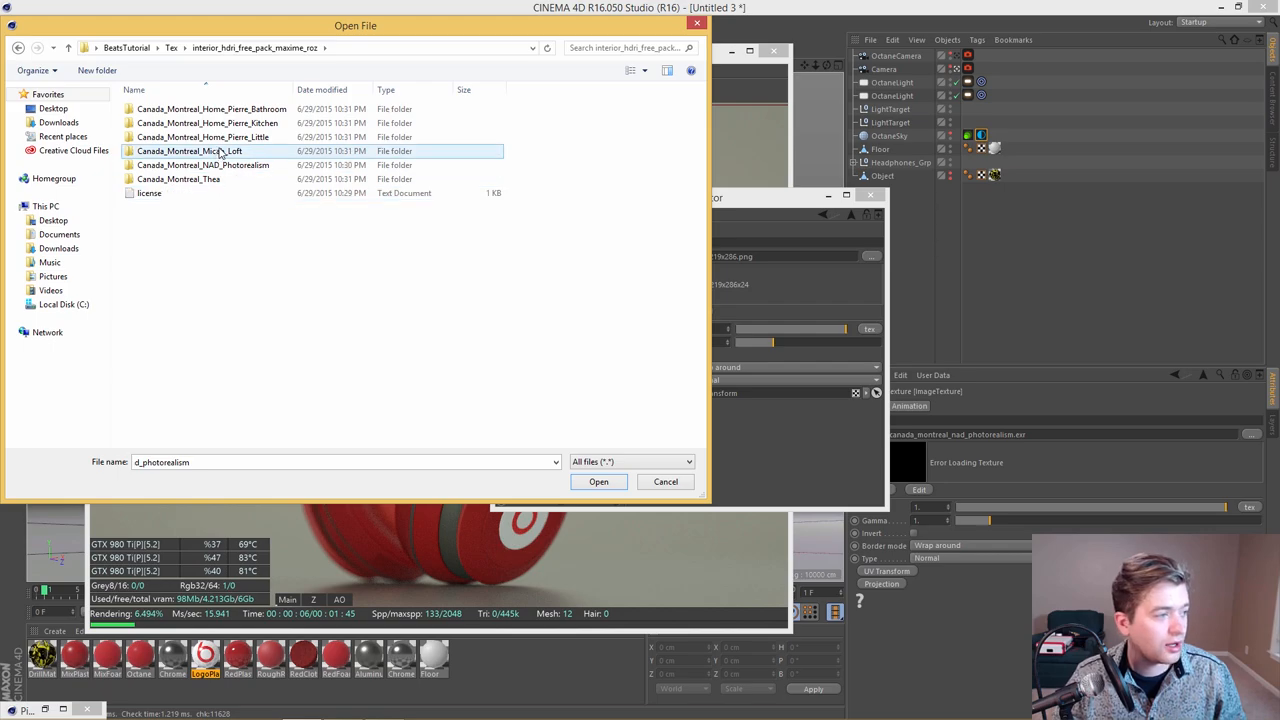
left_click(203, 165)
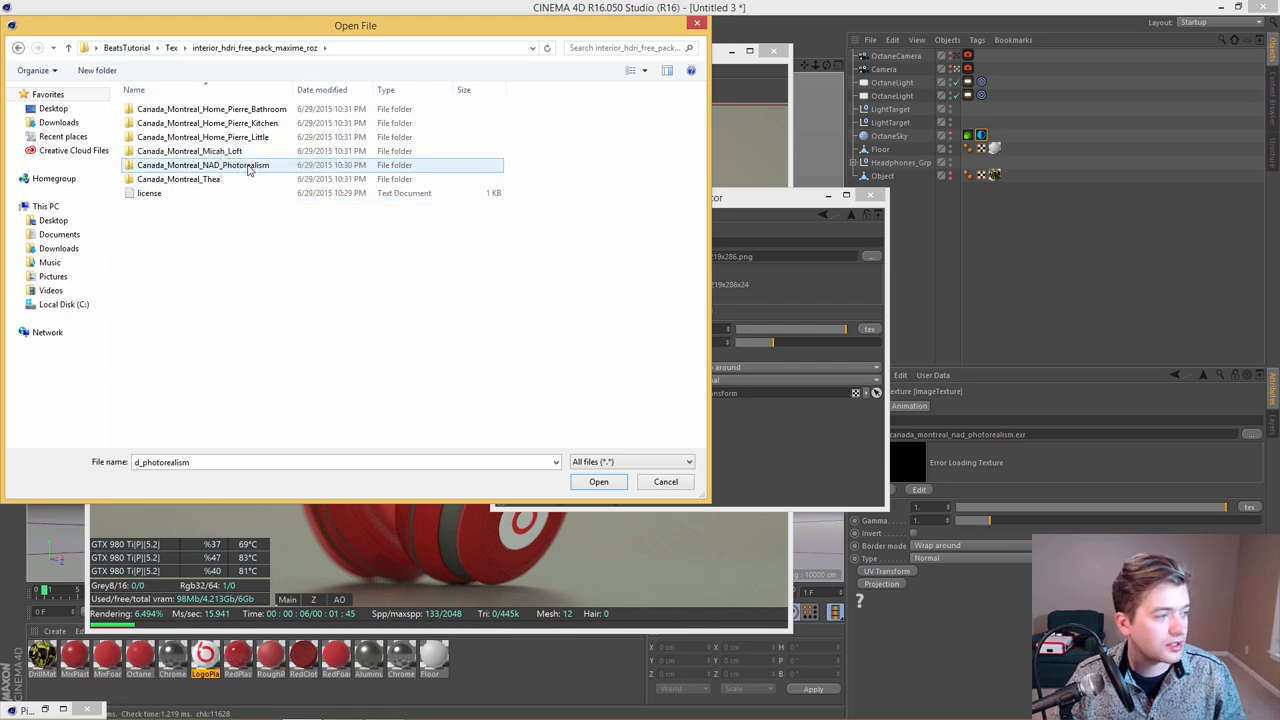
double_click(210, 165)
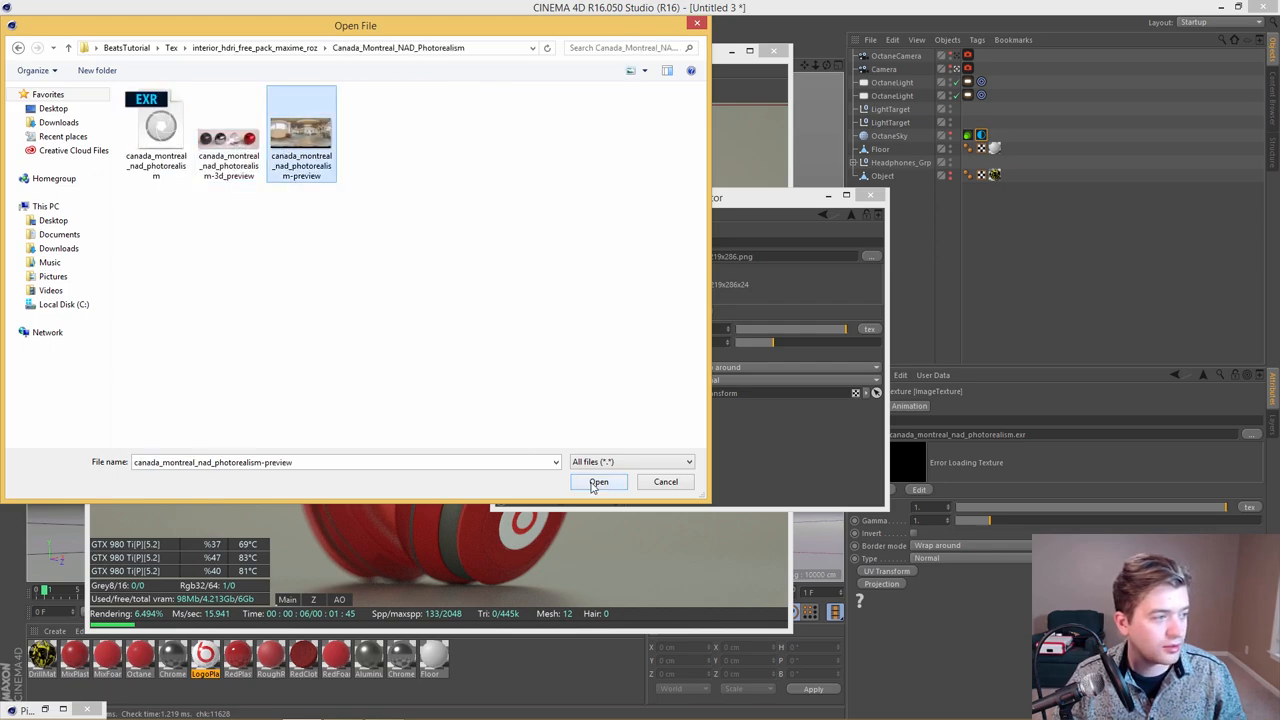
left_click(599, 482)
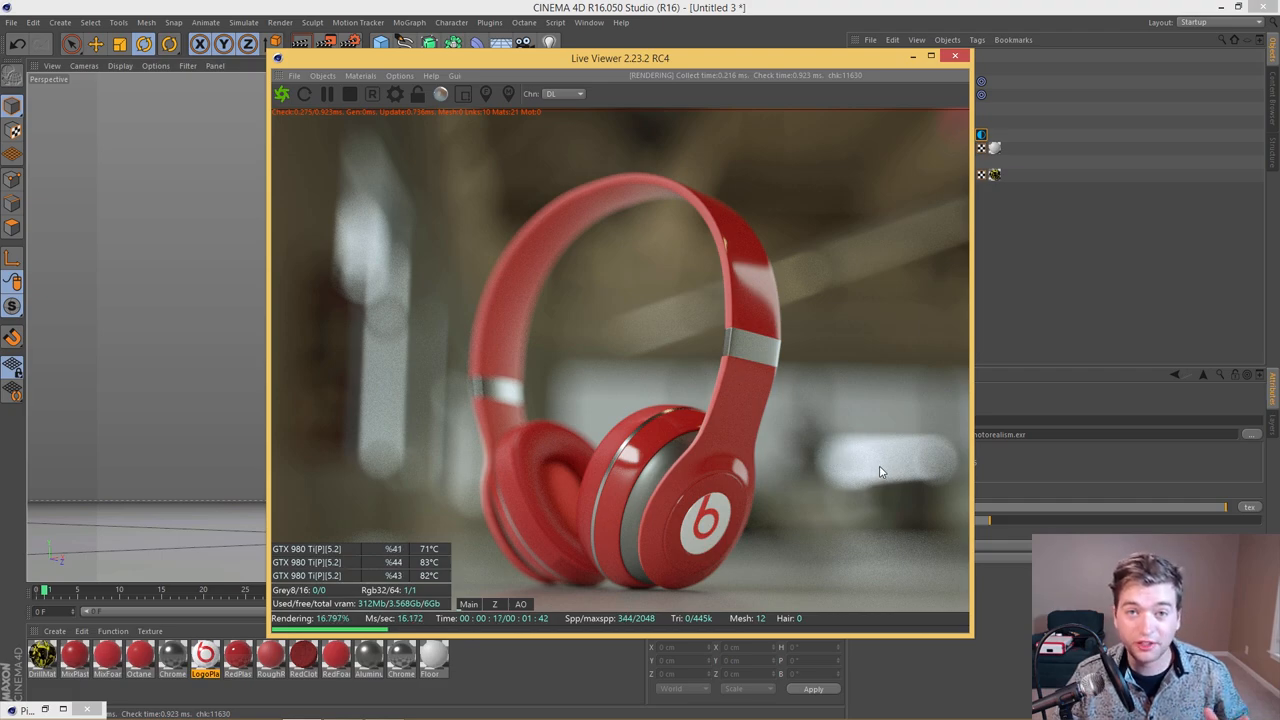
mouse_move(859, 517)
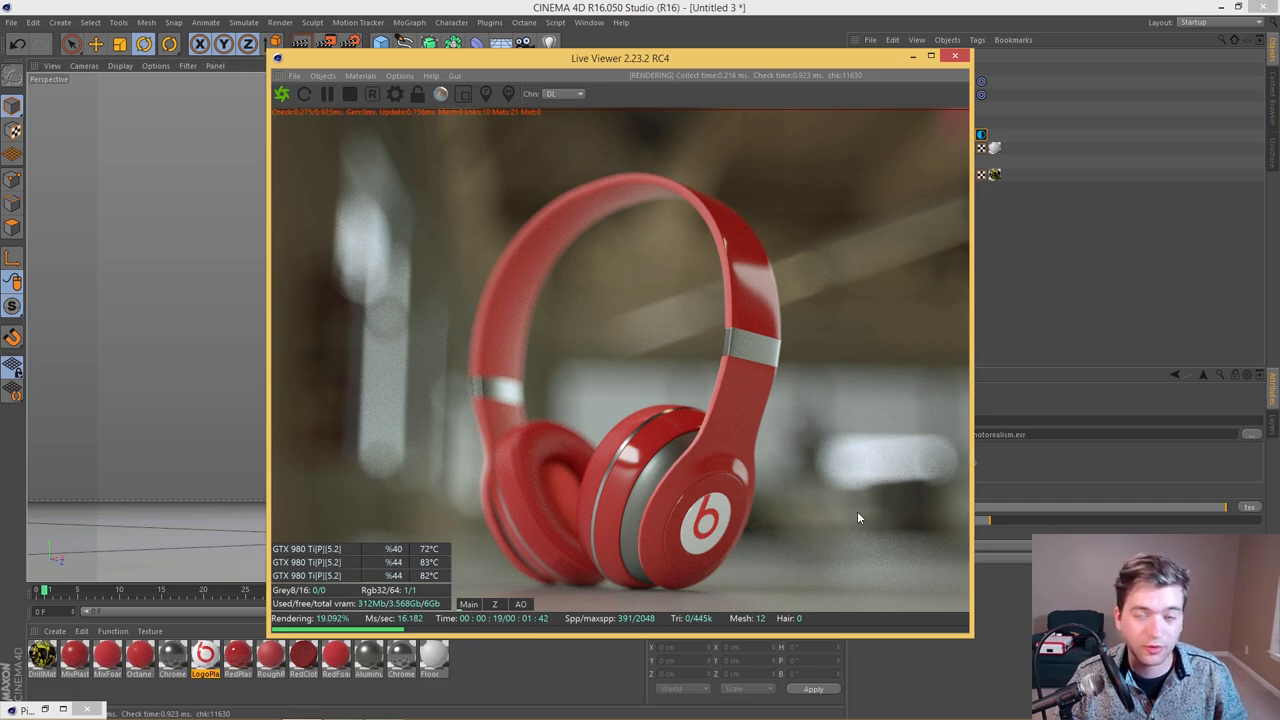
Step: Shift the Live Viewer window slightly right while the render refines past 560 samples
left_click_drag(620, 58, 667, 58)
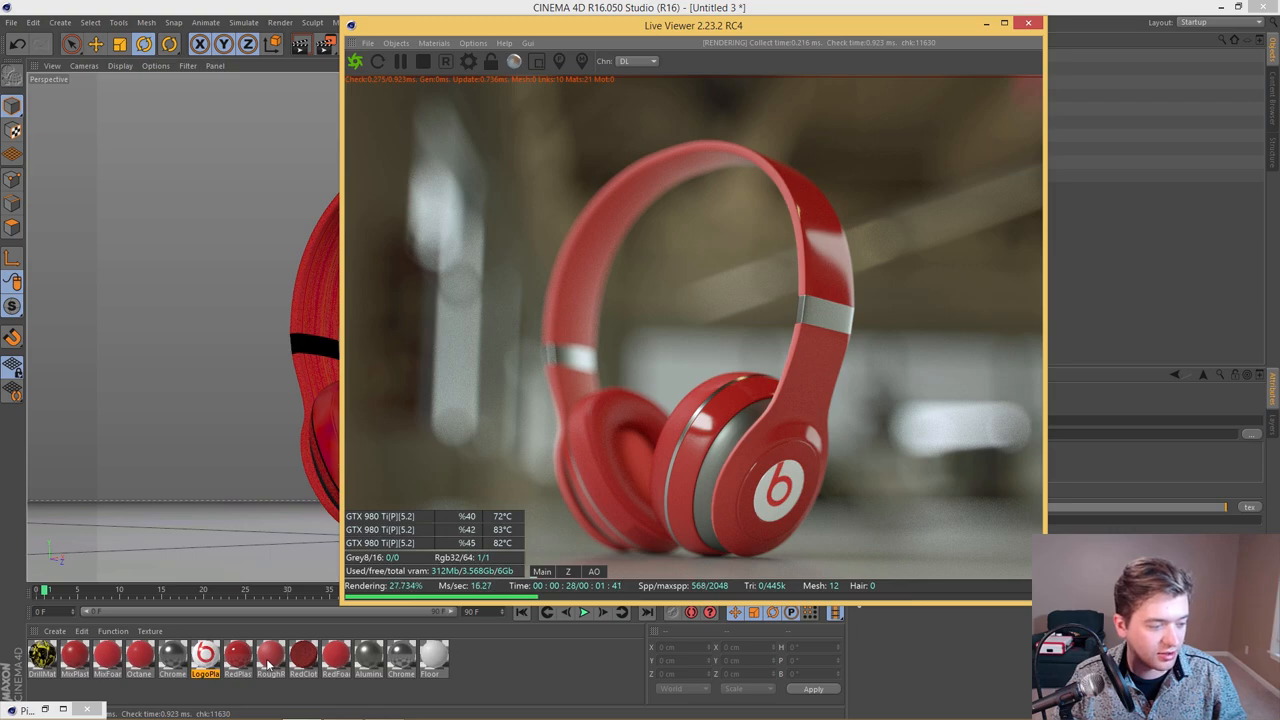
double_click(270, 654)
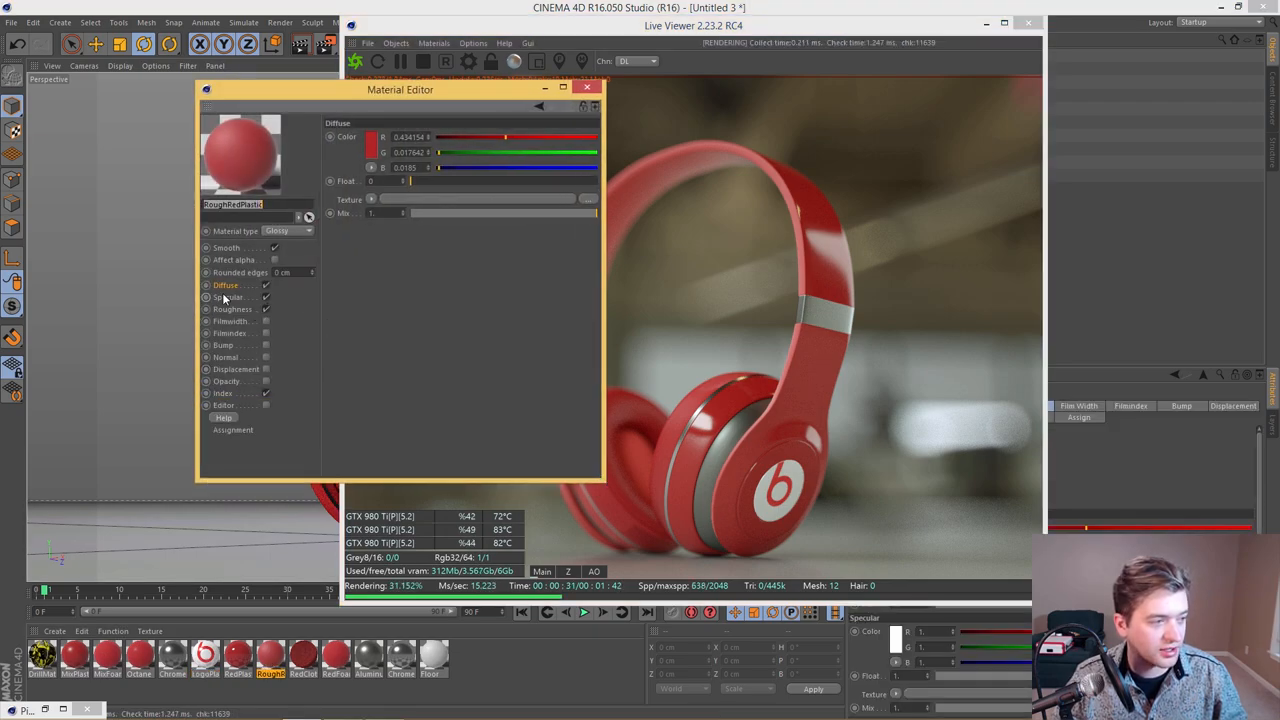
left_click(226, 297)
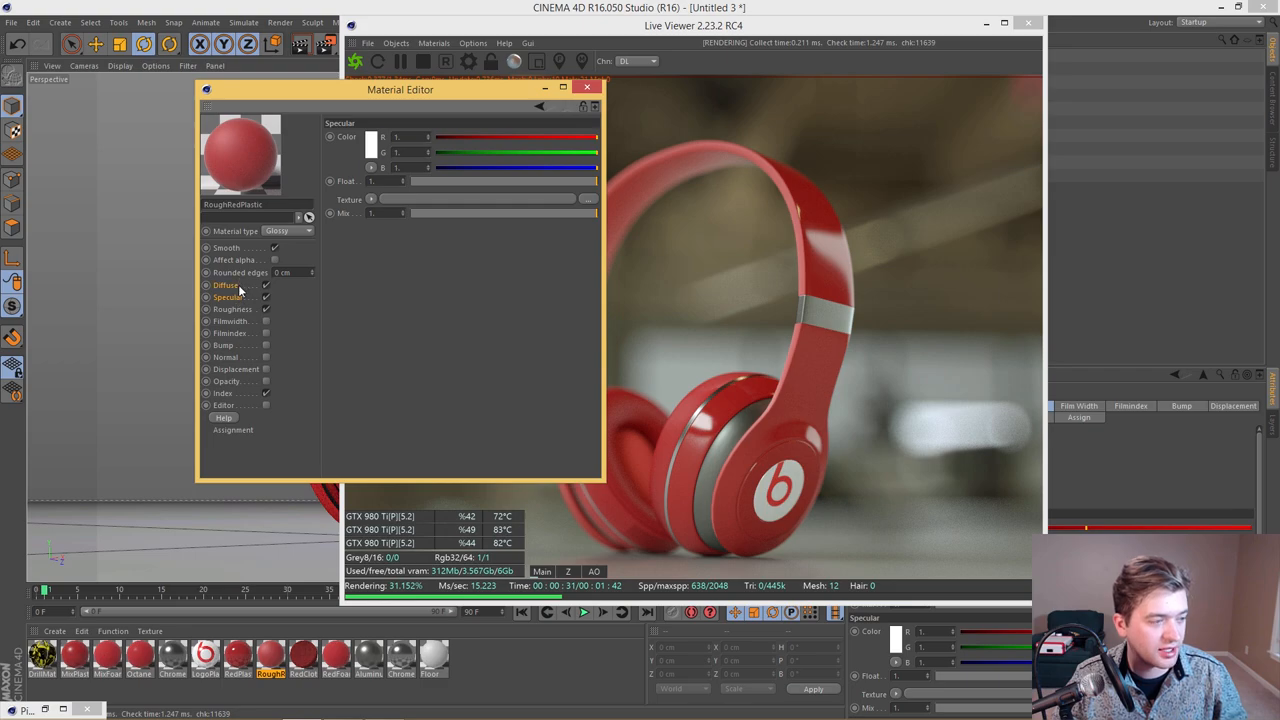
left_click(232, 308)
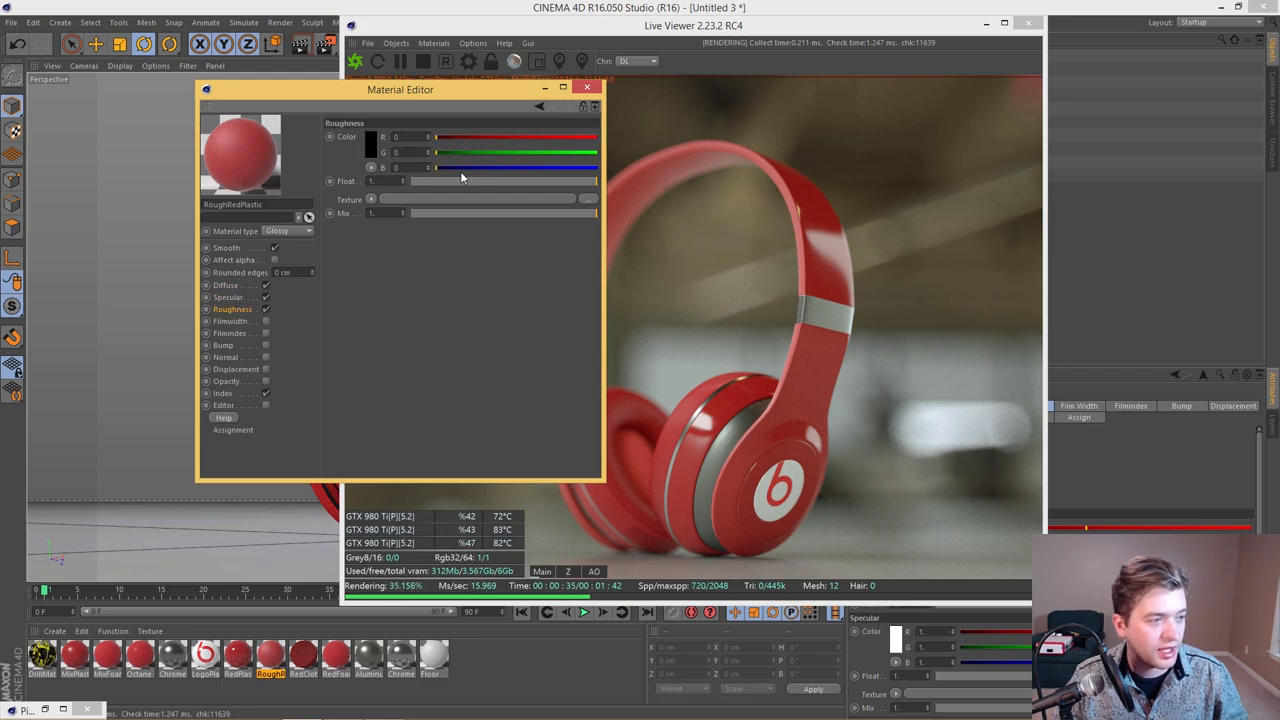
mouse_move(235, 295)
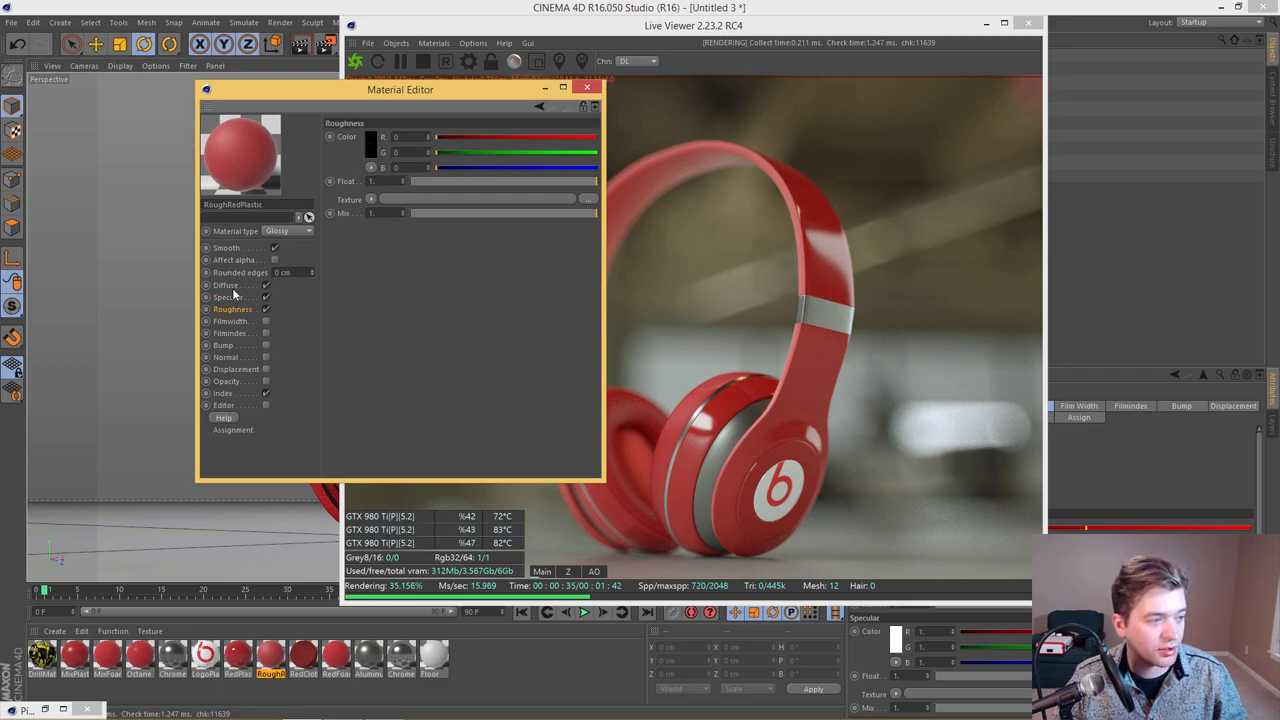
left_click(228, 297)
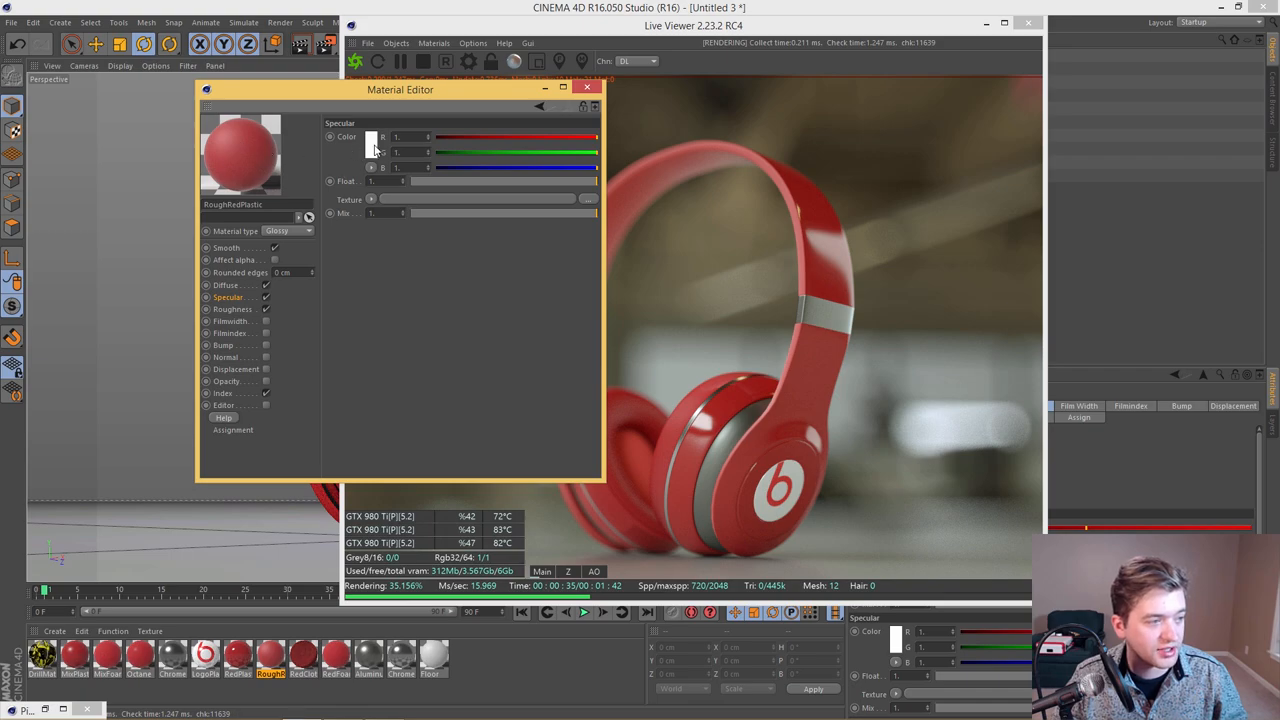
left_click(222, 393)
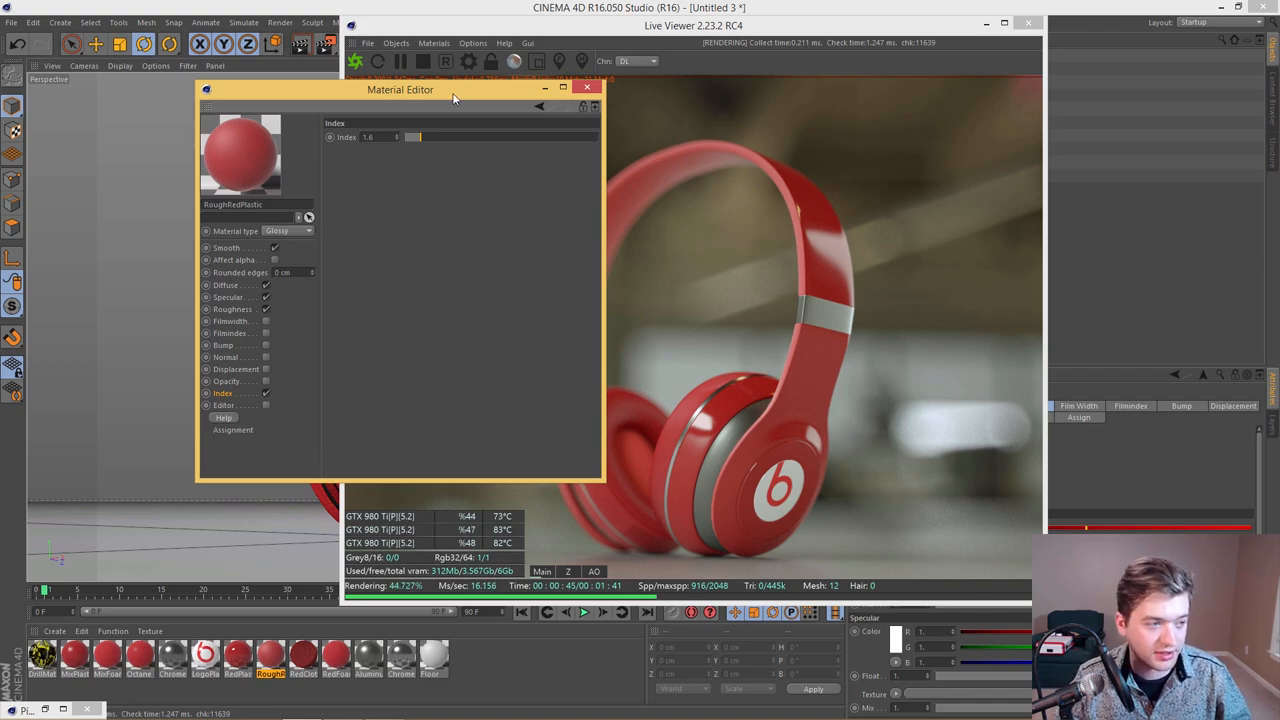
left_click(583, 89)
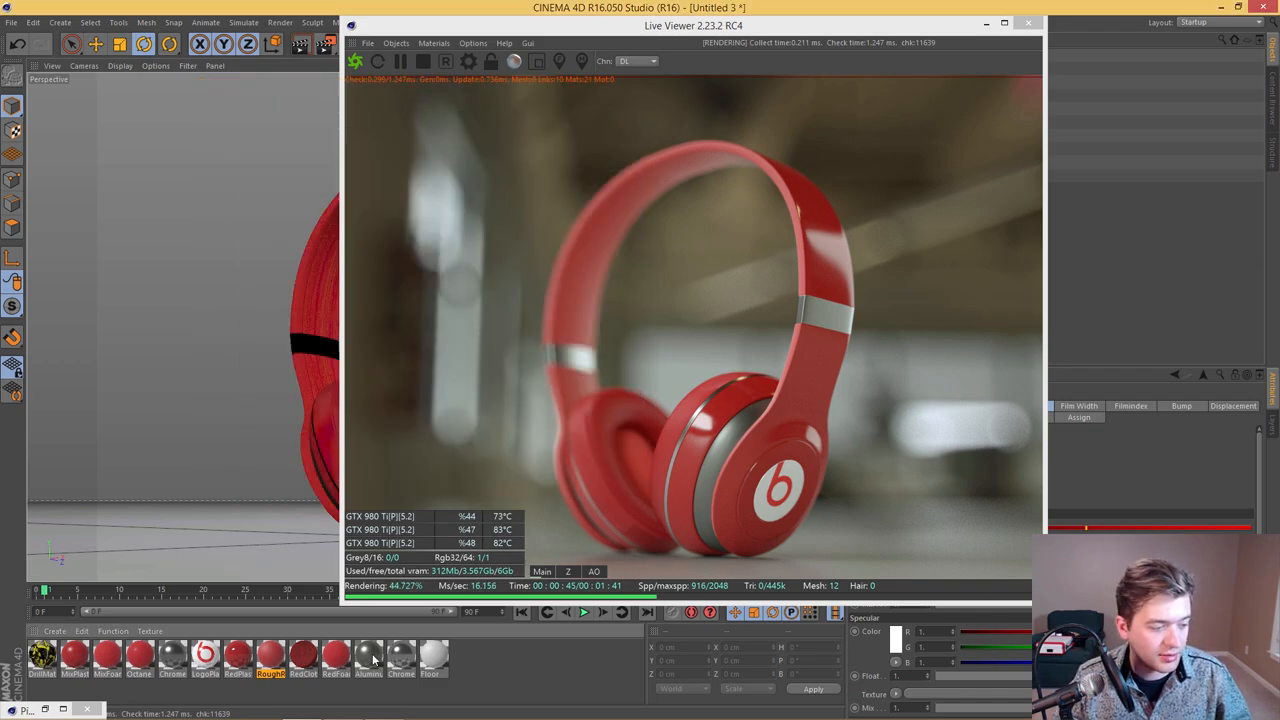
Step: Open the Aluminum material, set a near-black diffuse colour and check its specular colour
double_click(374, 665)
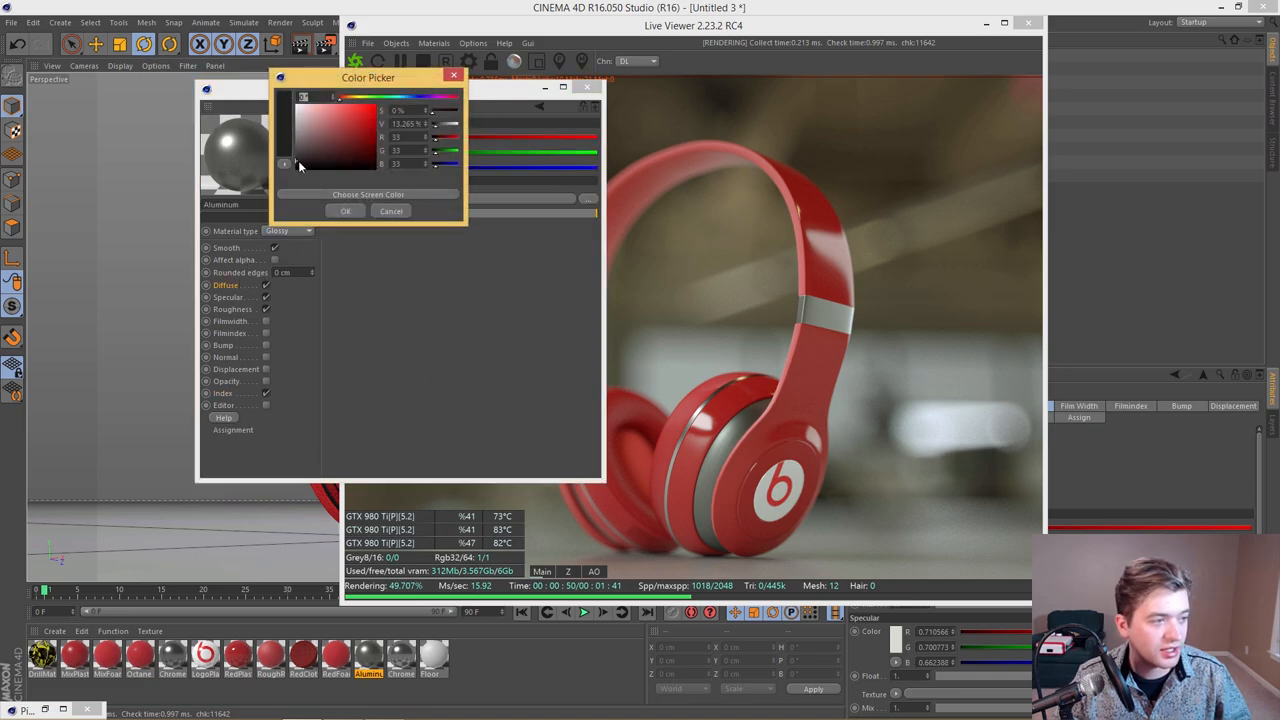
left_click(345, 210)
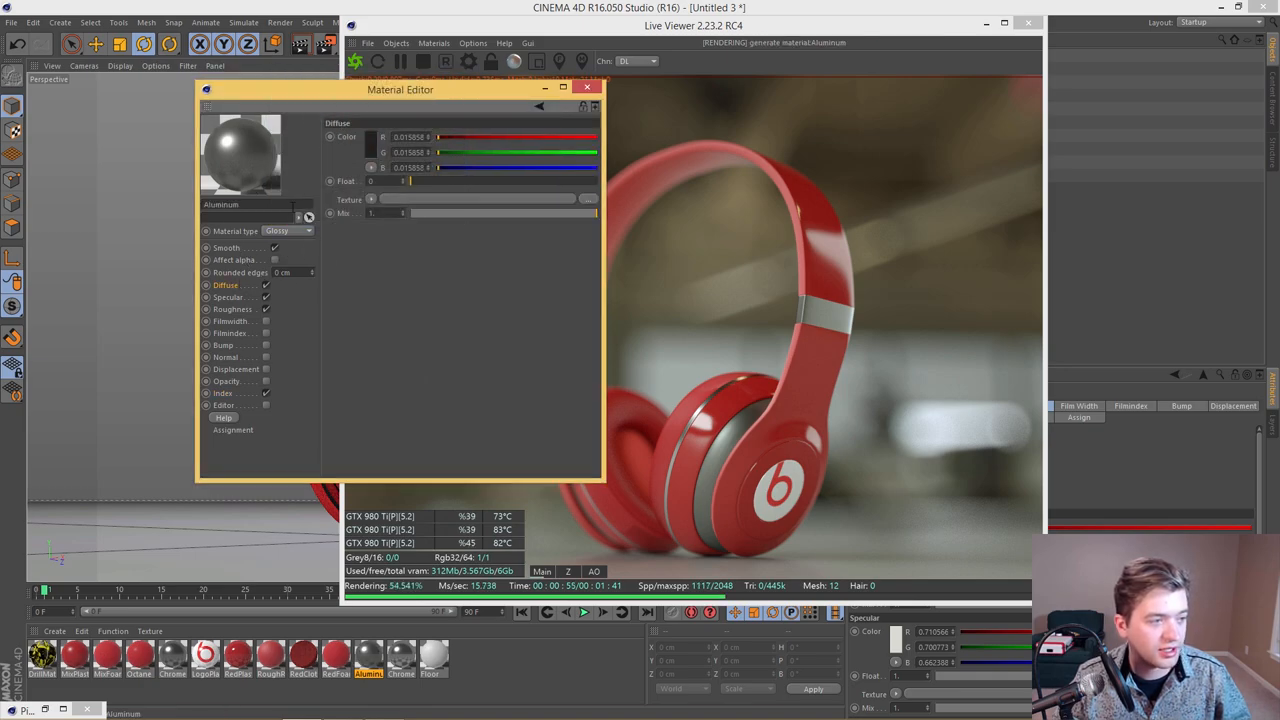
left_click(231, 309)
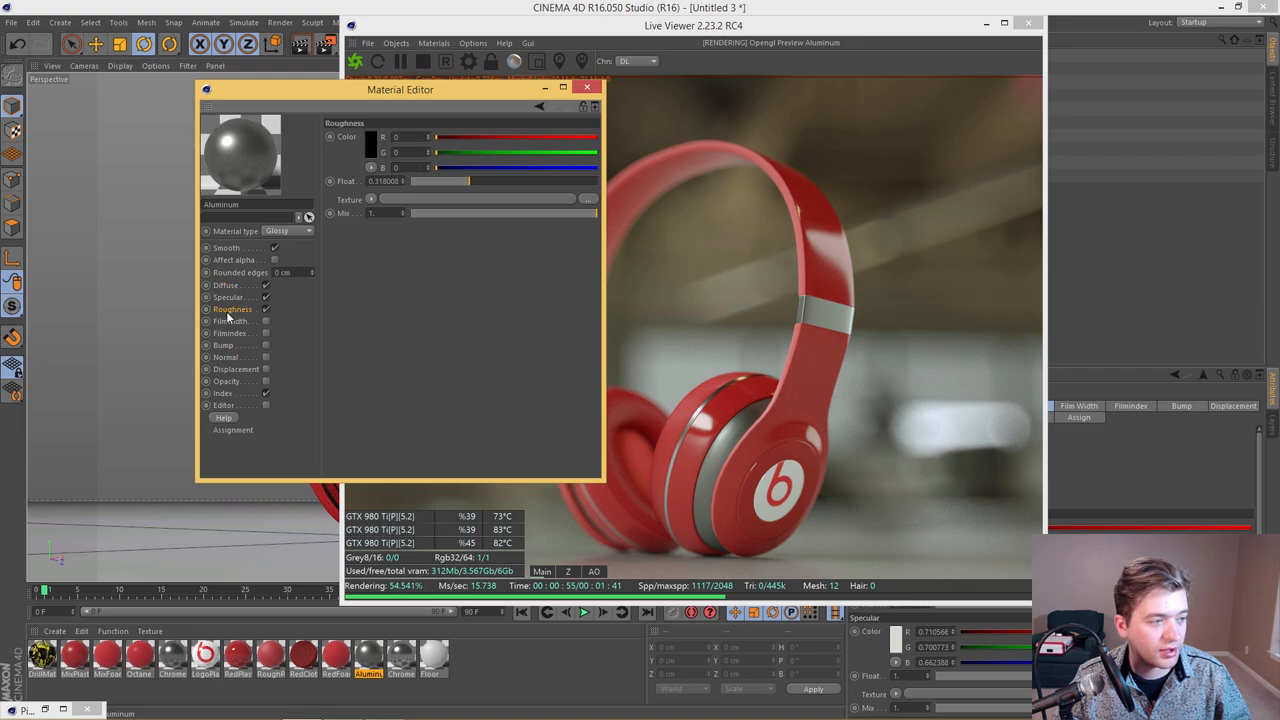
left_click(228, 296)
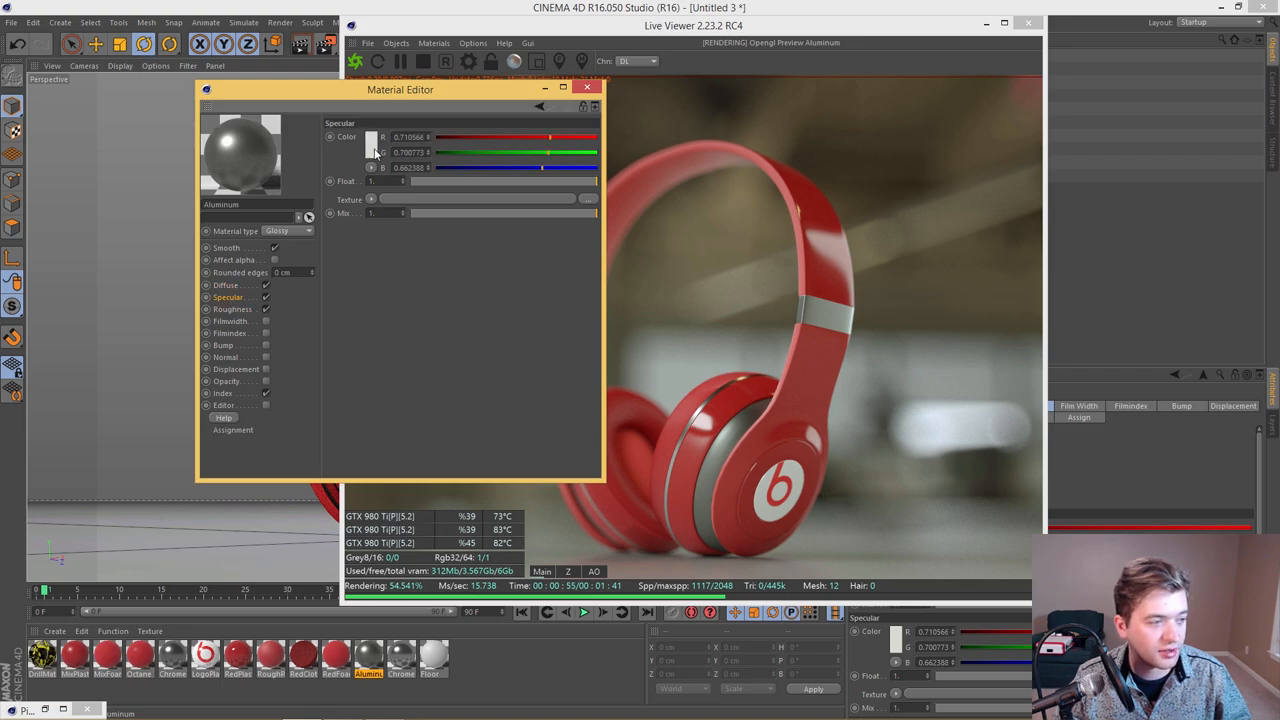
Step: Set Aluminum's roughness to about 0.22 and display its index of 3
left_click(374, 137)
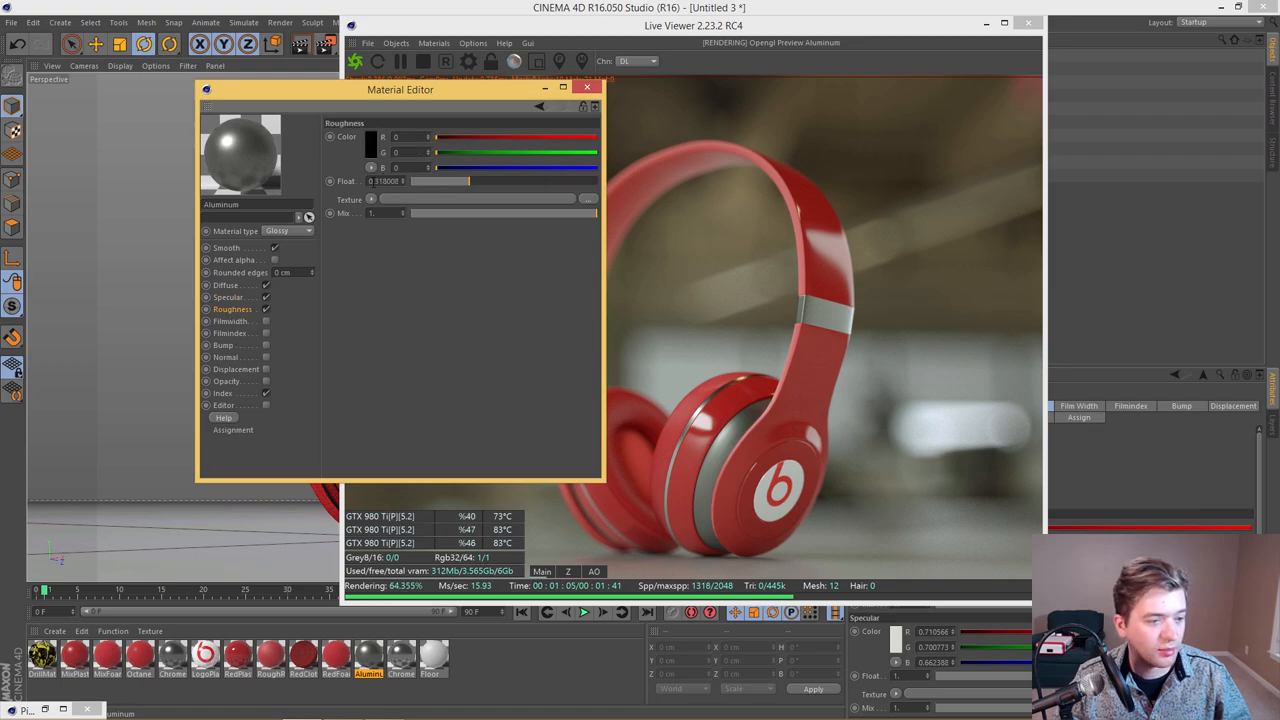
mouse_move(466, 222)
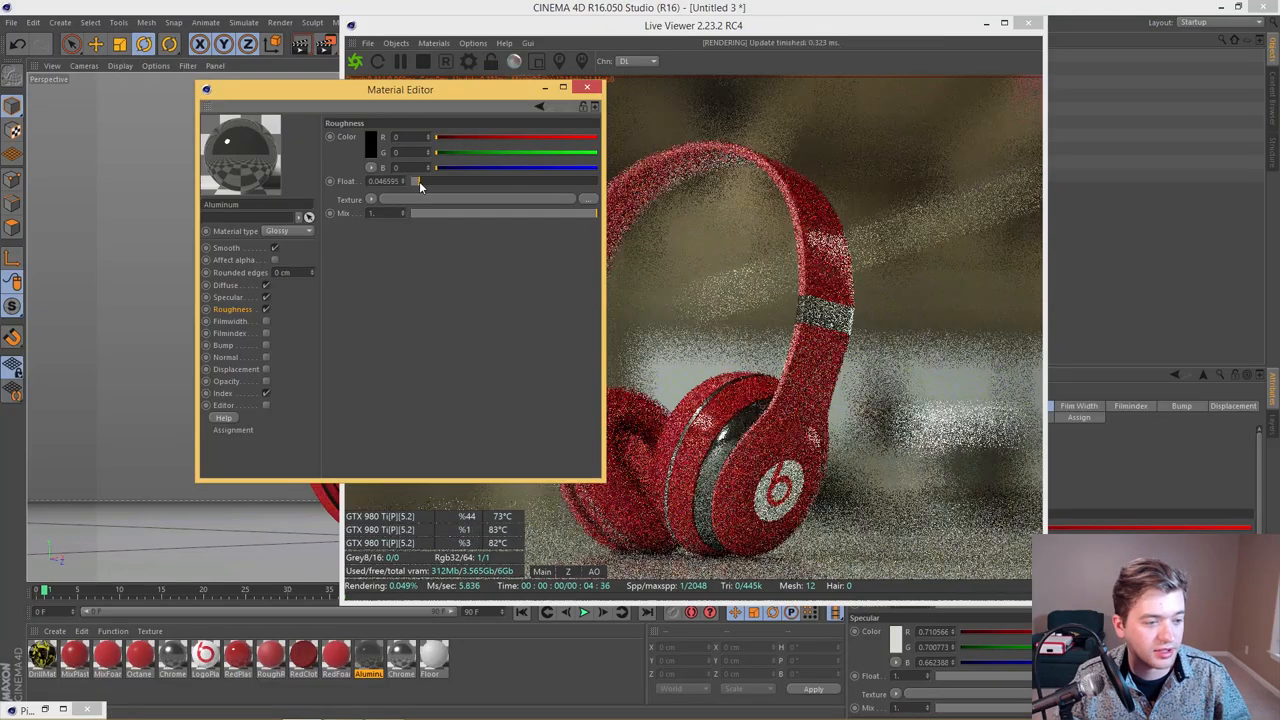
left_click_drag(418, 181, 442, 181)
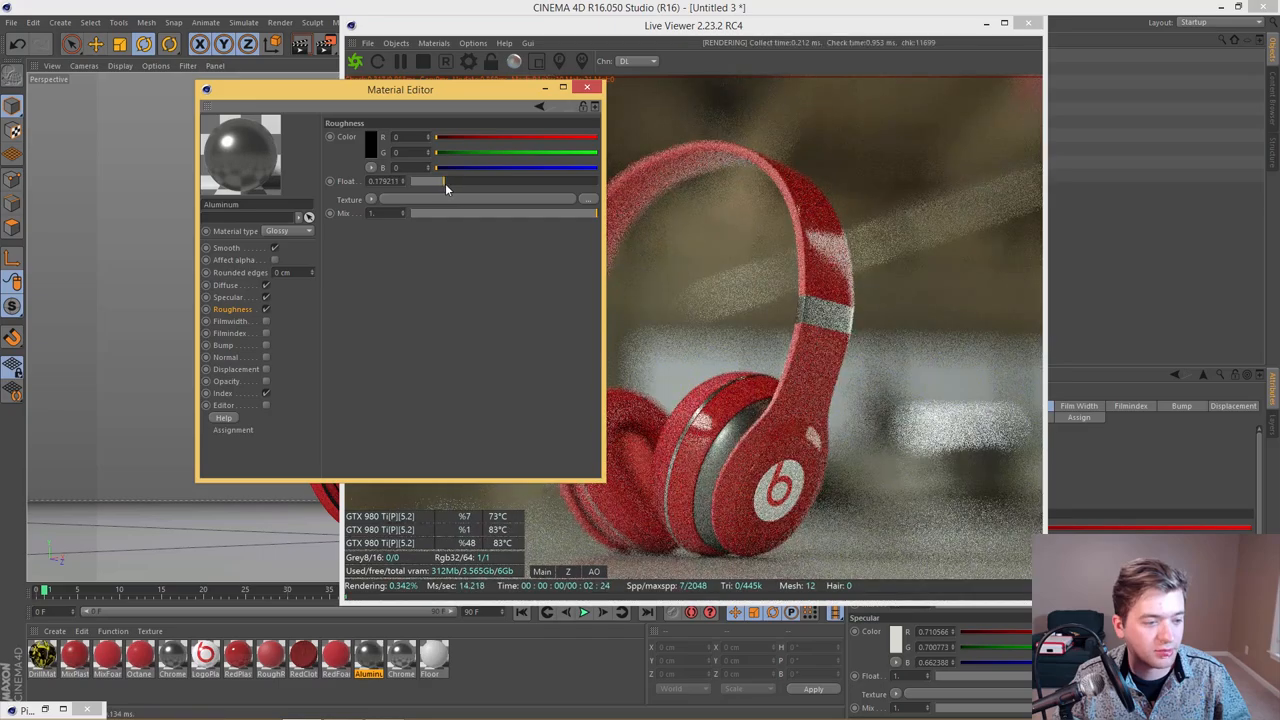
left_click_drag(435, 181, 450, 181)
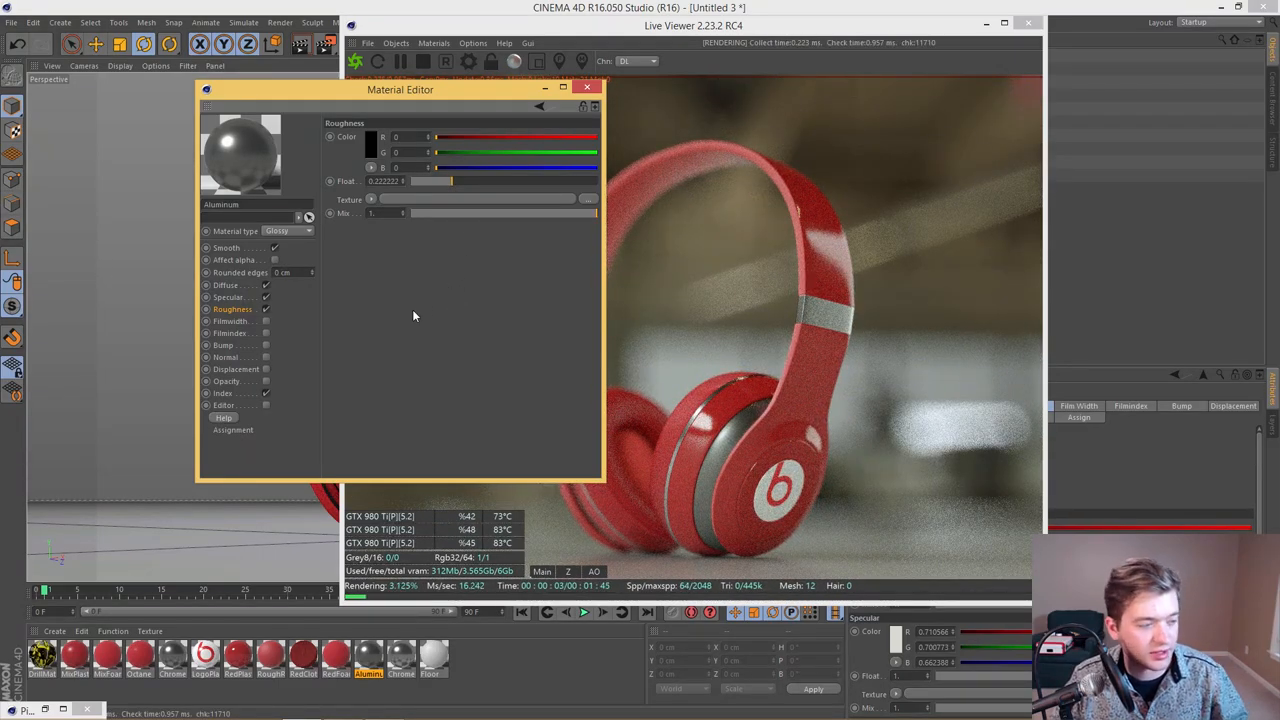
left_click(222, 393)
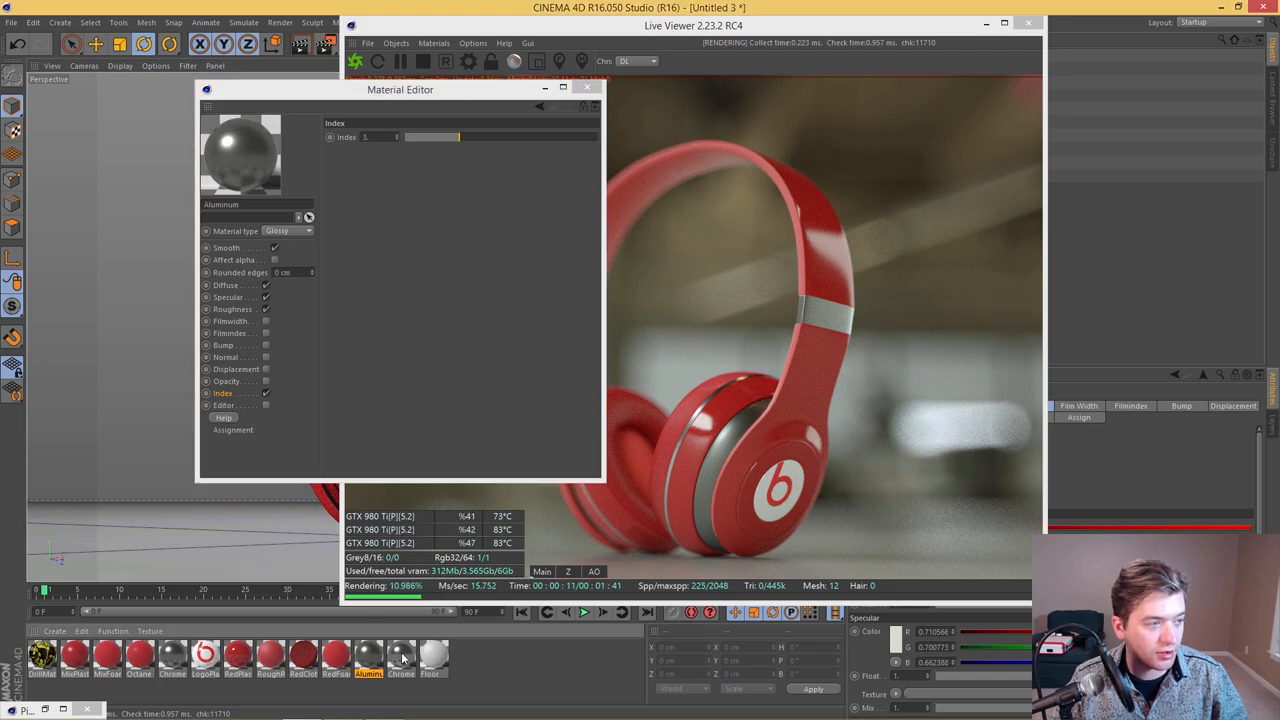
Step: Inspect the Chrome material's specular (index 4) and black diffuse channels, then close its editor
left_click(408, 667)
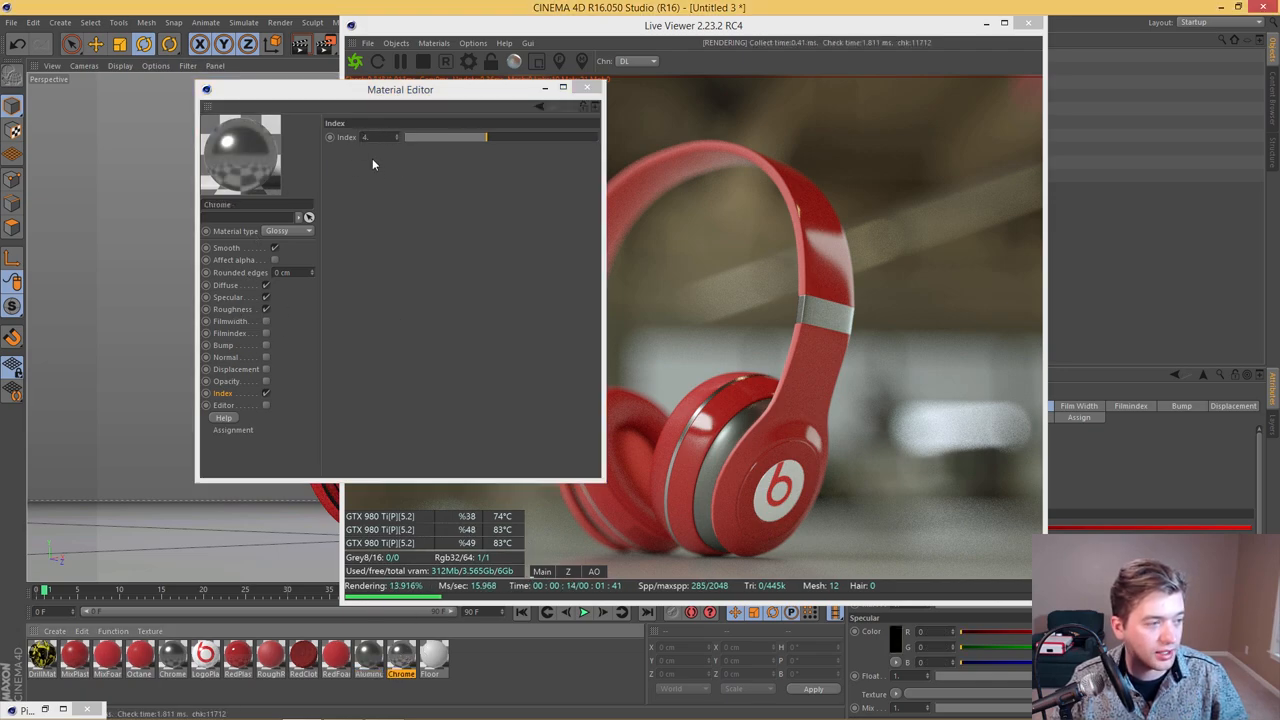
left_click(228, 297)
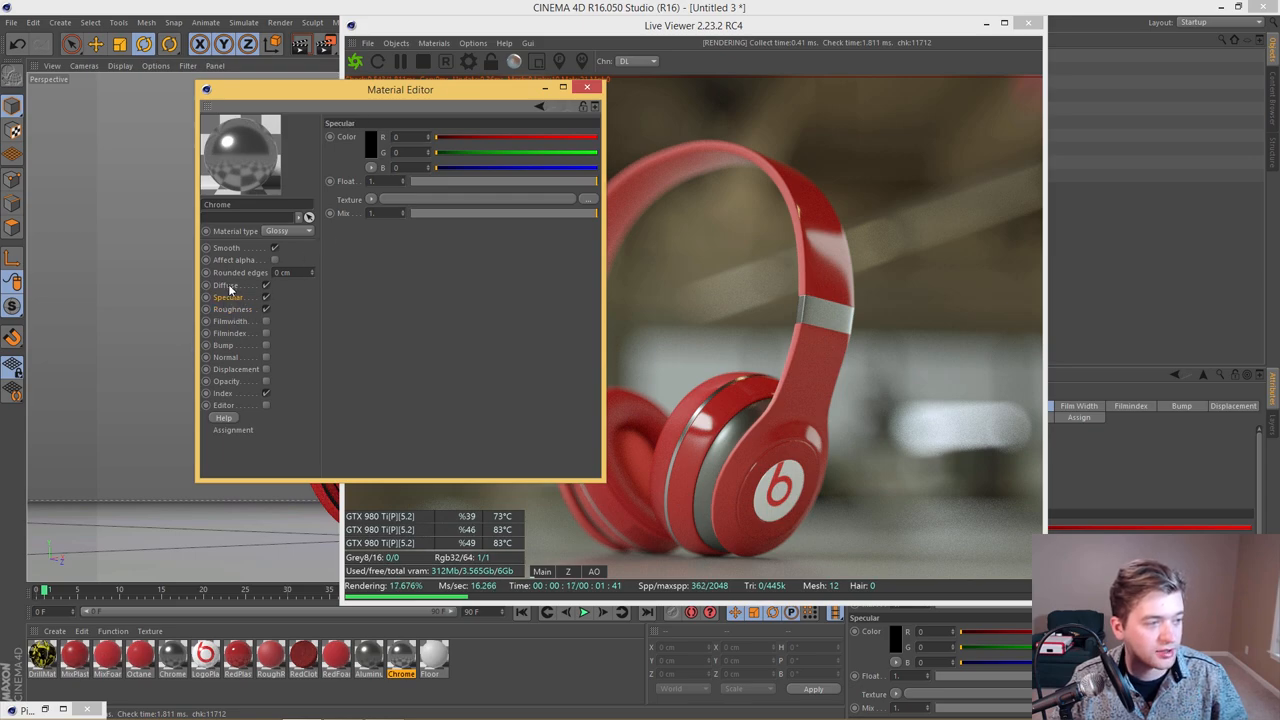
left_click(224, 285)
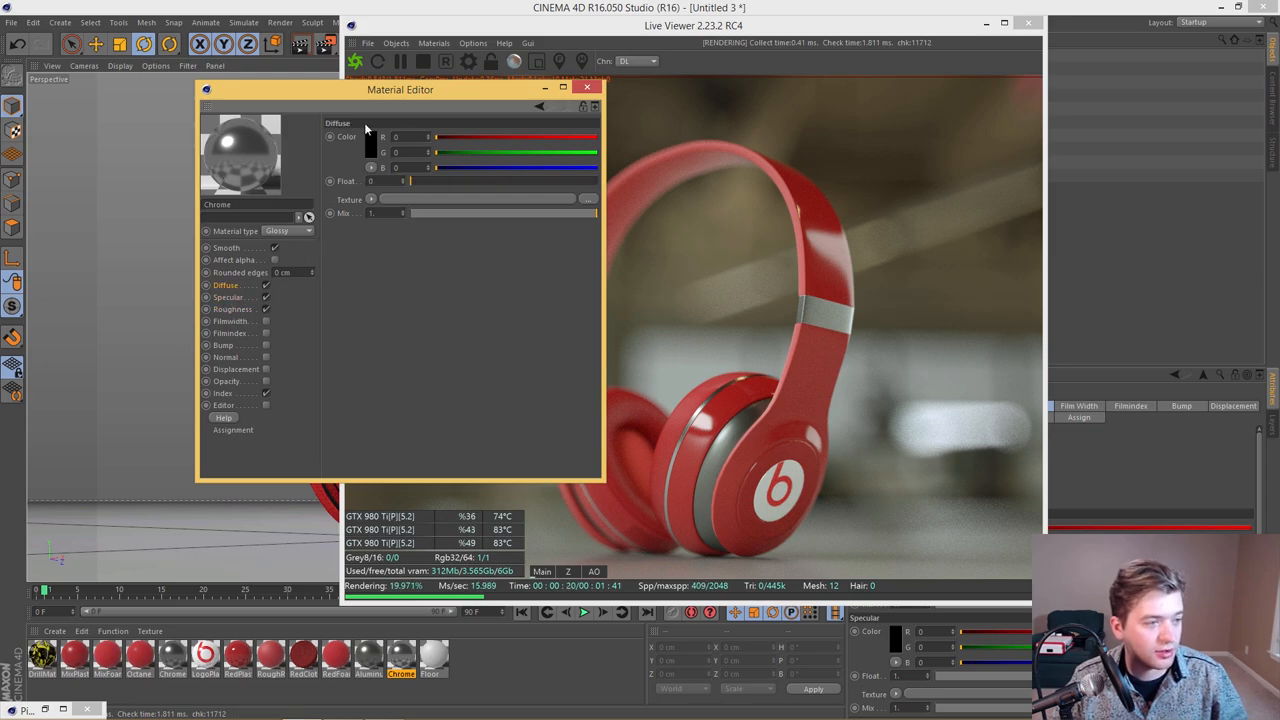
left_click(587, 88)
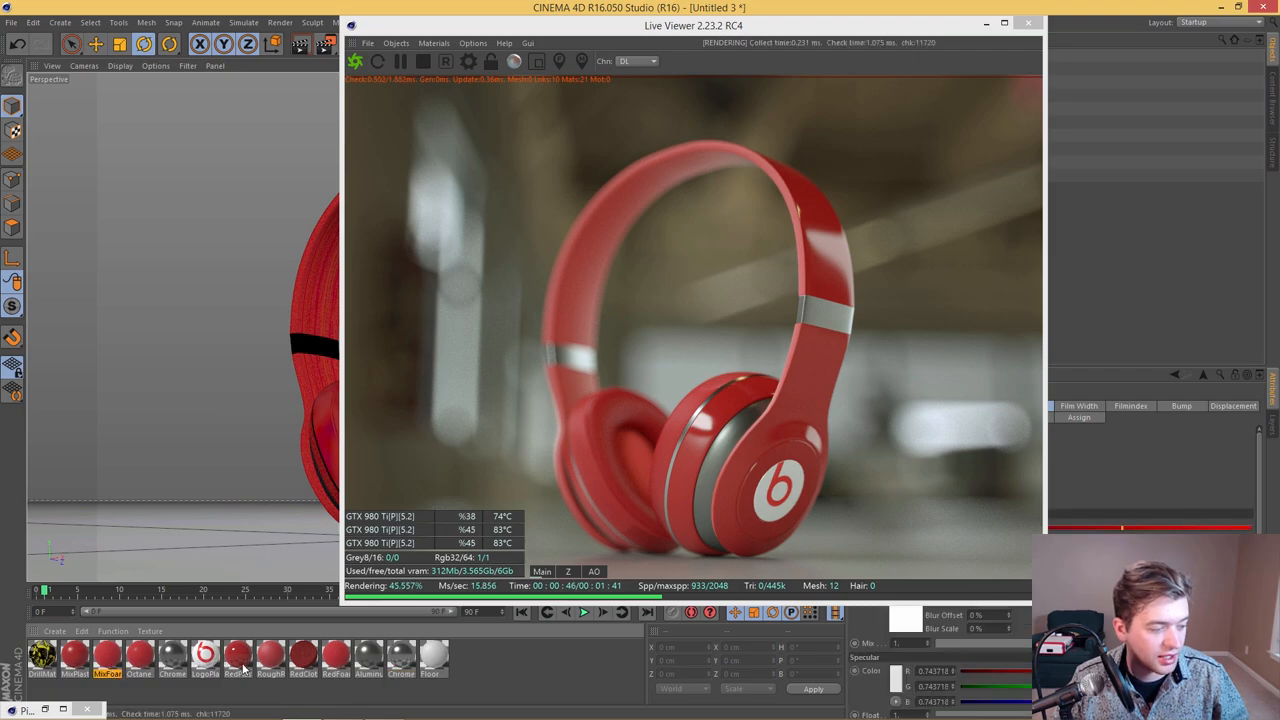
Step: Open the Octane Mix Material and move through MixPlastic to the MixFoam material
double_click(142, 652)
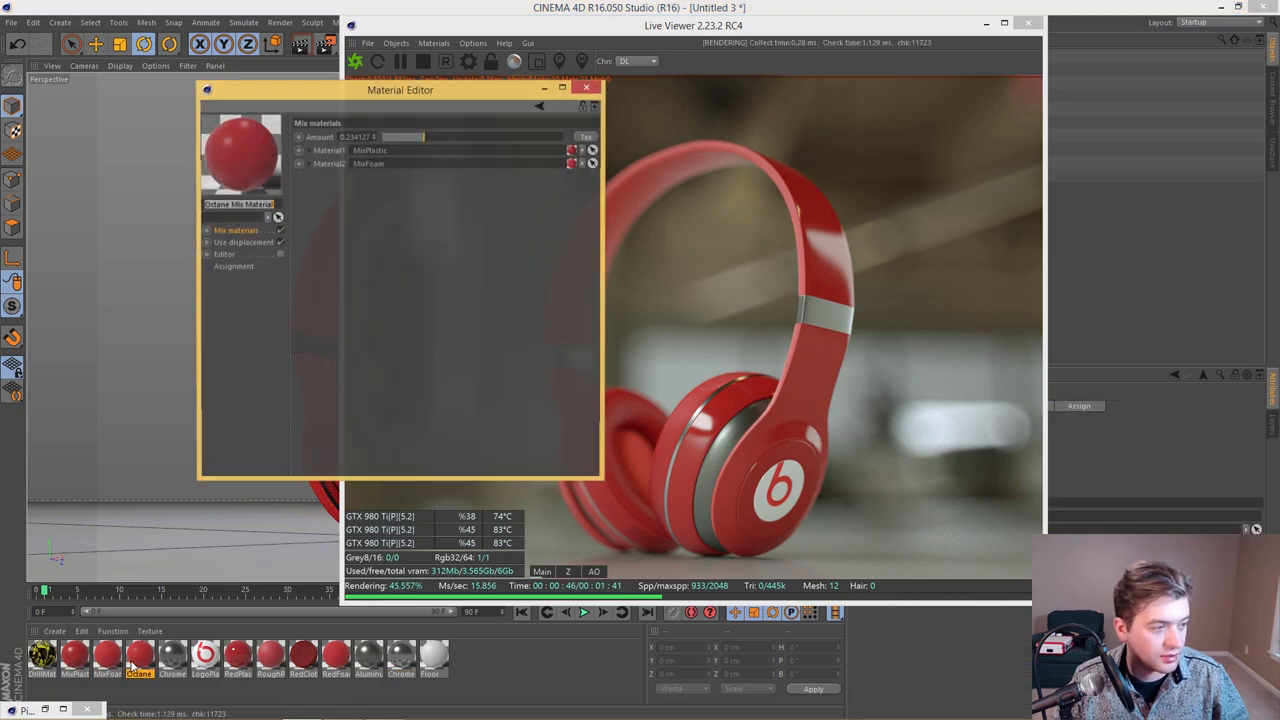
left_click(74, 671)
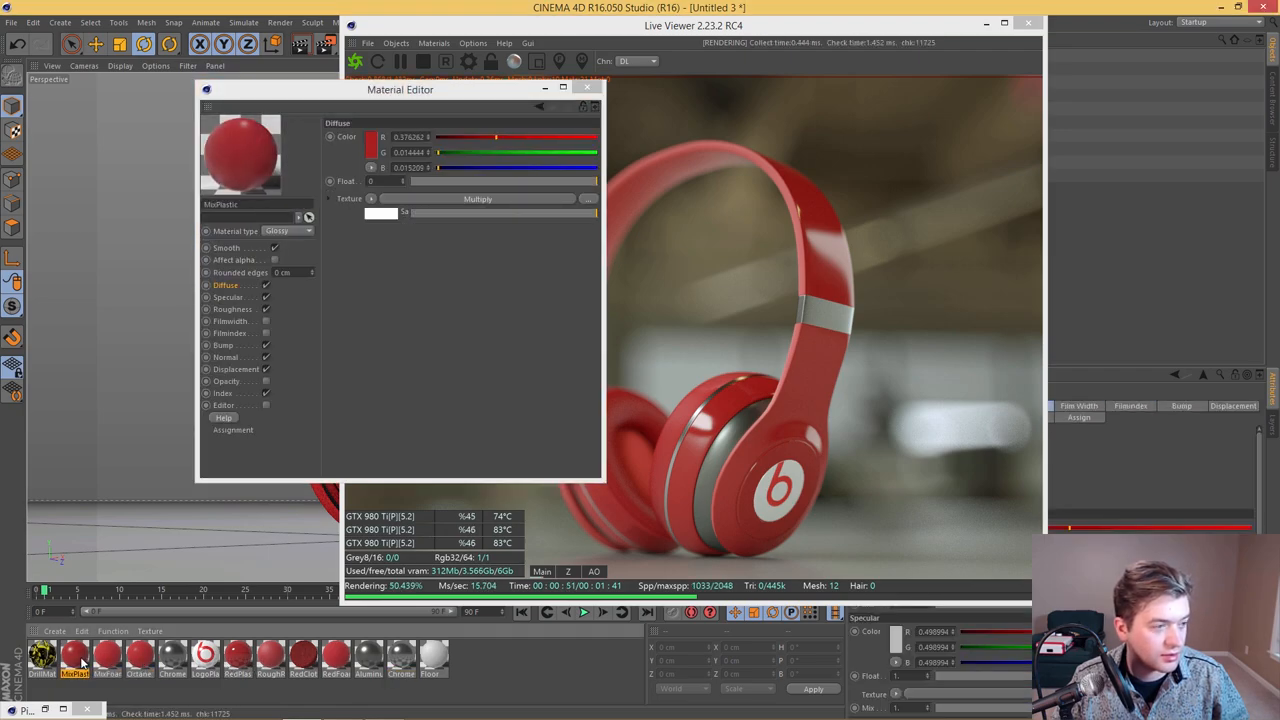
left_click(107, 650)
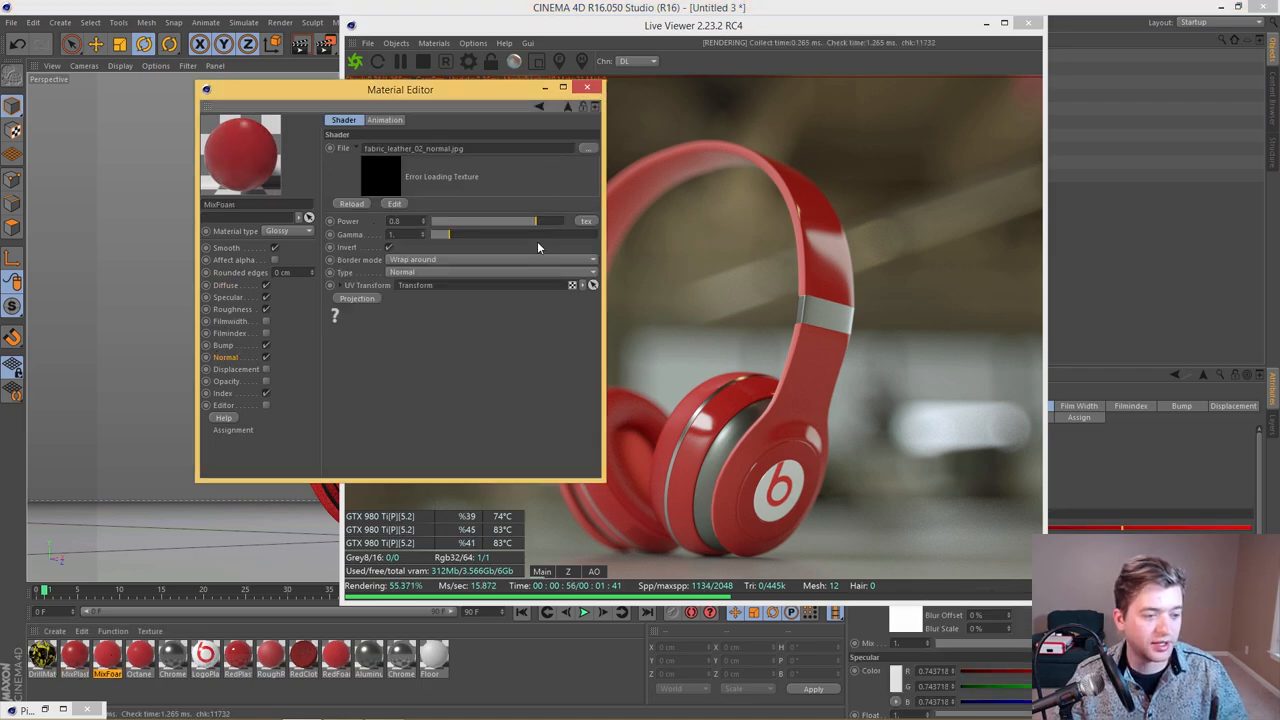
Step: Relink MixFoam's missing normal map to Tex/fabric_leather_02_normal.jpg
left_click(588, 148)
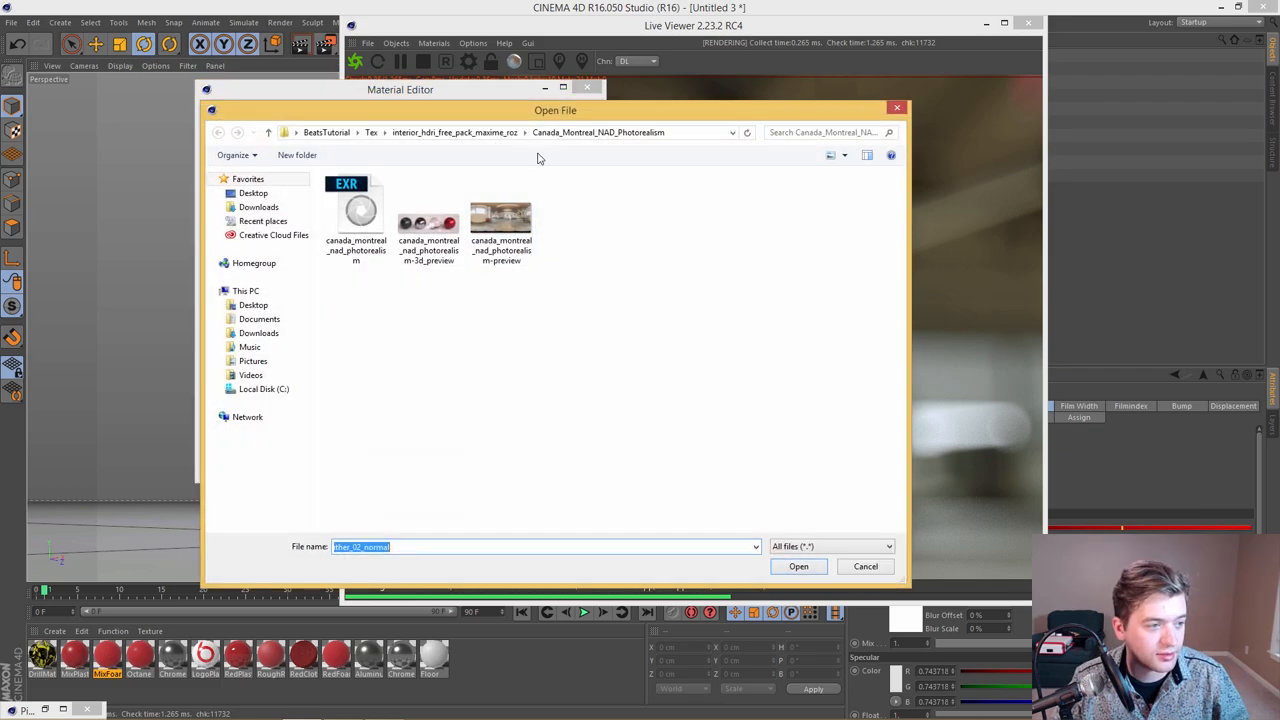
left_click(268, 132)
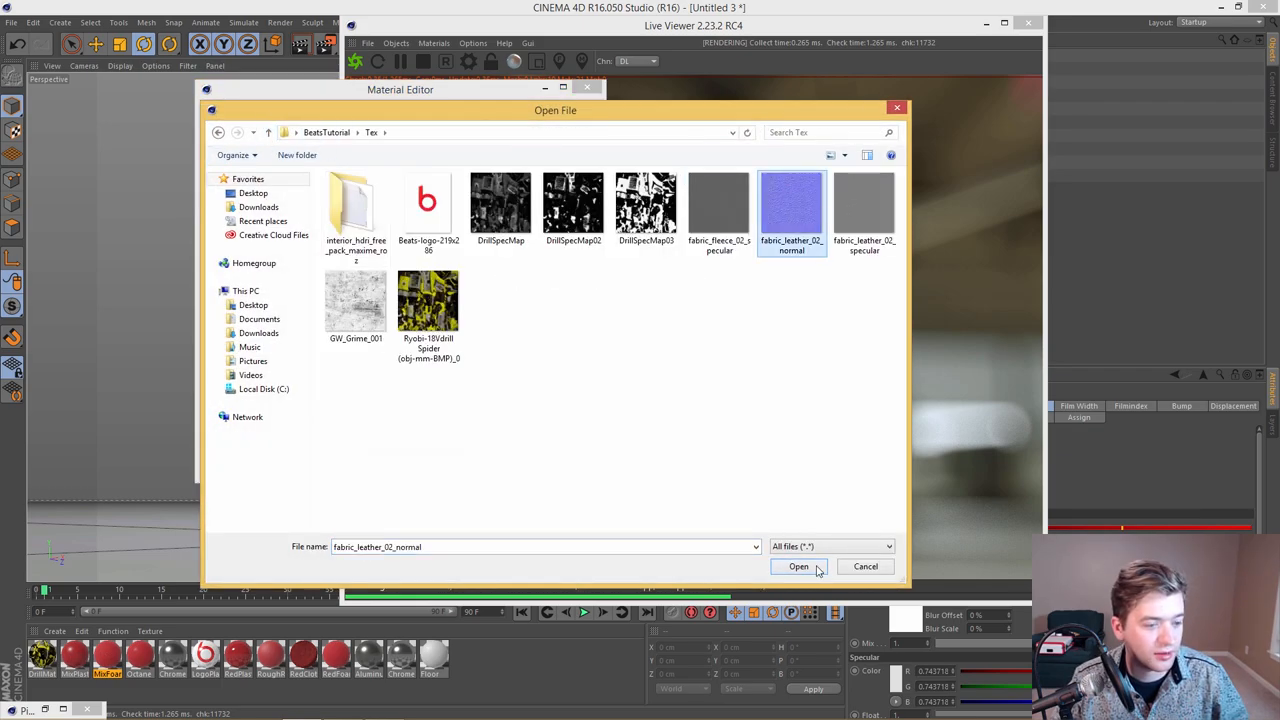
left_click(798, 566)
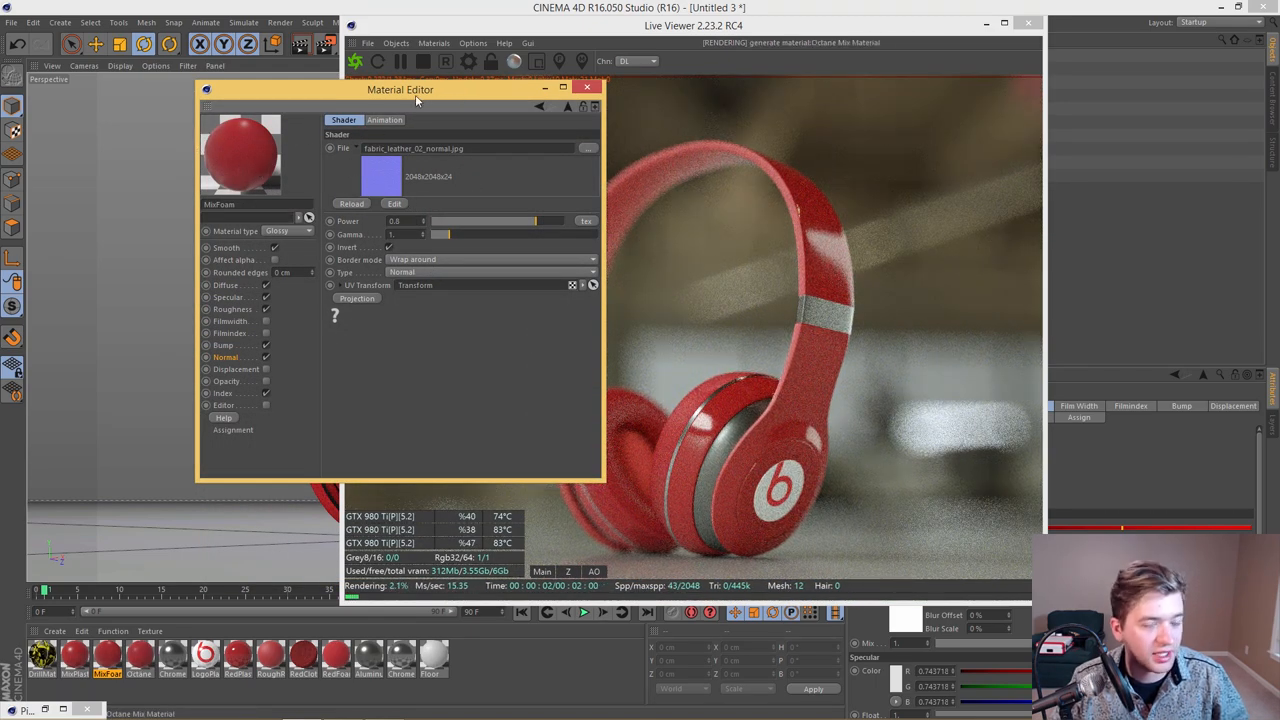
left_click_drag(400, 89, 730, 116)
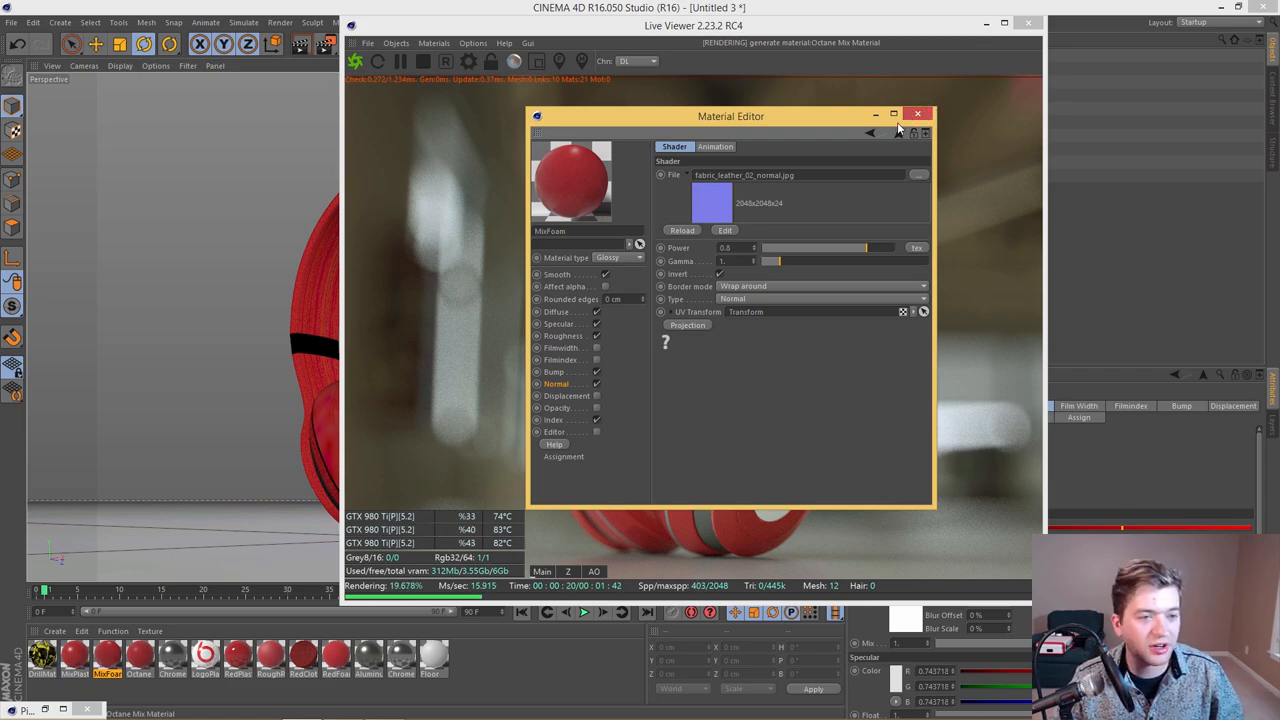
Step: Reopen the Octane mix material, glancing at its MixFoam sub-material before returning
left_click_drag(730, 115, 712, 123)
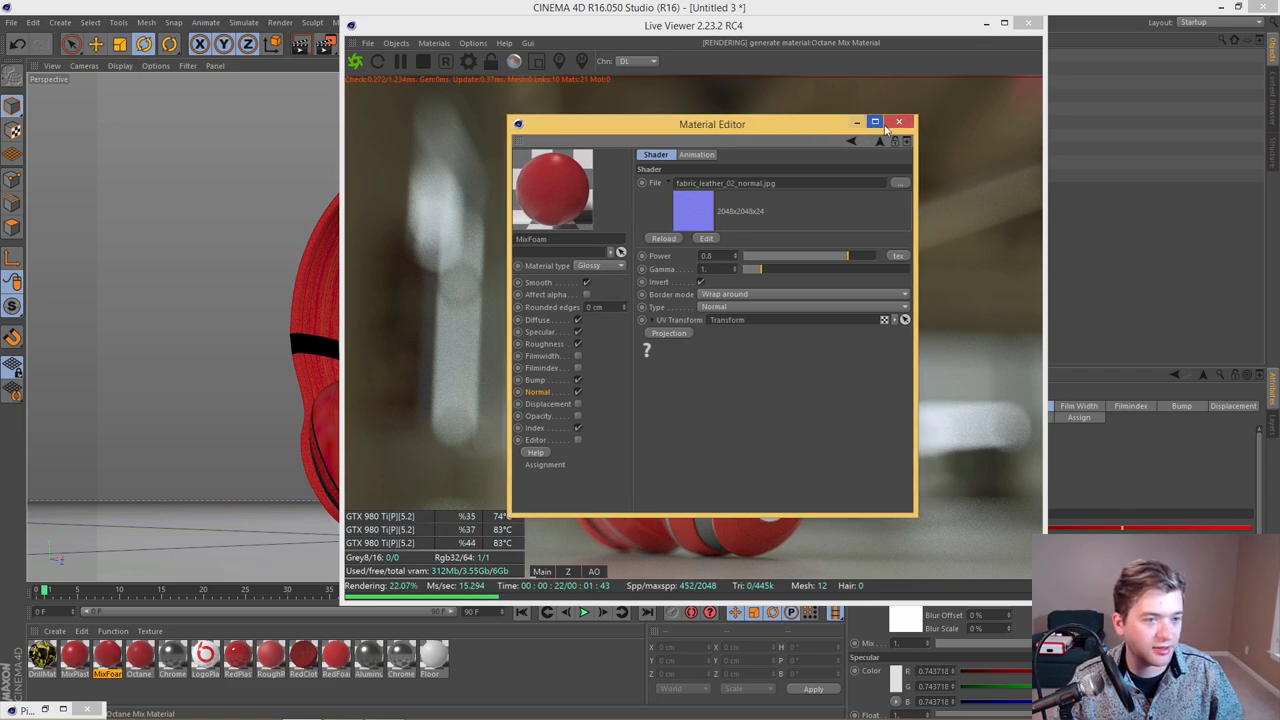
left_click(901, 122)
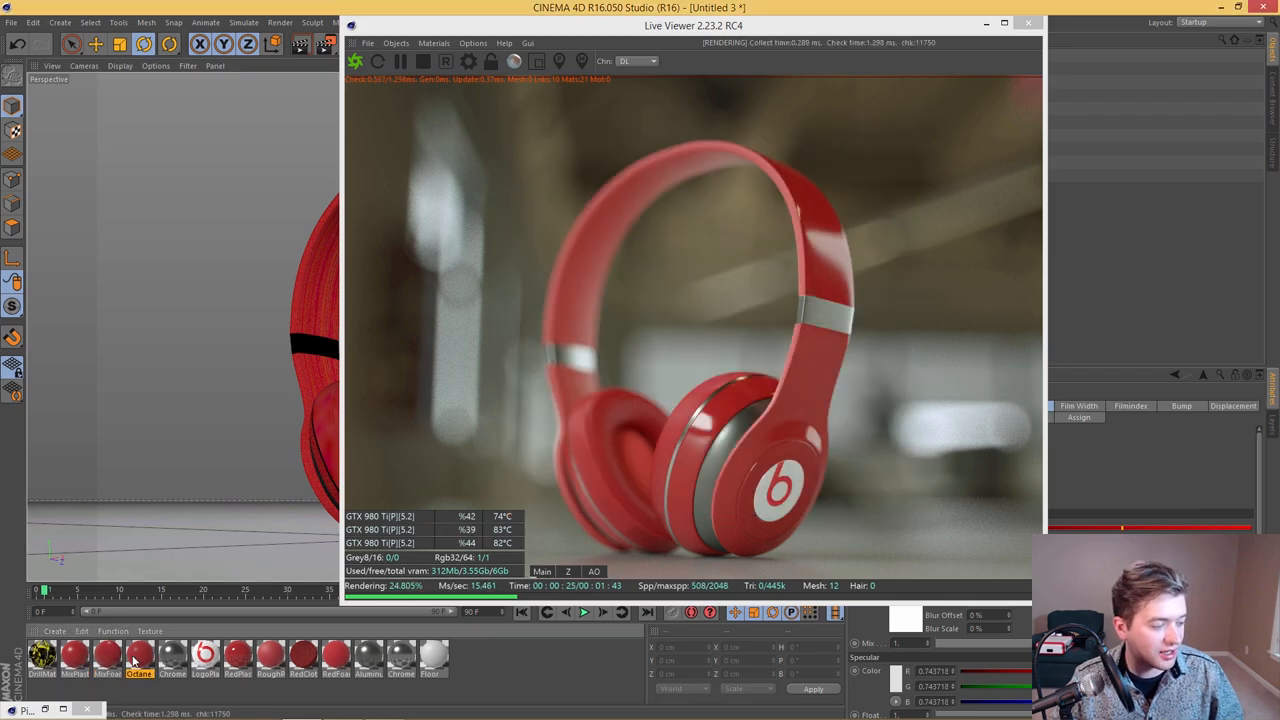
double_click(144, 670)
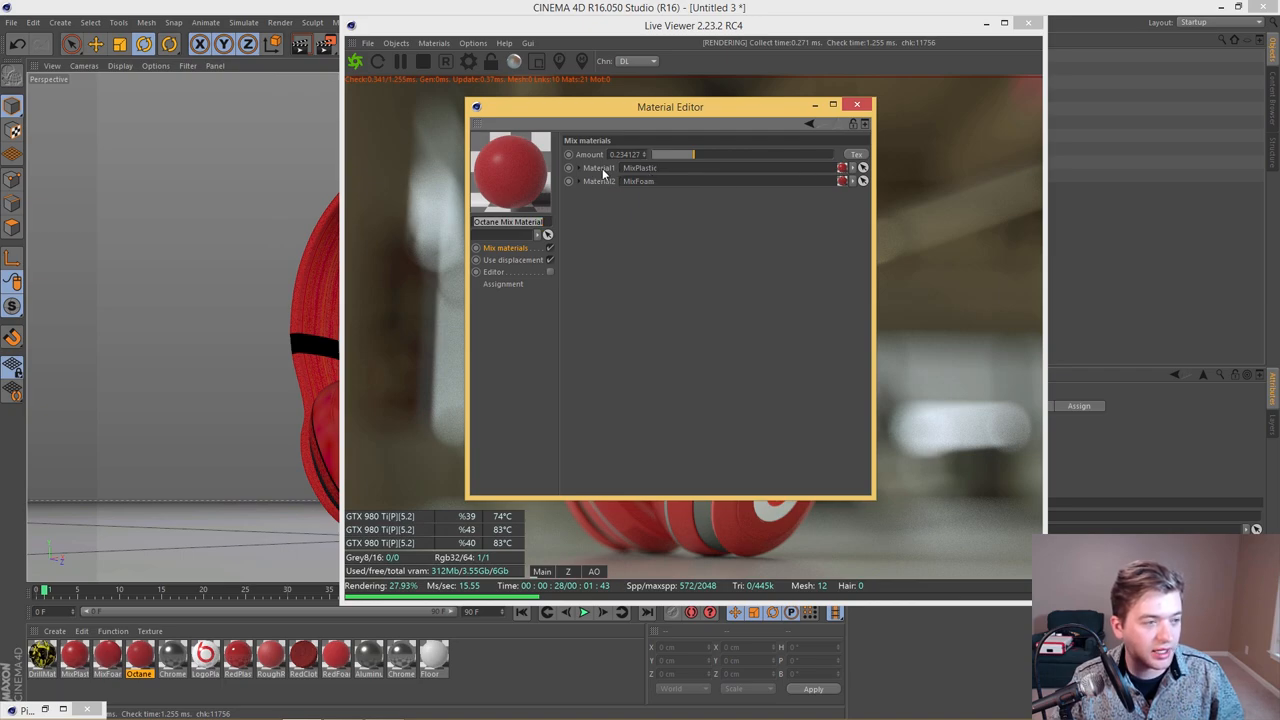
left_click(106, 654)
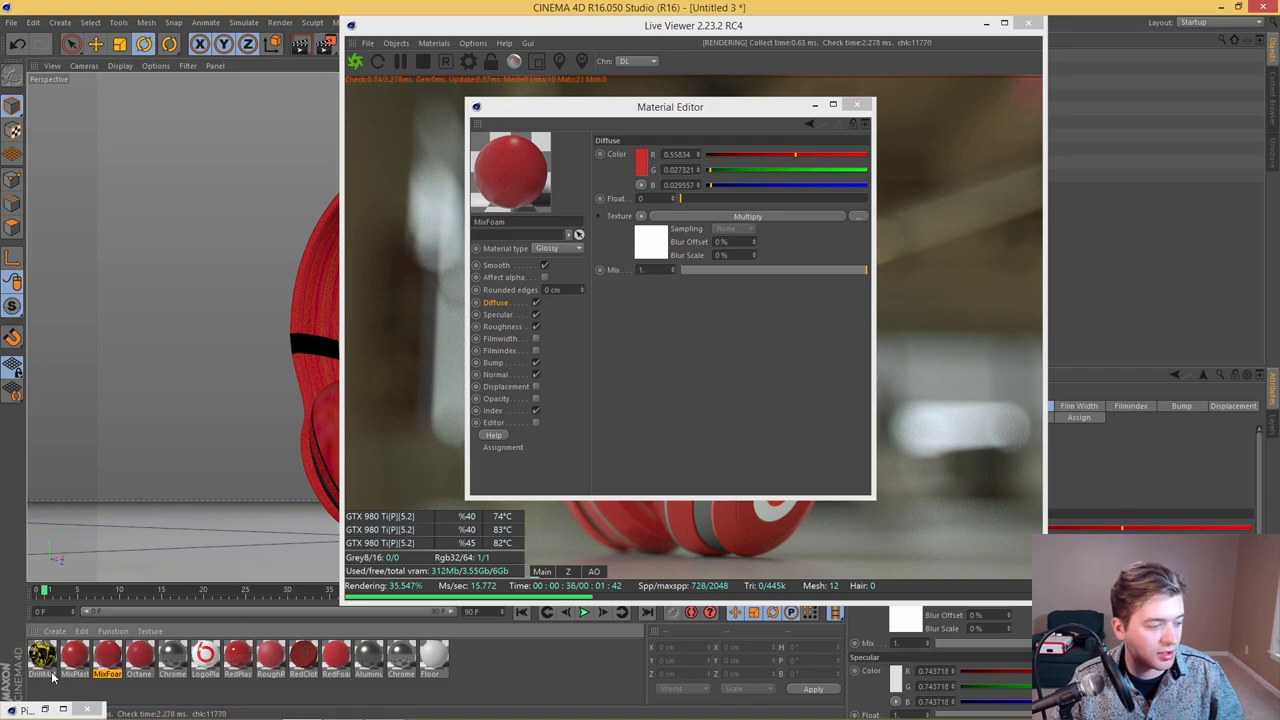
left_click(78, 651)
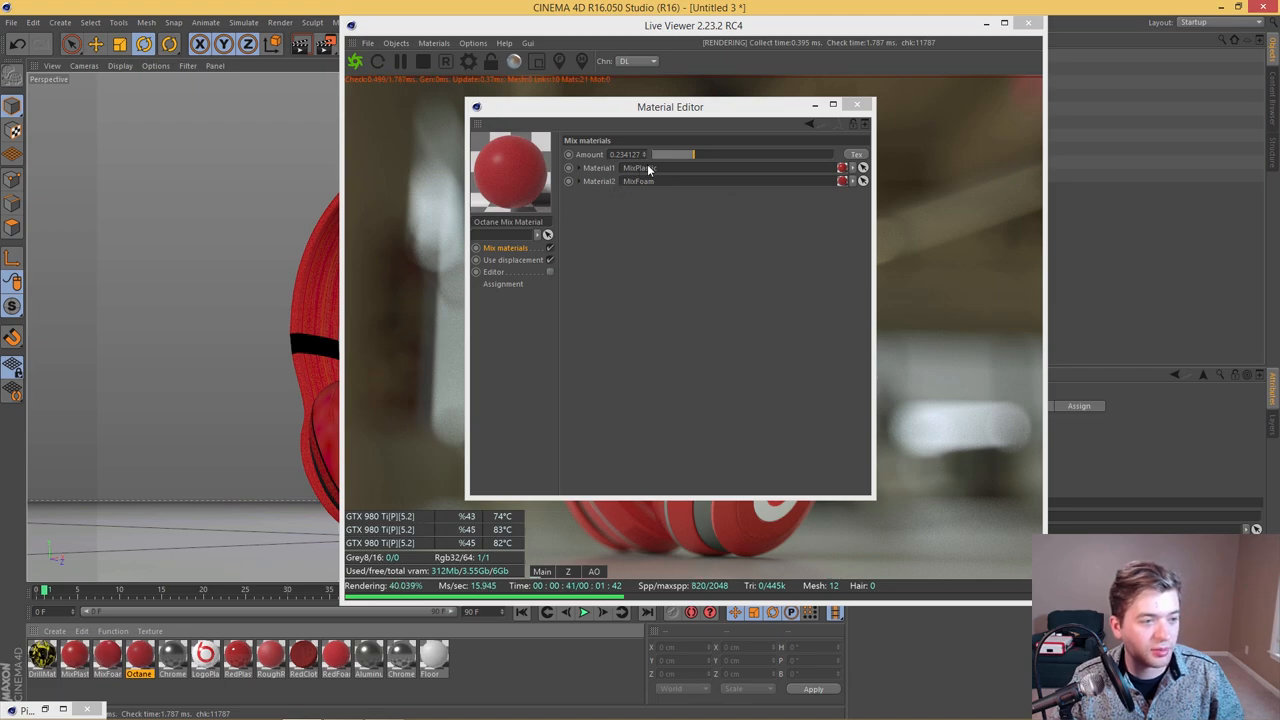
Step: Set the mix material's MixPlastic/MixFoam blend amount to about 0.19
left_click_drag(670, 107, 311, 118)
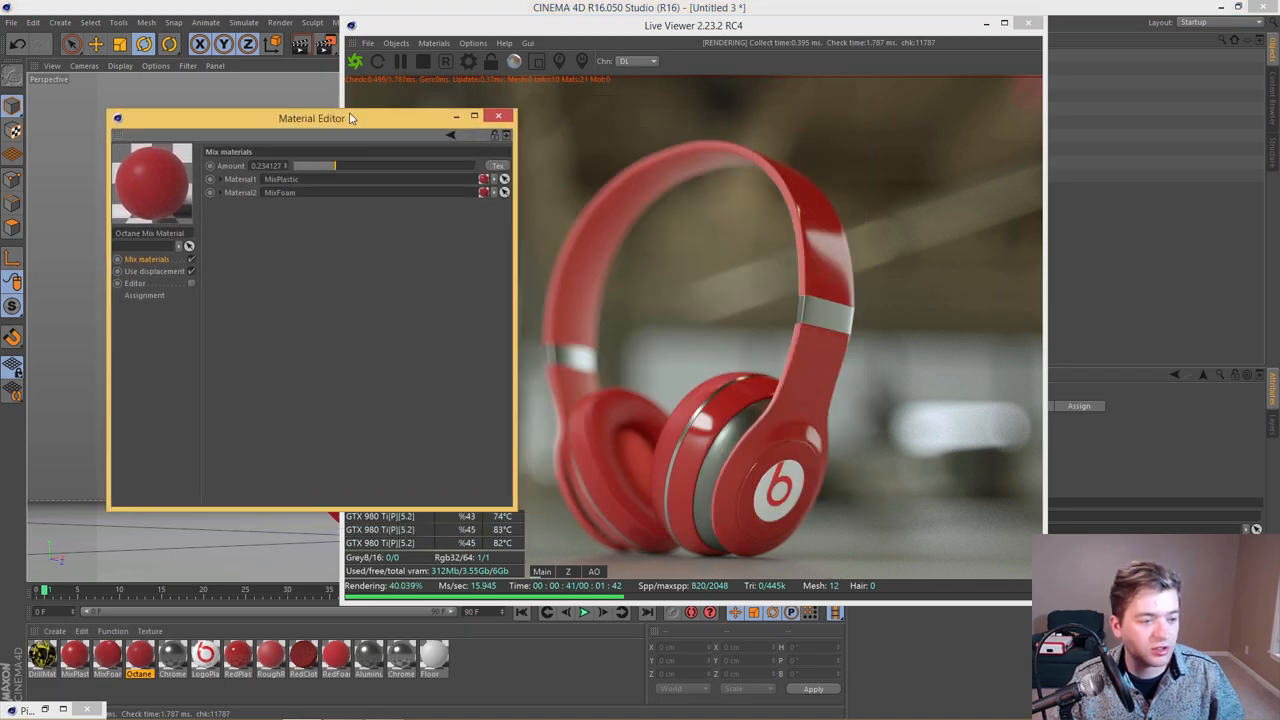
left_click_drag(311, 118, 353, 101)
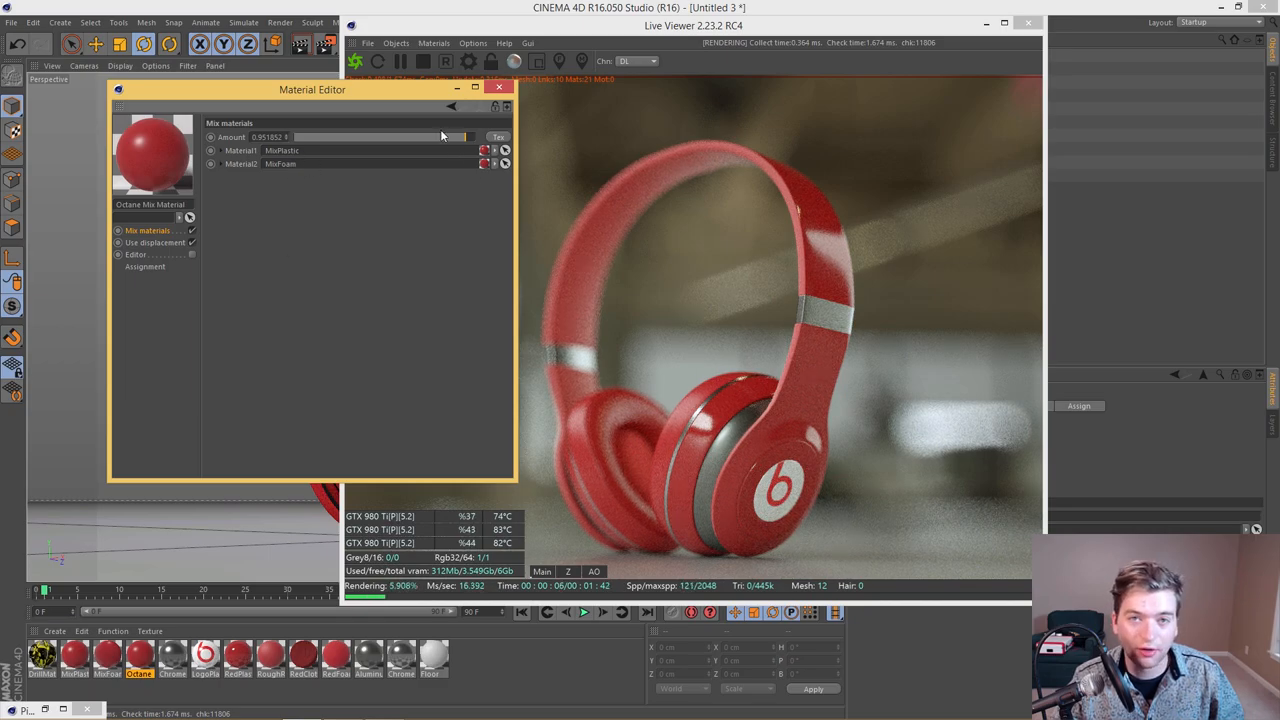
left_click_drag(460, 136, 355, 136)
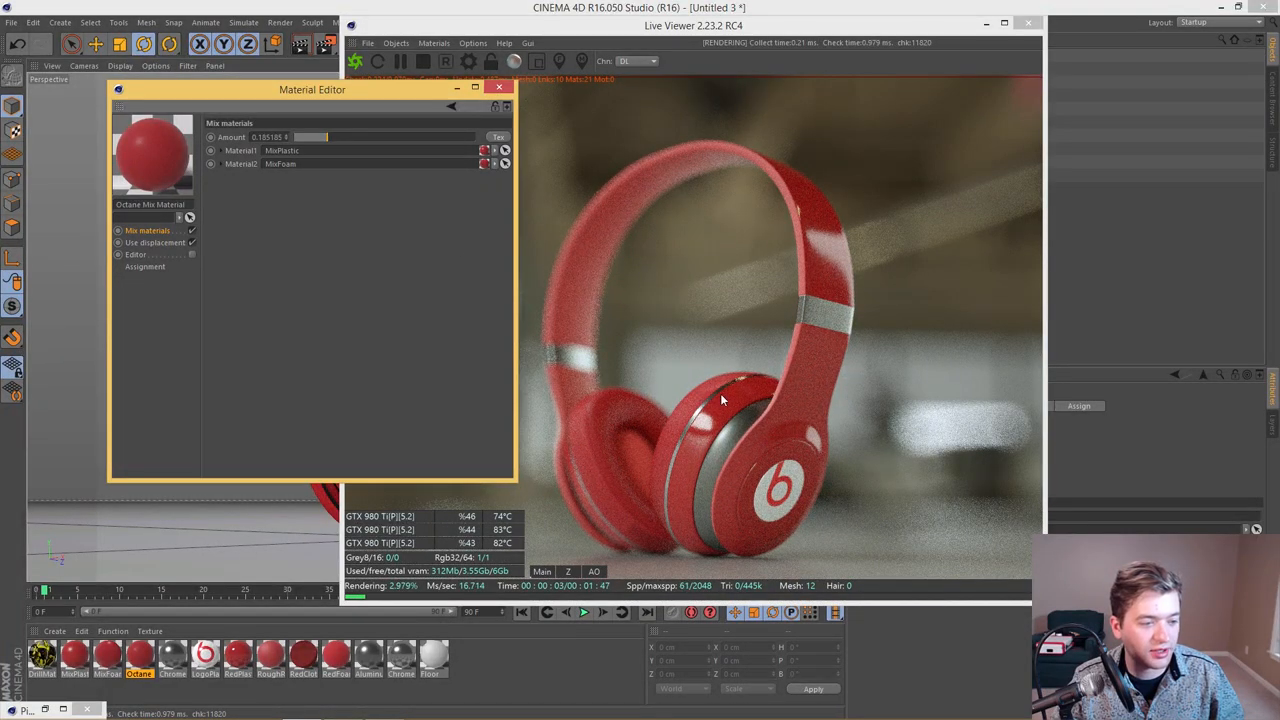
mouse_move(602, 474)
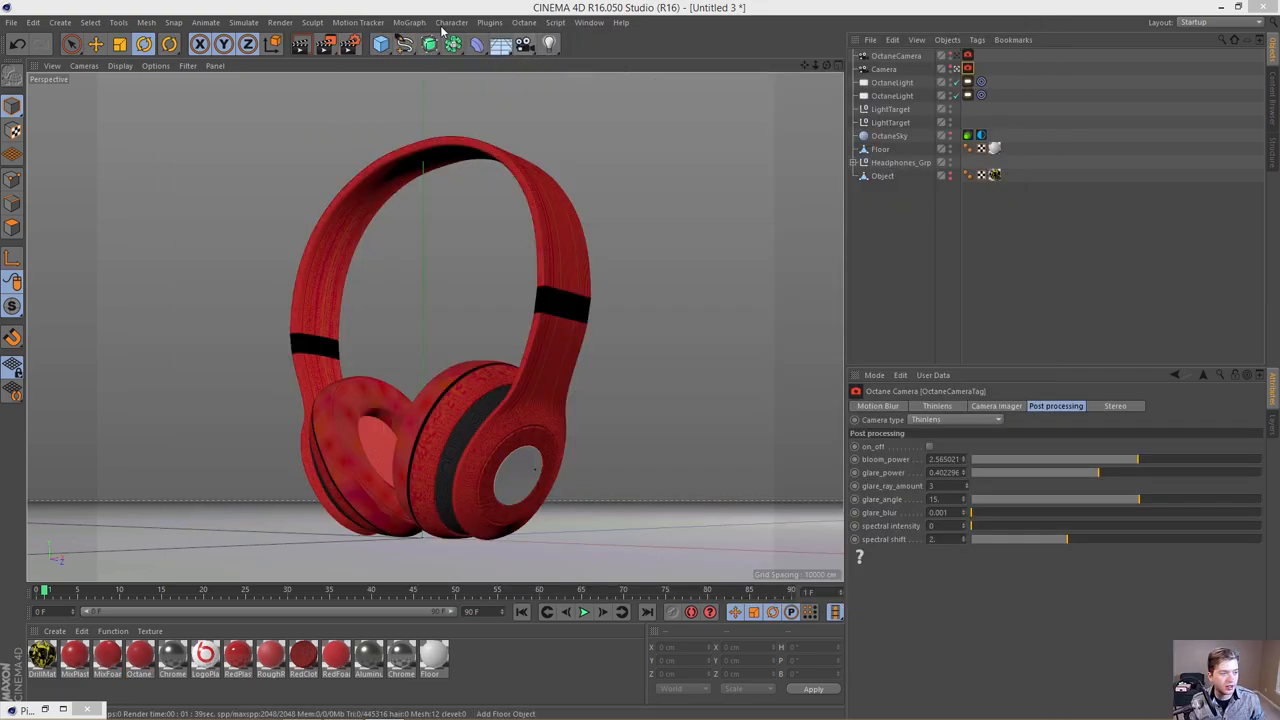
Step: Reopen the Octane Live Viewer window from the Octane menu
left_click(543, 23)
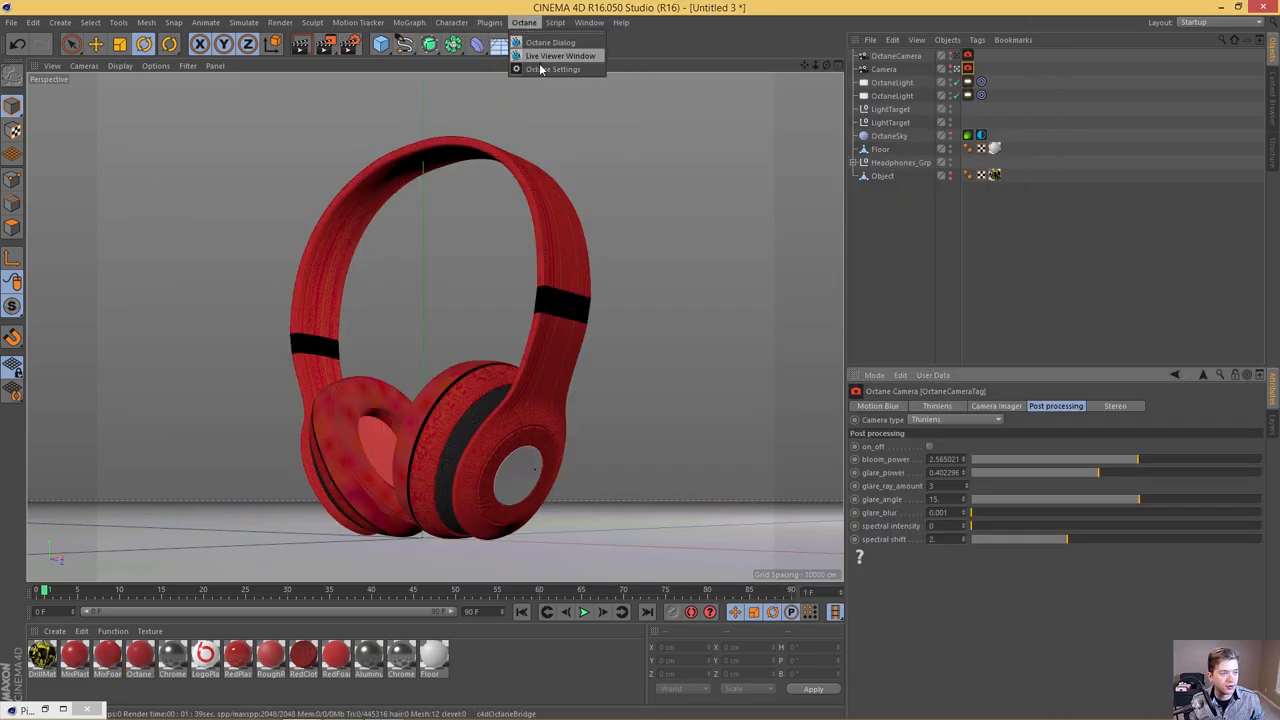
left_click(550, 69)
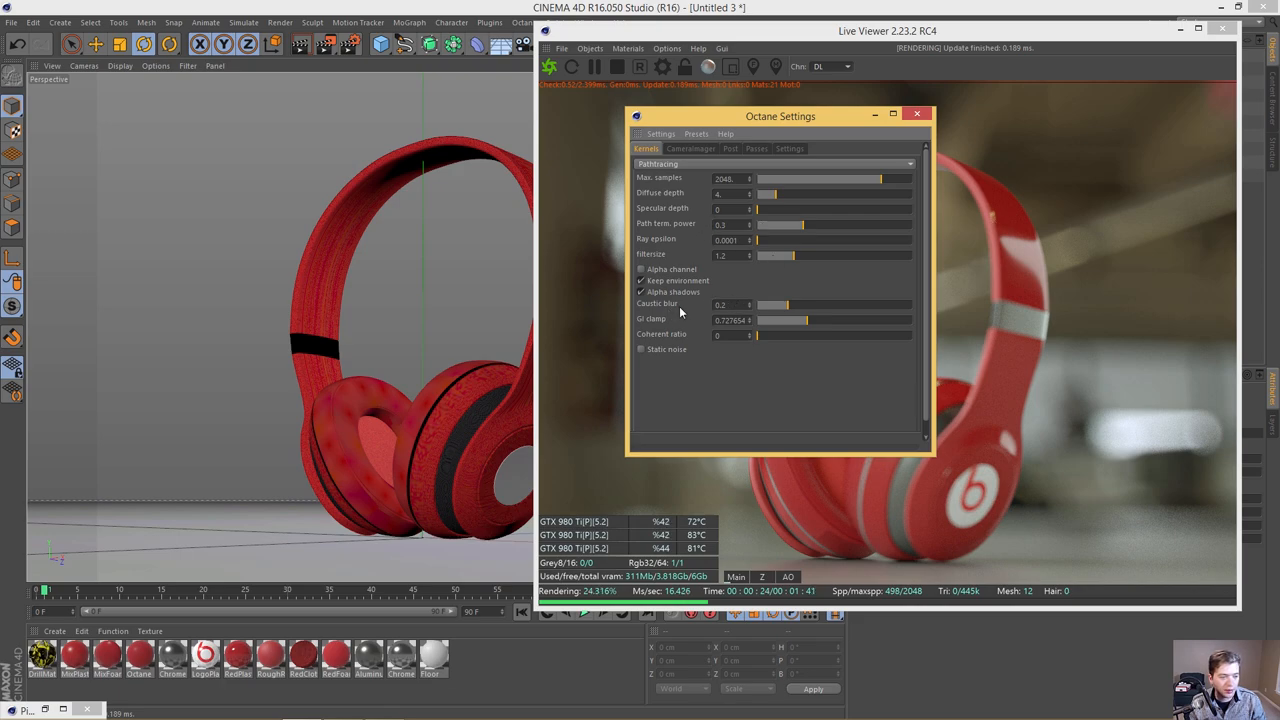
mouse_move(645, 267)
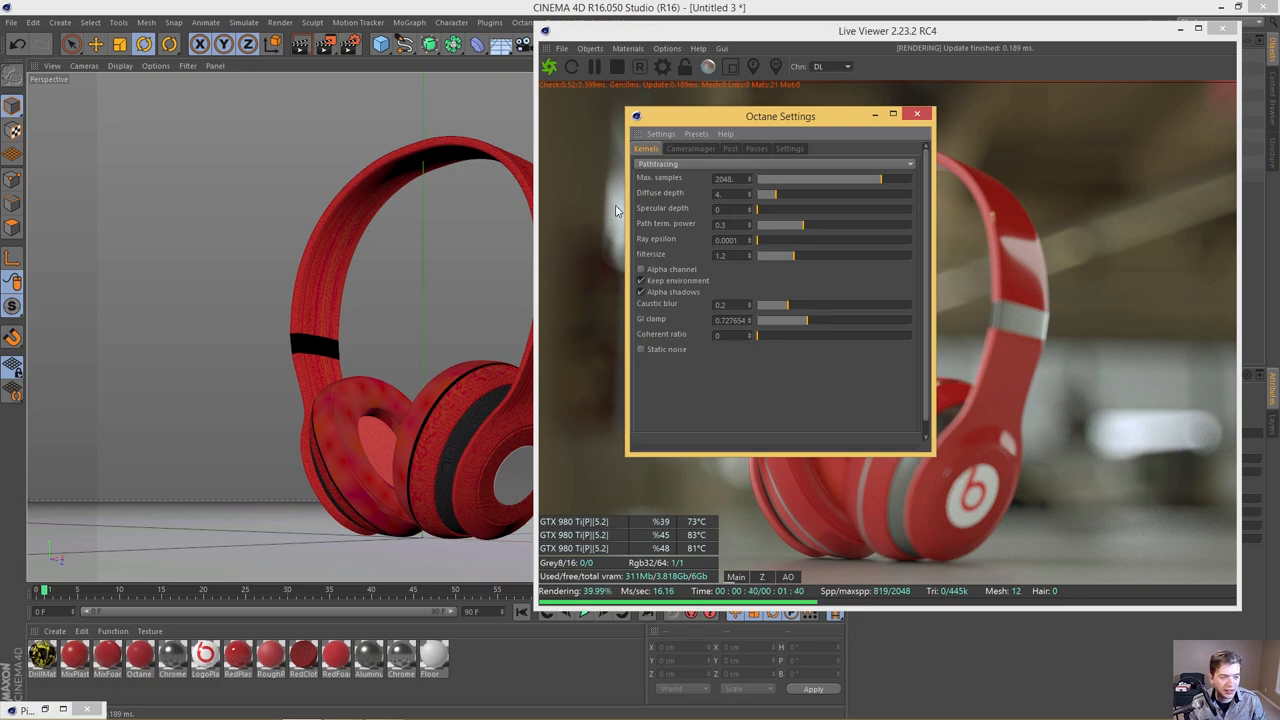
Step: Browse the Octane Settings Post, Passes and Render layer options, return to Beauty Passes, and close the settings
left_click(730, 148)
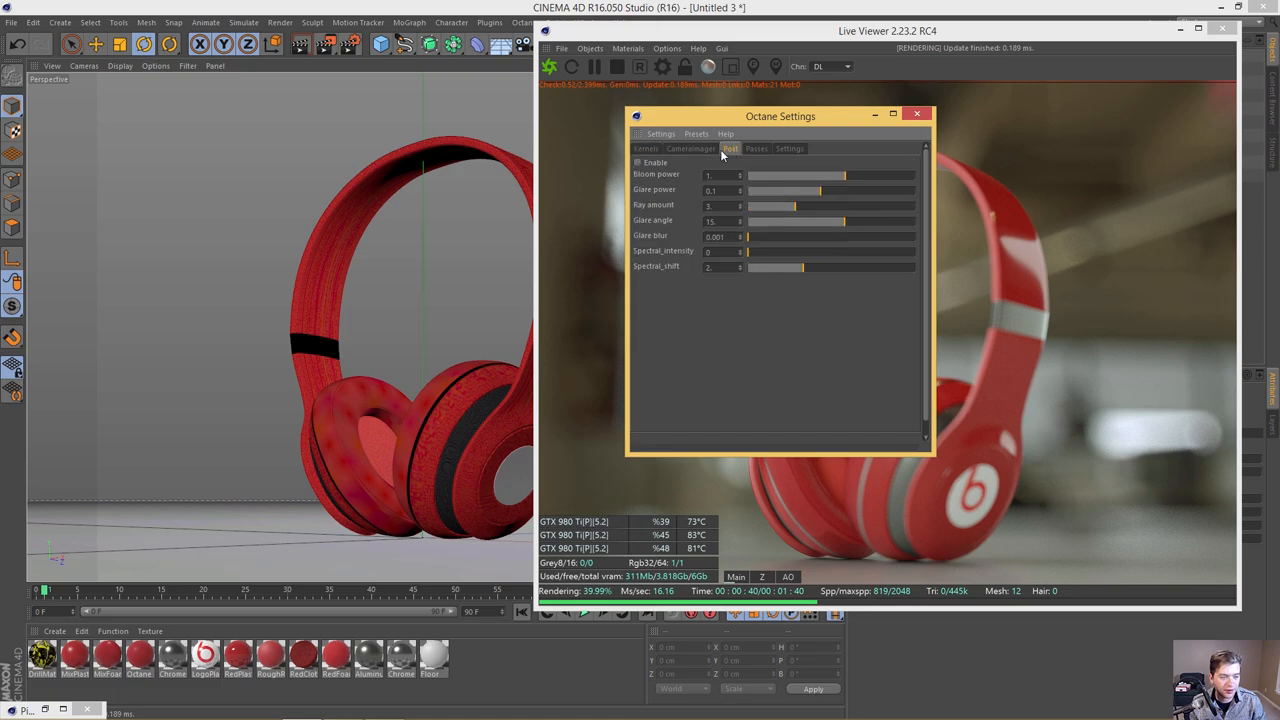
left_click(755, 148)
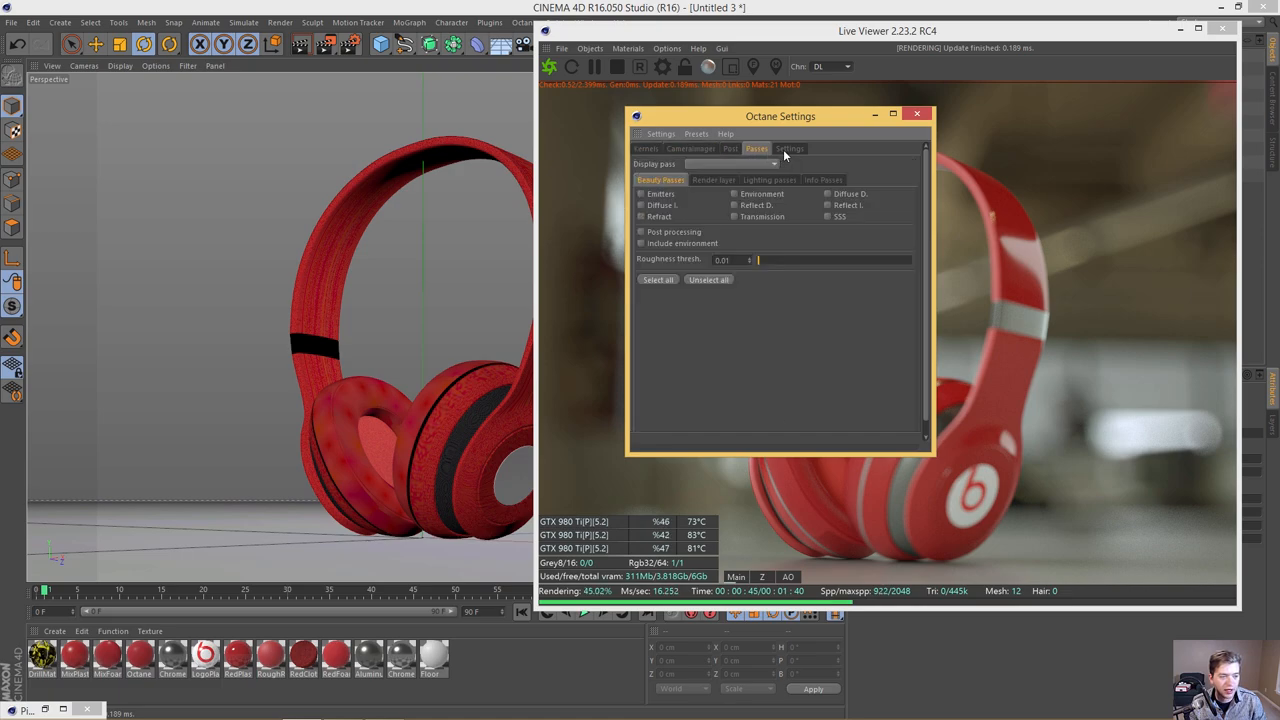
mouse_move(1014, 319)
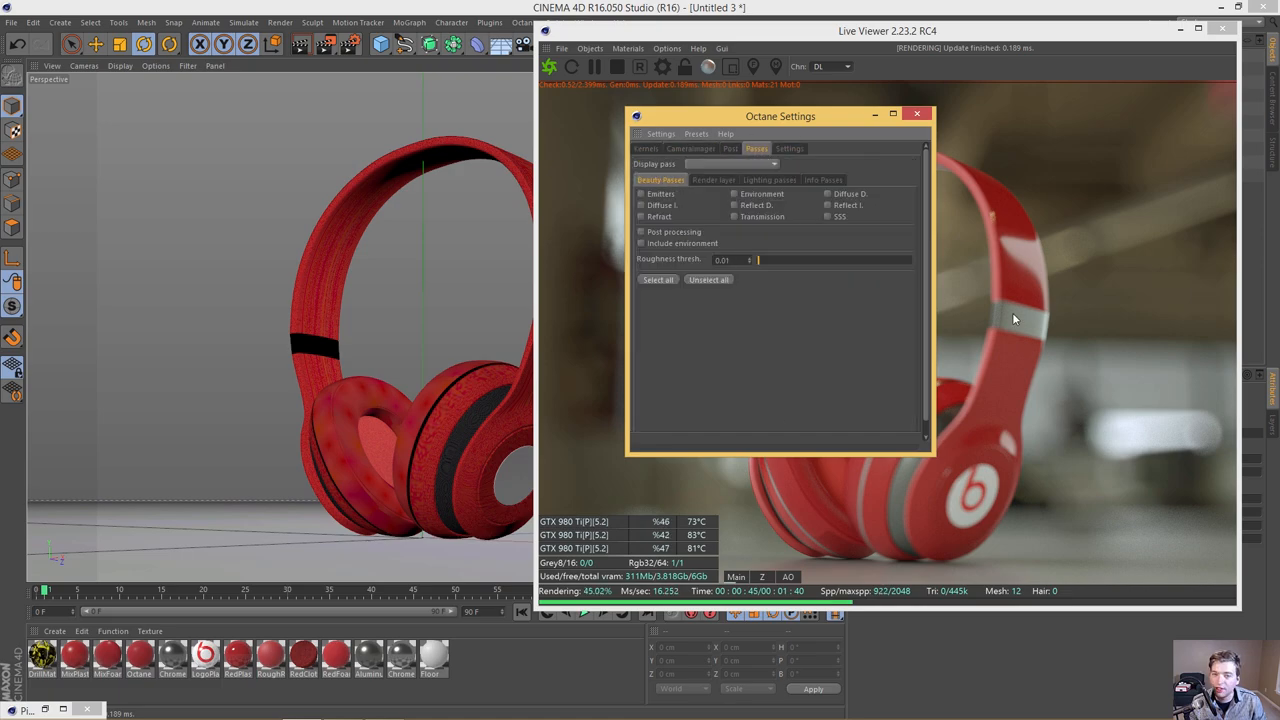
mouse_move(994, 380)
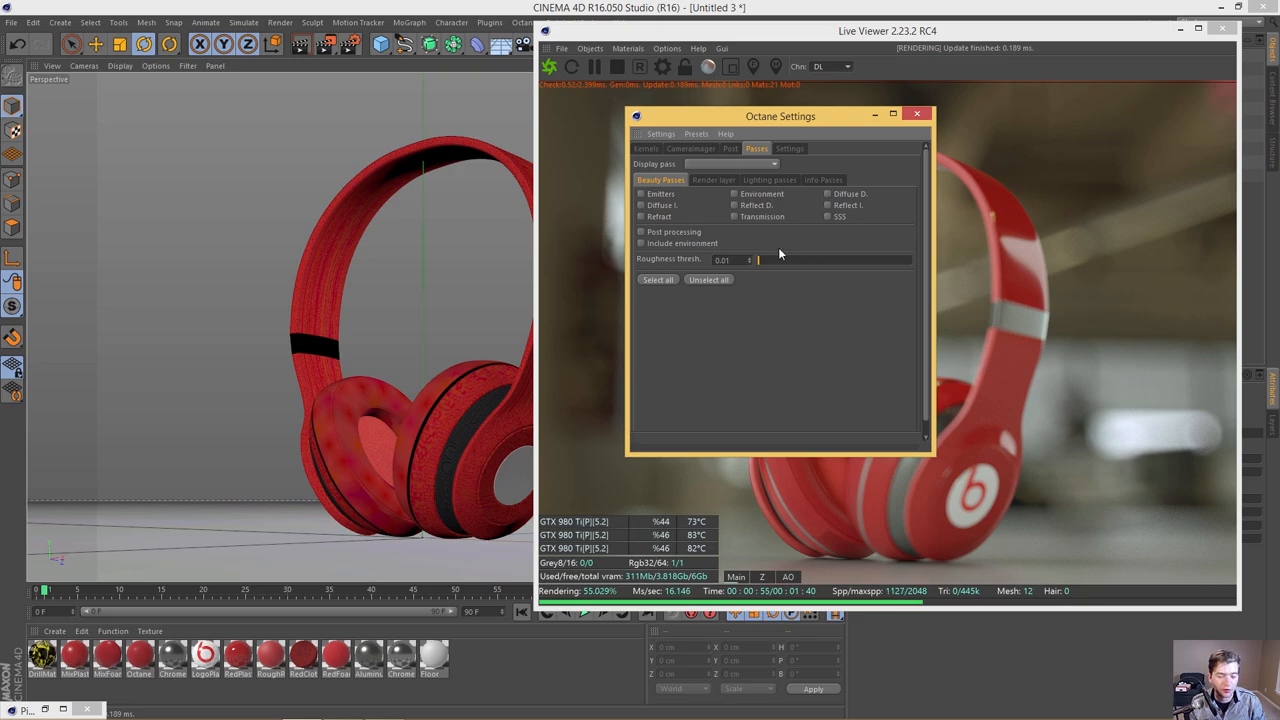
left_click(713, 180)
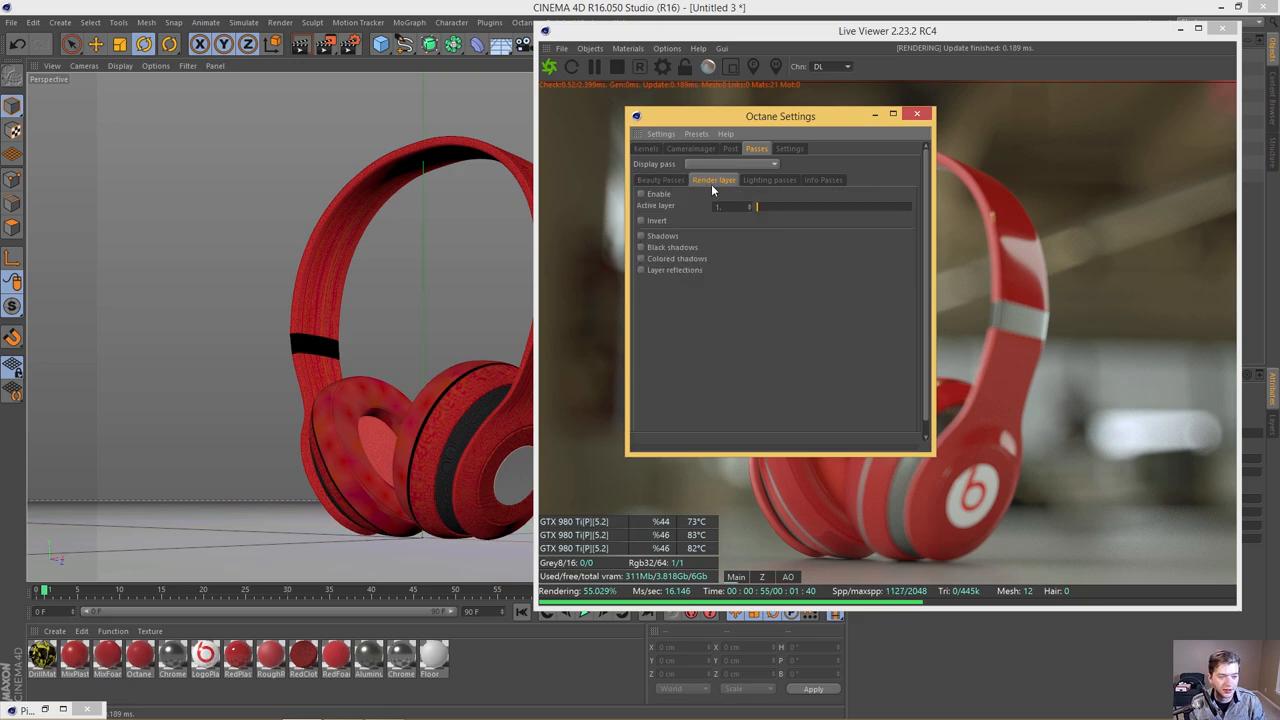
left_click(658, 180)
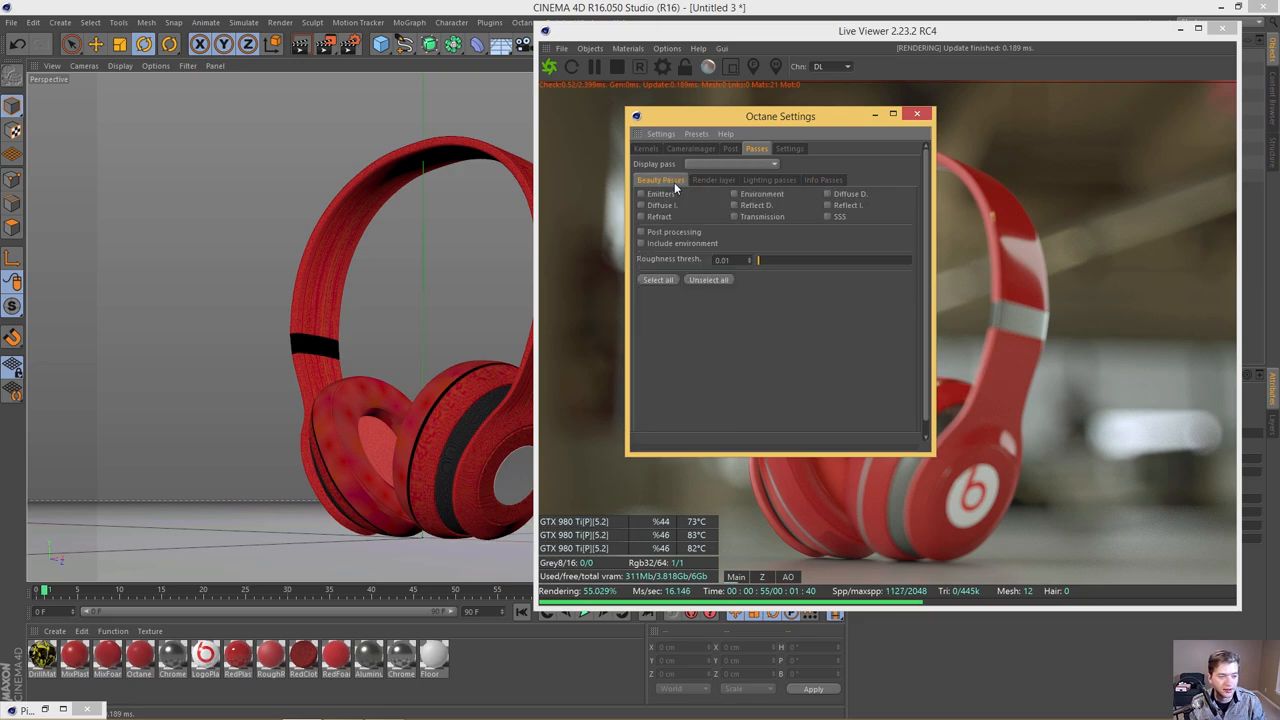
left_click(919, 115)
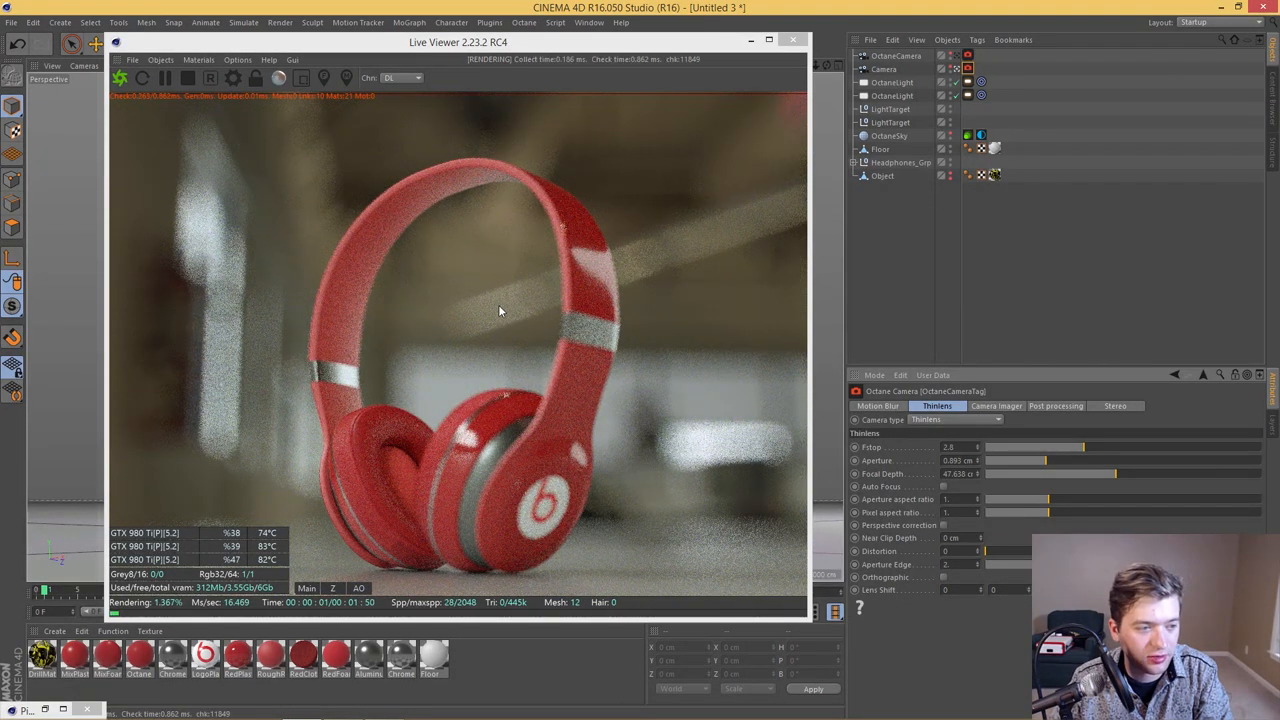
mouse_move(698, 306)
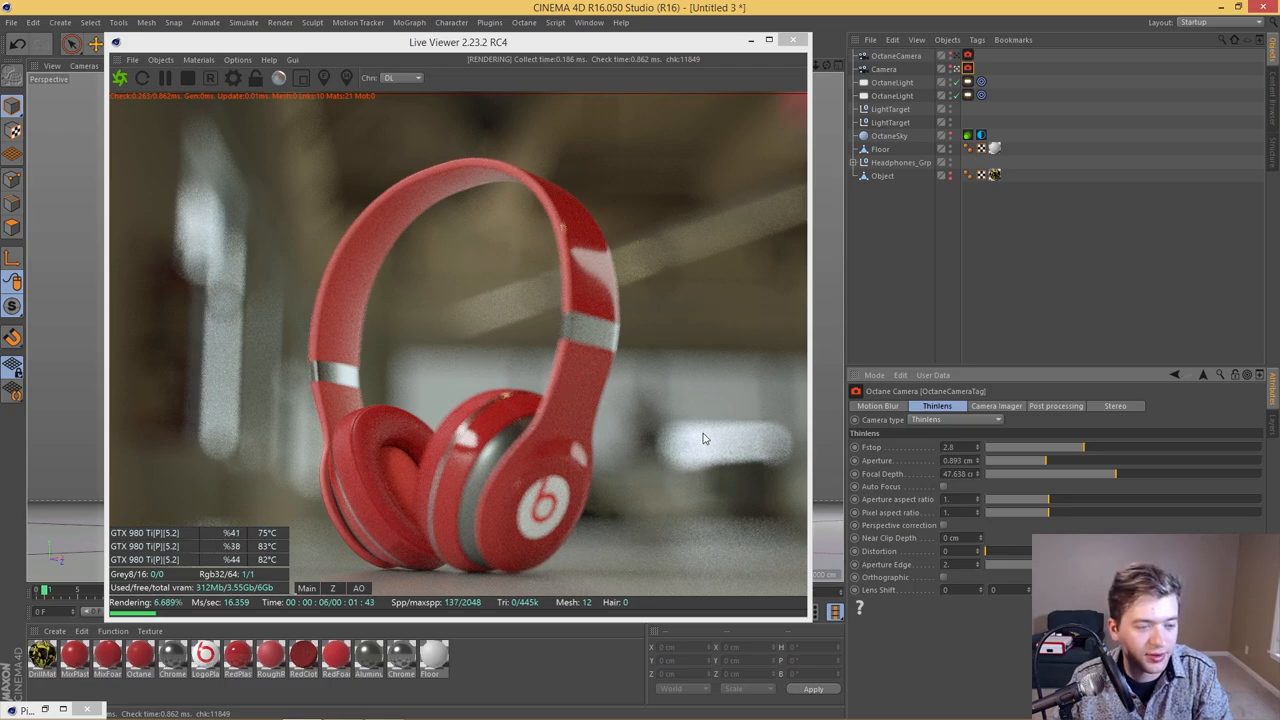
mouse_move(678, 422)
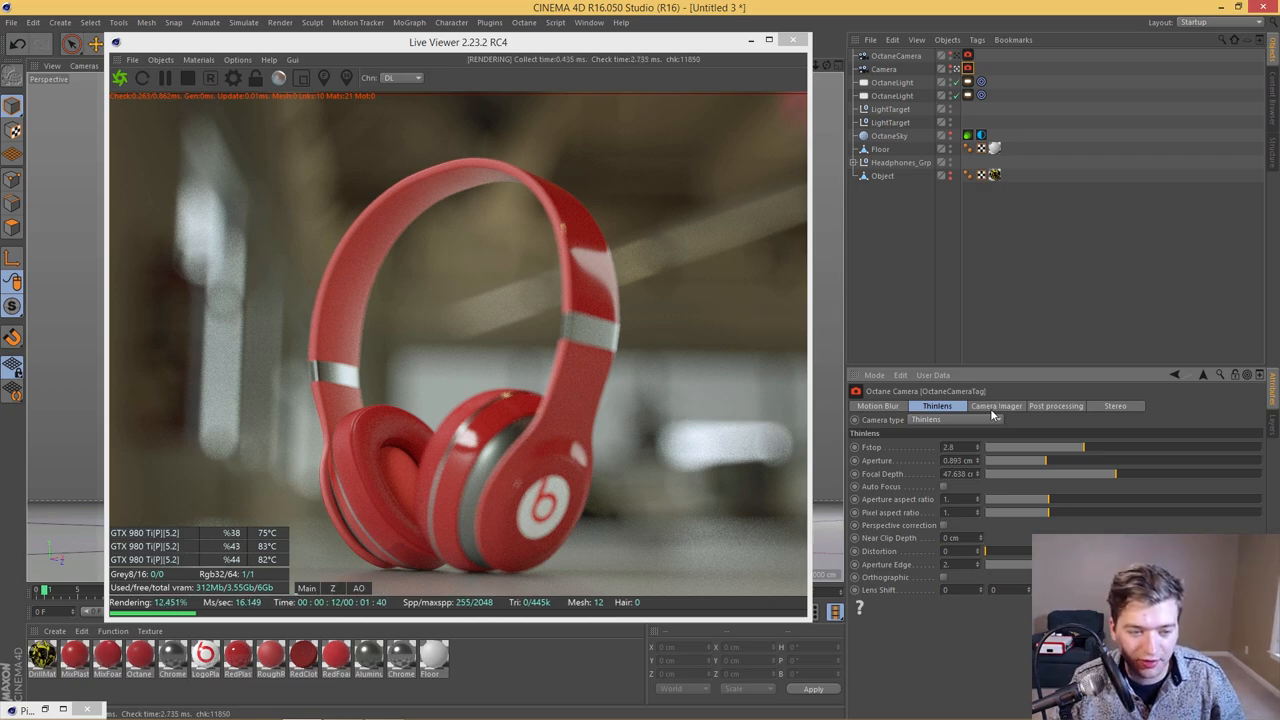
Step: Review the Octane camera's Camera Imager and Post processing settings, with bloom power about 2.57
left_click(997, 406)
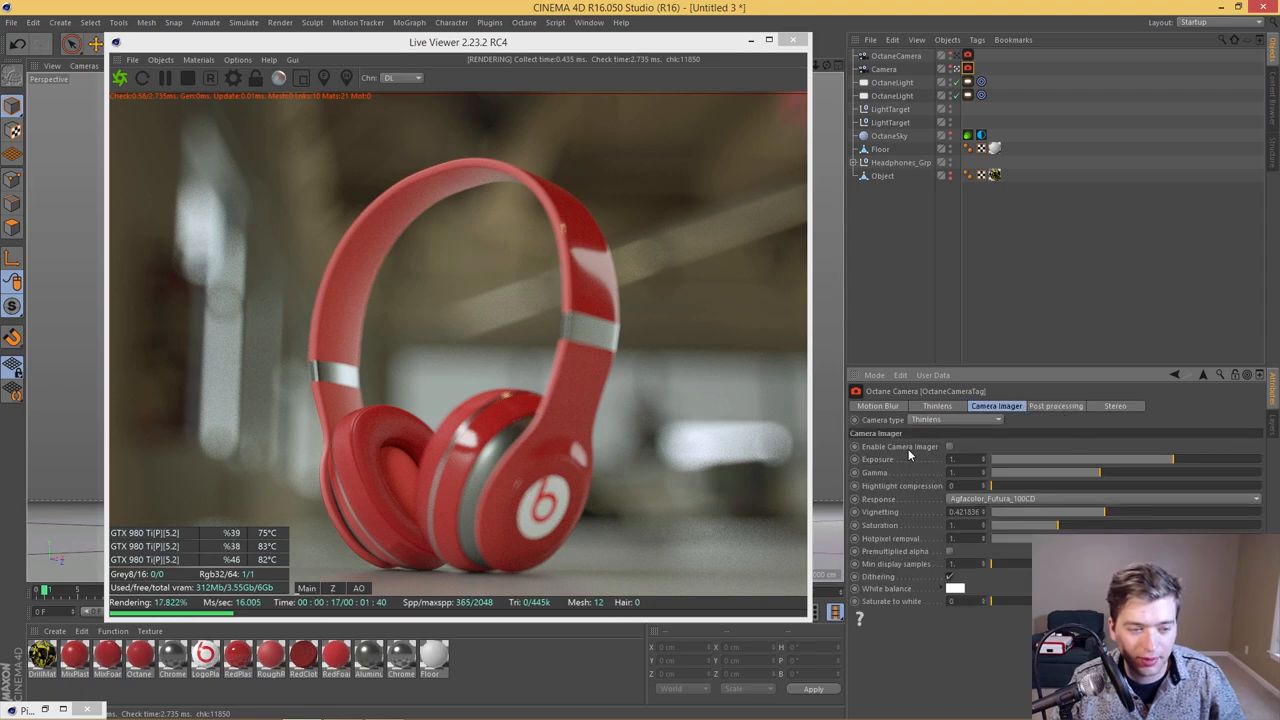
left_click(1056, 406)
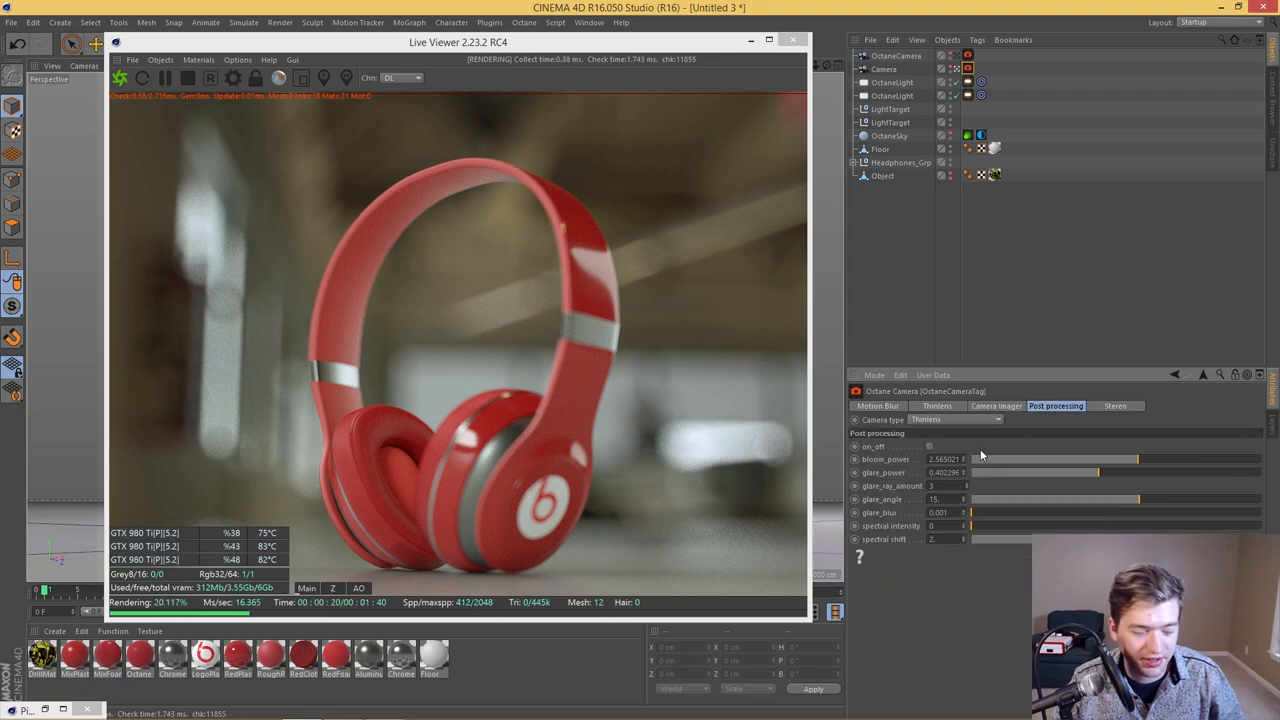